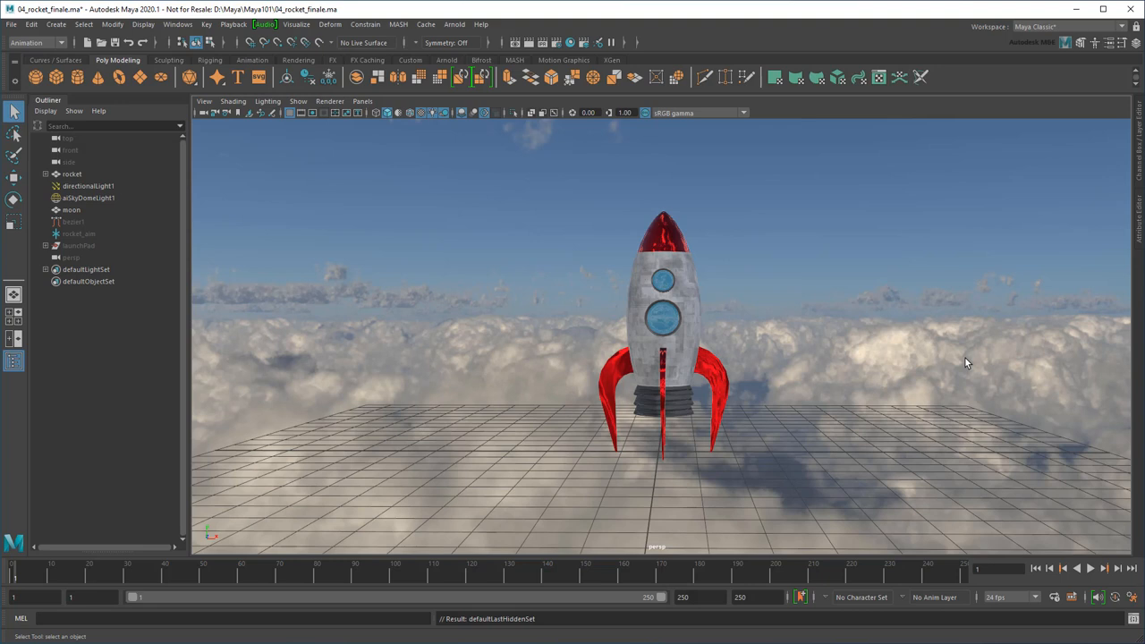
Unhide launchPad beneath the rocket and switch off the viewport ground grid.
{"action": "left_click", "coordinate": [330, 24]}
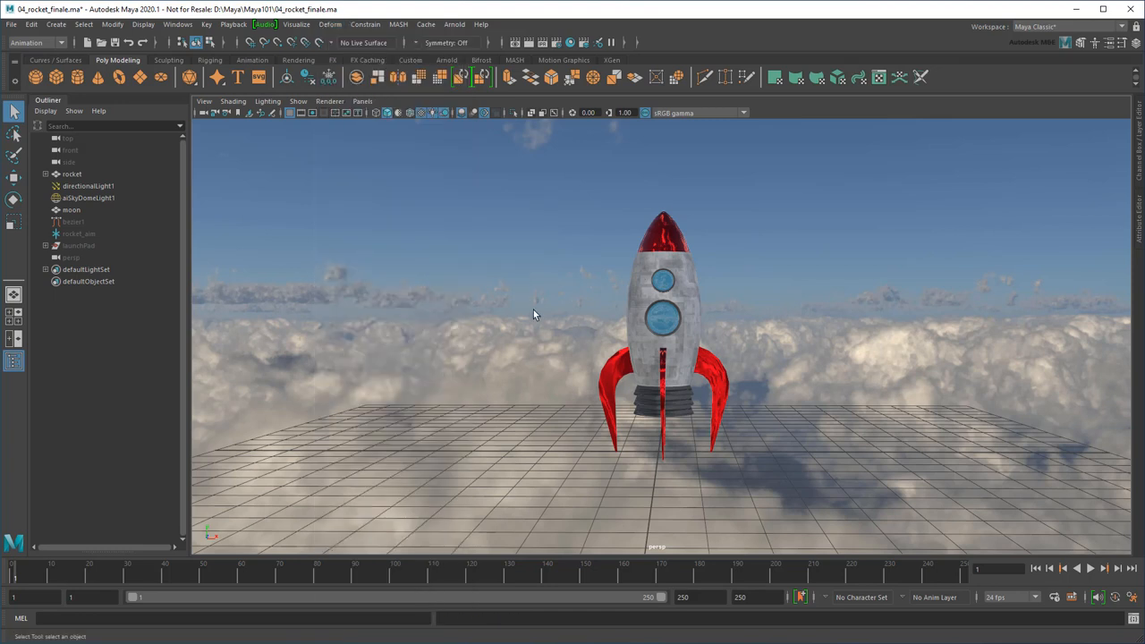
{"action": "mouse_move", "coordinate": [533, 315]}
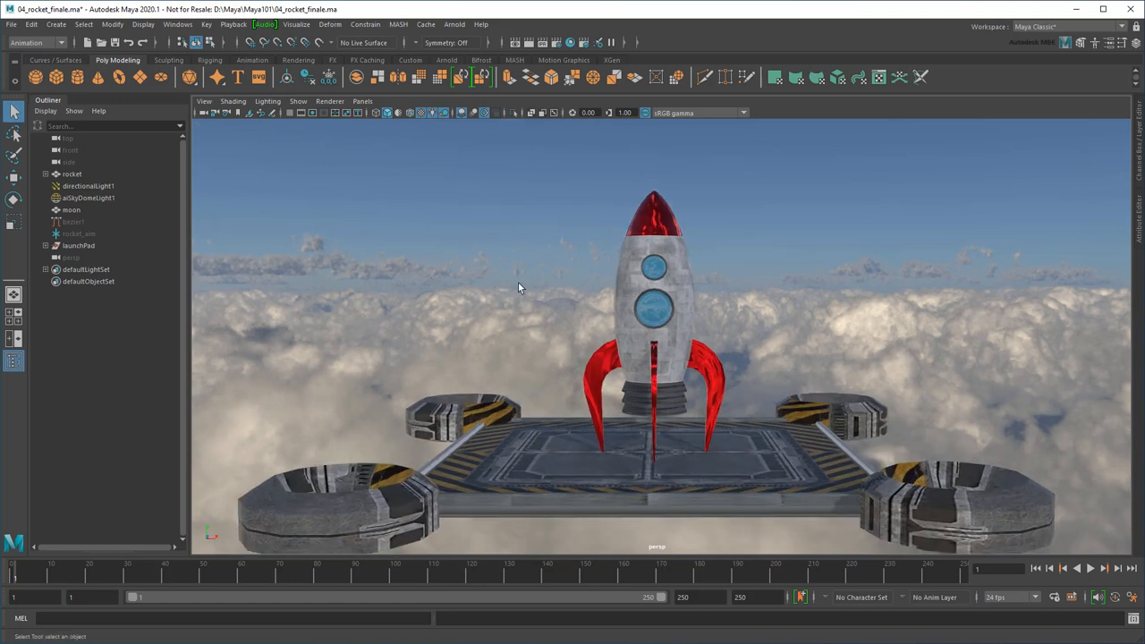
{"action": "mouse_move", "coordinate": [17, 579]}
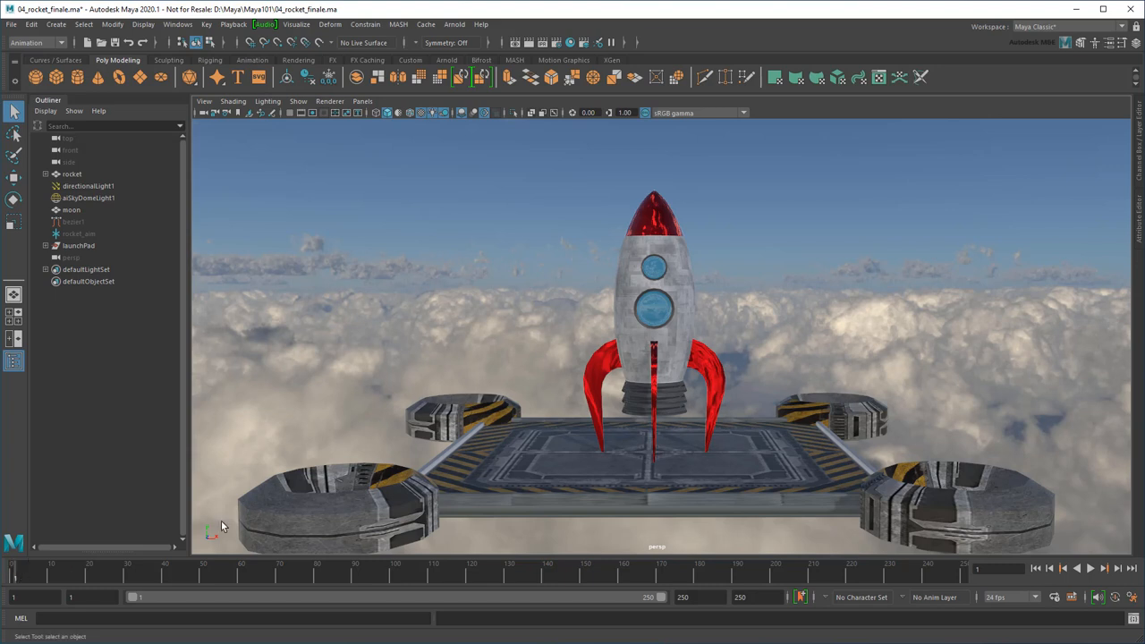
Add lattice ffd1 with 2 S/T/U divisions around the rocket and test-drag a top point.
{"action": "left_click", "coordinate": [330, 24]}
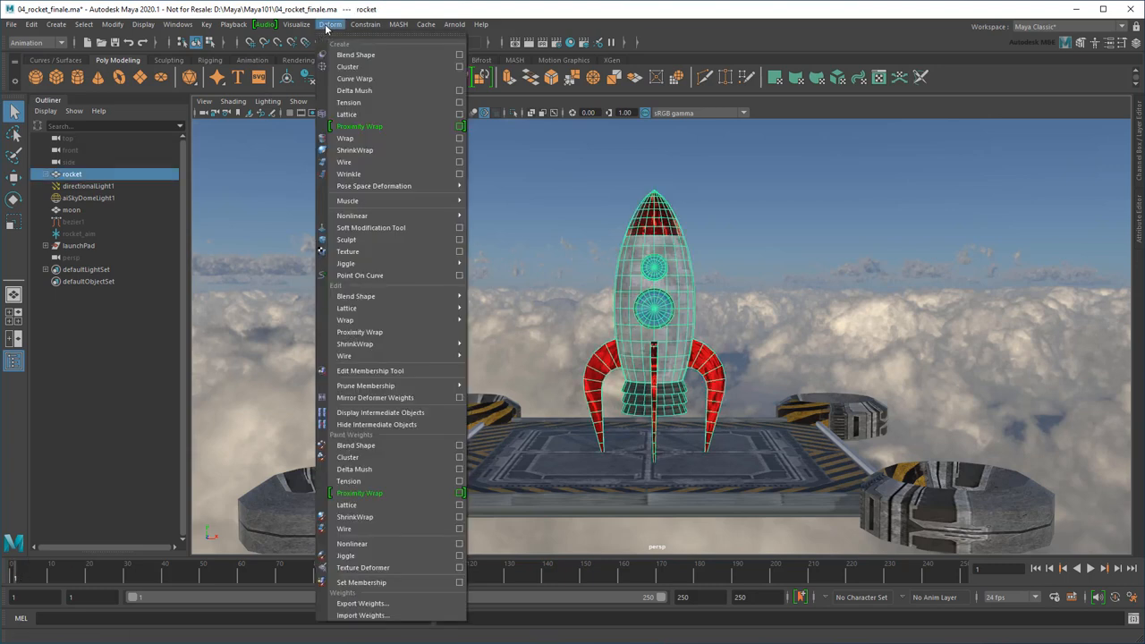
{"action": "left_click", "coordinate": [346, 115]}
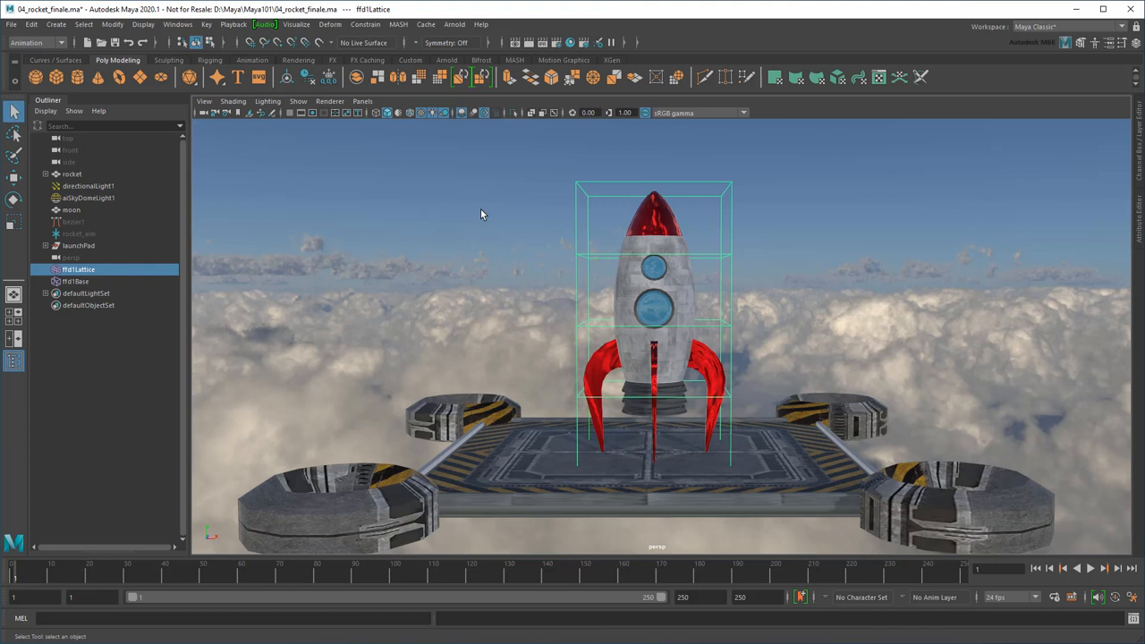
{"action": "mouse_move", "coordinate": [723, 235]}
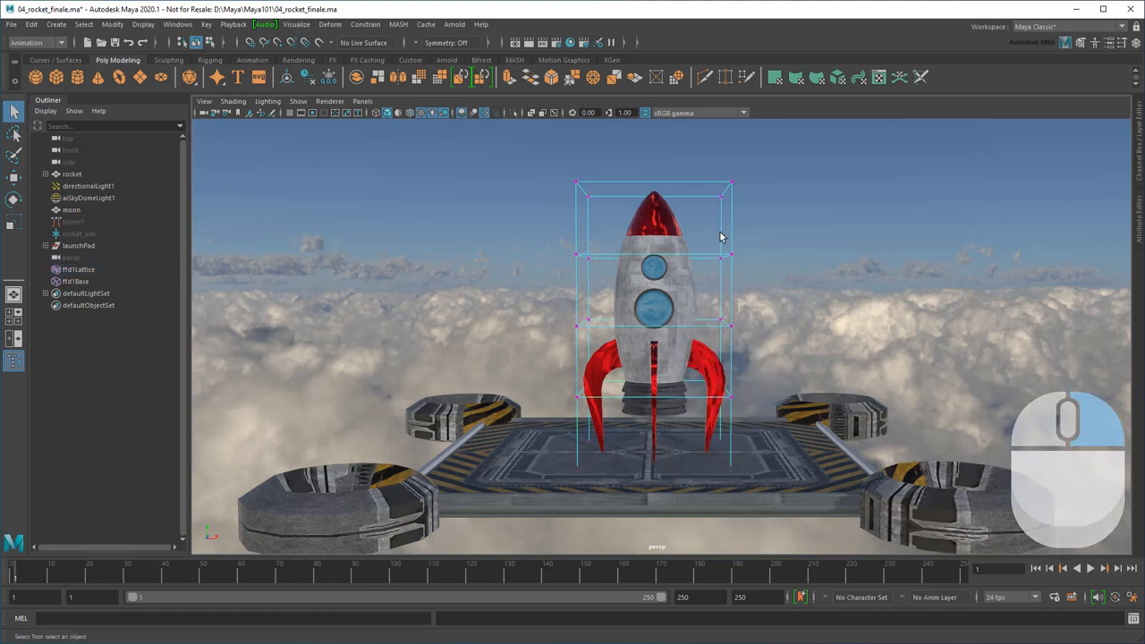
{"action": "left_click", "coordinate": [732, 253]}
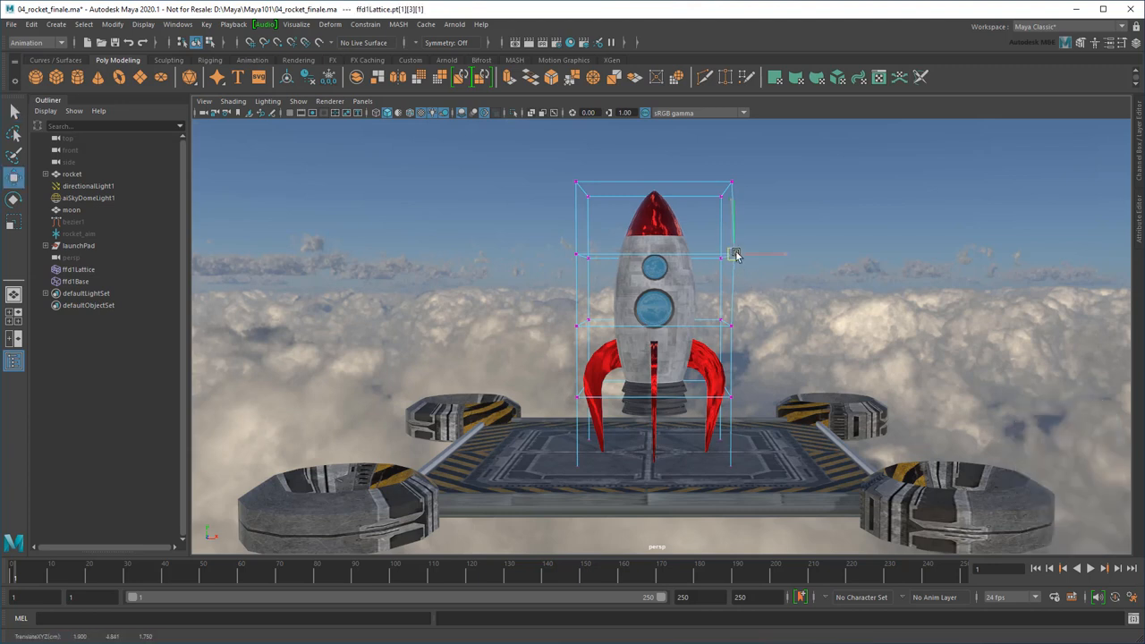
{"action": "left_click_drag", "start_coordinate": [734, 254], "coordinate": [444, 377]}
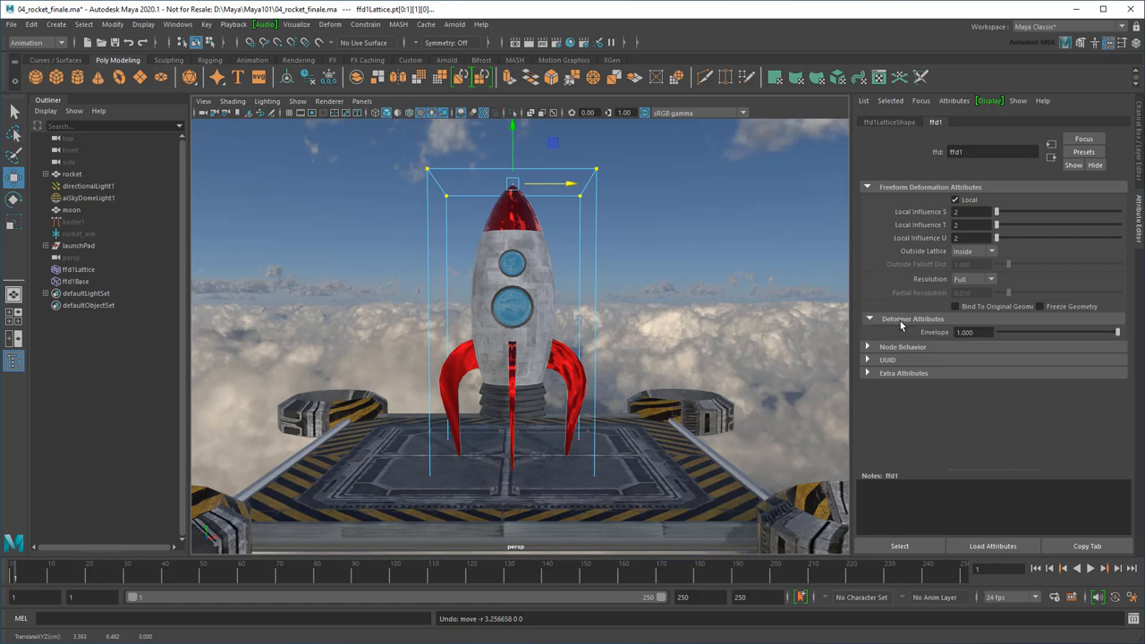
{"action": "left_click", "coordinate": [888, 345]}
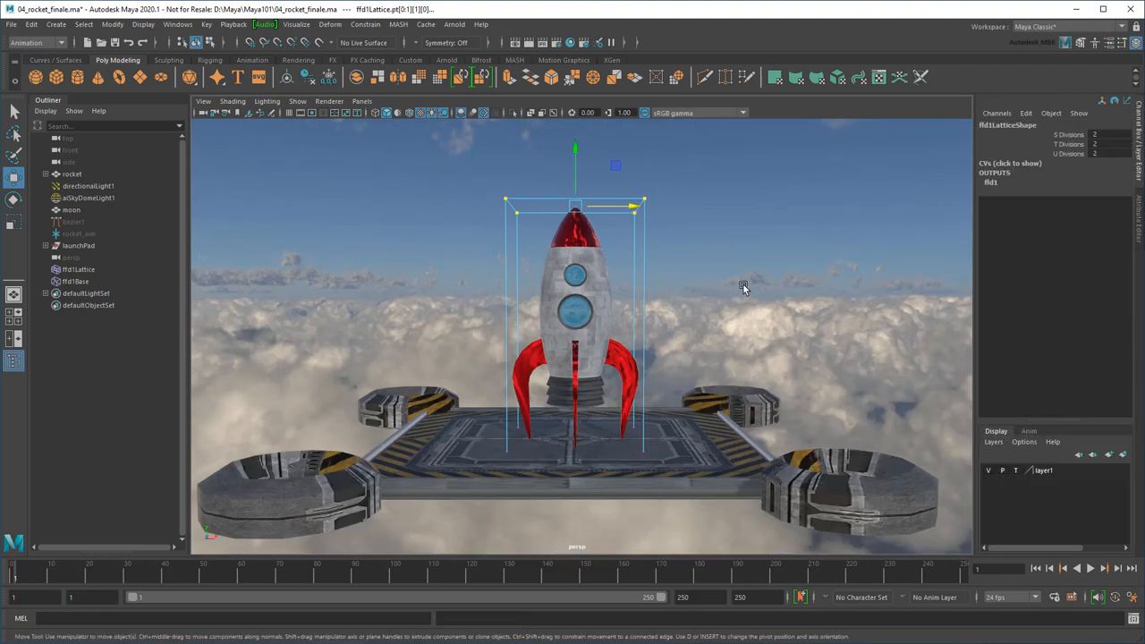
Make cluster1Handle from the top lattice points and test-move it to bend the nose.
{"action": "left_click", "coordinate": [330, 24]}
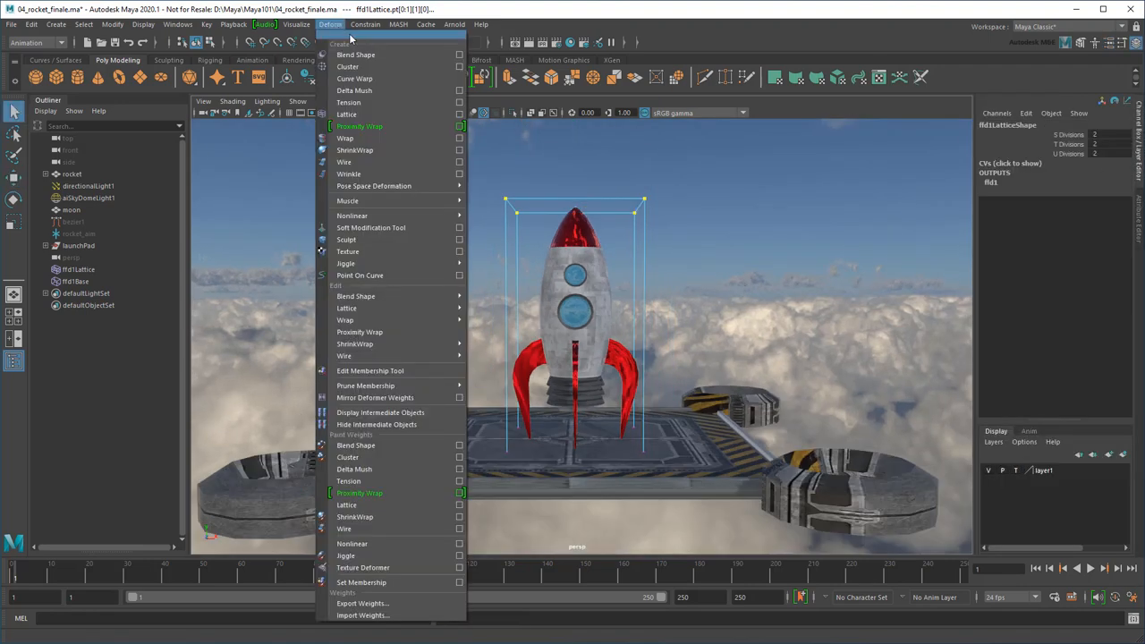
{"action": "mouse_move", "coordinate": [347, 67]}
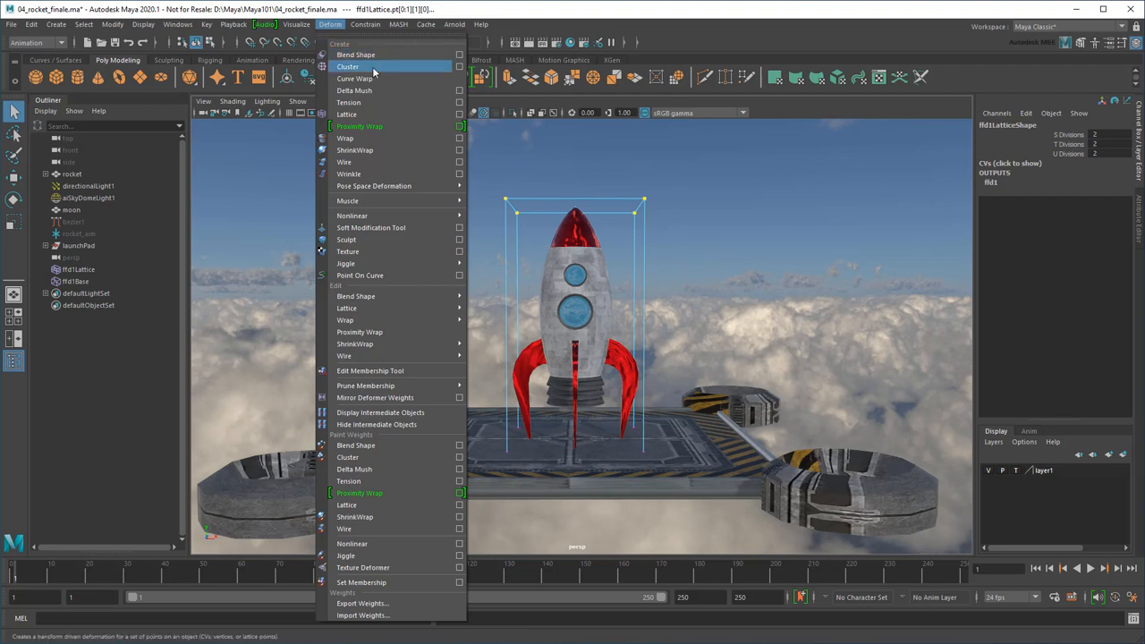
{"action": "left_click", "coordinate": [347, 67]}
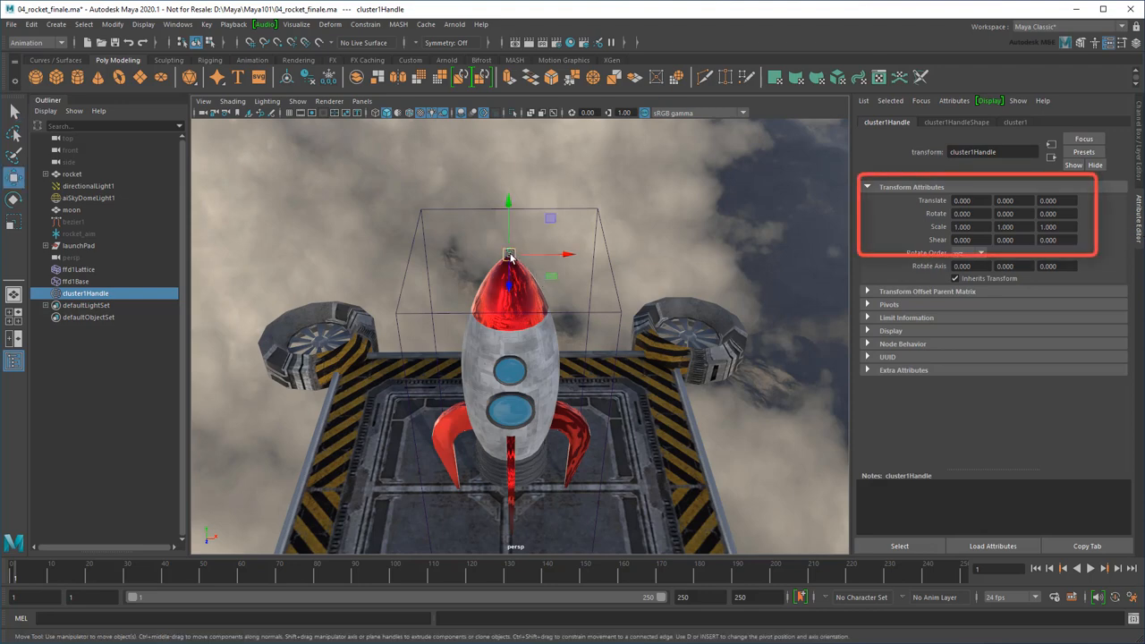
{"action": "left_click_drag", "start_coordinate": [509, 253], "coordinate": [570, 372]}
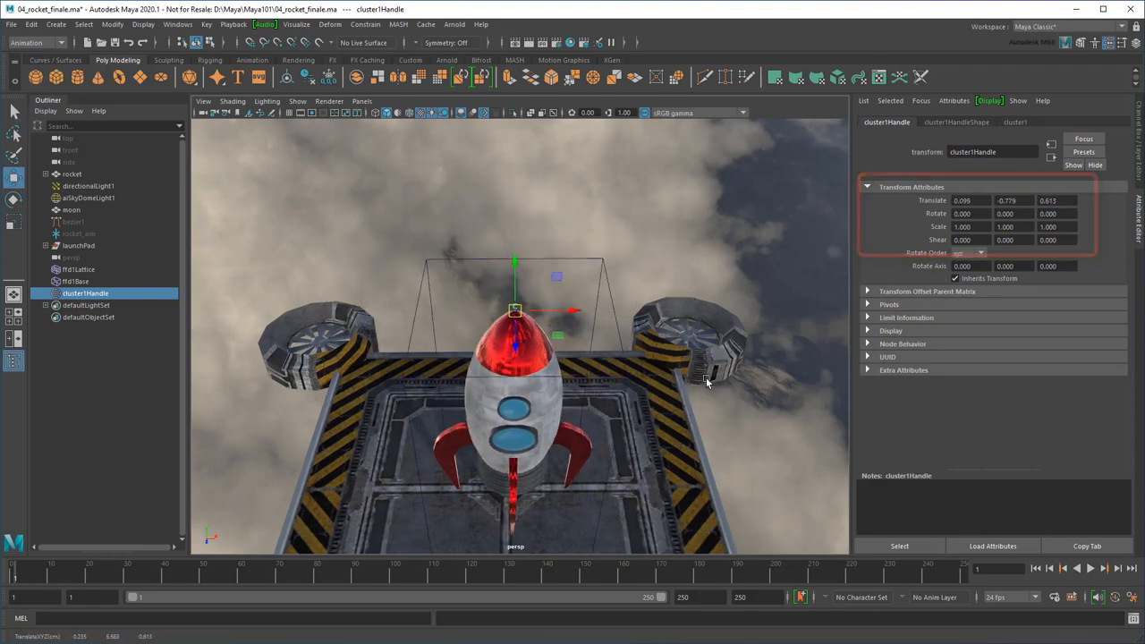
{"action": "left_click_drag", "start_coordinate": [514, 311], "coordinate": [509, 253]}
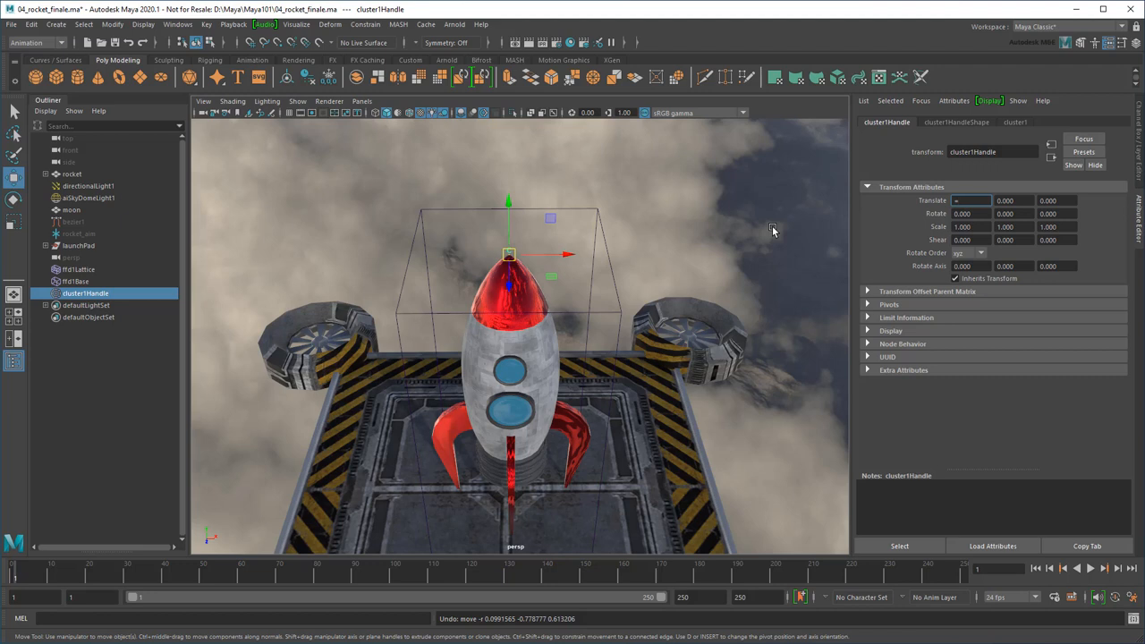
{"action": "mouse_move", "coordinate": [970, 200]}
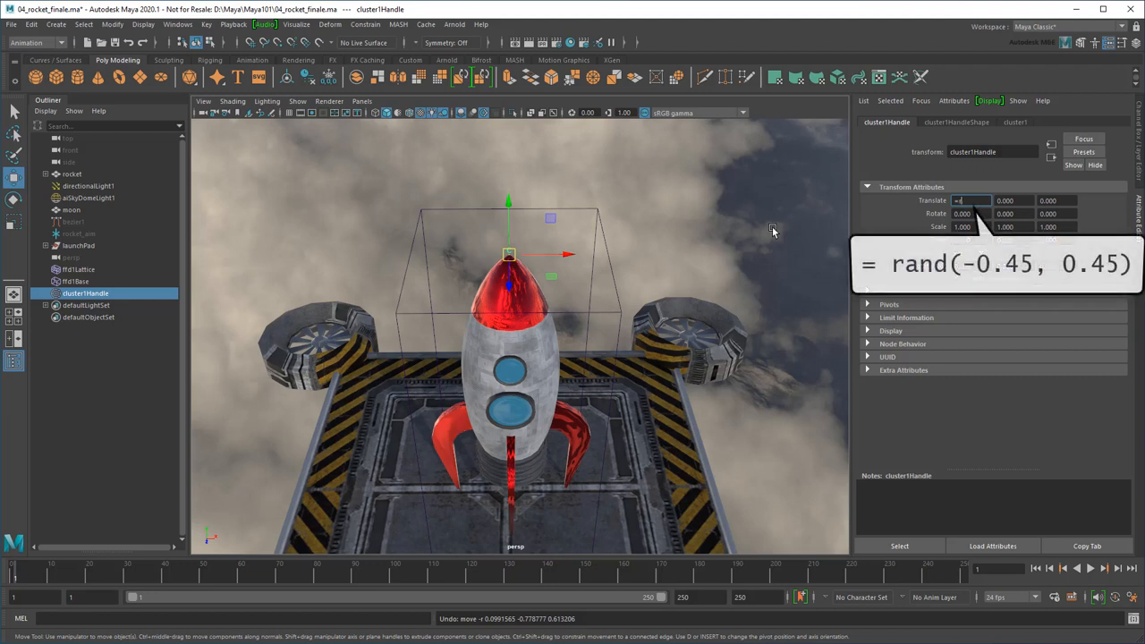
Set cluster1Handle Translate X and Z to =rand(-0.45, 0.45) and parent the scaled lattice under rocket.
{"action": "type", "text": "rand(-0.45, 0.45)"}
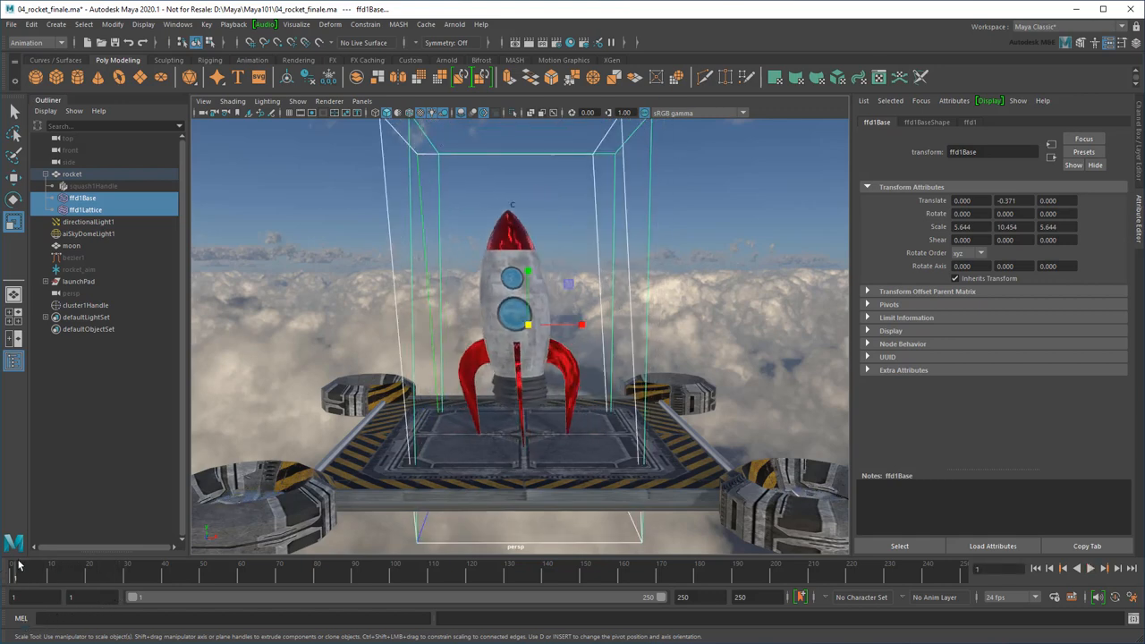
Hide the lattice, then set cluster1's Envelope to 0 and key it.
{"action": "key", "text": "Ctrl+h"}
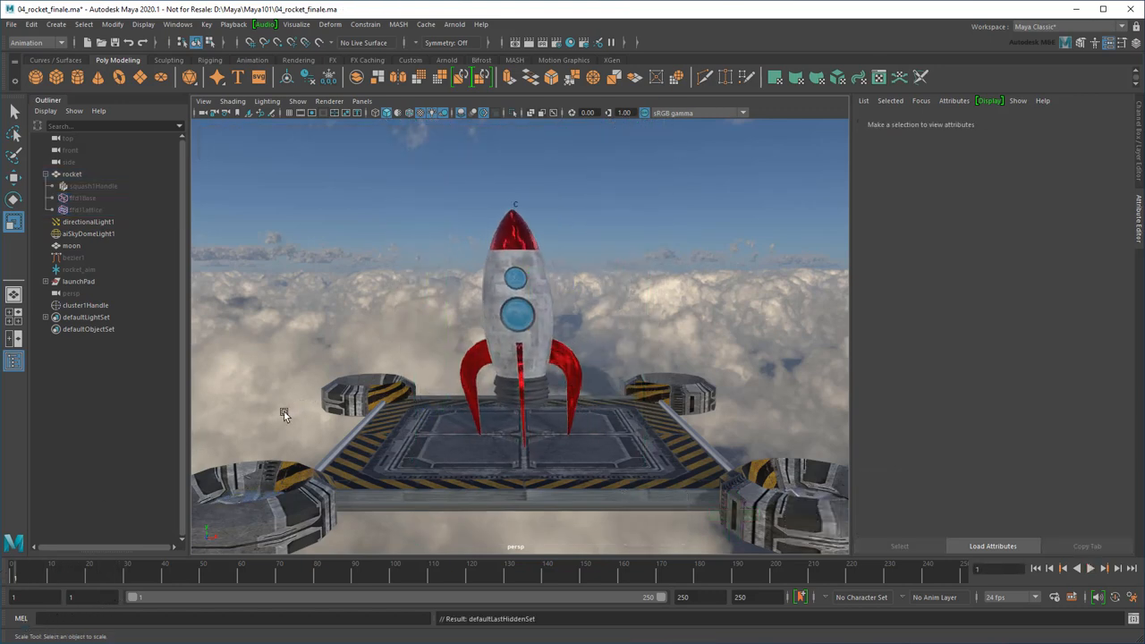
{"action": "left_click", "coordinate": [85, 305]}
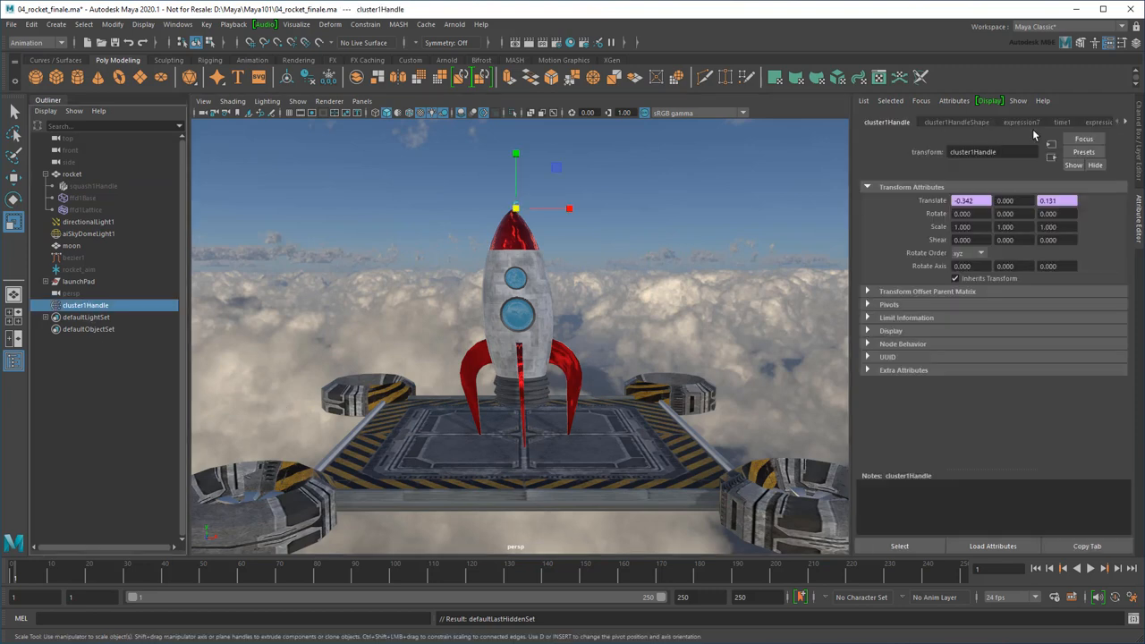
{"action": "left_click", "coordinate": [1095, 122]}
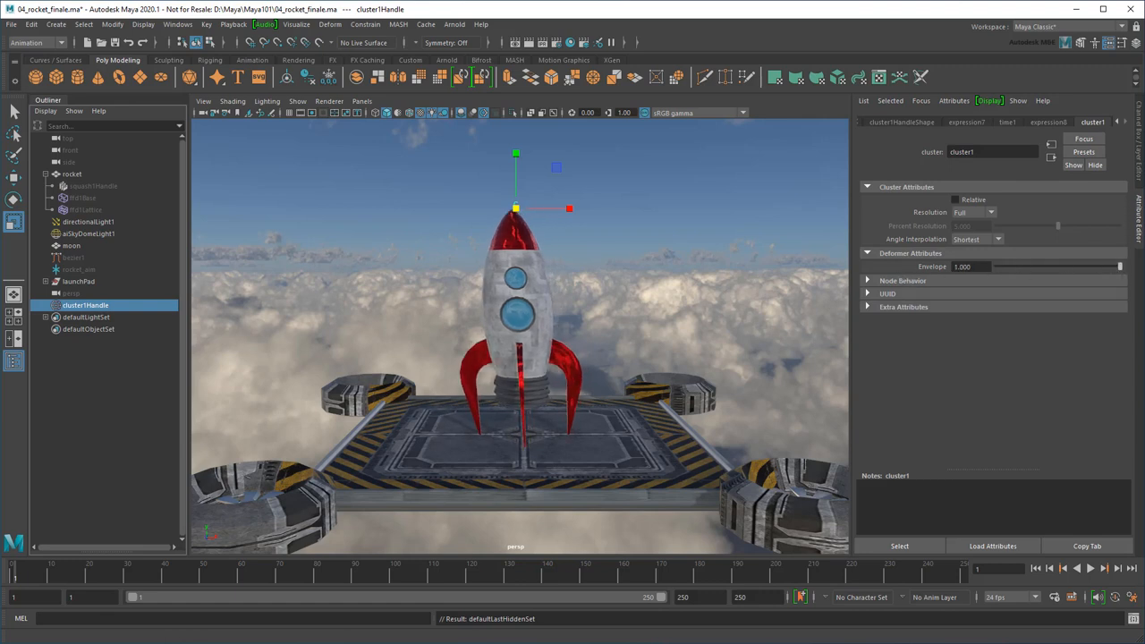
{"action": "right_click", "coordinate": [962, 266]}
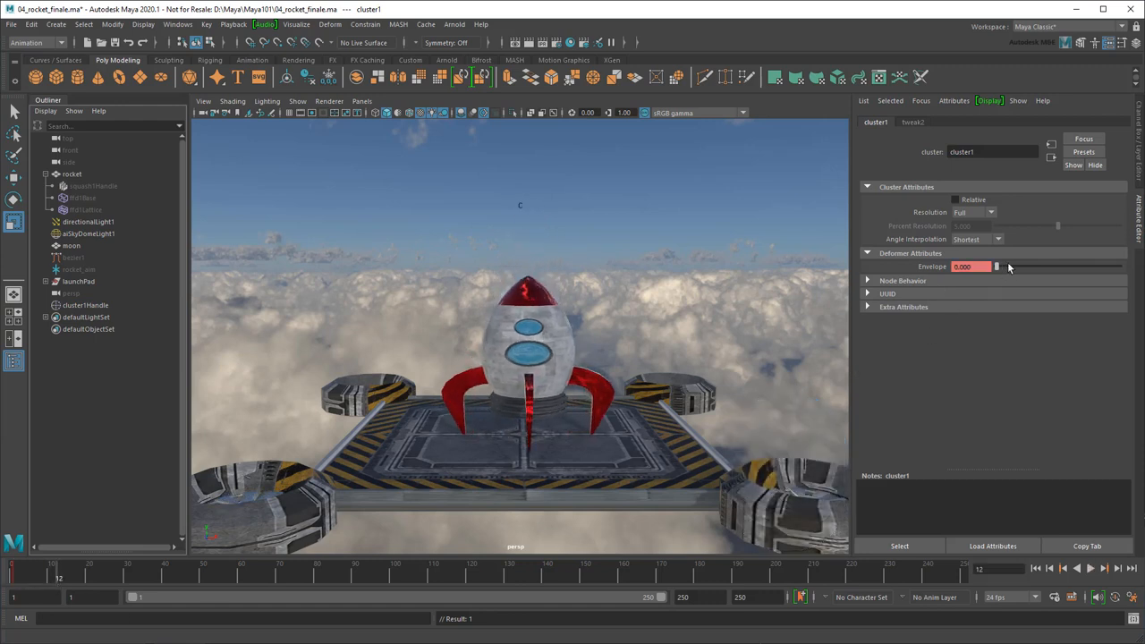
{"action": "left_click_drag", "start_coordinate": [997, 266], "coordinate": [1119, 267]}
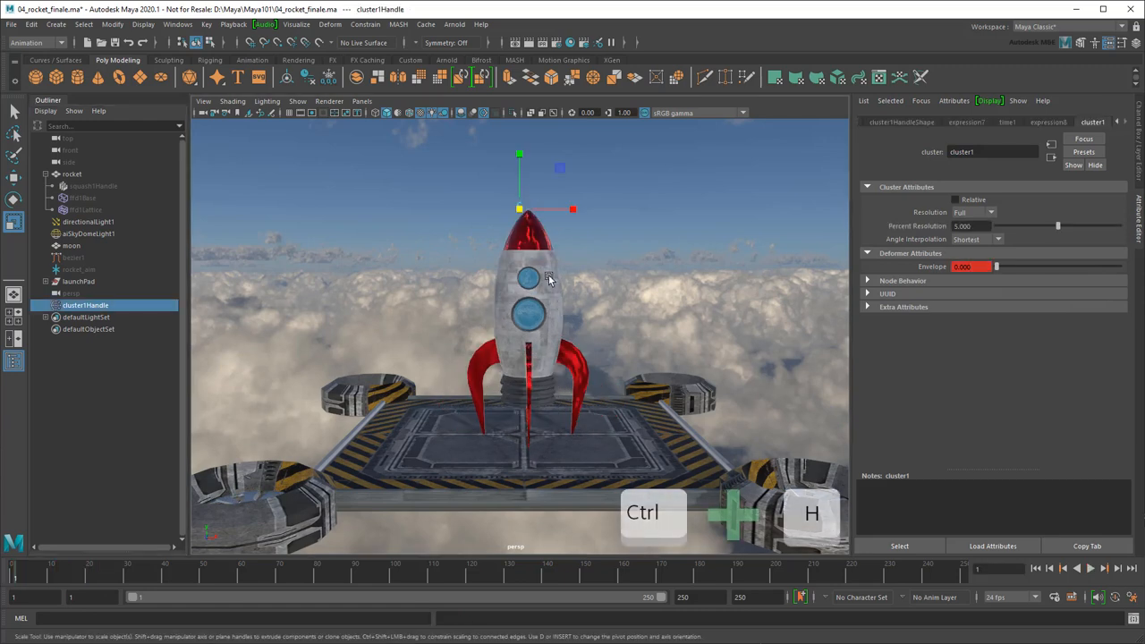
Hide cluster1Handle and play the launch animation, rewinding to frame 1 to replay it.
{"action": "key", "text": "ctrl+h"}
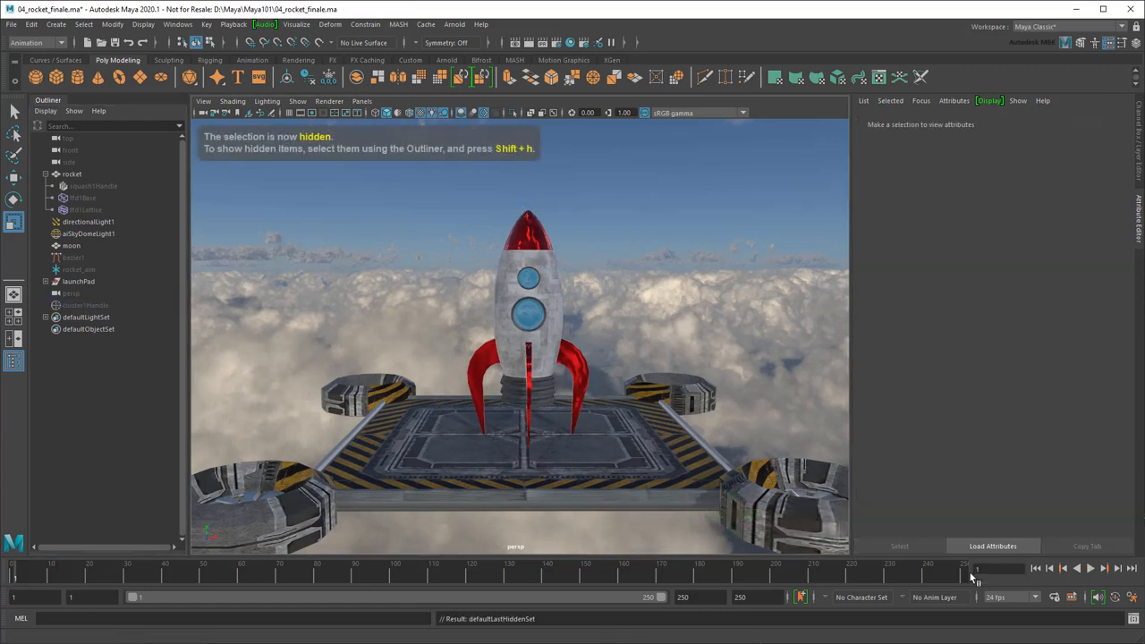
{"action": "left_click", "coordinate": [1090, 569]}
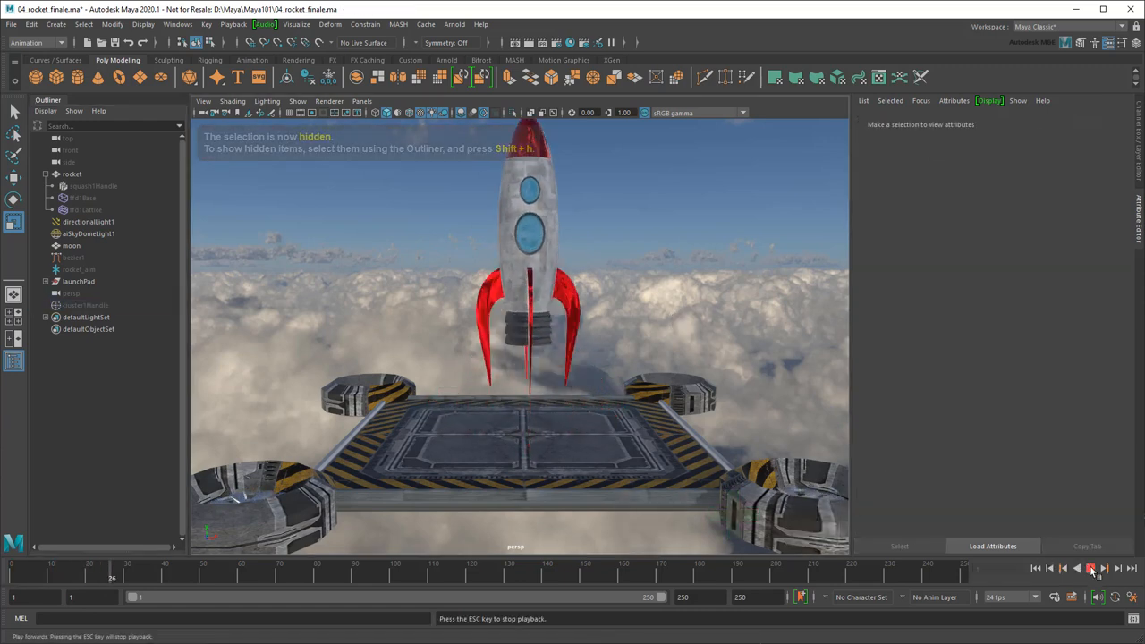
{"action": "left_click", "coordinate": [1090, 568]}
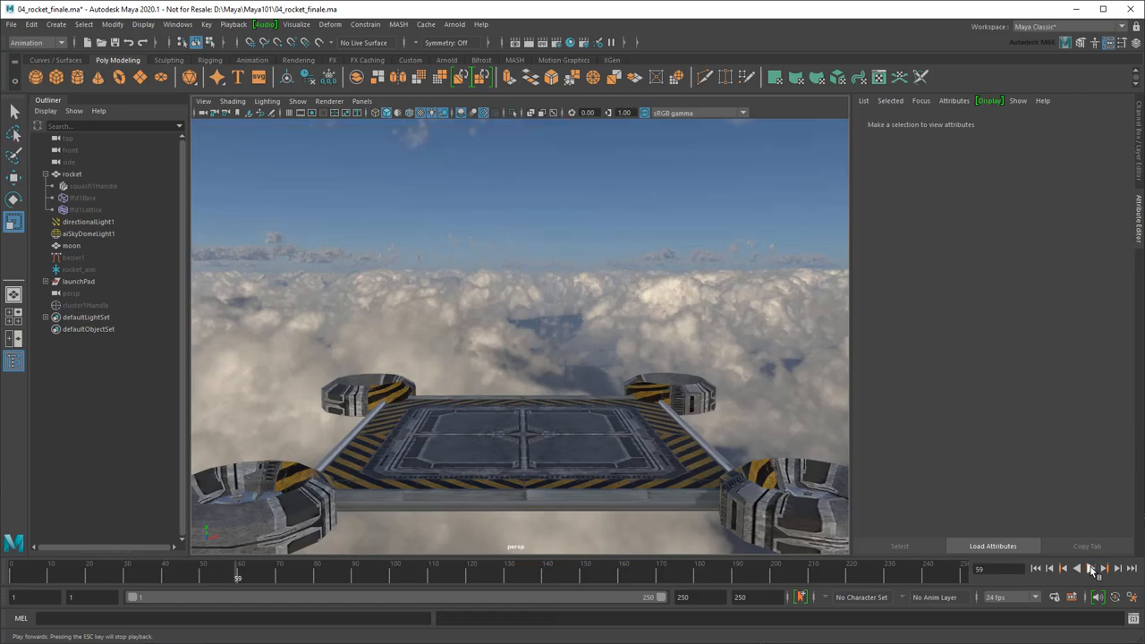
{"action": "left_click", "coordinate": [1090, 568]}
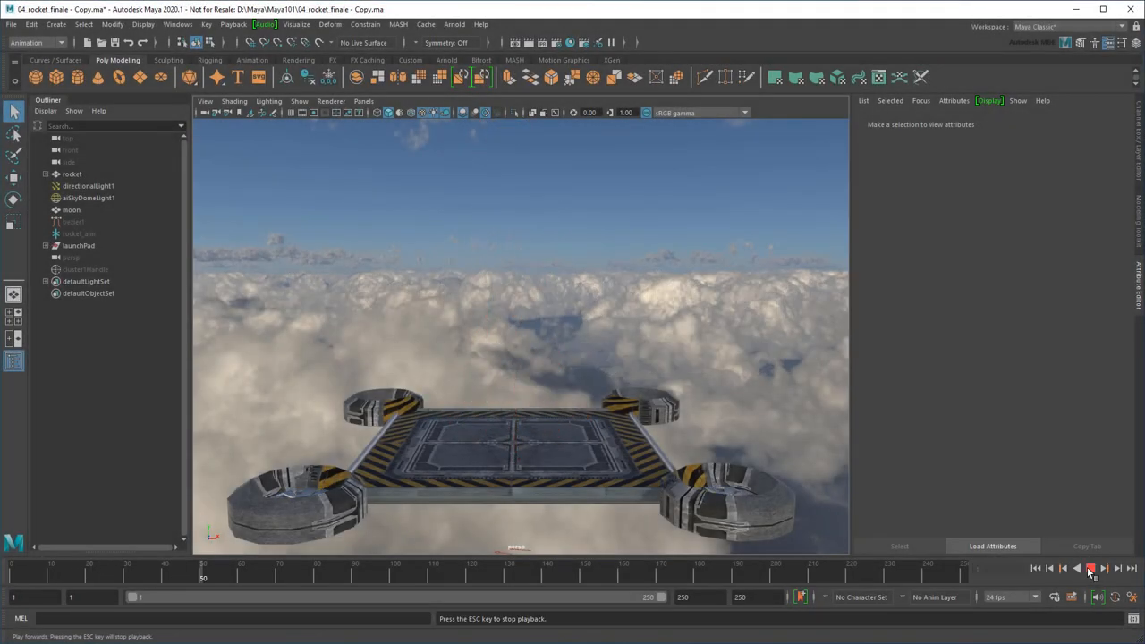
{"action": "left_click", "coordinate": [1091, 568]}
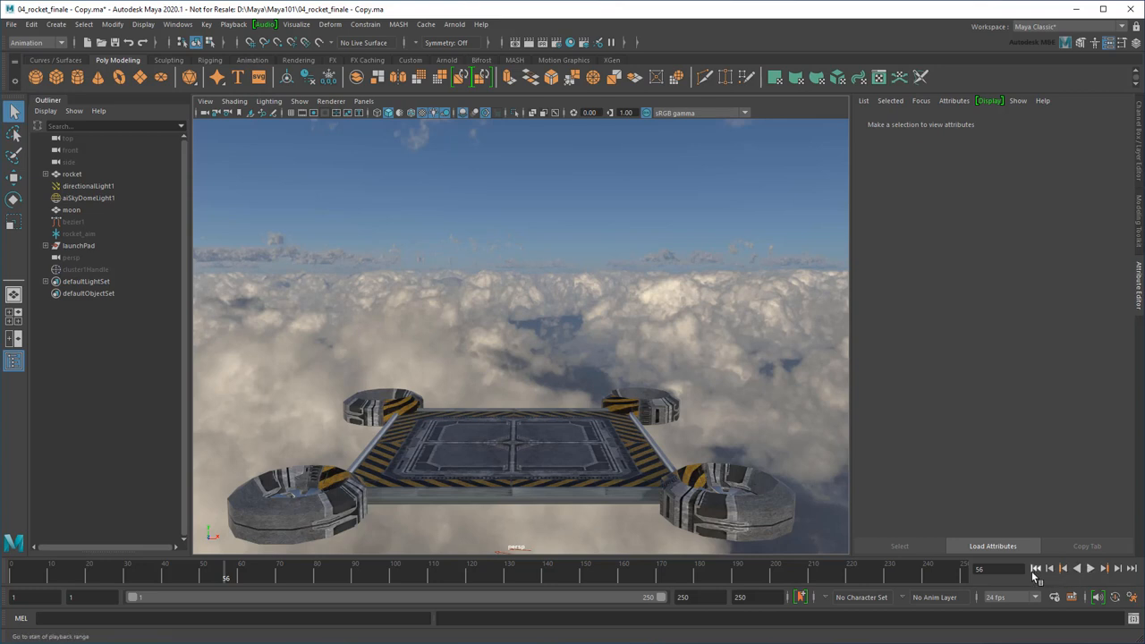
{"action": "left_click", "coordinate": [1035, 568]}
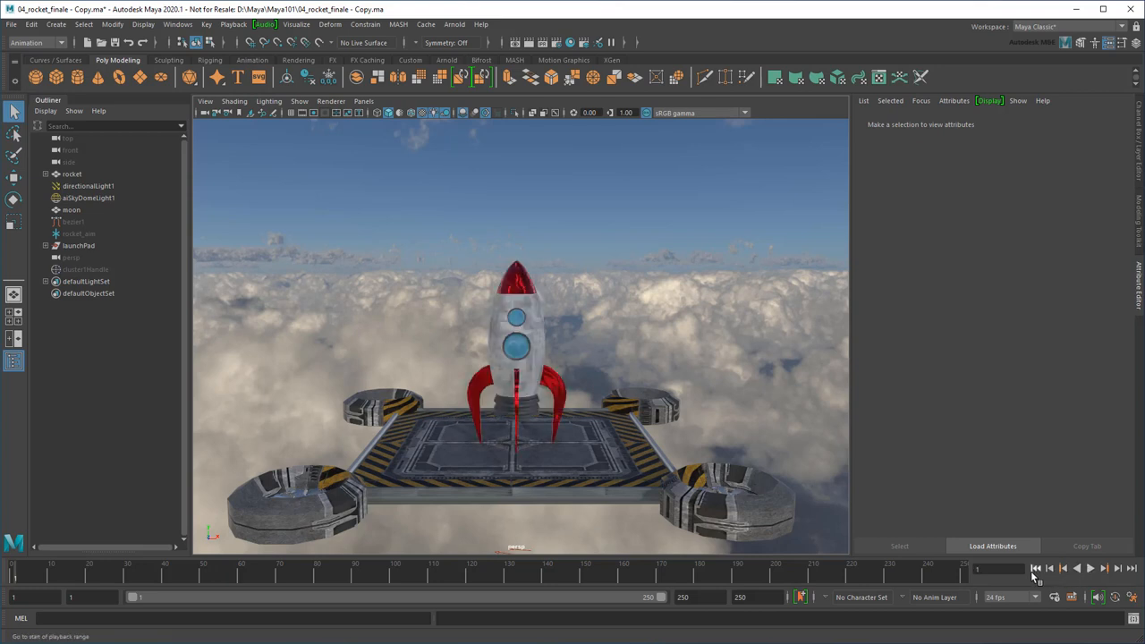
{"action": "left_click", "coordinate": [1091, 568]}
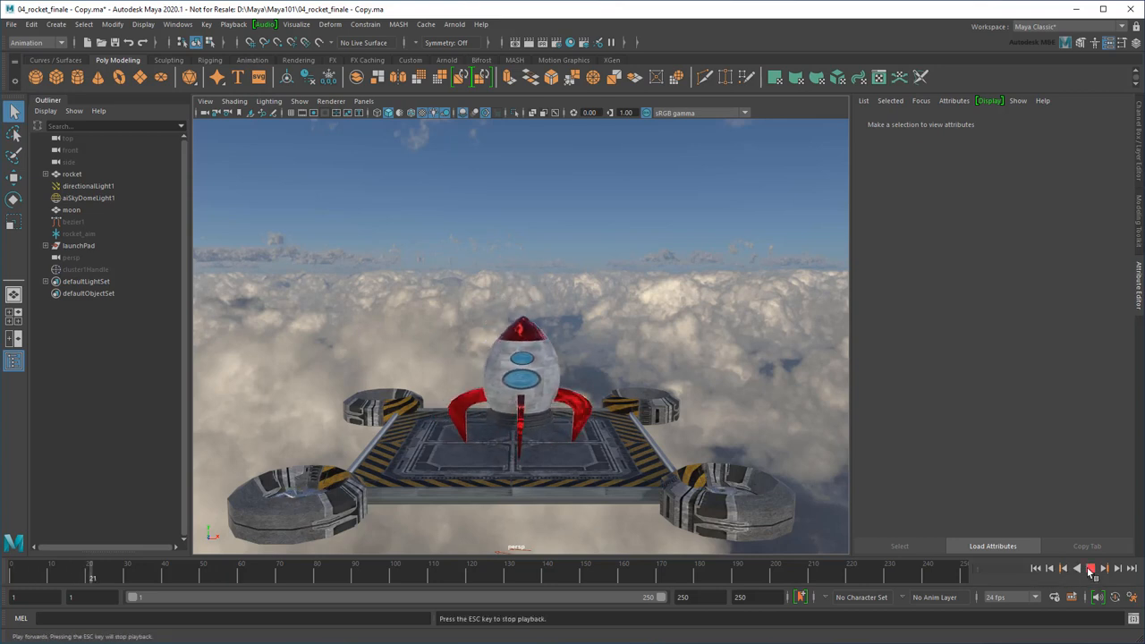
{"action": "left_click", "coordinate": [1090, 568]}
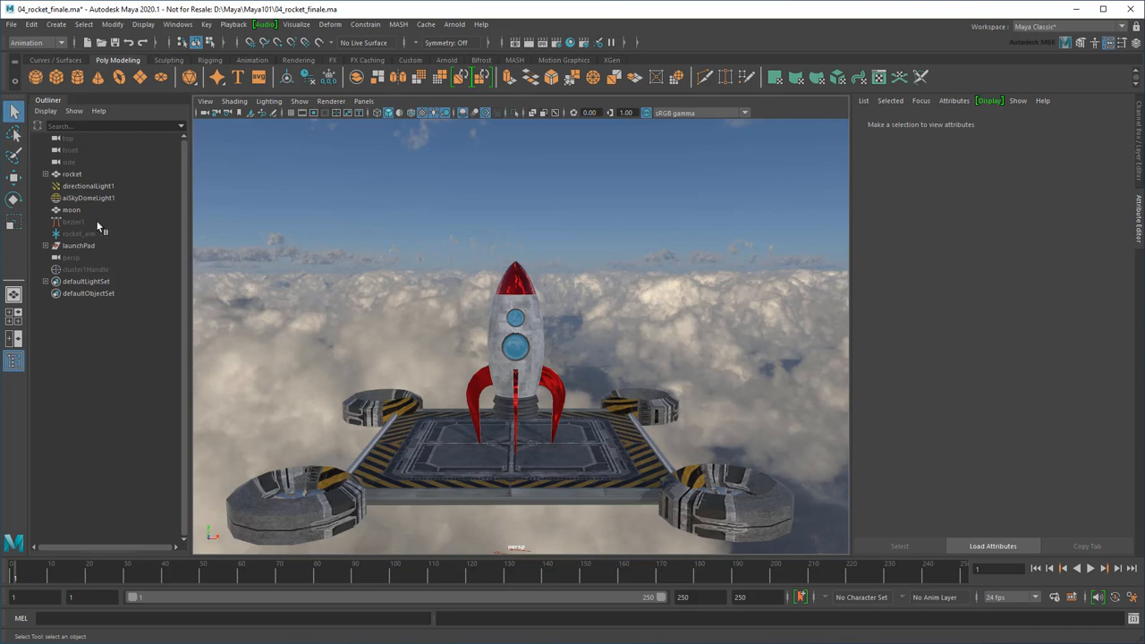
{"action": "left_click", "coordinate": [73, 221]}
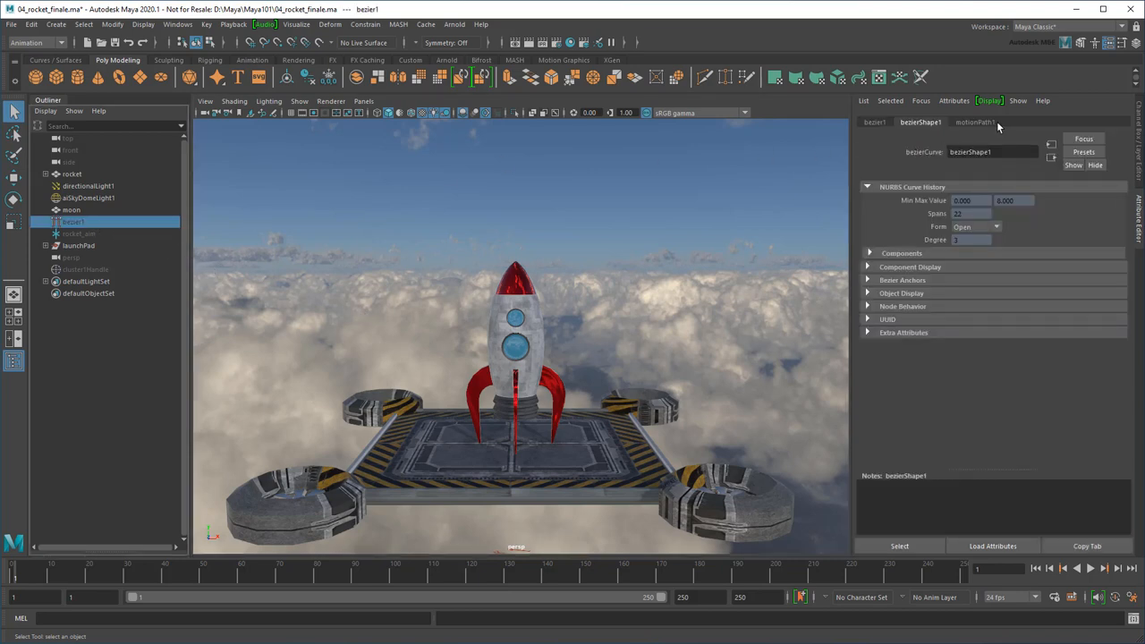
{"action": "left_click", "coordinate": [975, 121]}
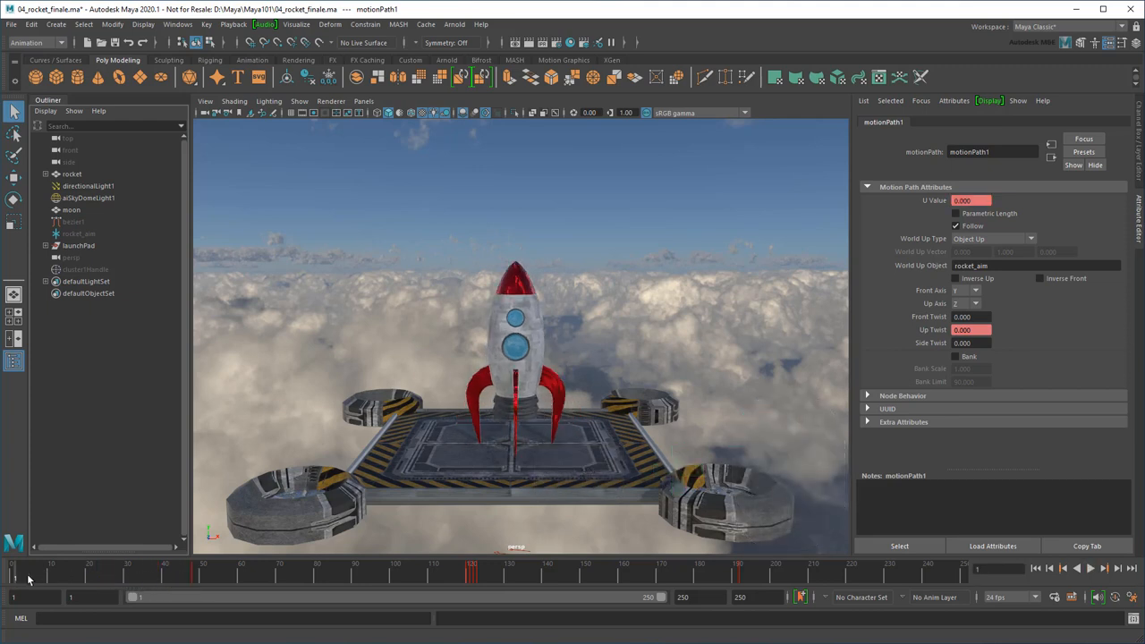
{"action": "left_click", "coordinate": [1091, 568]}
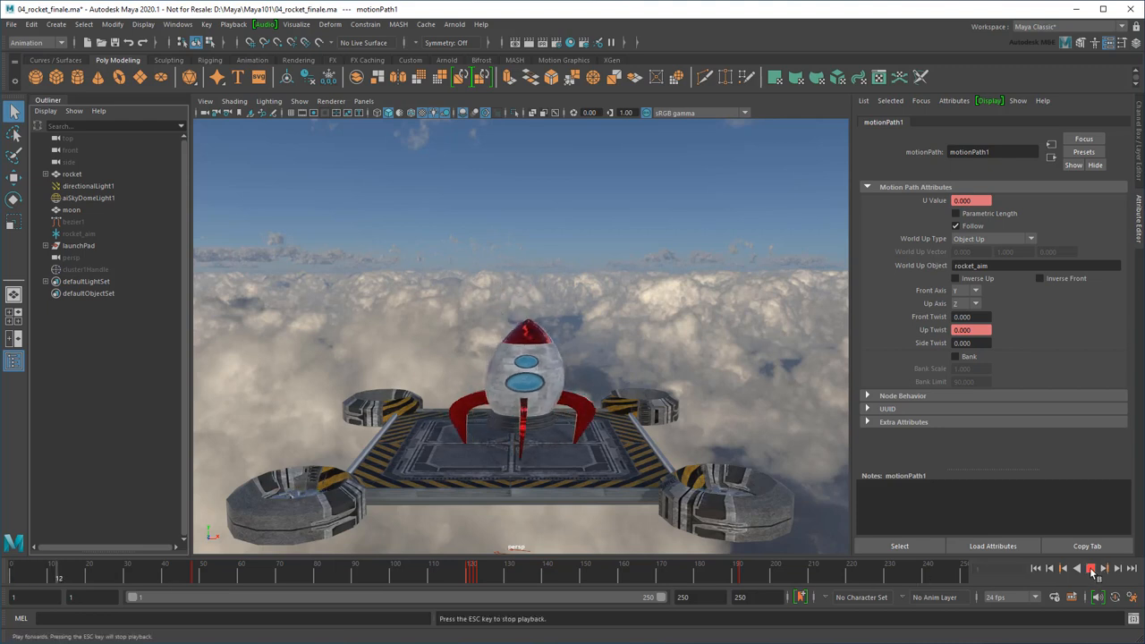
{"action": "left_click", "coordinate": [1089, 568]}
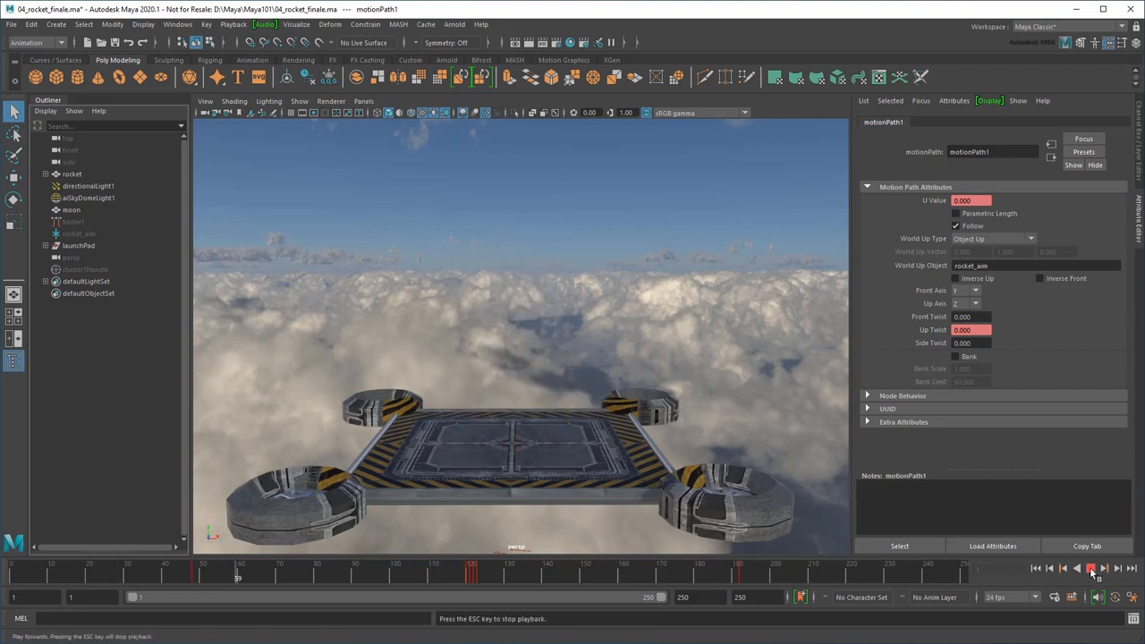
{"action": "left_click", "coordinate": [1091, 568]}
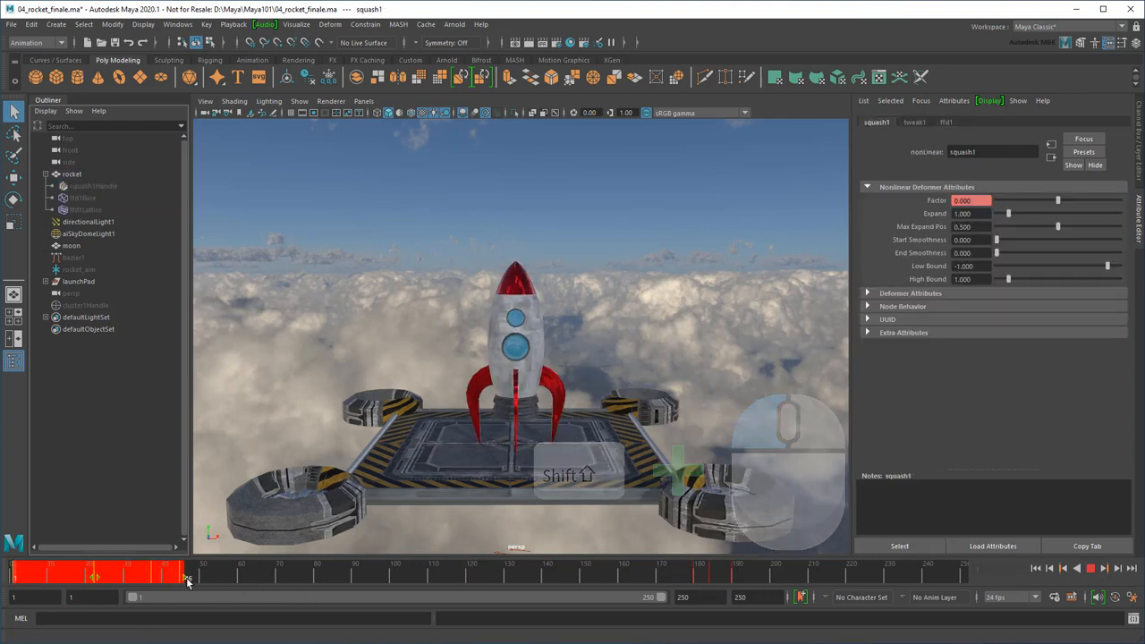
{"action": "left_click", "coordinate": [1090, 568]}
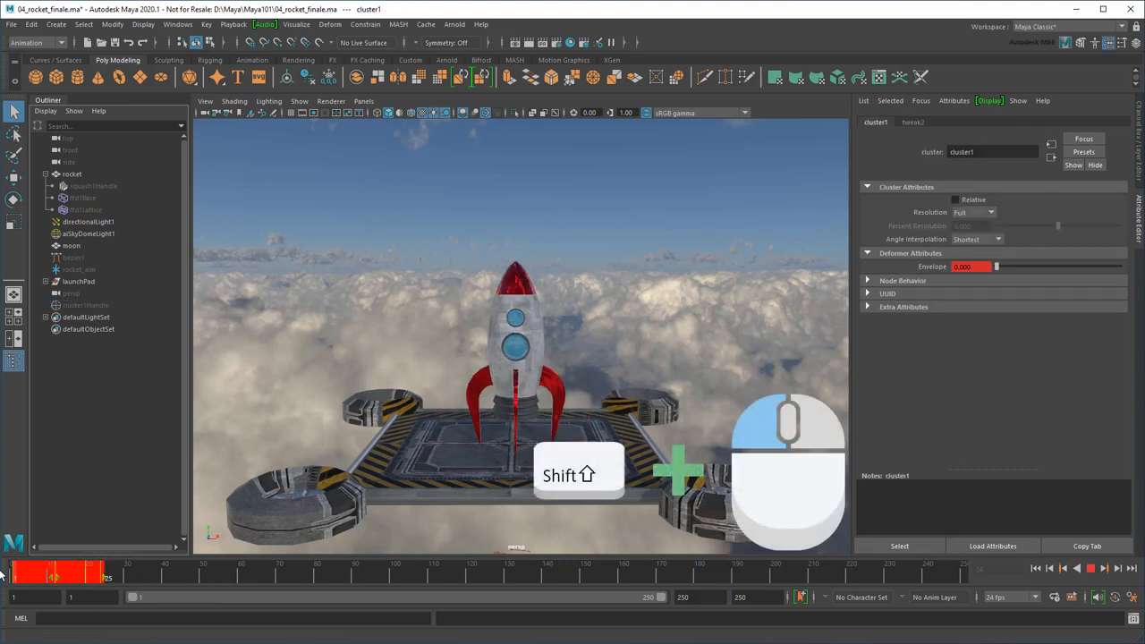
{"action": "left_click", "coordinate": [1091, 568]}
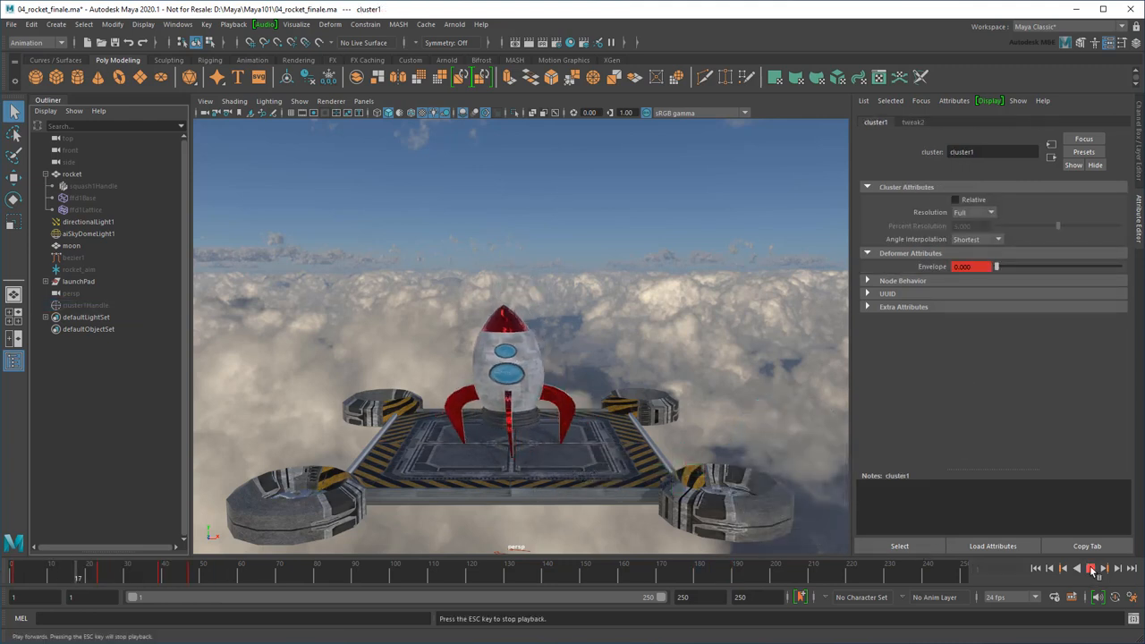
{"action": "left_click", "coordinate": [1091, 568]}
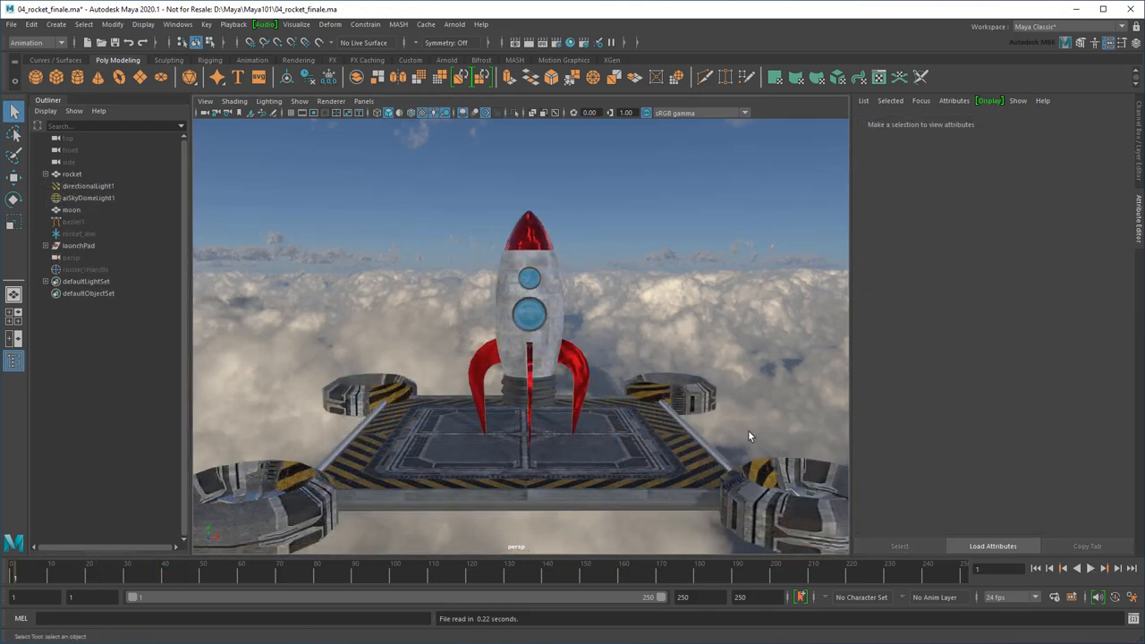
Select the bezier1 flight curve and show the motionPath1 node's settings.
{"action": "left_click", "coordinate": [73, 221]}
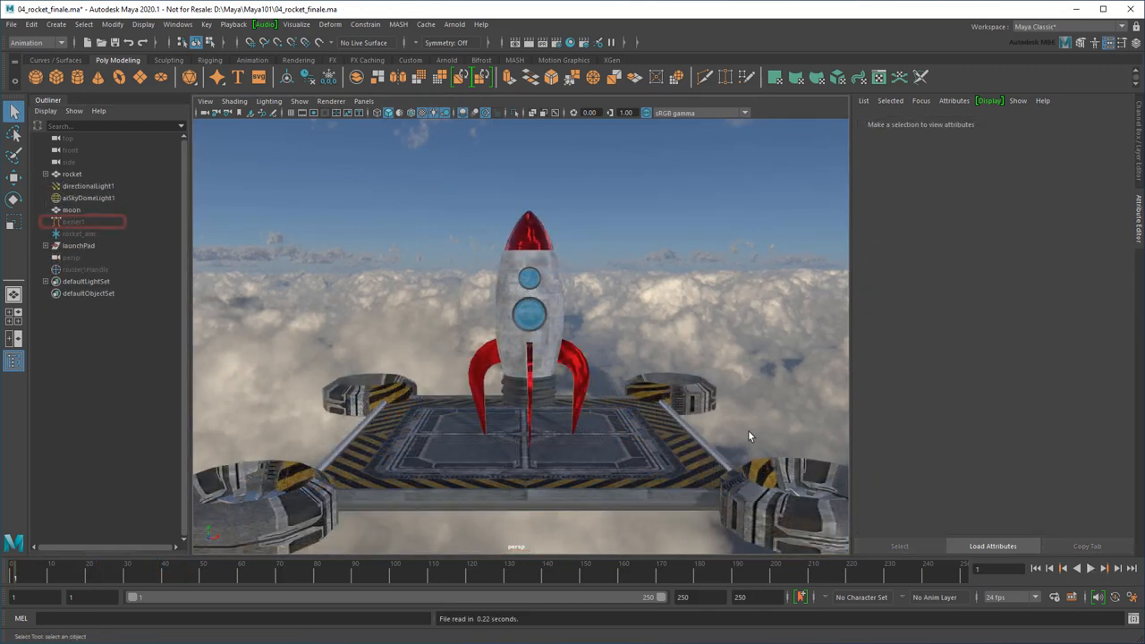
{"action": "left_click", "coordinate": [72, 174]}
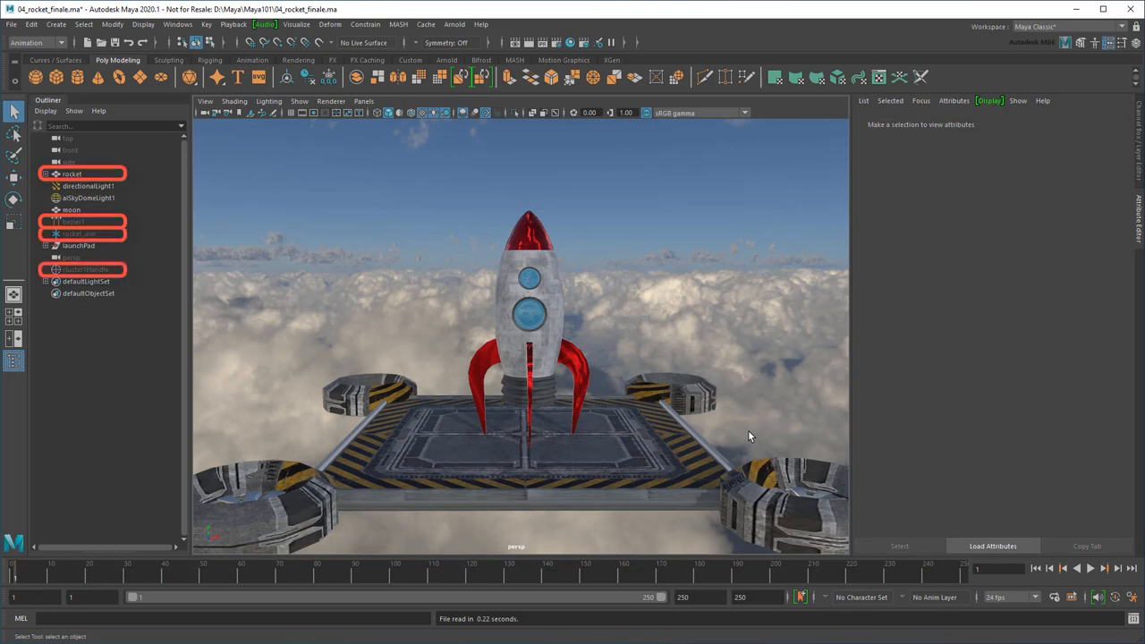
{"action": "left_click", "coordinate": [74, 222]}
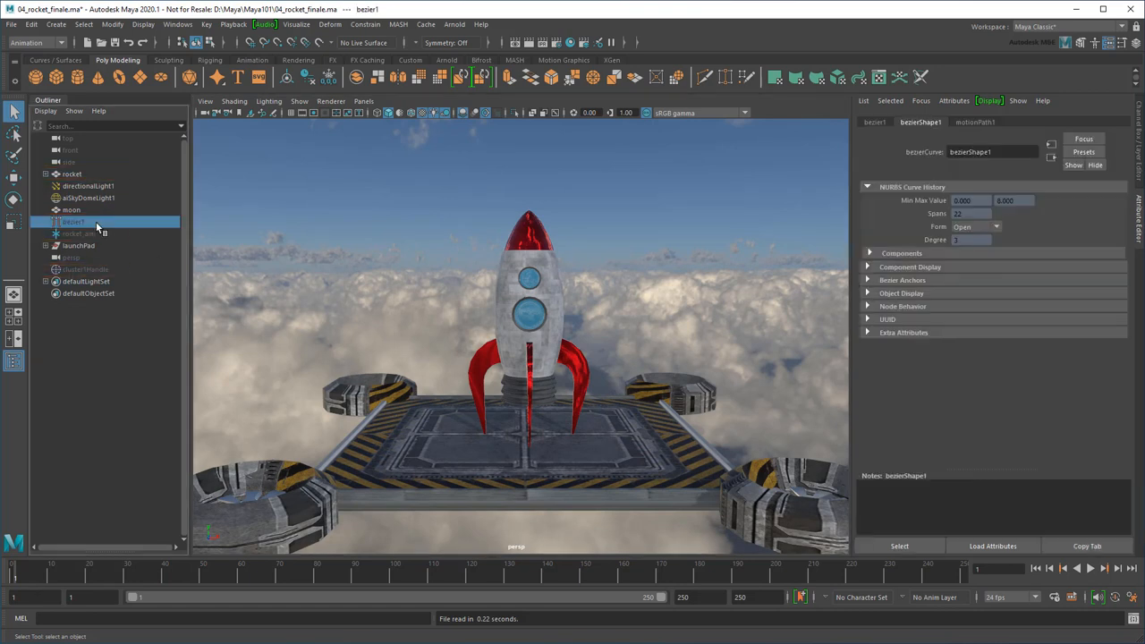
{"action": "left_click", "coordinate": [976, 122]}
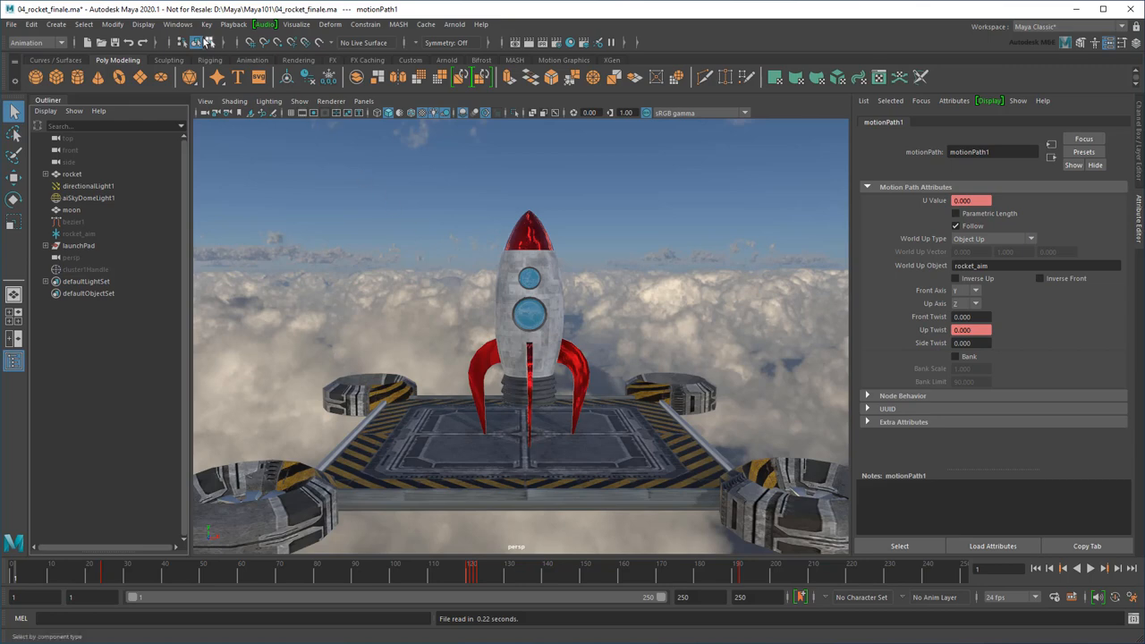
Create the anim_Clip1 flight clip in the Time Editor and scrub to about frame 38.
{"action": "left_click", "coordinate": [177, 24]}
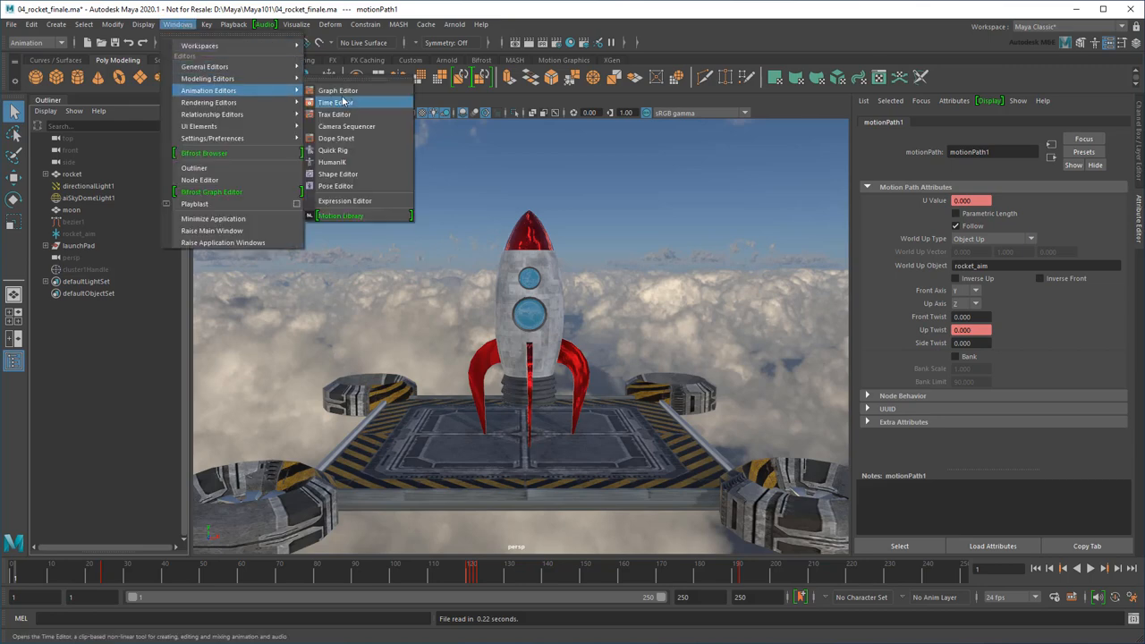
{"action": "left_click", "coordinate": [334, 114]}
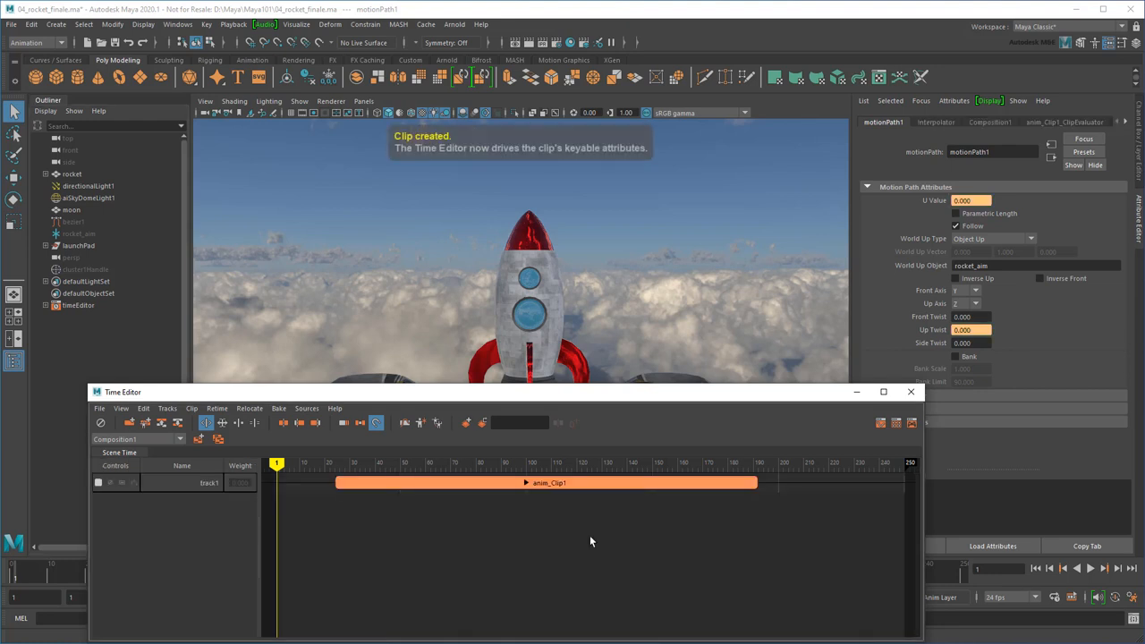
{"action": "mouse_move", "coordinate": [391, 526]}
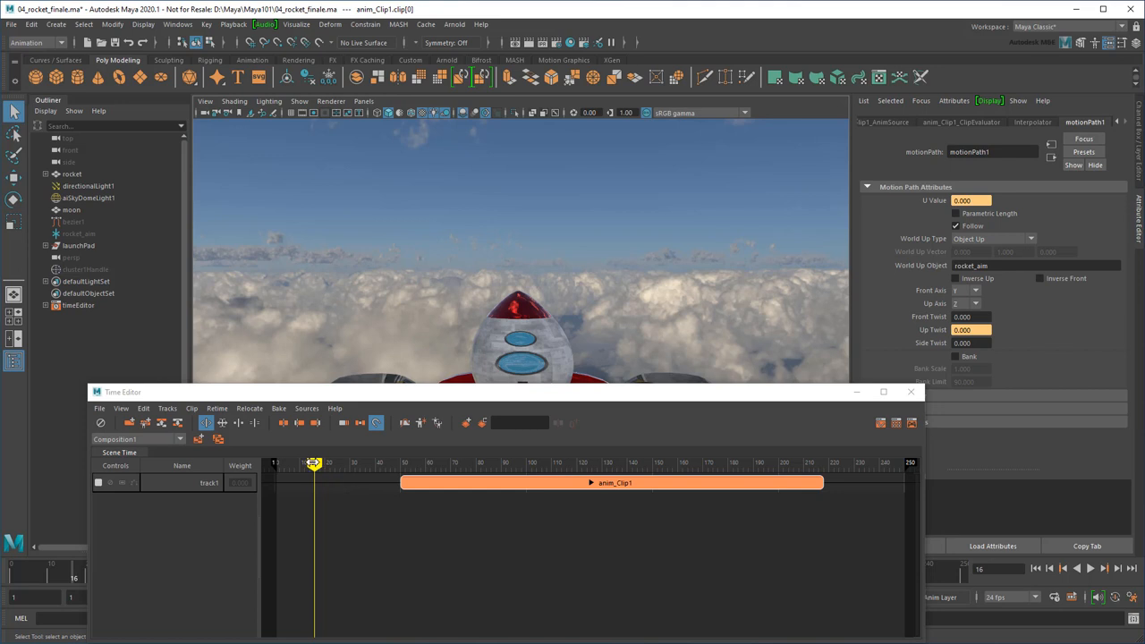
{"action": "left_click_drag", "start_coordinate": [314, 463], "coordinate": [343, 462]}
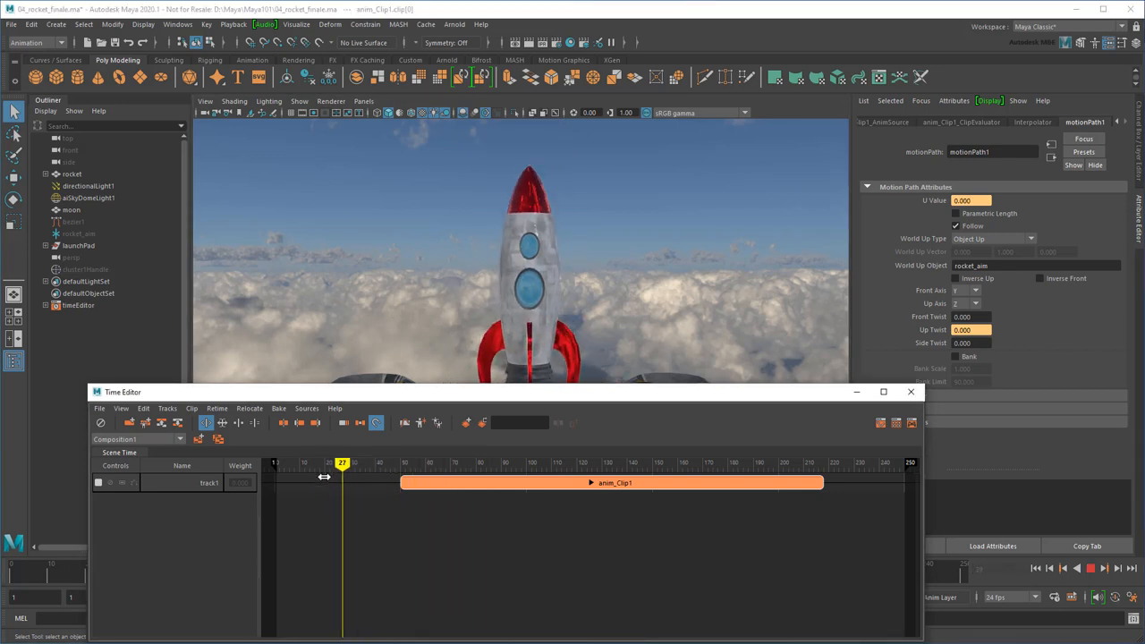
{"action": "left_click_drag", "start_coordinate": [342, 462], "coordinate": [369, 462]}
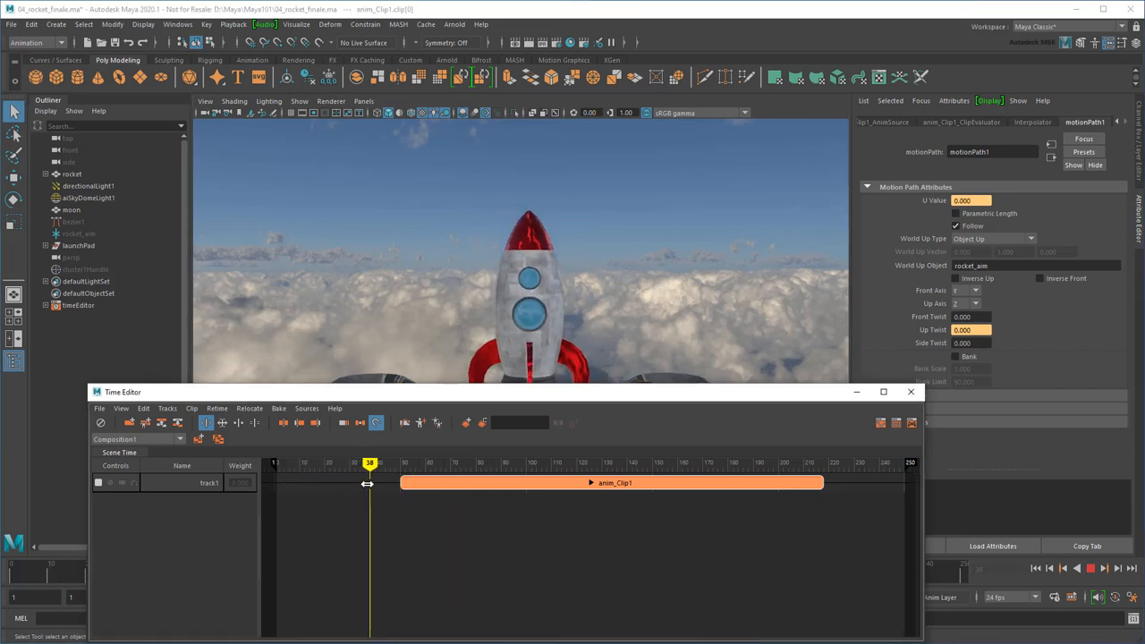
{"action": "left_click_drag", "start_coordinate": [369, 462], "coordinate": [421, 462]}
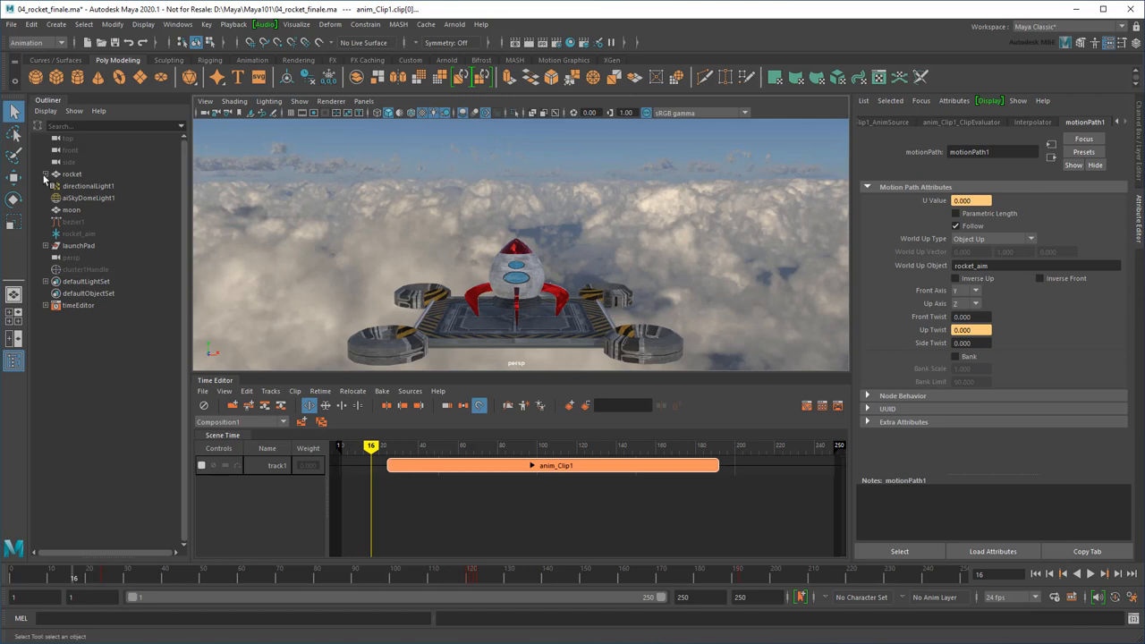
Create clips anim_Clip2 to anim_Clip4 from squash1, cluster1Handle and rocket_aim.
{"action": "left_click", "coordinate": [92, 185]}
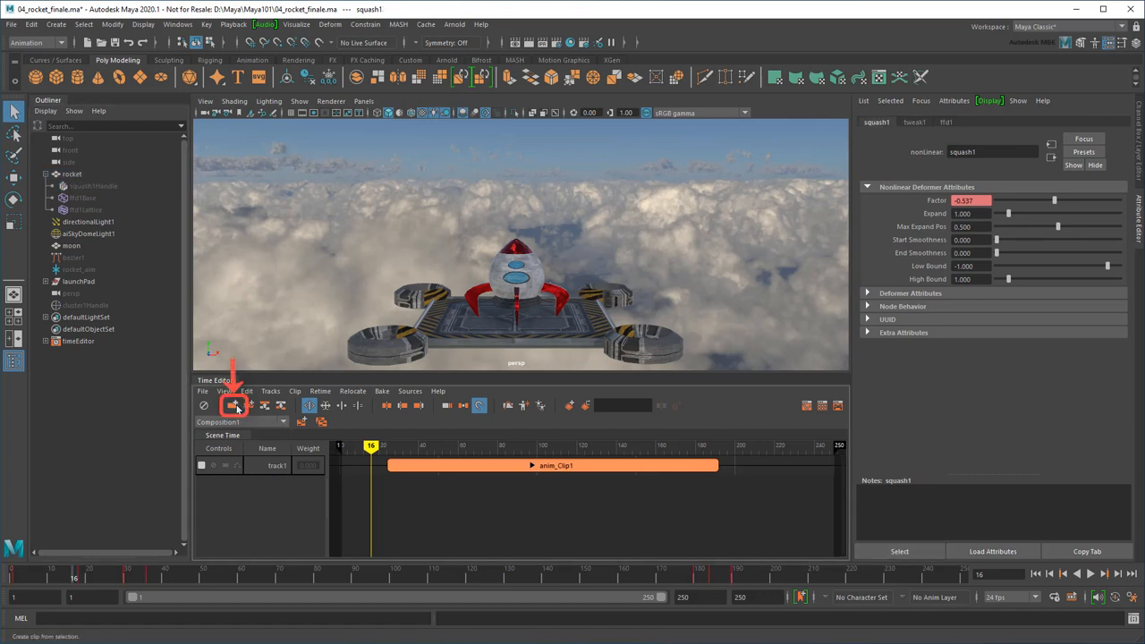
{"action": "left_click", "coordinate": [234, 405]}
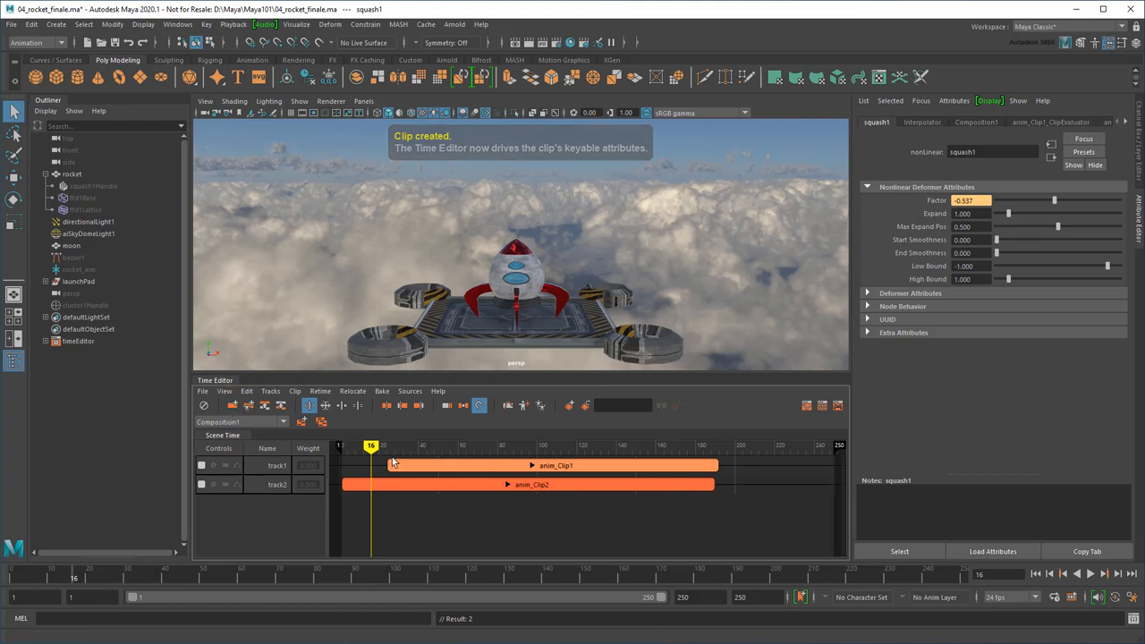
{"action": "left_click", "coordinate": [85, 305]}
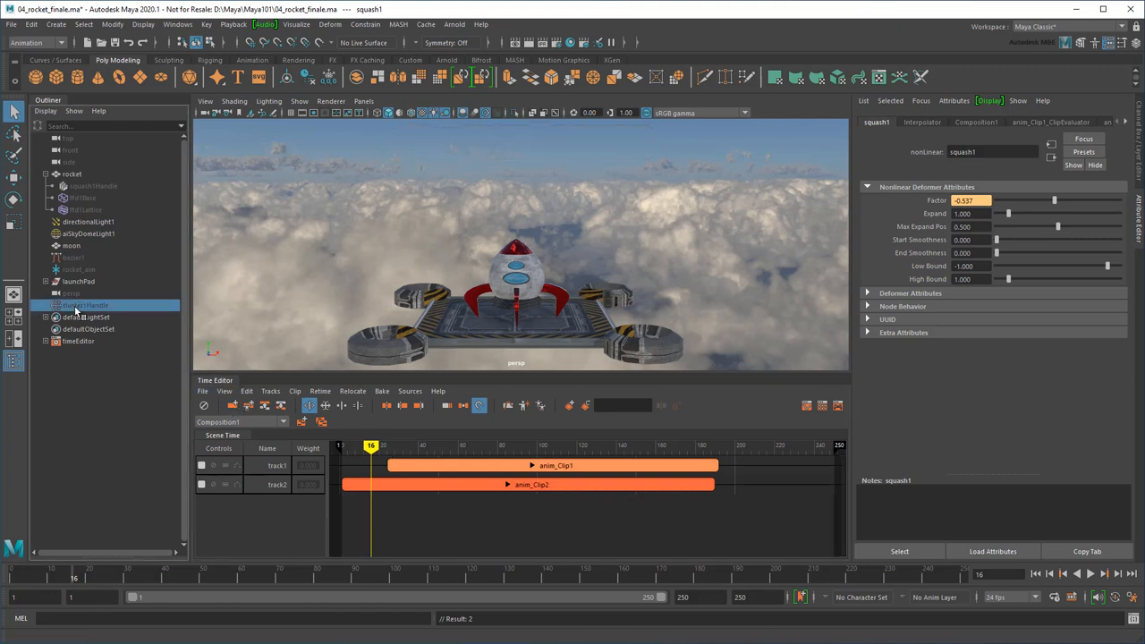
{"action": "left_click", "coordinate": [85, 305]}
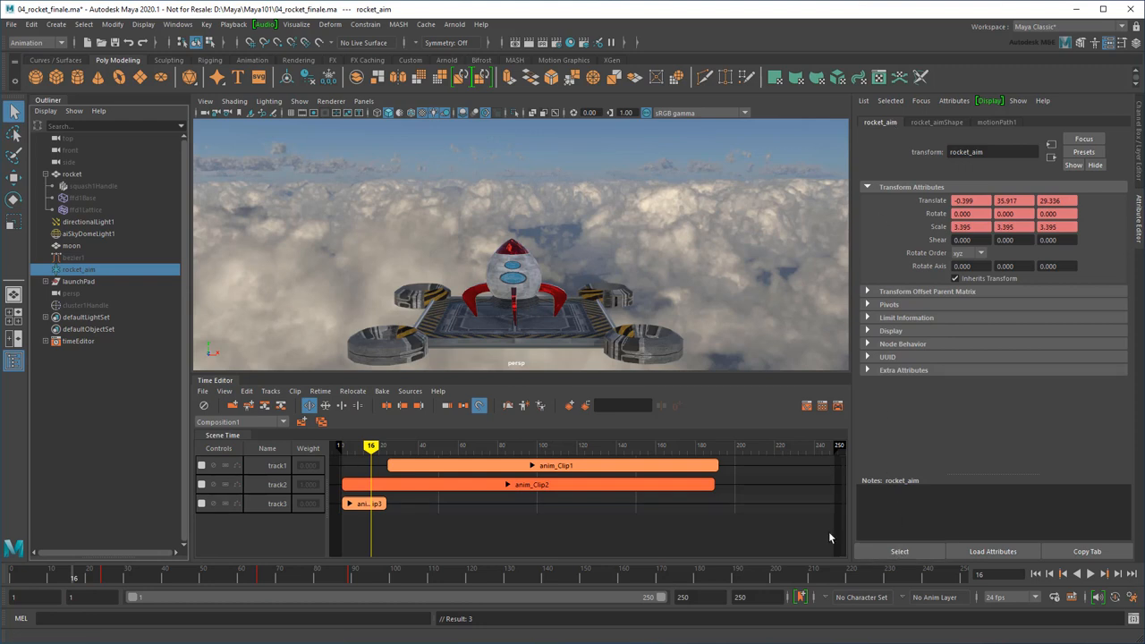
{"action": "left_click", "coordinate": [233, 405]}
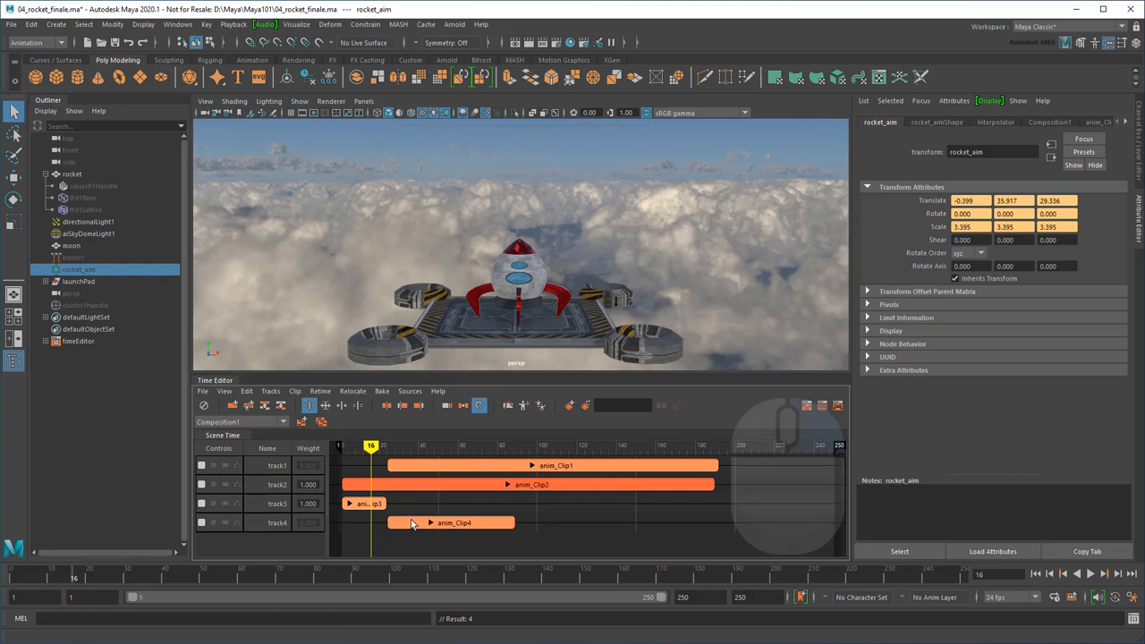
Rename the clips to flight_path, squash_stretch, wiggle and aim with Rename Clip.
{"action": "right_click", "coordinate": [532, 484]}
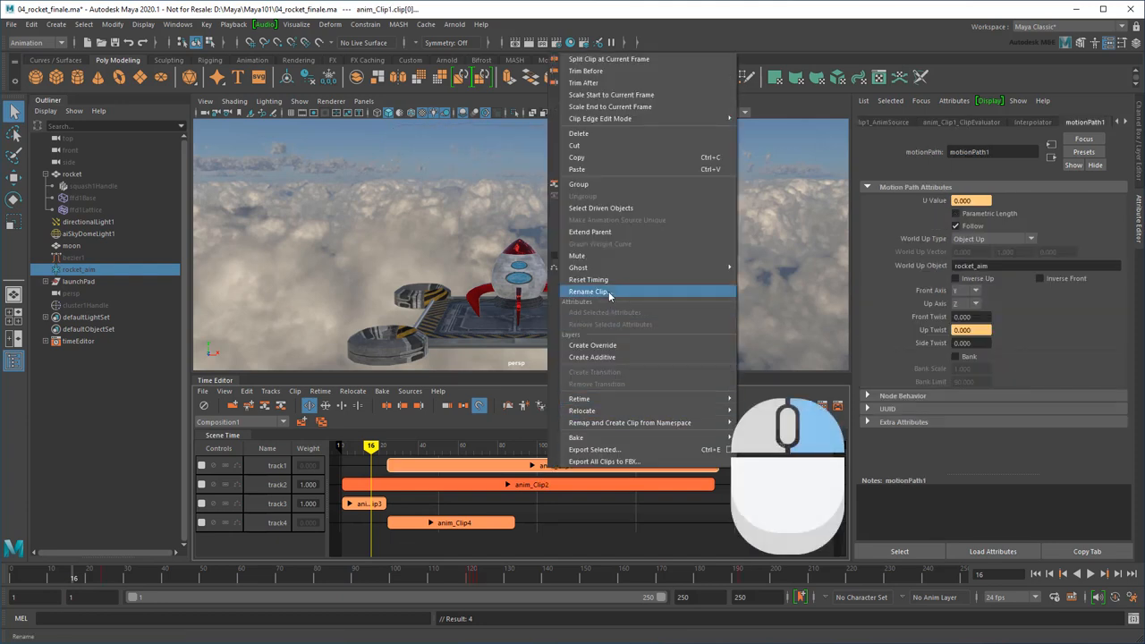
{"action": "left_click", "coordinate": [588, 290]}
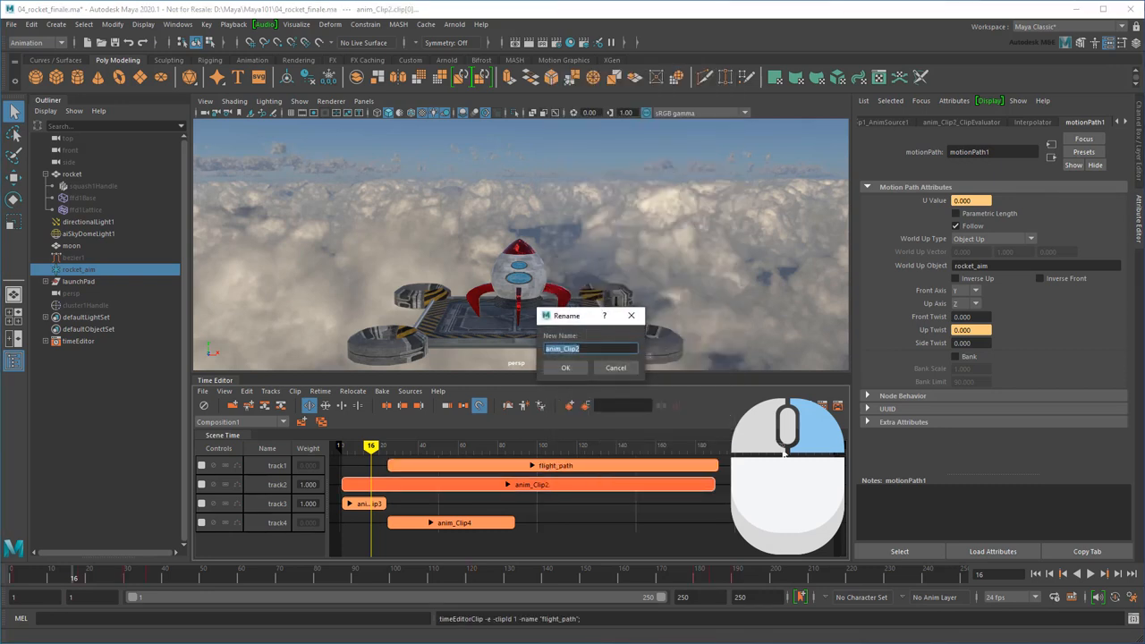
{"action": "left_click", "coordinate": [565, 368]}
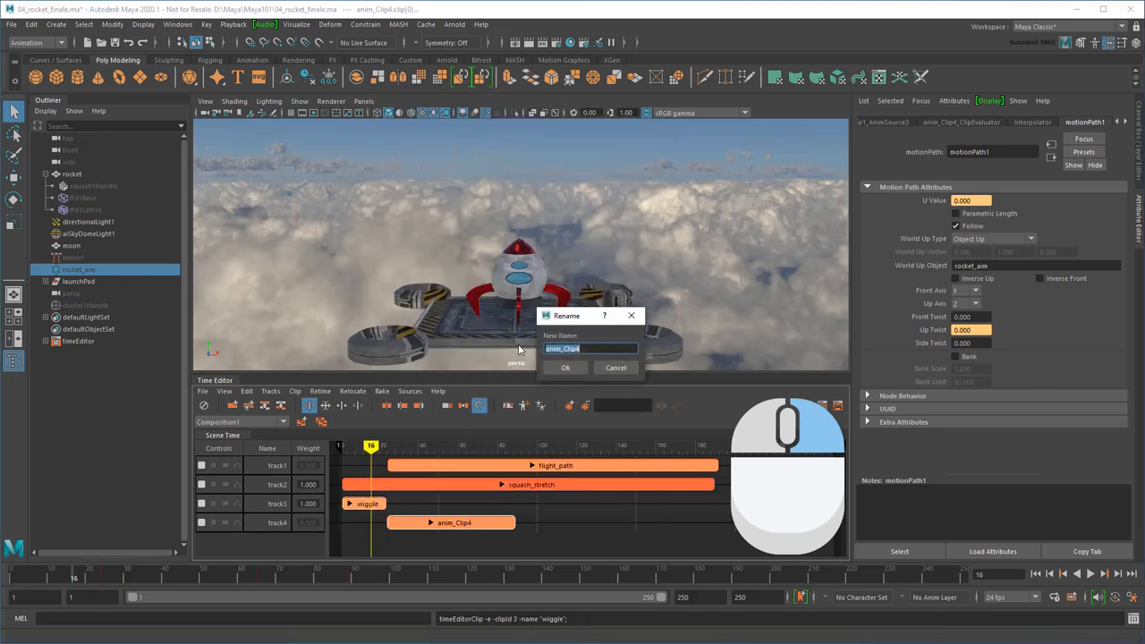
{"action": "left_click", "coordinate": [566, 368]}
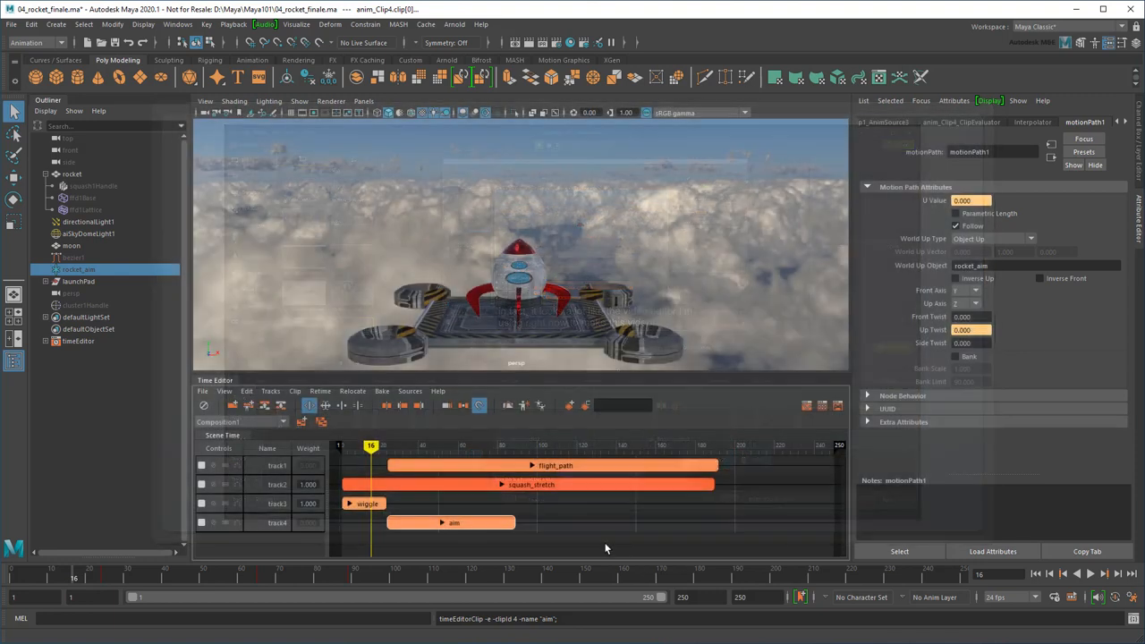
Group the four clips as rocket_anim and scrub back to frame 24.
{"action": "key", "text": "ctrl+g"}
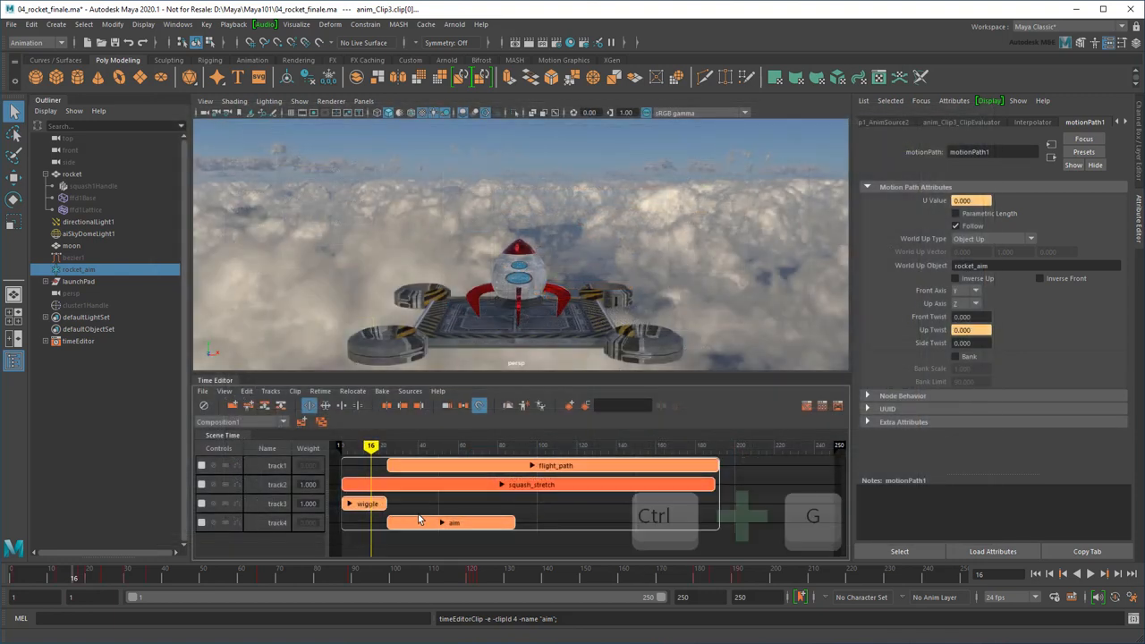
{"action": "key", "text": "ctrl+g"}
{"action": "type", "text": "rocket"}
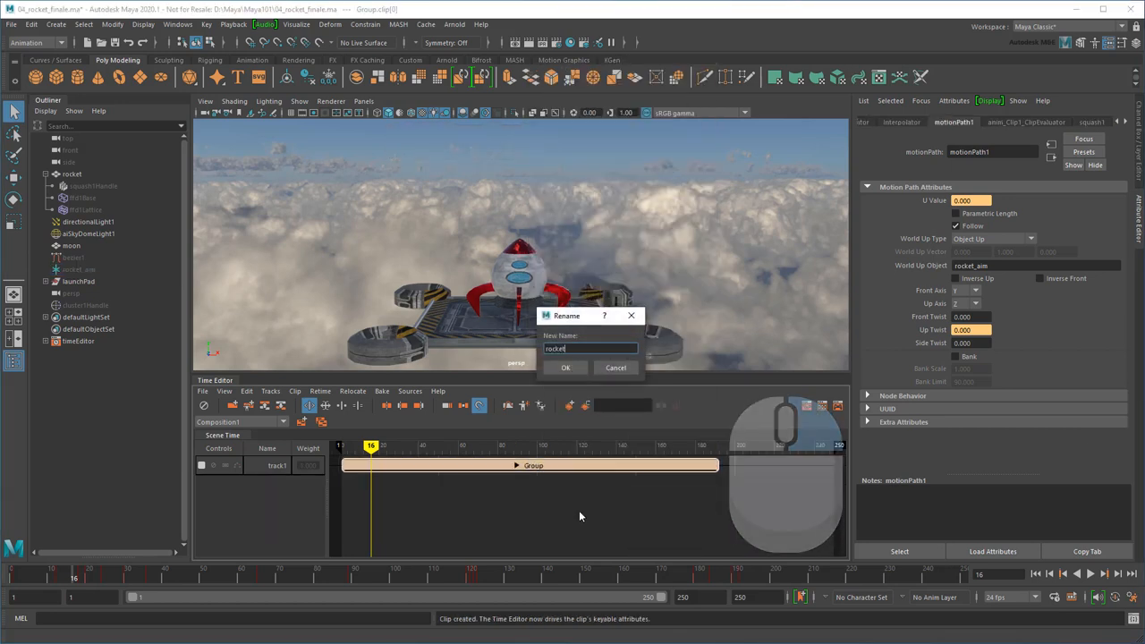
{"action": "left_click", "coordinate": [566, 367]}
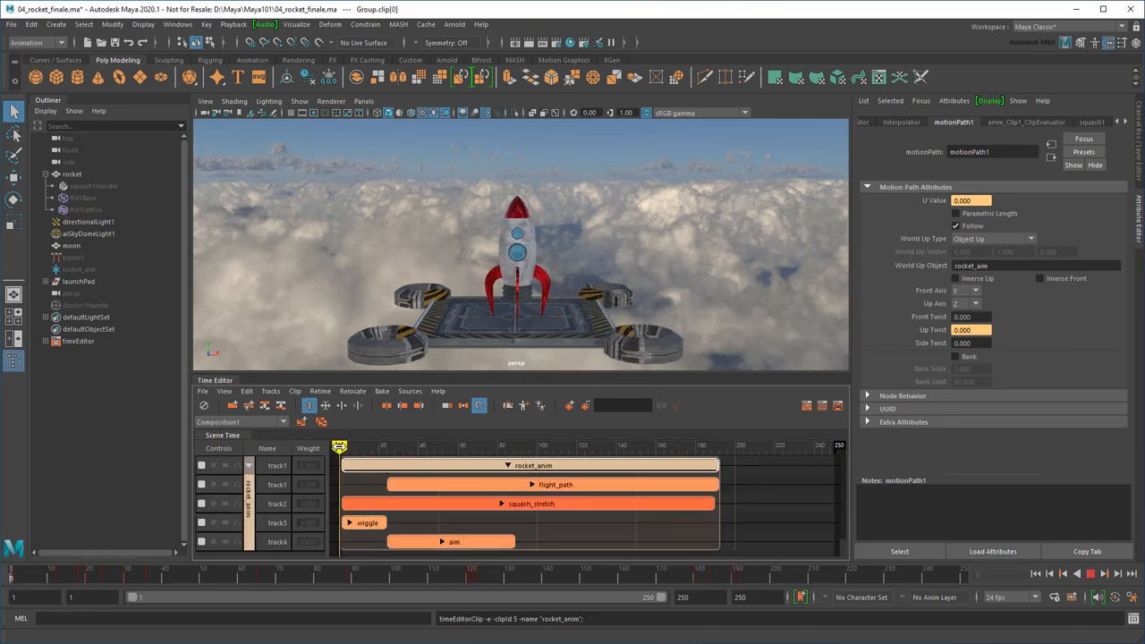
{"action": "left_click_drag", "start_coordinate": [340, 446], "coordinate": [414, 446]}
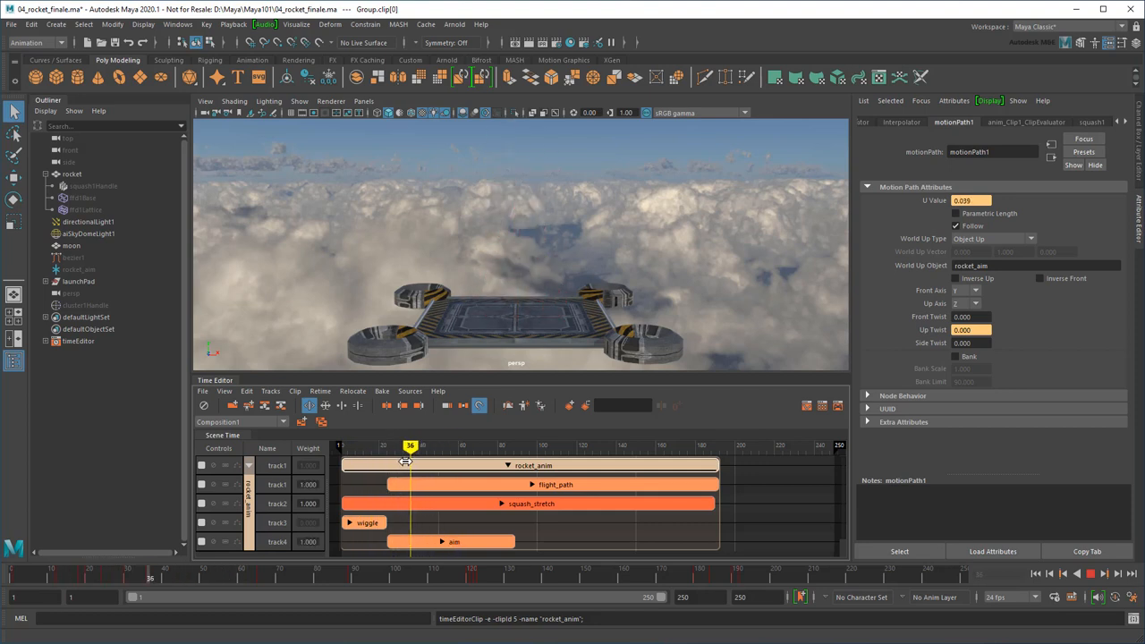
{"action": "left_click_drag", "start_coordinate": [410, 446], "coordinate": [341, 445]}
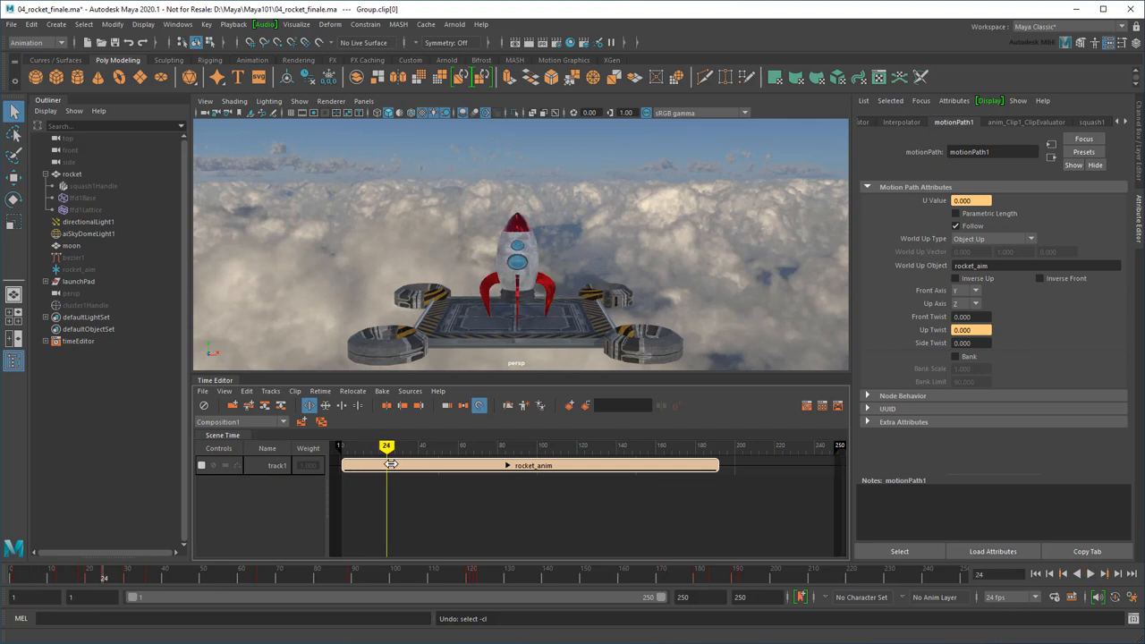
Split rocket_anim into pre_launch and flight clips, lengthen pre_launch, and close the gap.
{"action": "right_click", "coordinate": [390, 464]}
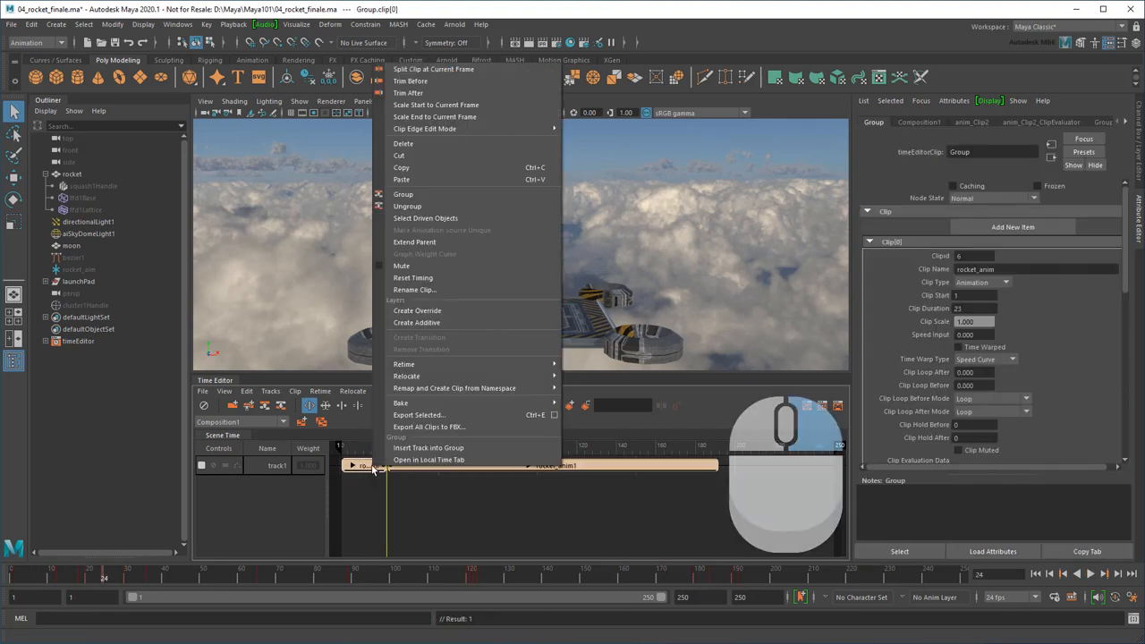
{"action": "left_click", "coordinate": [414, 290]}
{"action": "type", "text": "pre_launch"}
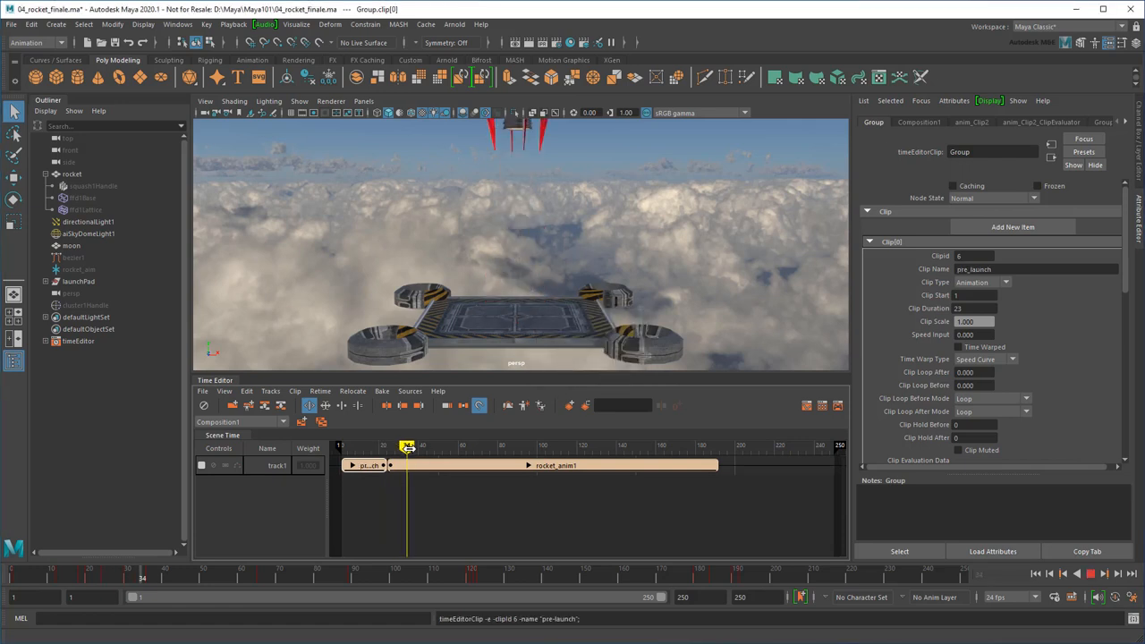
{"action": "left_click_drag", "start_coordinate": [407, 445], "coordinate": [422, 446]}
{"action": "type", "text": "flight"}
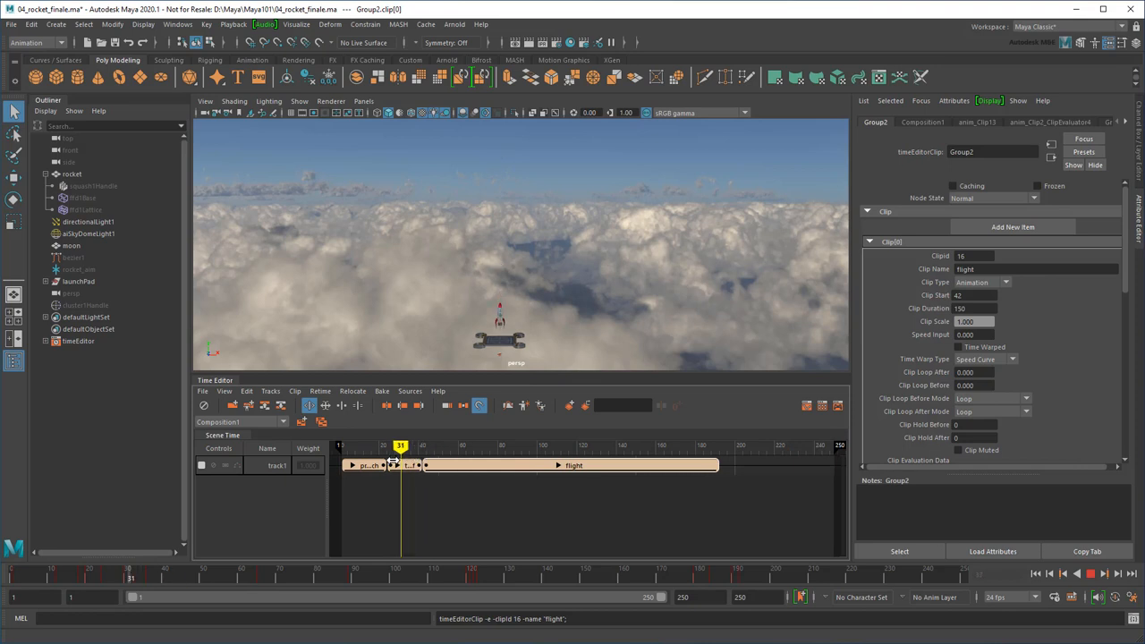
{"action": "left_click_drag", "start_coordinate": [401, 446], "coordinate": [427, 445]}
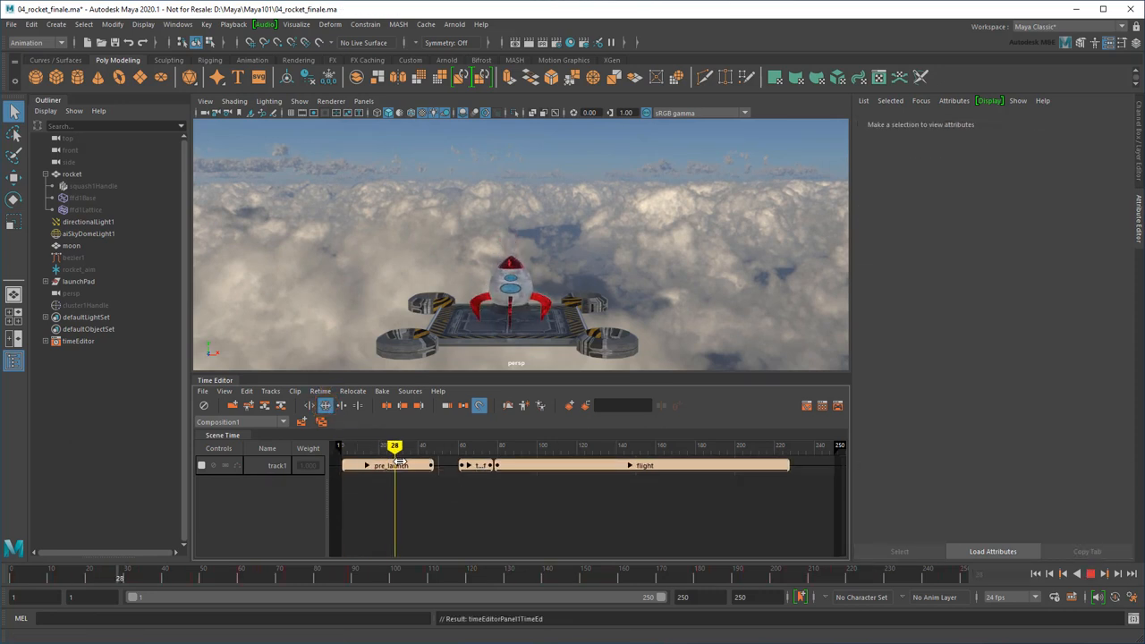
{"action": "left_click_drag", "start_coordinate": [394, 446], "coordinate": [409, 445]}
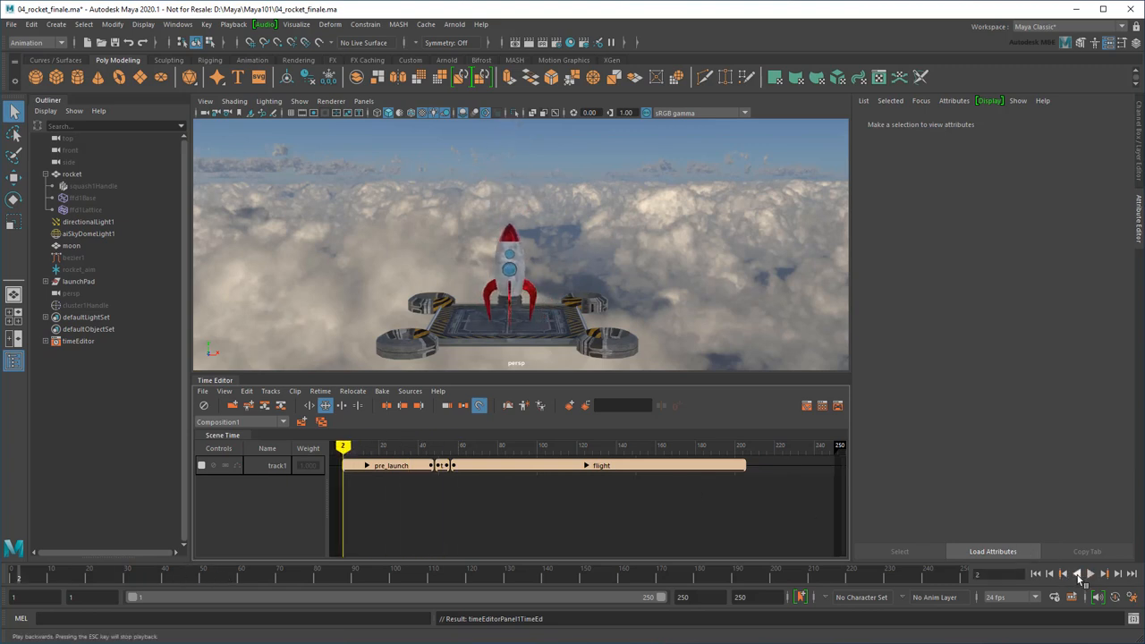
Break the Inverse Front connection on bezier1's motionPath1 and scrub to check the orientation.
{"action": "left_click", "coordinate": [1090, 574]}
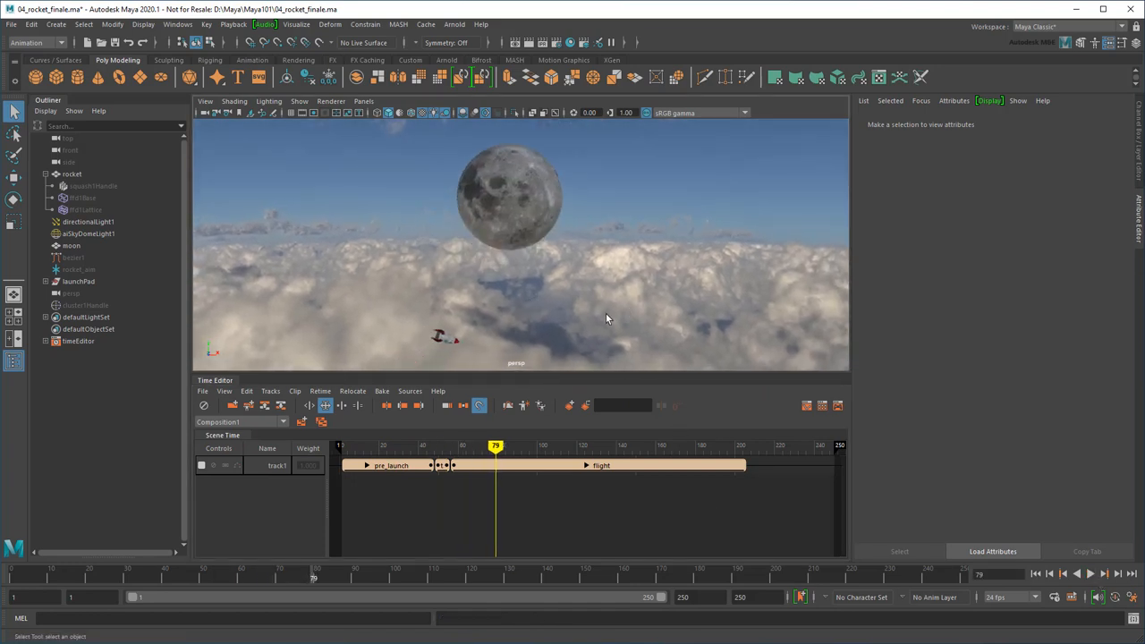
{"action": "left_click", "coordinate": [72, 258]}
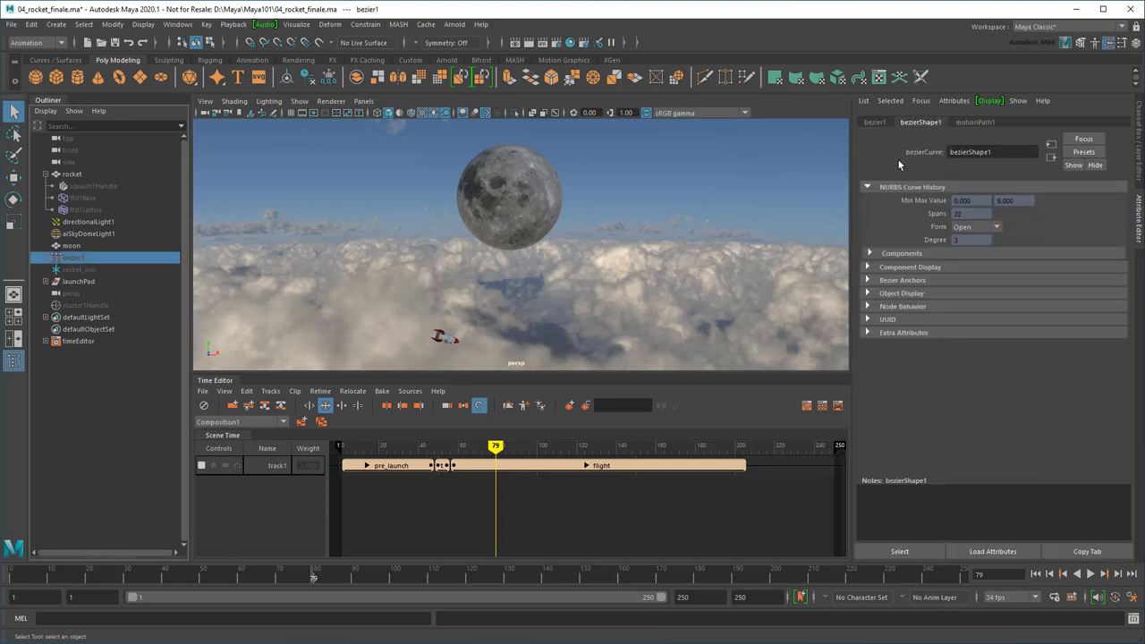
{"action": "left_click", "coordinate": [975, 122]}
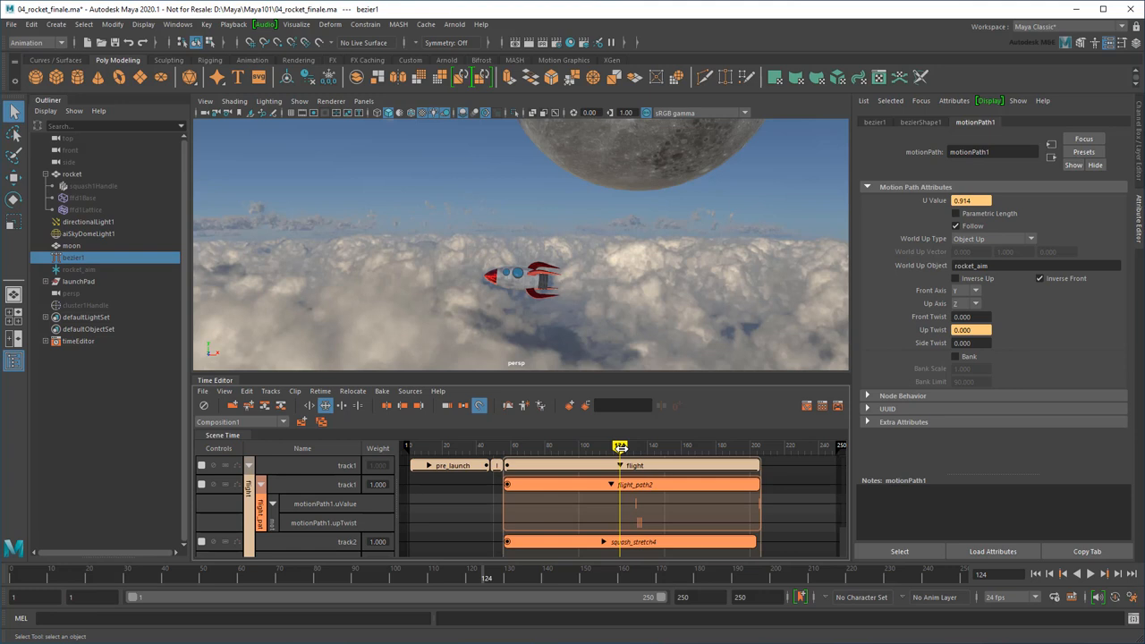
{"action": "left_click", "coordinate": [971, 330]}
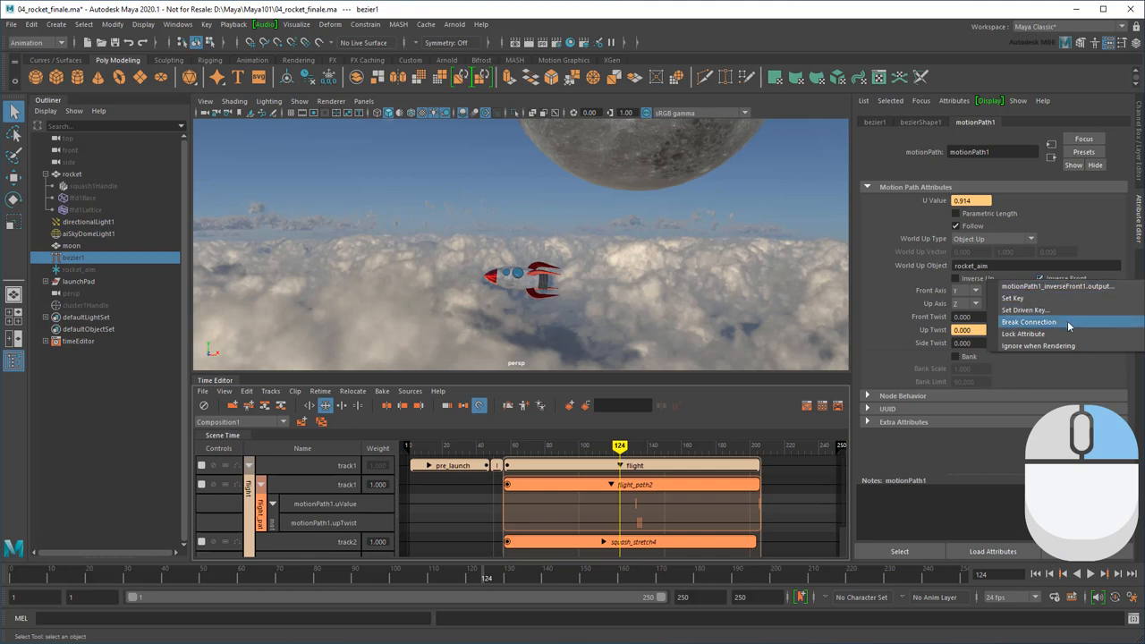
{"action": "left_click", "coordinate": [1029, 321]}
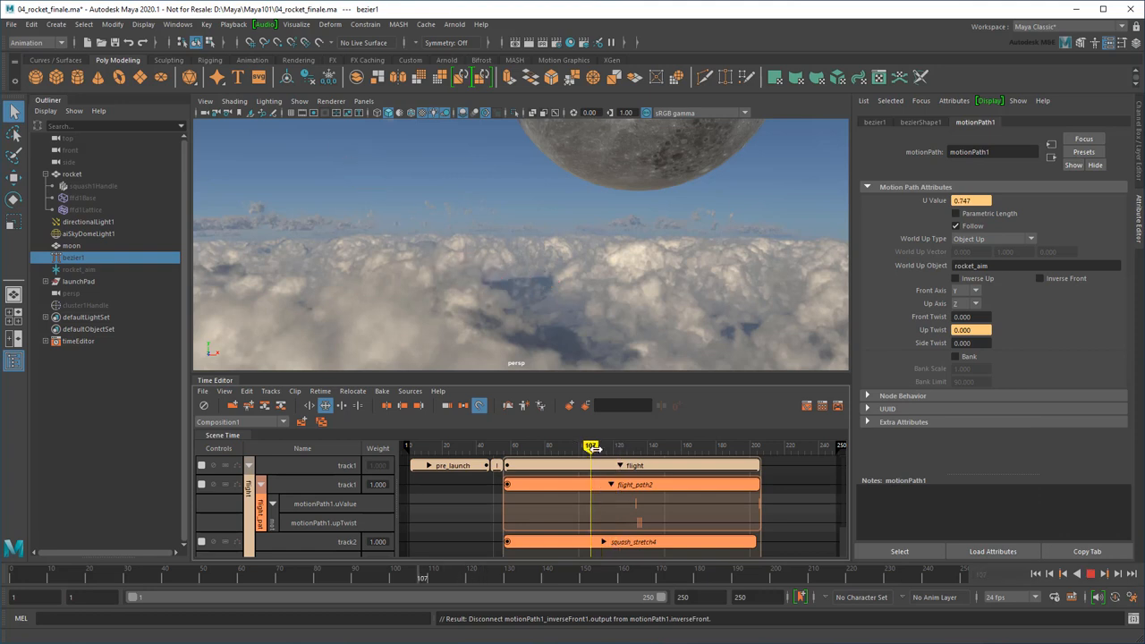
{"action": "left_click_drag", "start_coordinate": [590, 444], "coordinate": [664, 444]}
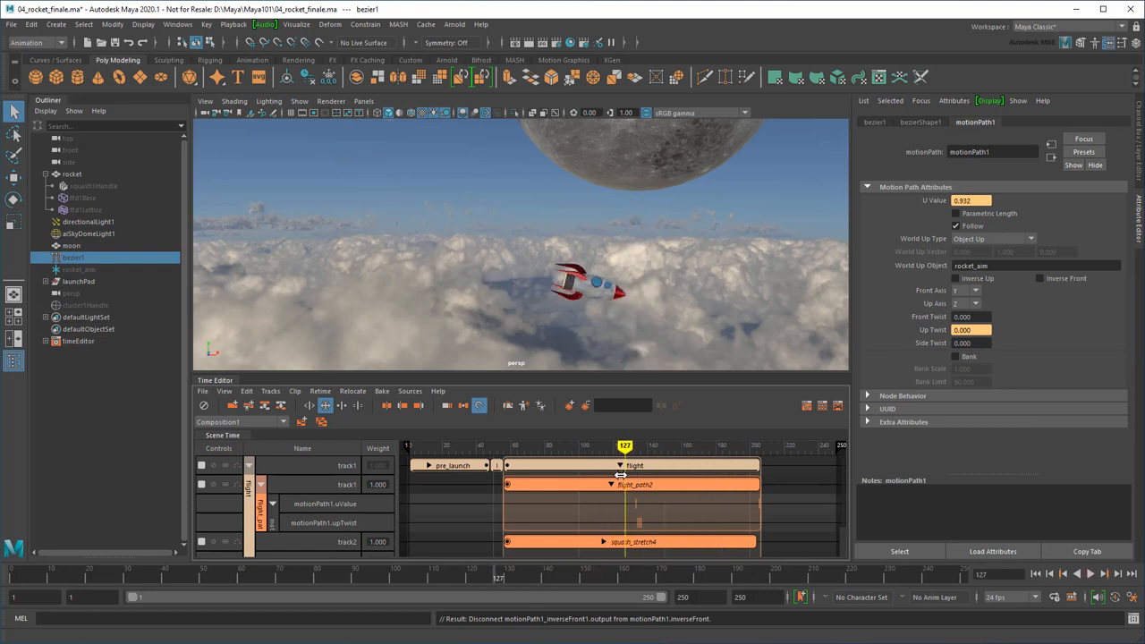
Show the flight path curves normalized in the Graph Editor and colour the up-twist curve green.
{"action": "left_click", "coordinate": [634, 484]}
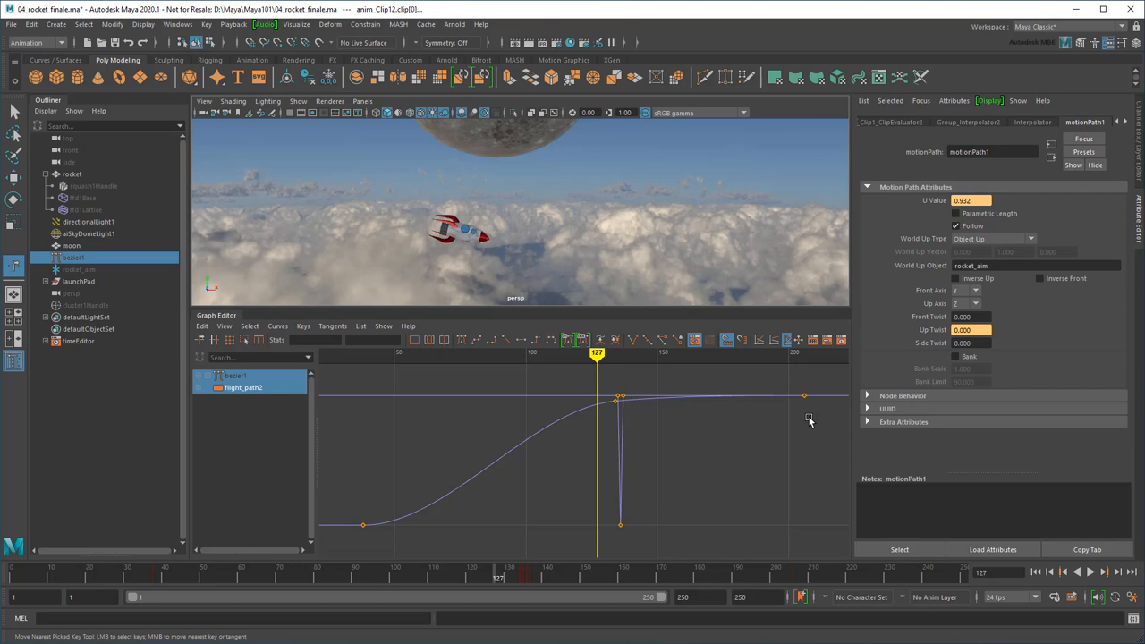
{"action": "left_click", "coordinate": [760, 340]}
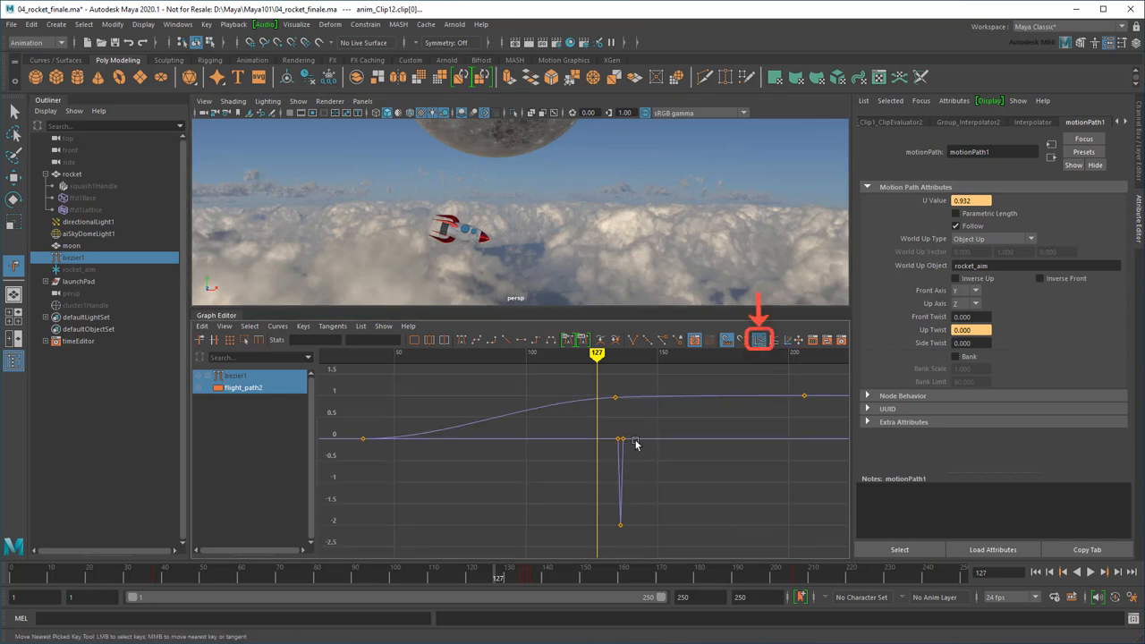
{"action": "left_click", "coordinate": [202, 325]}
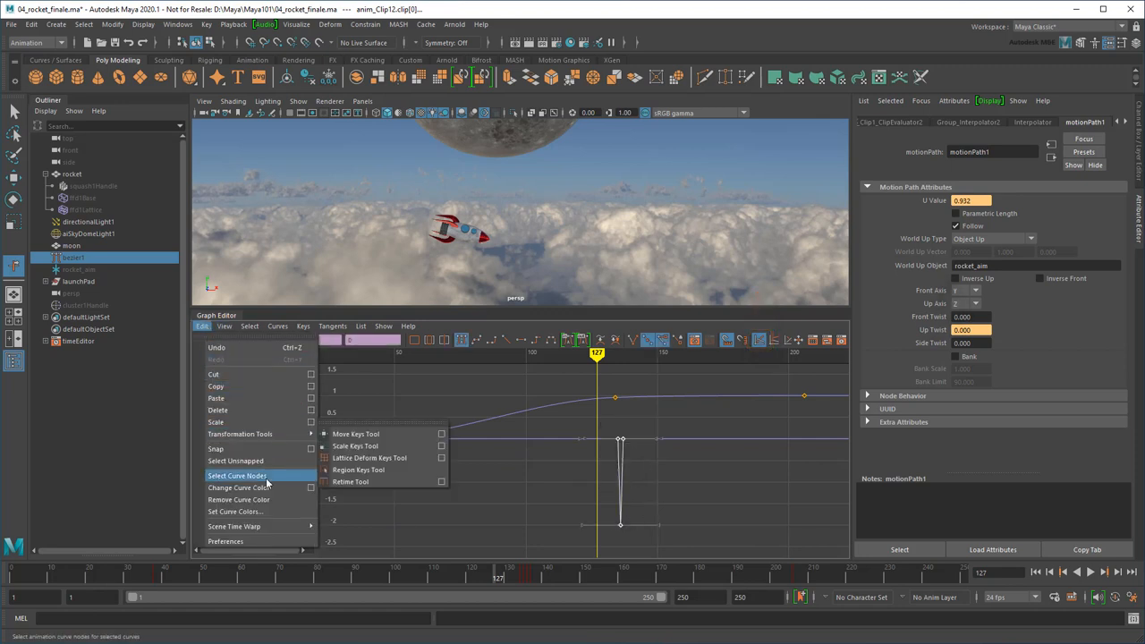
{"action": "left_click", "coordinate": [237, 488]}
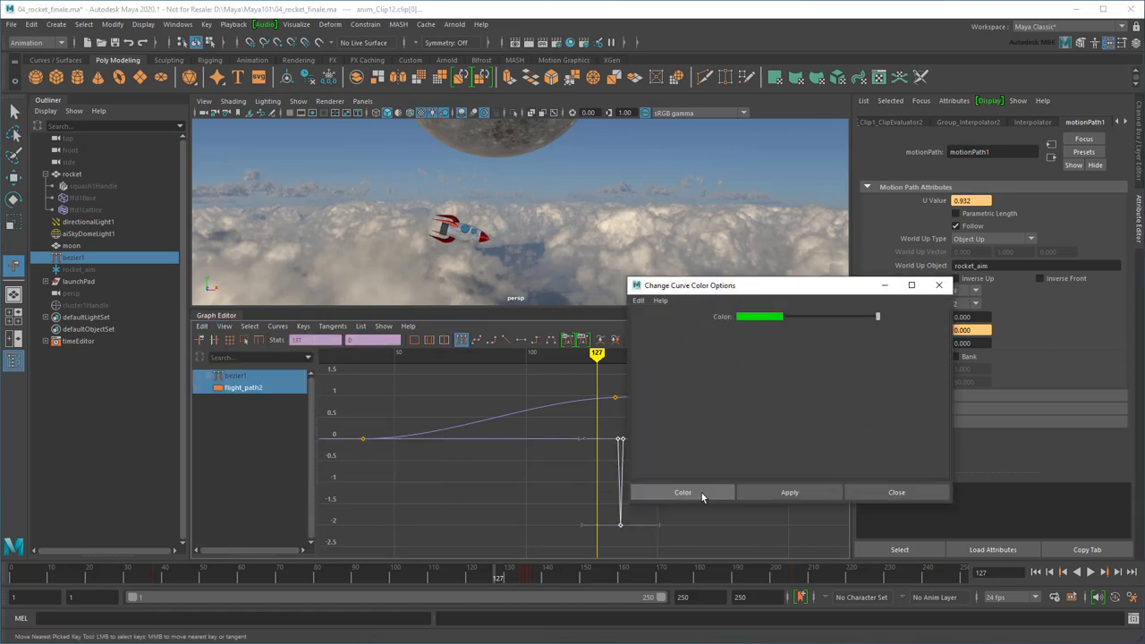
{"action": "left_click", "coordinate": [896, 492]}
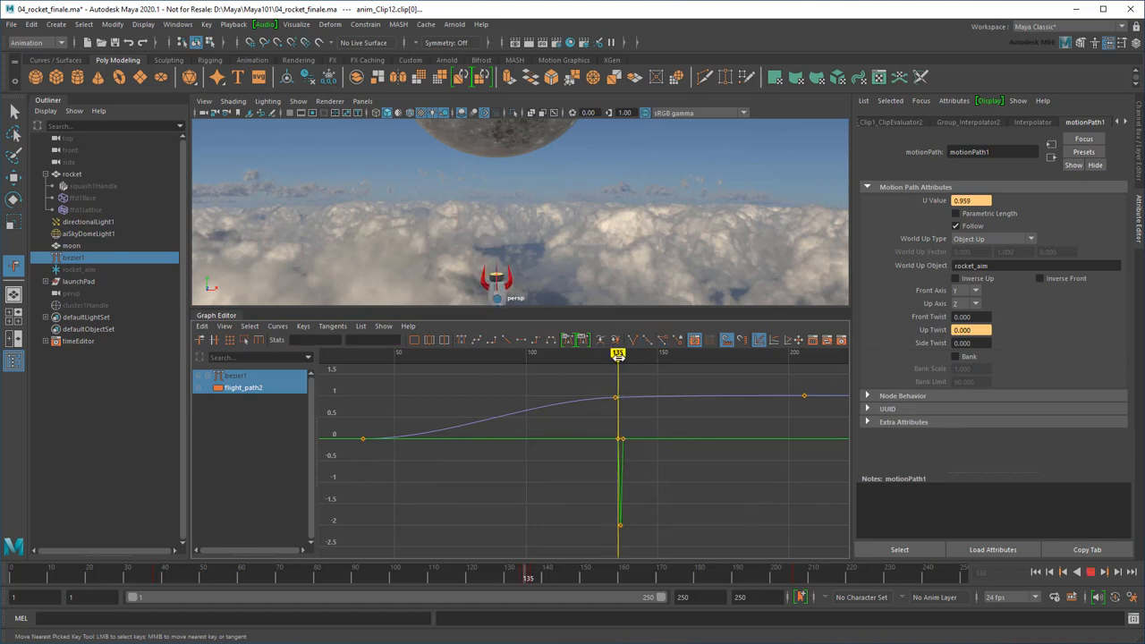
Reshape the up-twist key near frame 137 into a smooth dip.
{"action": "left_click_drag", "start_coordinate": [617, 354], "coordinate": [625, 354]}
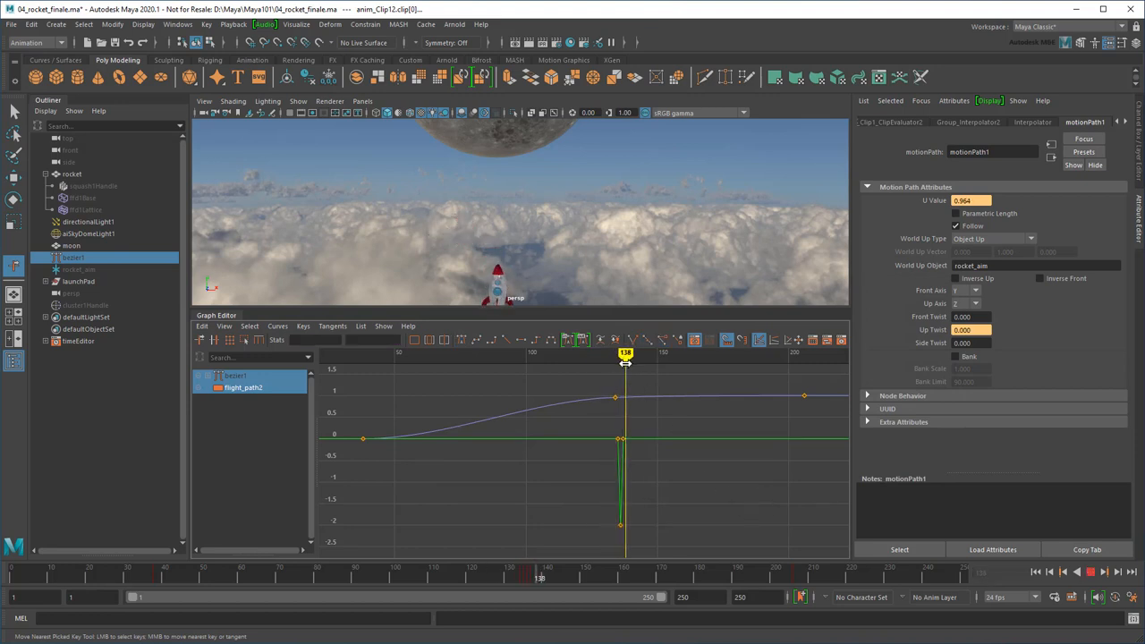
{"action": "left_click_drag", "start_coordinate": [626, 354], "coordinate": [622, 355]}
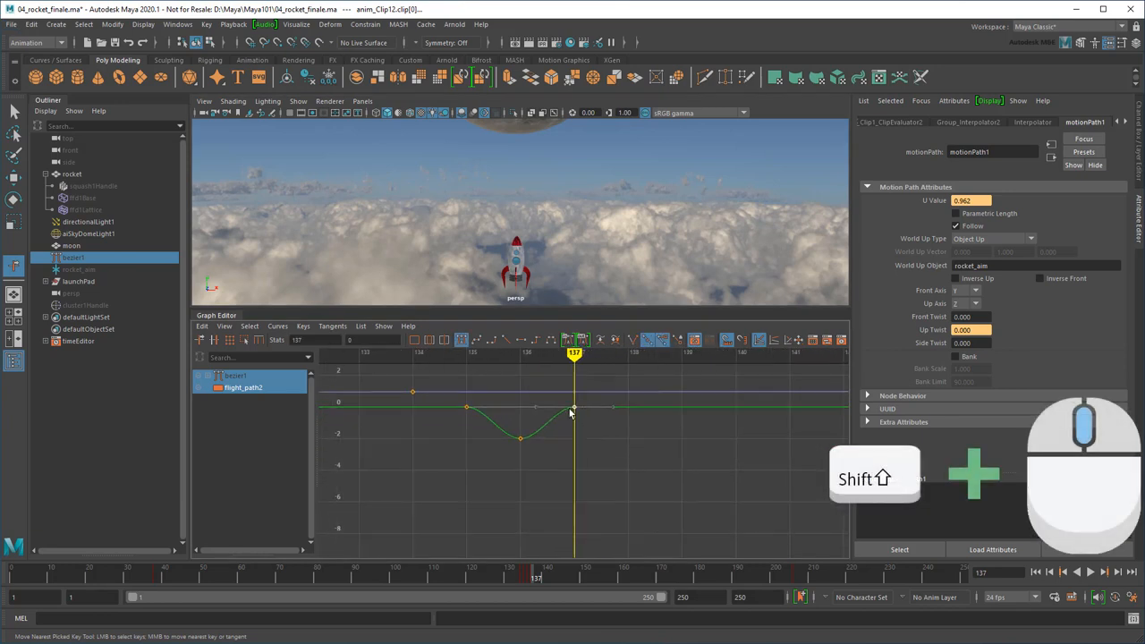
{"action": "left_click_drag", "start_coordinate": [573, 409], "coordinate": [573, 533]}
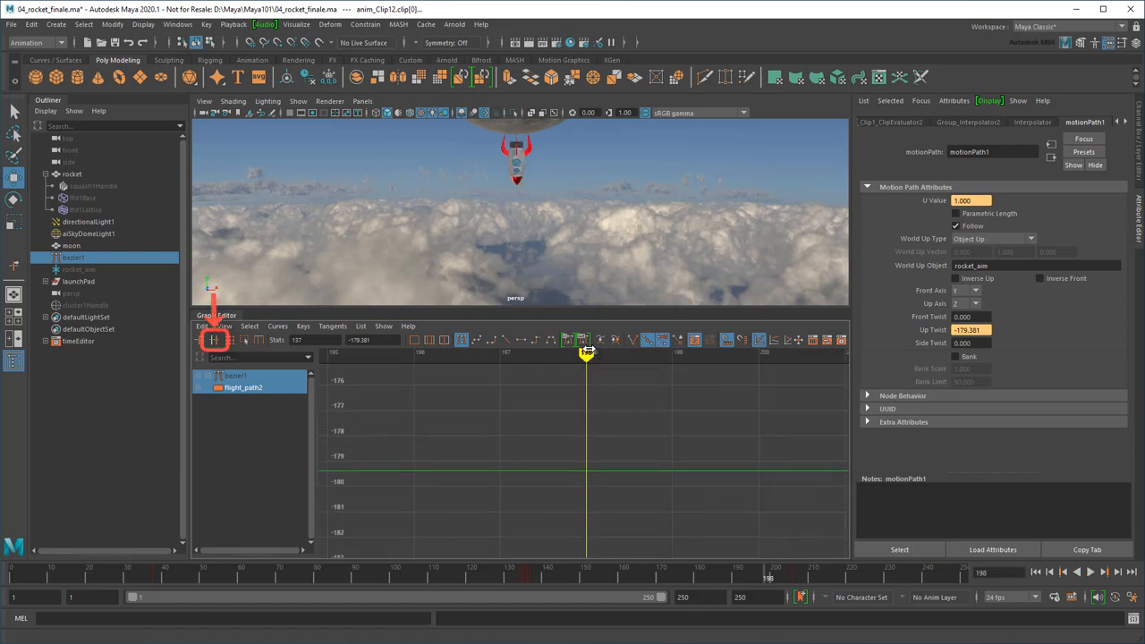
Show the up-twist curve's real values and scrub through the flight's end turnover.
{"action": "left_click", "coordinate": [586, 353]}
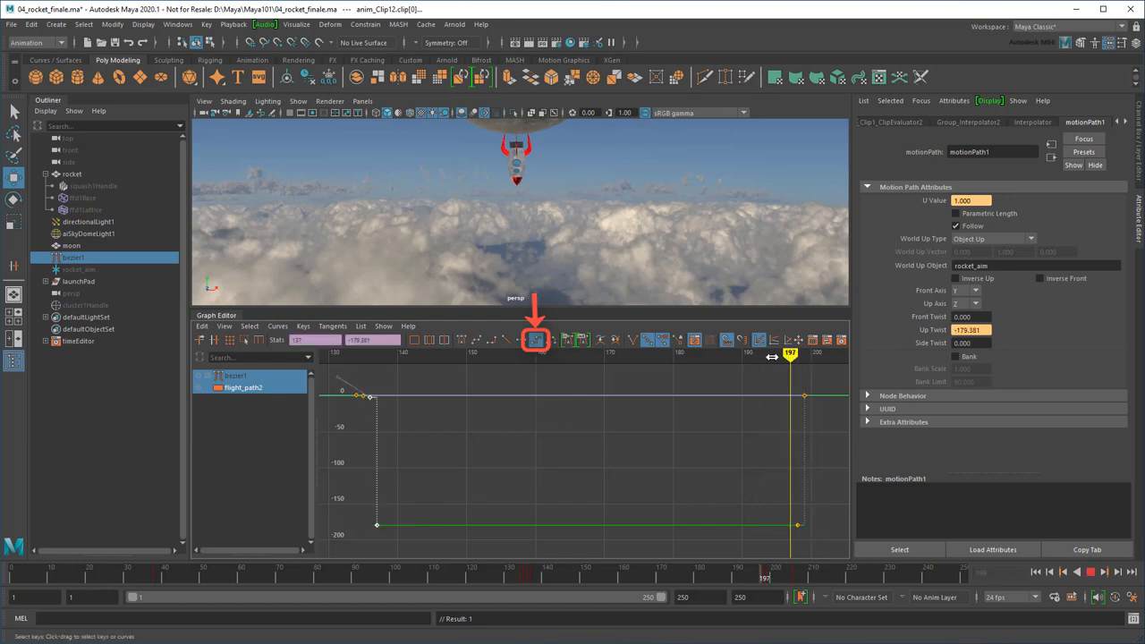
{"action": "left_click_drag", "start_coordinate": [790, 352], "coordinate": [355, 351]}
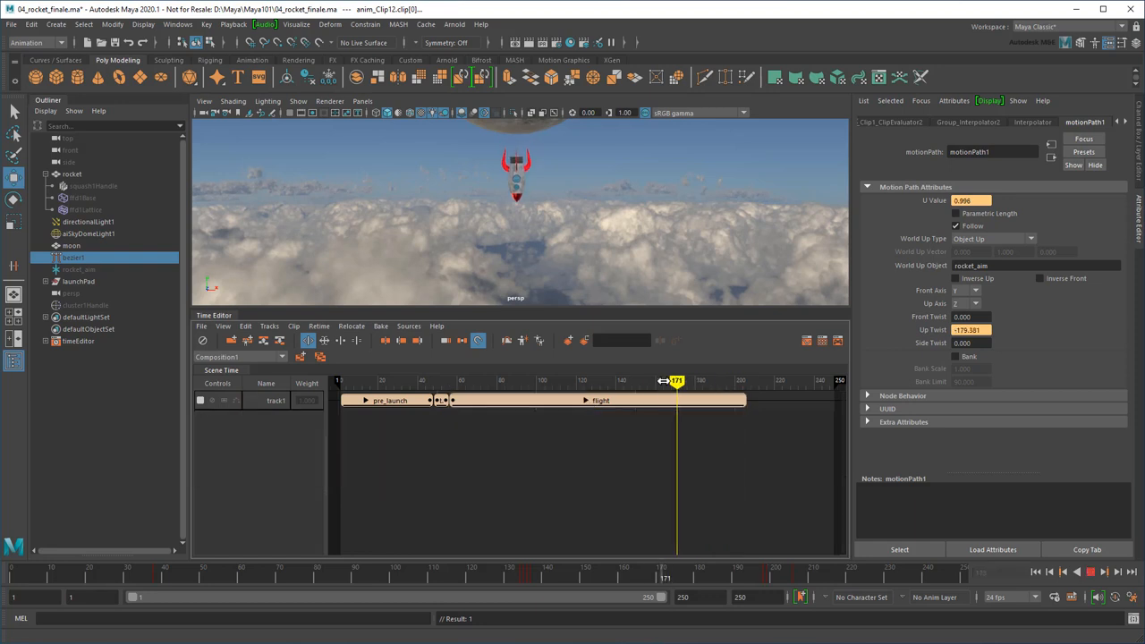
Split the flight clip at frame 136 and rename the pieces landing and touchdown.
{"action": "left_click_drag", "start_coordinate": [677, 382], "coordinate": [608, 381]}
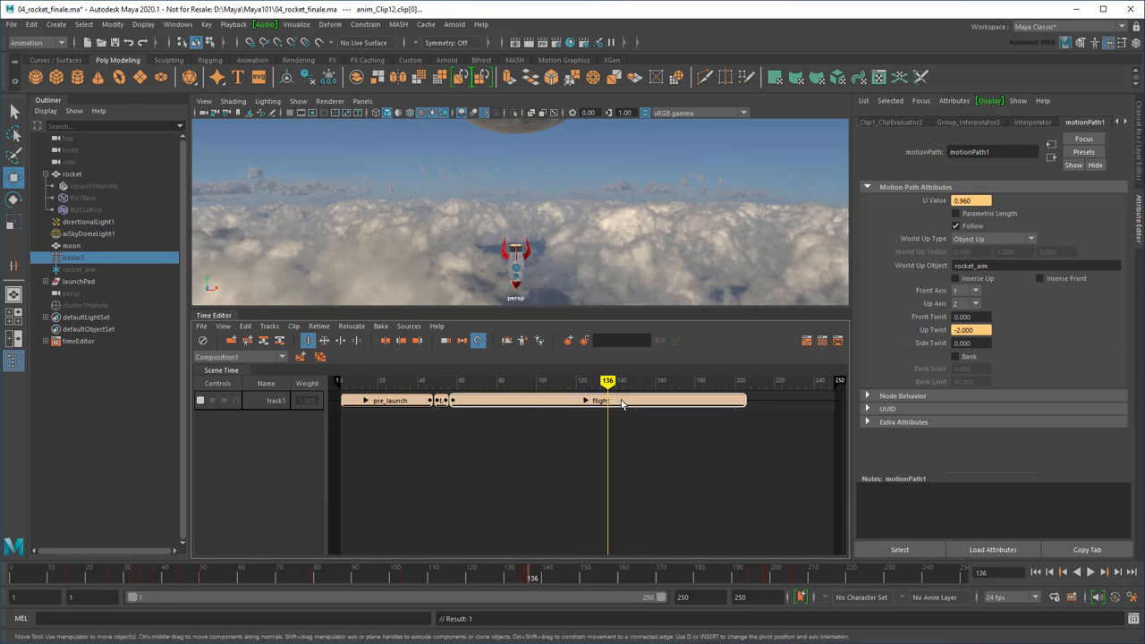
{"action": "left_click", "coordinate": [387, 340]}
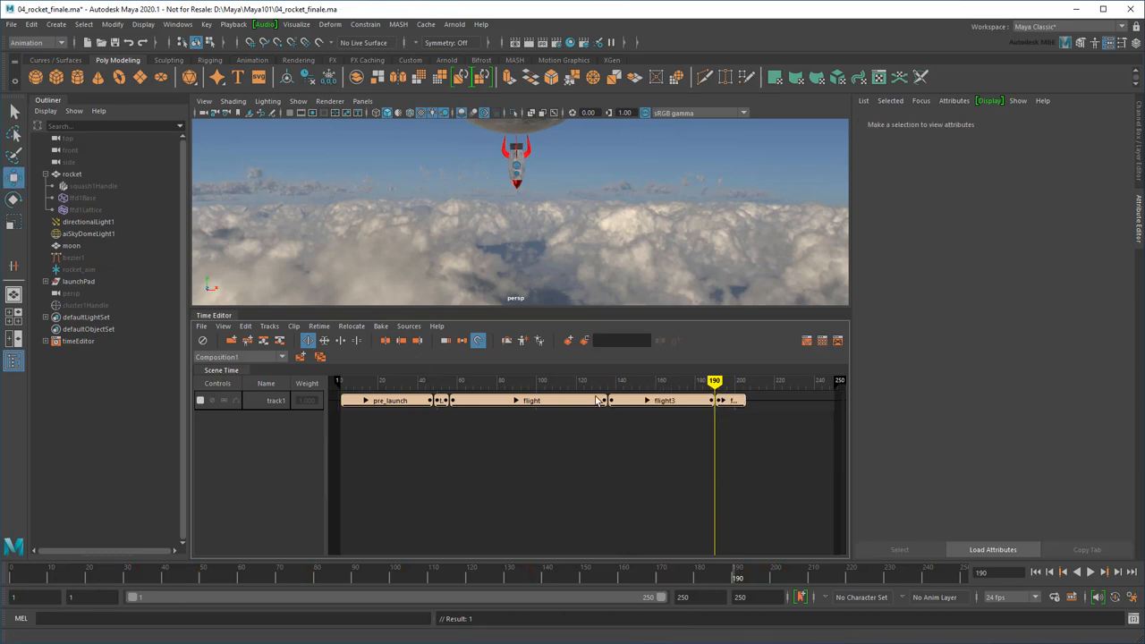
{"action": "double_click", "coordinate": [664, 400]}
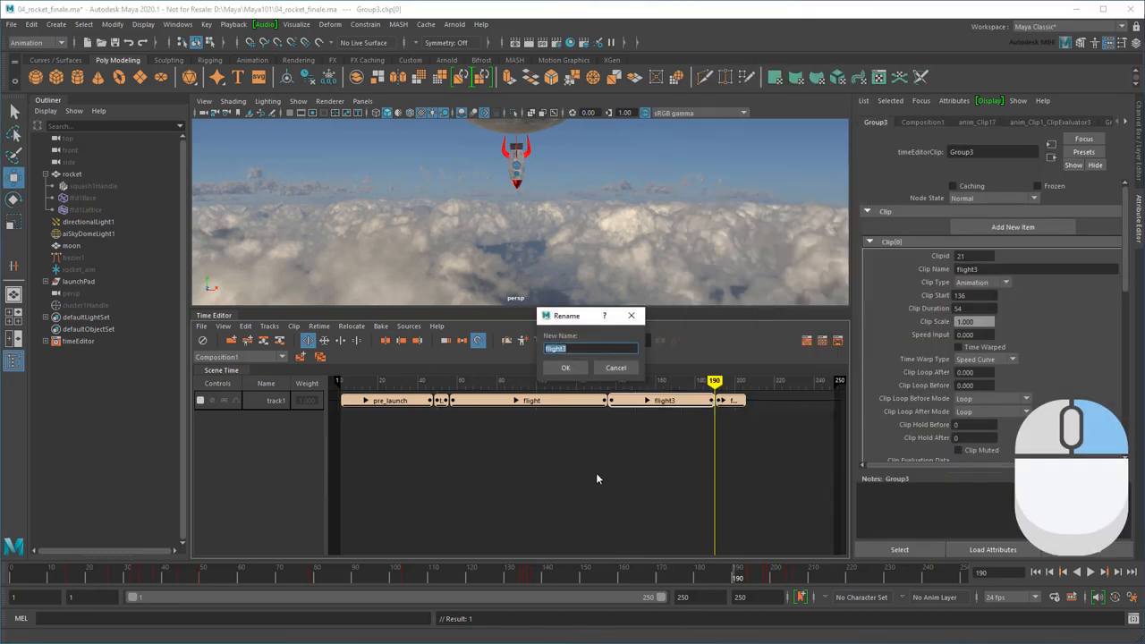
{"action": "left_click", "coordinate": [565, 368]}
{"action": "type", "text": "tou"}
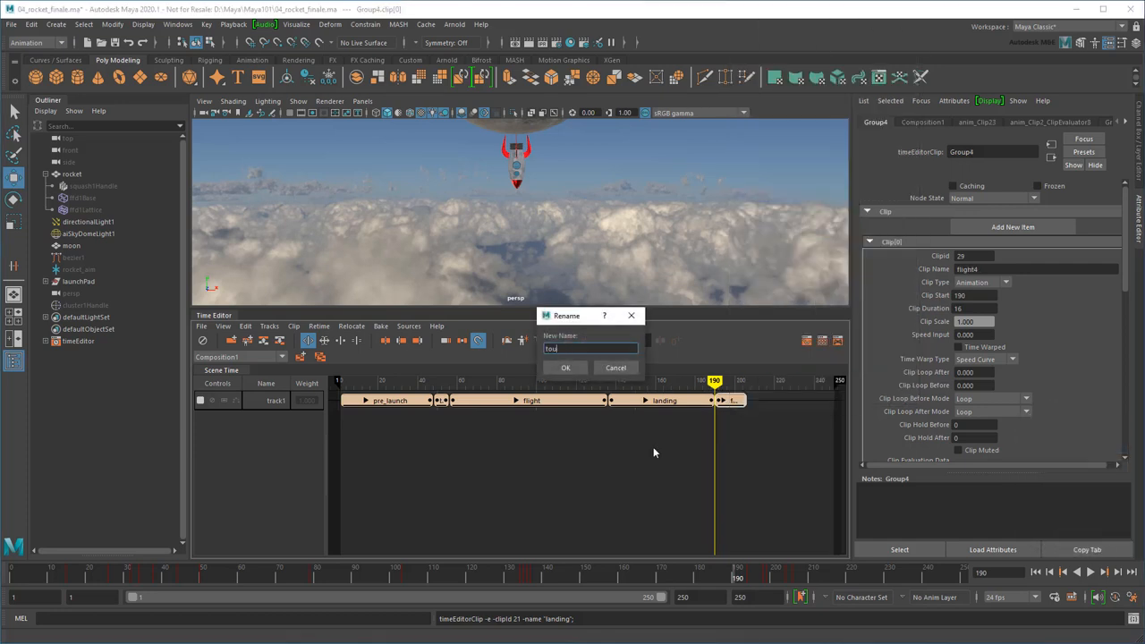
{"action": "left_click", "coordinate": [566, 368]}
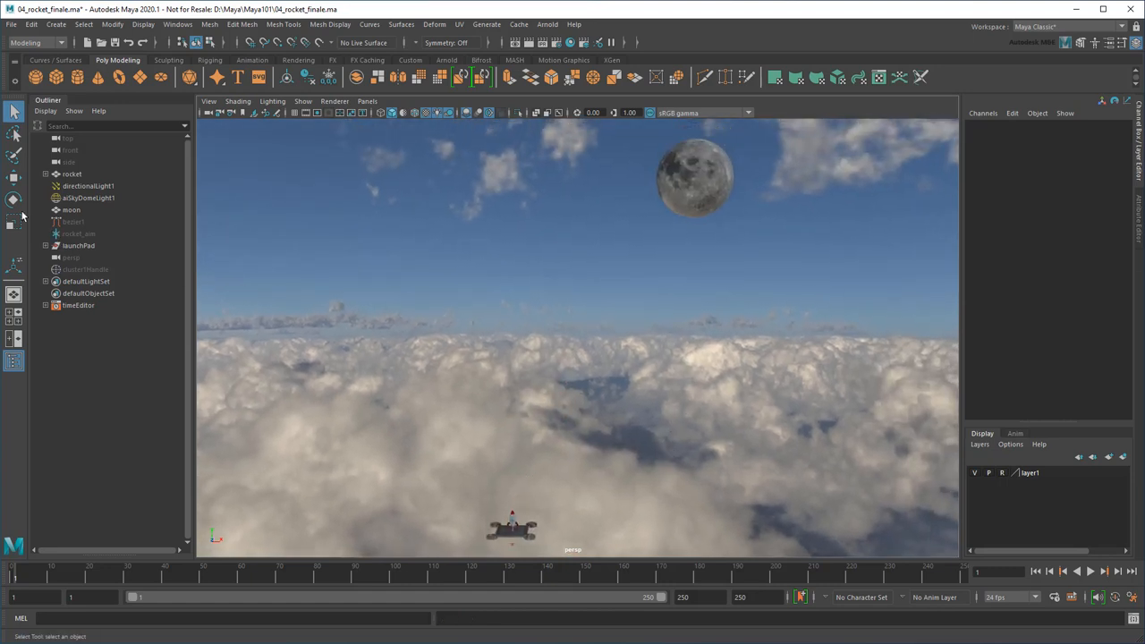
Select the sky dome and add a new Arnold light for the starfield sky.
{"action": "left_click", "coordinate": [88, 197]}
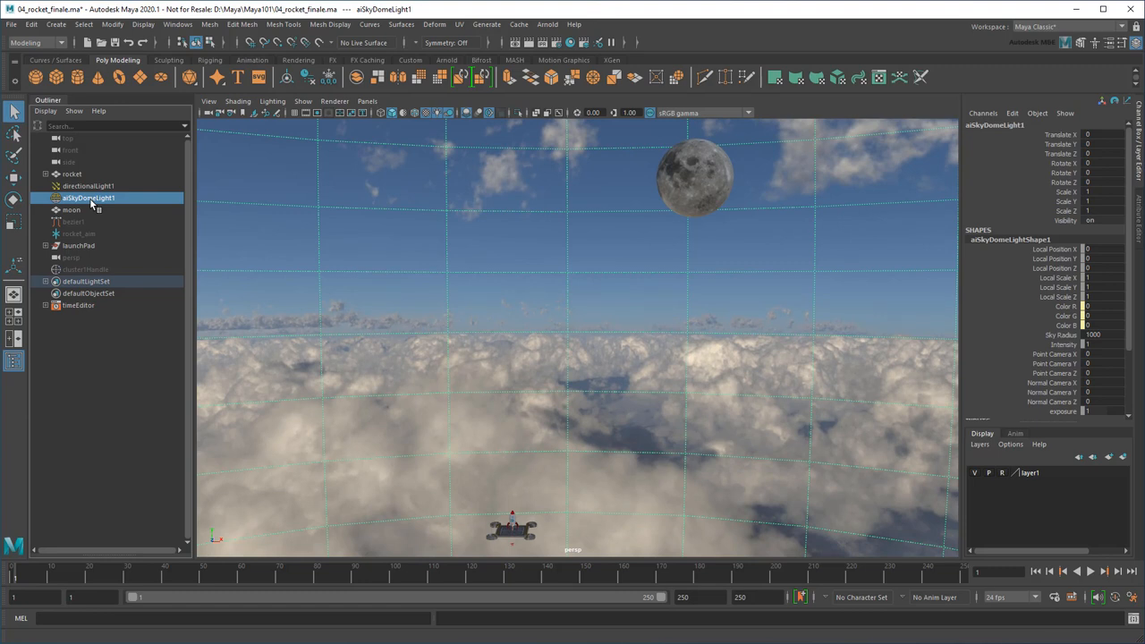
{"action": "left_click", "coordinate": [547, 24]}
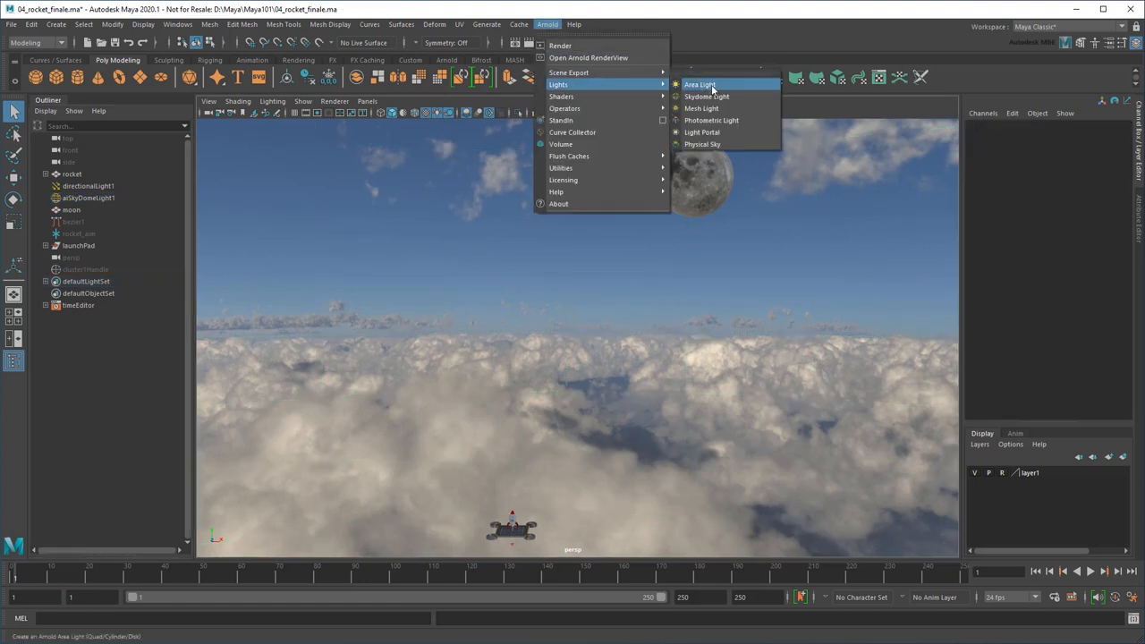
{"action": "left_click", "coordinate": [707, 96]}
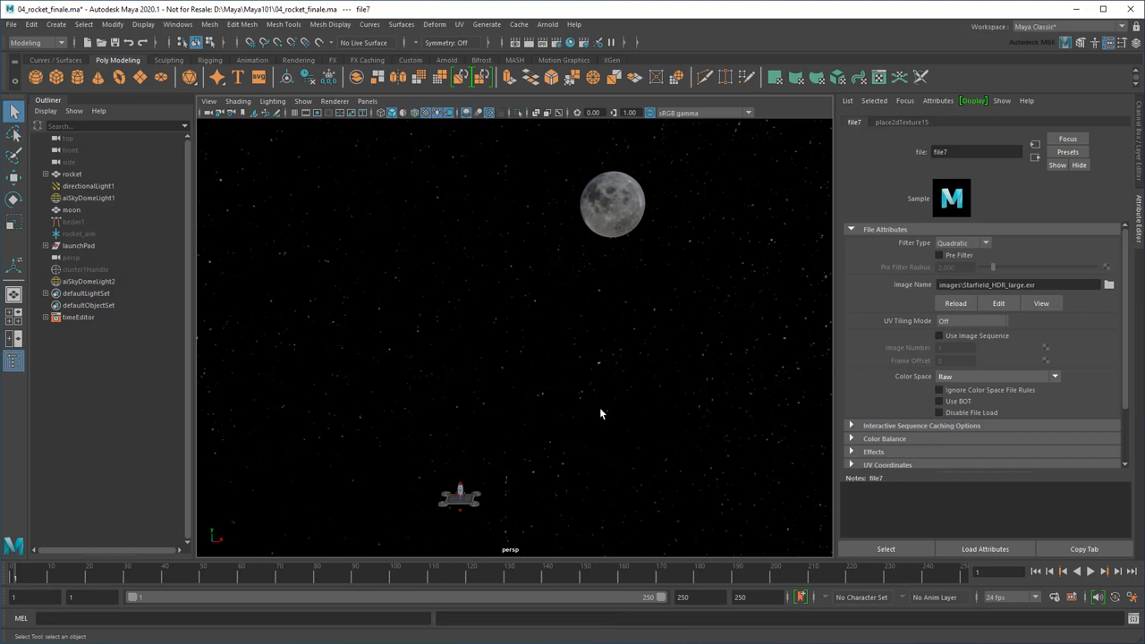
Lower Alpha Gain on spaceSkydome's file7 texture so the cloudy earth sky shows through.
{"action": "left_click", "coordinate": [89, 197]}
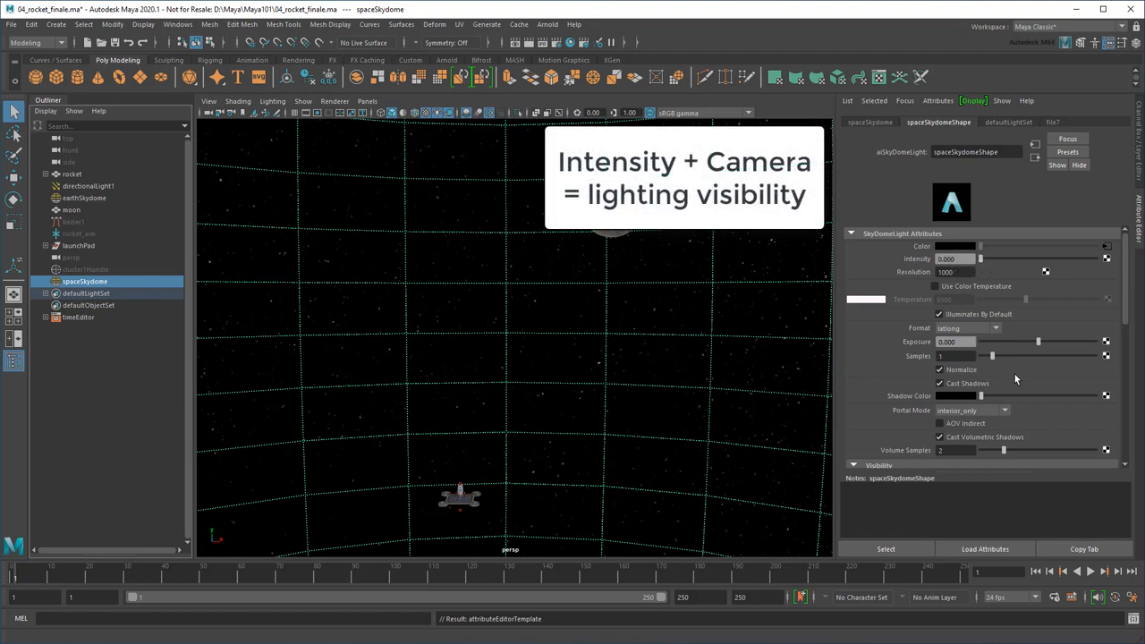
{"action": "scroll", "scroll_direction": "down", "scroll_amount": 3}
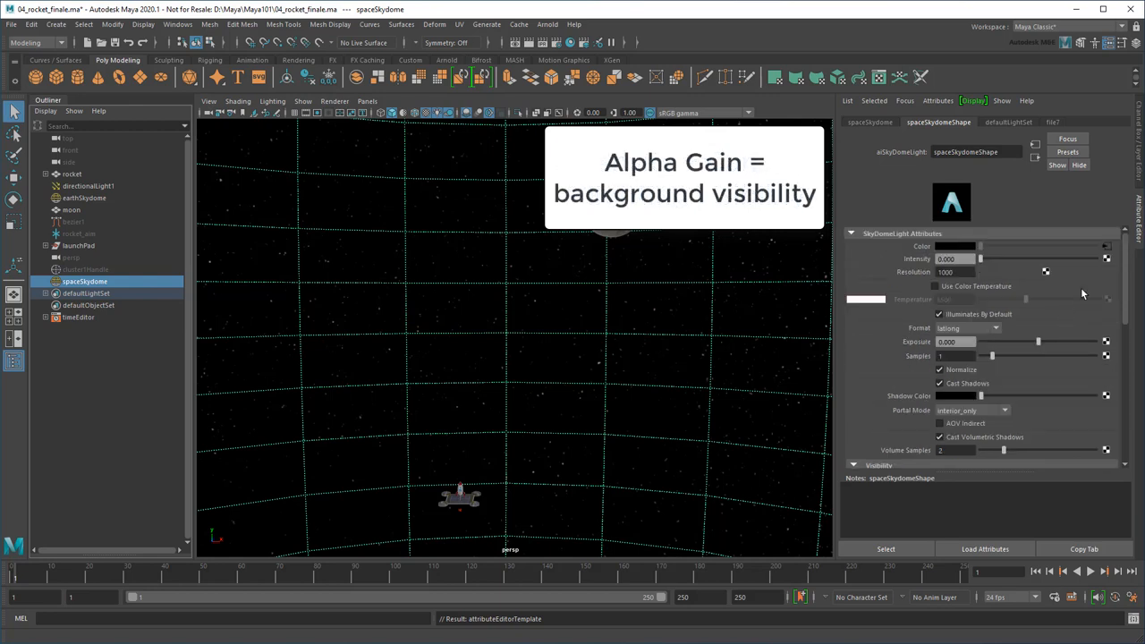
{"action": "left_click", "coordinate": [1053, 122]}
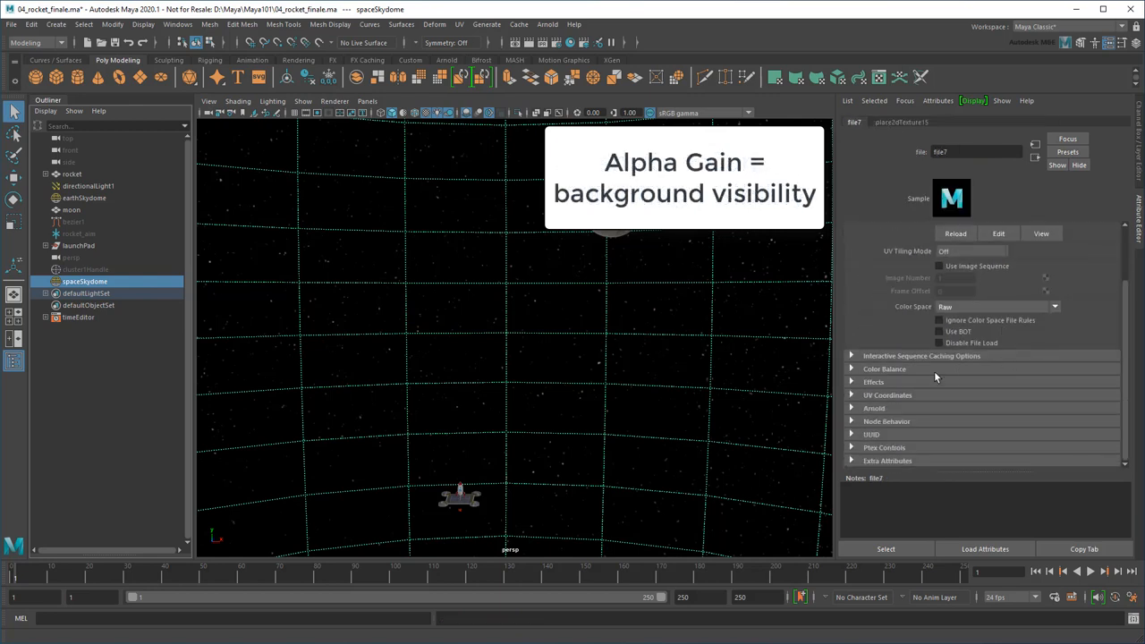
{"action": "left_click", "coordinate": [884, 368]}
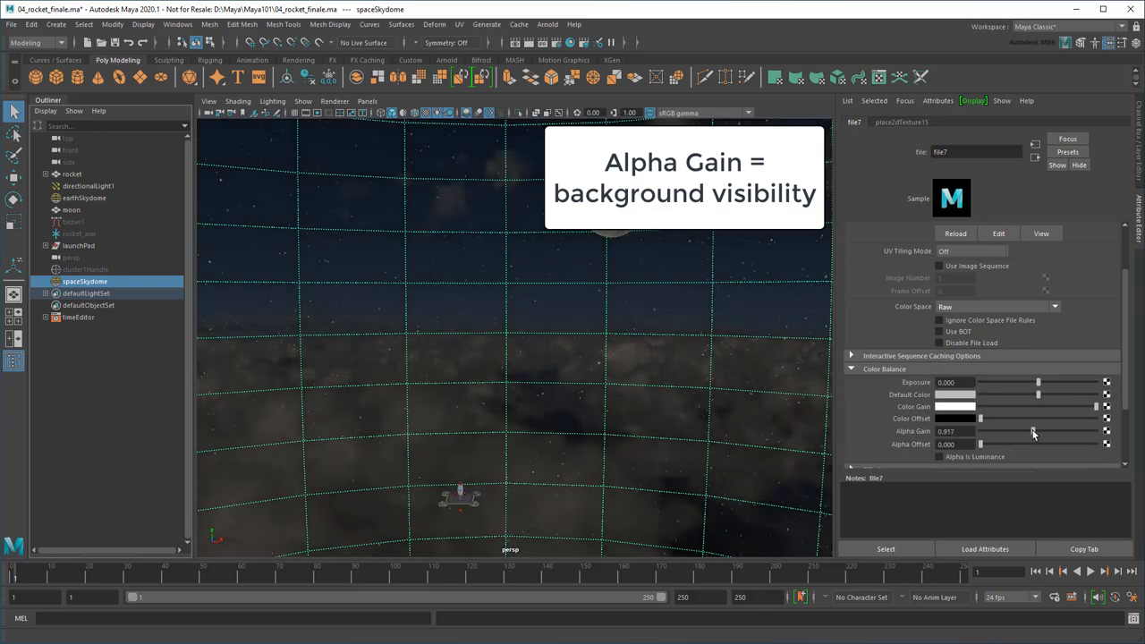
{"action": "left_click_drag", "start_coordinate": [1033, 431], "coordinate": [980, 431]}
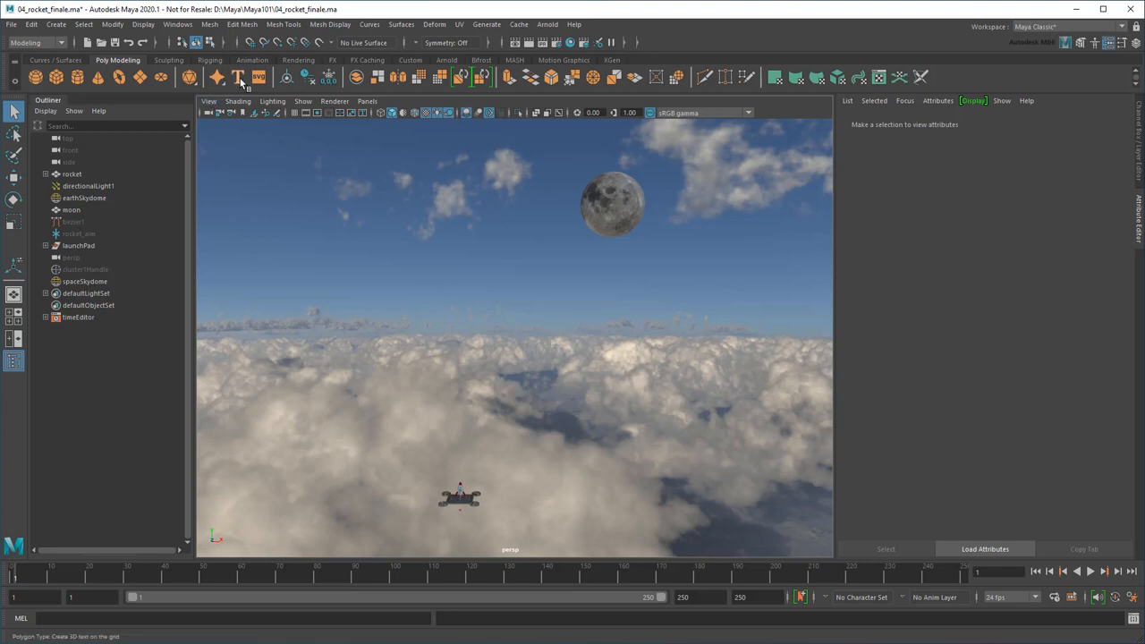
Create a small 3D type letter C beside the rocket and generate curves from it.
{"action": "left_click", "coordinate": [238, 77]}
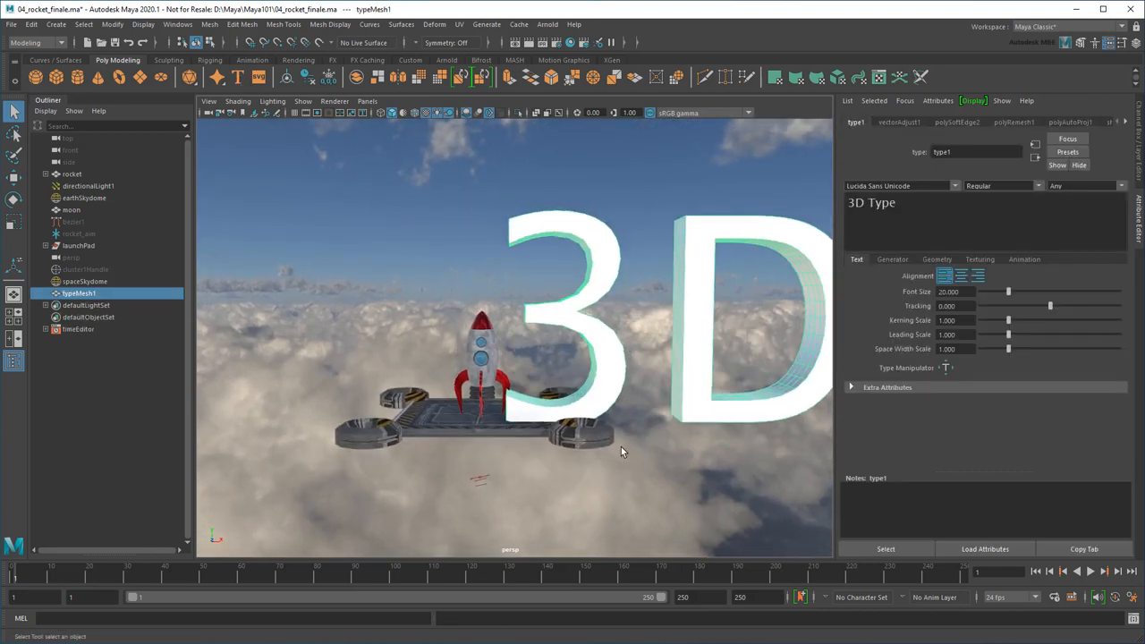
{"action": "triple_click", "coordinate": [894, 202]}
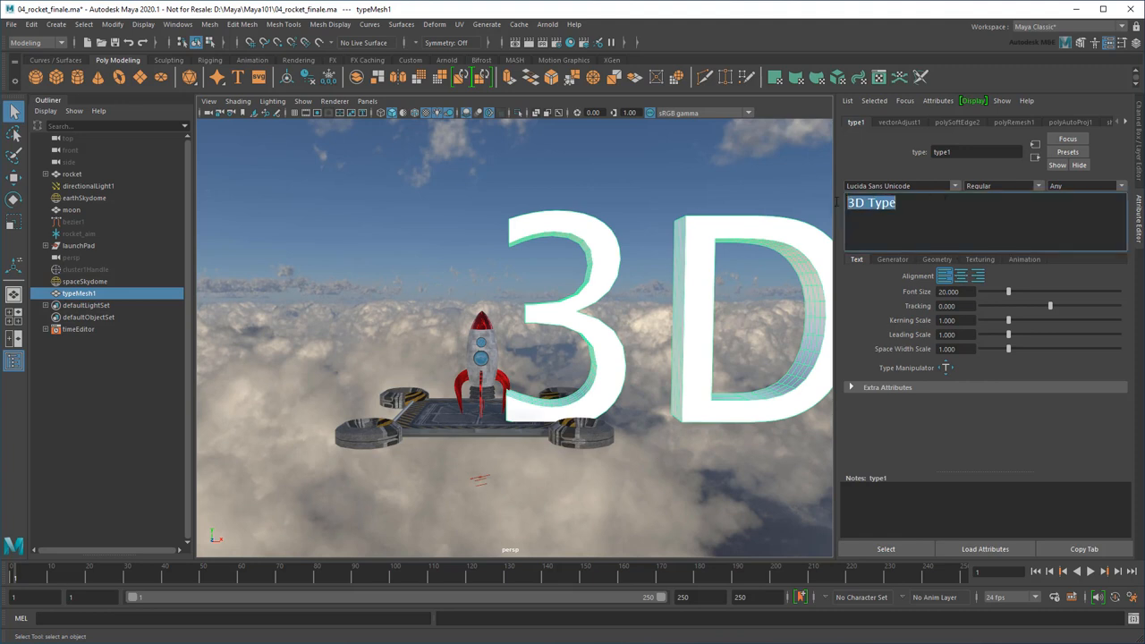
{"action": "type", "text": "C"}
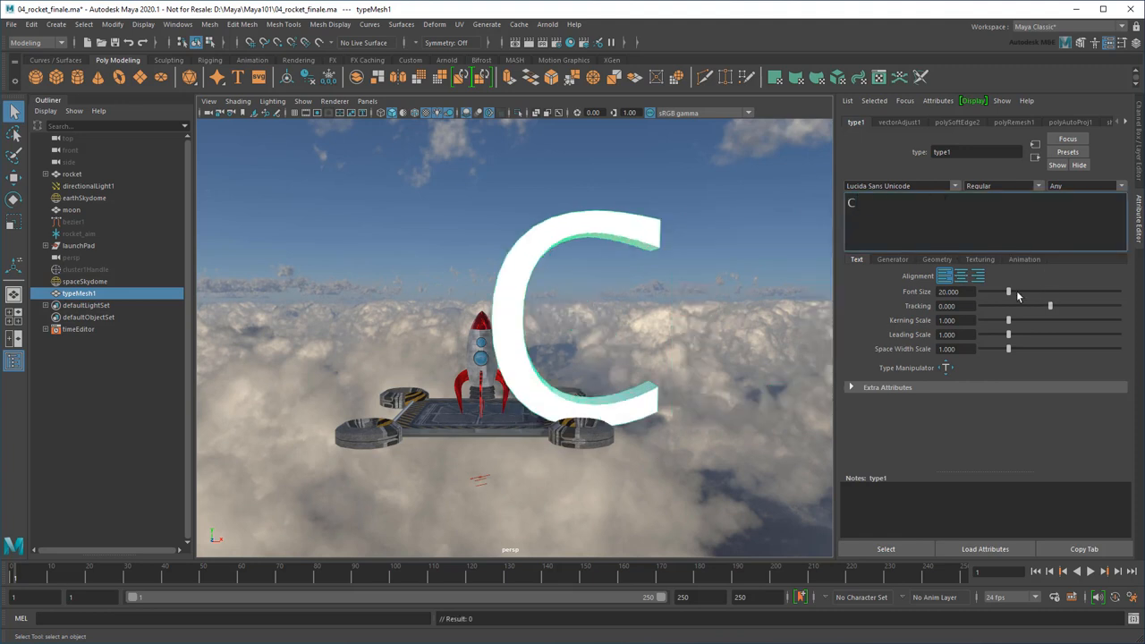
{"action": "left_click_drag", "start_coordinate": [1008, 291], "coordinate": [984, 291]}
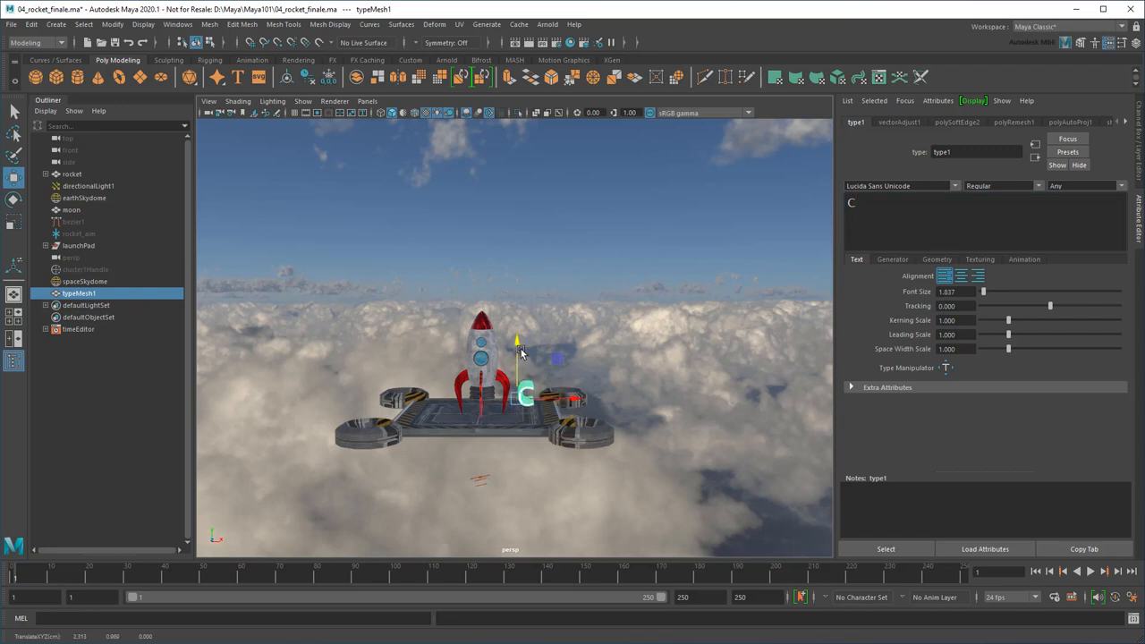
{"action": "left_click_drag", "start_coordinate": [519, 358], "coordinate": [680, 452]}
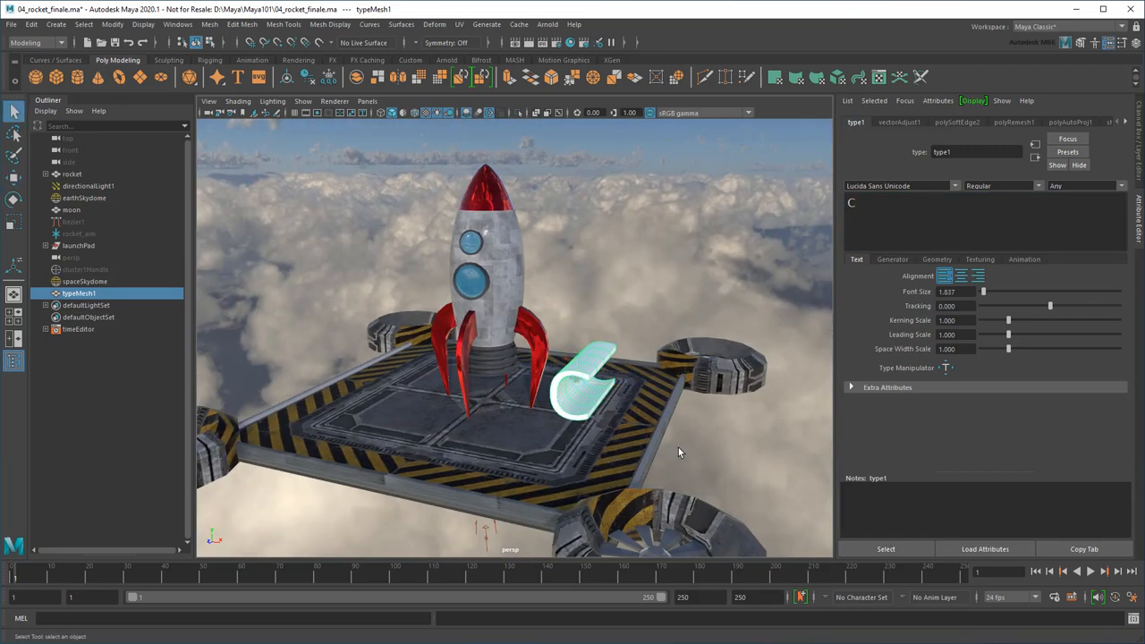
{"action": "mouse_move", "coordinate": [952, 262]}
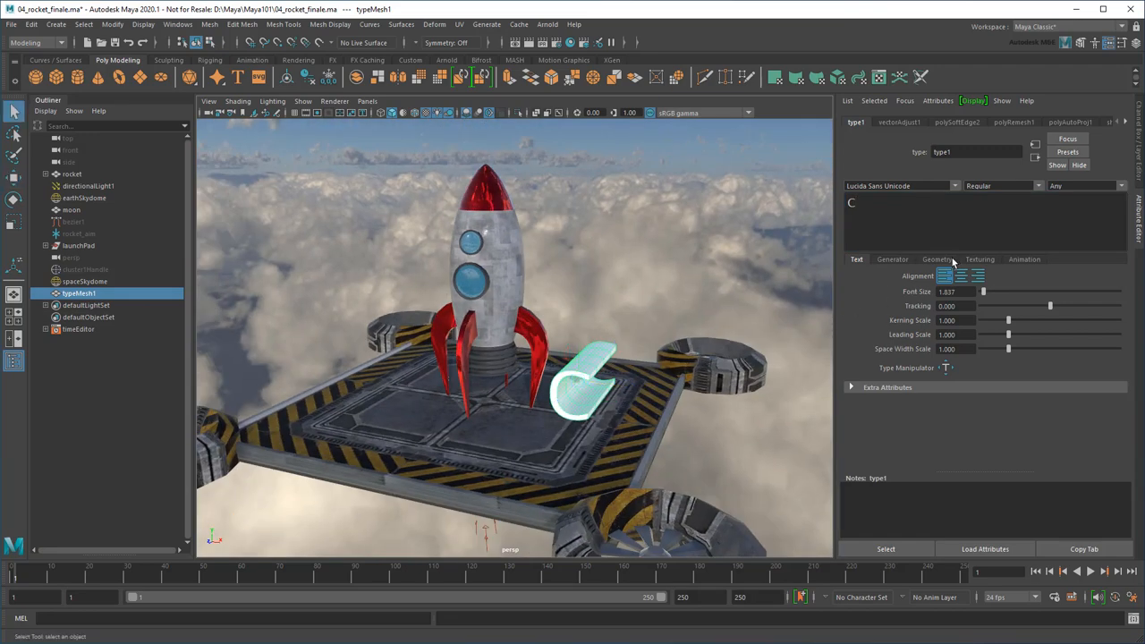
{"action": "left_click", "coordinate": [936, 260]}
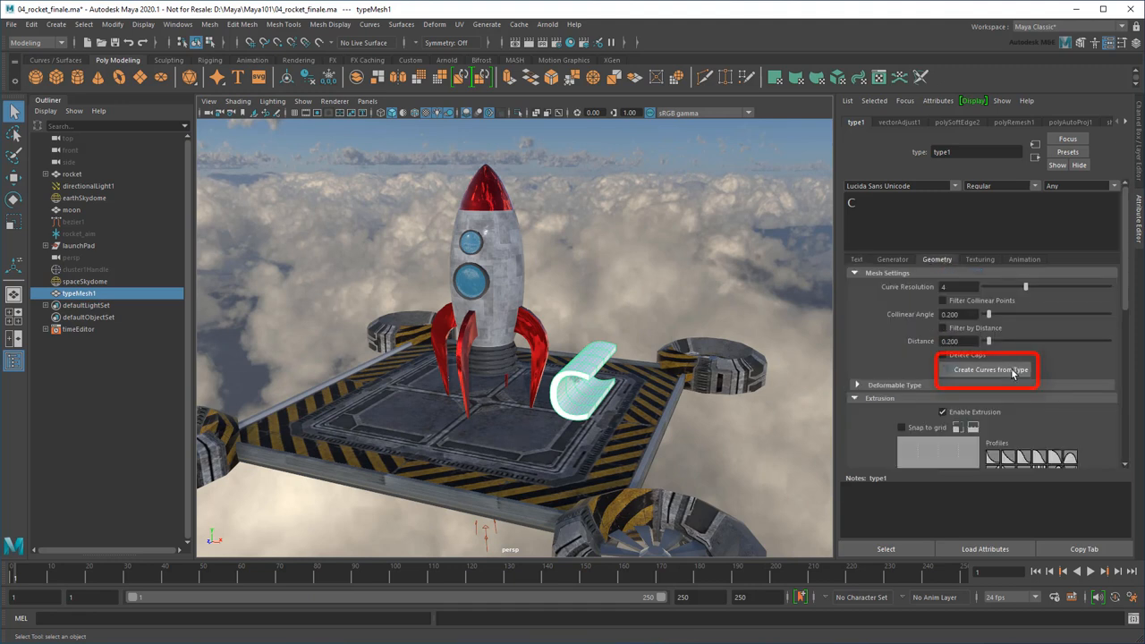
{"action": "left_click", "coordinate": [988, 369]}
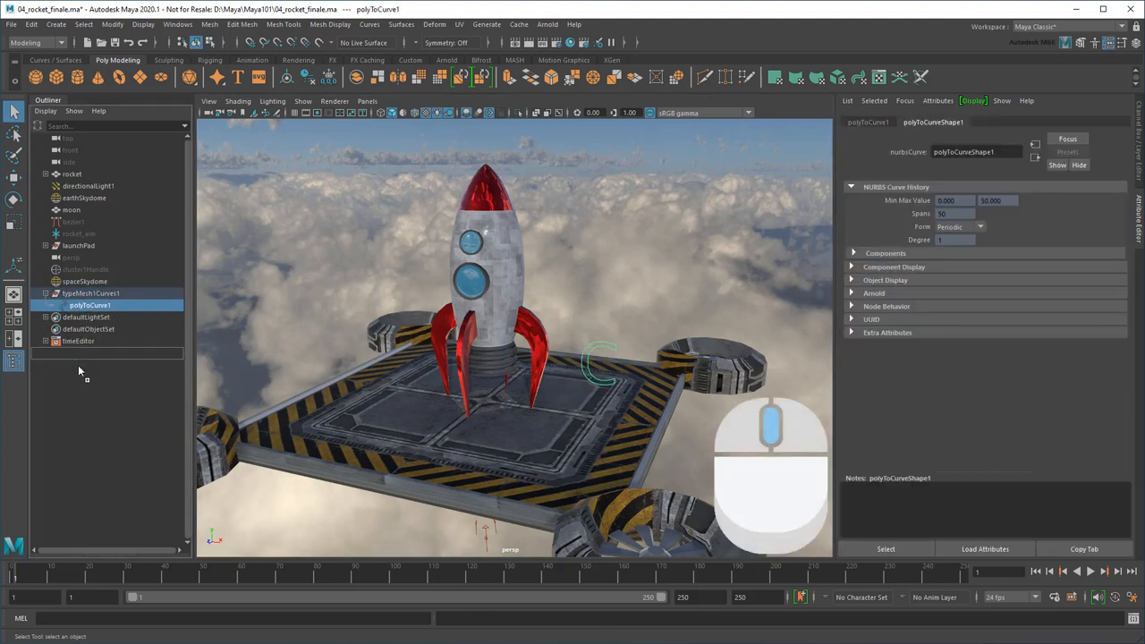
Rename the curve scene_CTRL and add a float attribute earth_space_lighting.
{"action": "left_click", "coordinate": [90, 293]}
{"action": "type", "text": "scene_CTRL"}
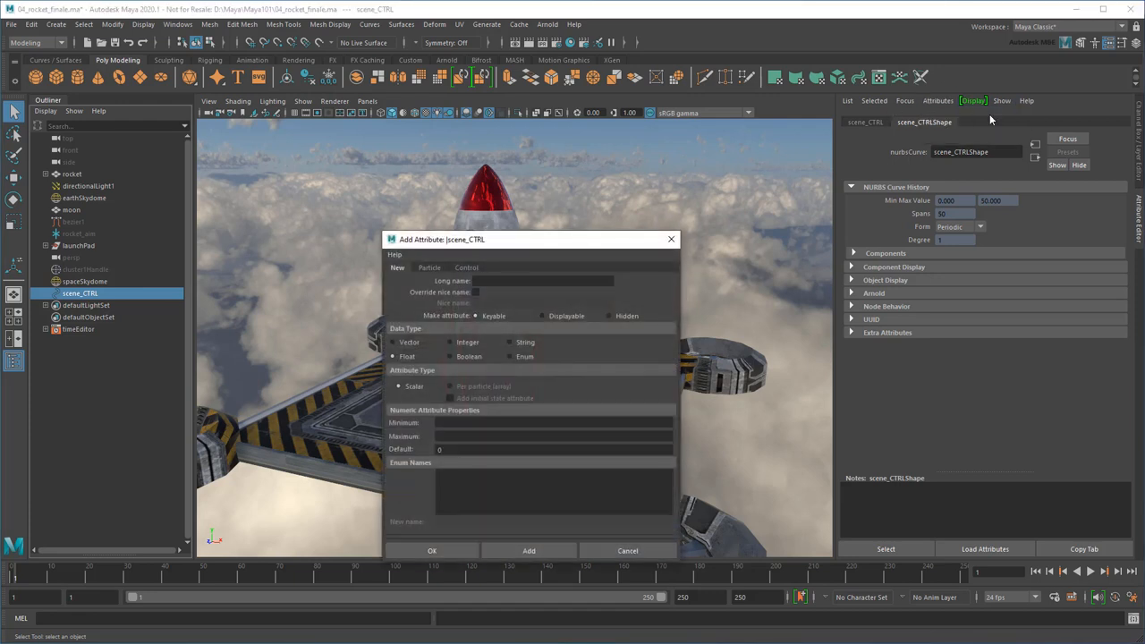
{"action": "type", "text": "earth_s"}
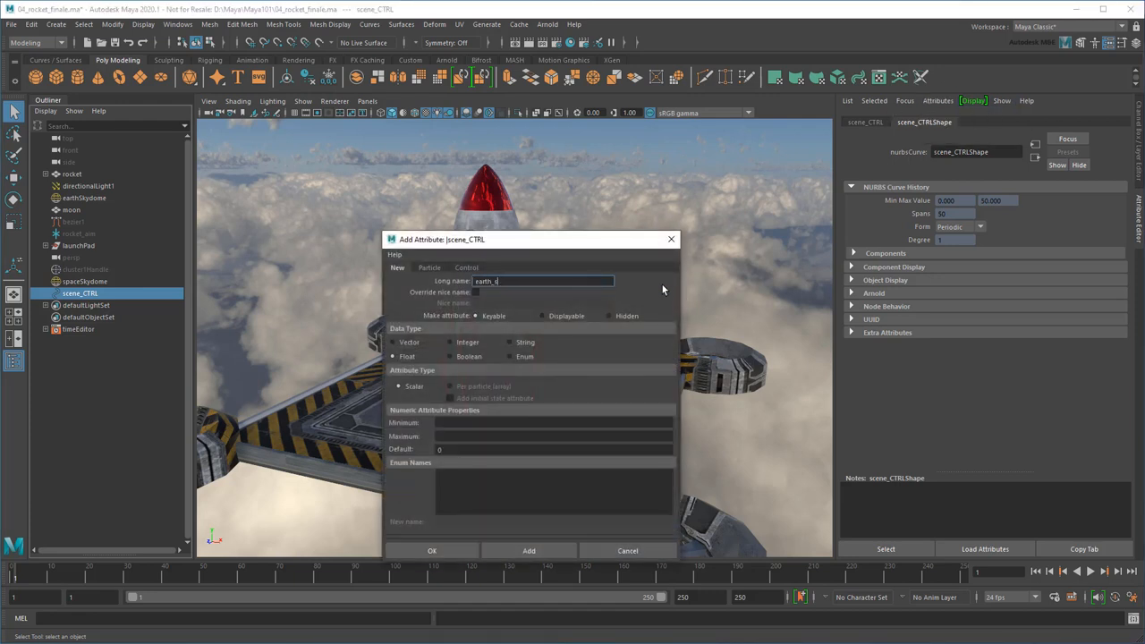
{"action": "type", "text": "earth_space_lighting"}
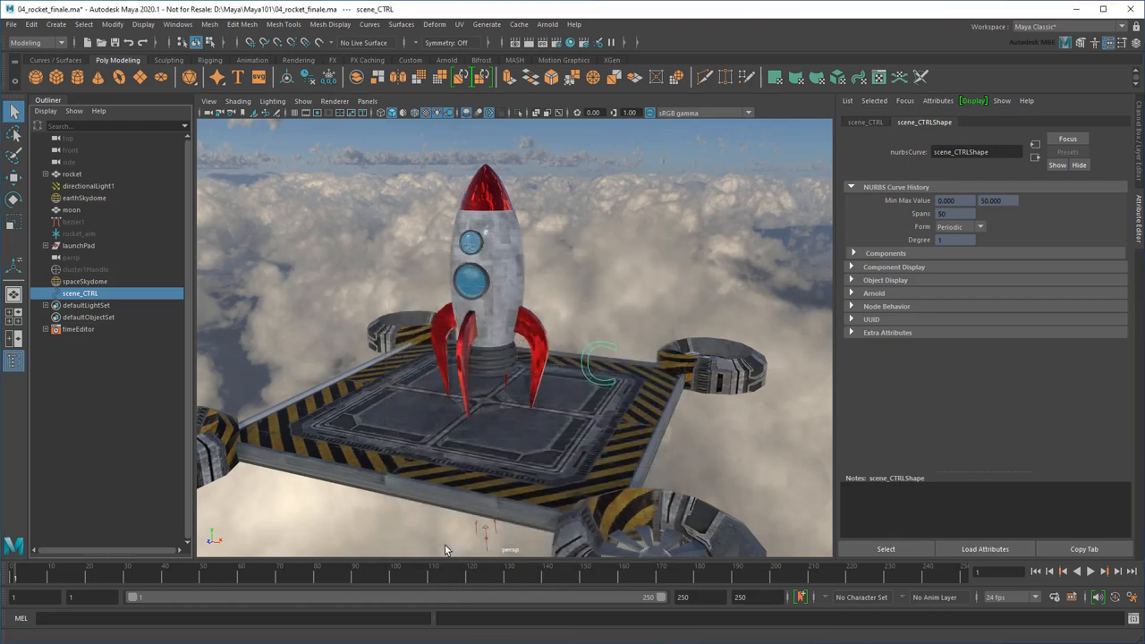
Test the Earth Space Lighting slider at maximum, then set it back to 0.
{"action": "left_click", "coordinate": [864, 122]}
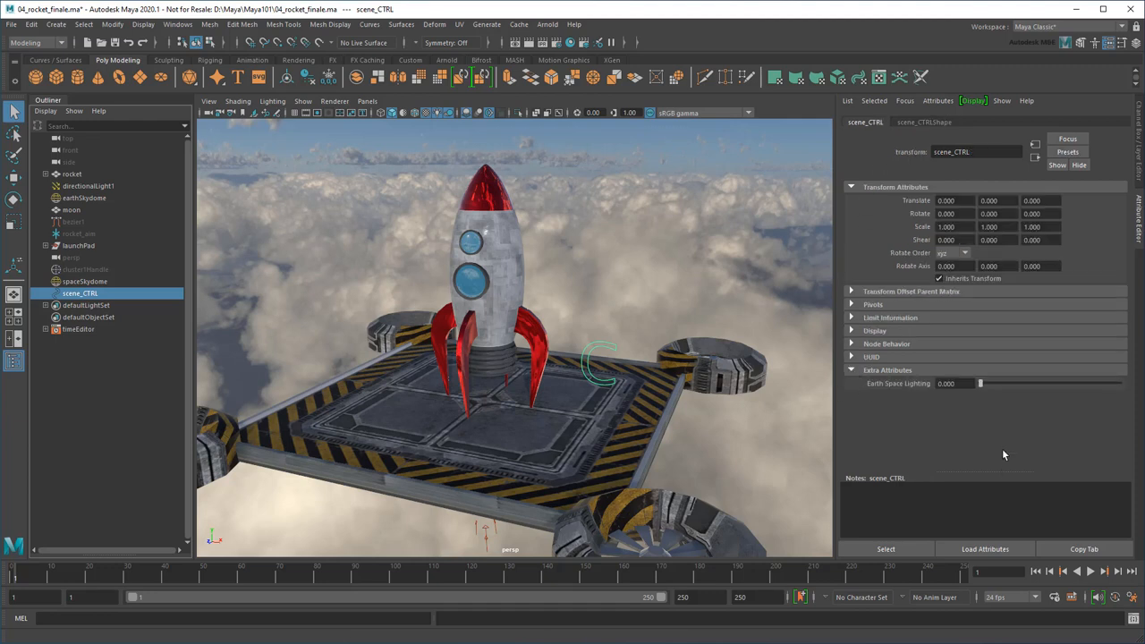
{"action": "left_click_drag", "start_coordinate": [979, 382], "coordinate": [1118, 382]}
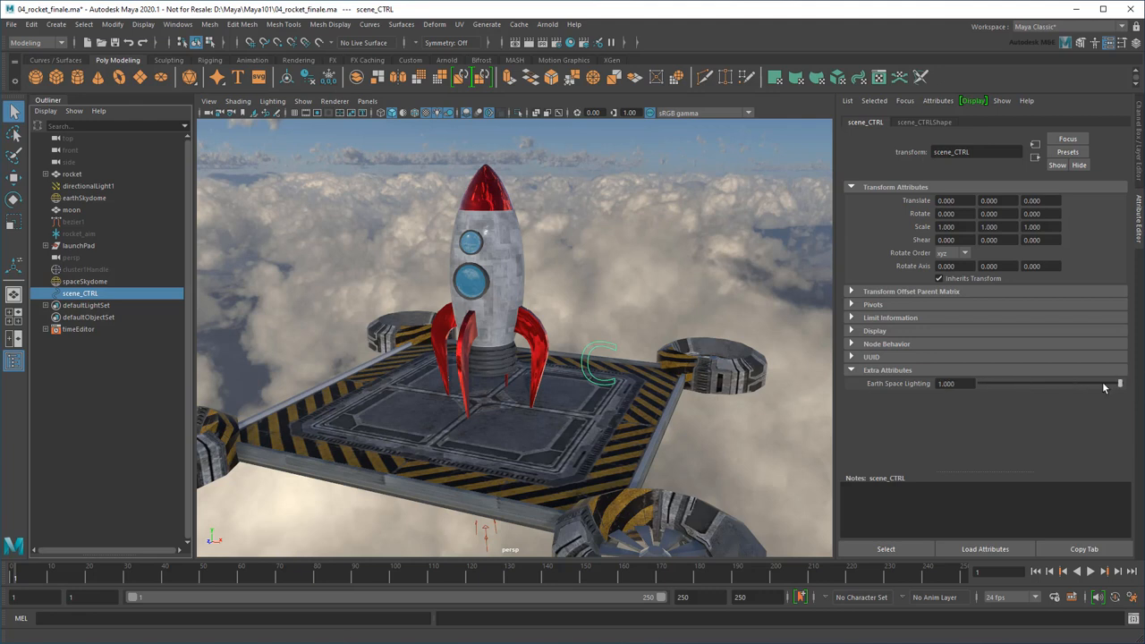
{"action": "left_click_drag", "start_coordinate": [1118, 383], "coordinate": [980, 383]}
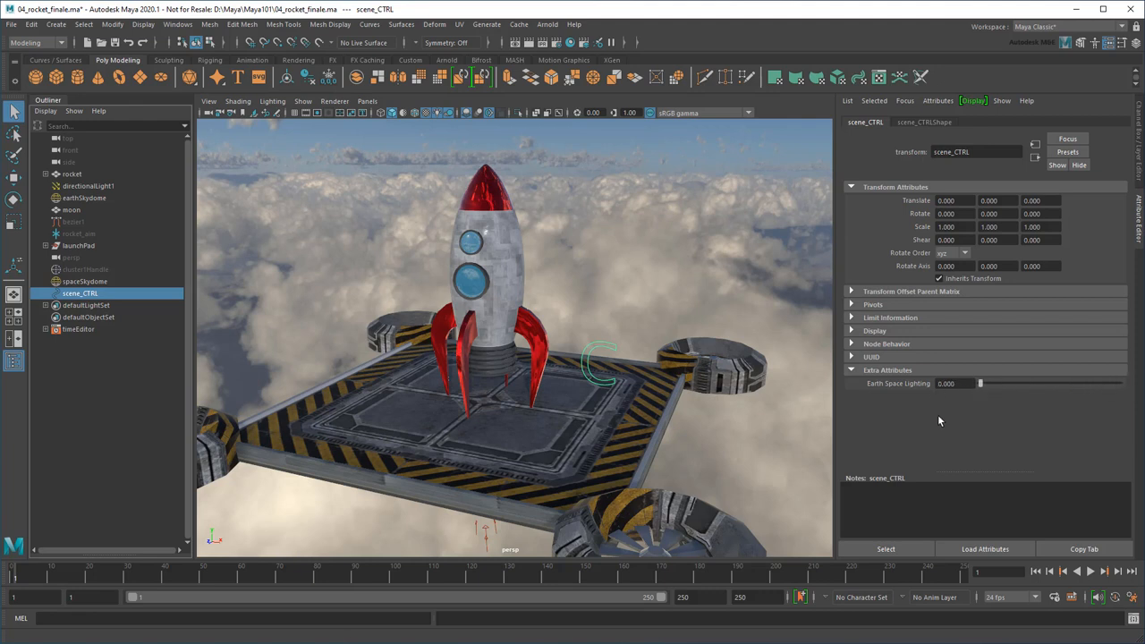
{"action": "mouse_move", "coordinate": [939, 427]}
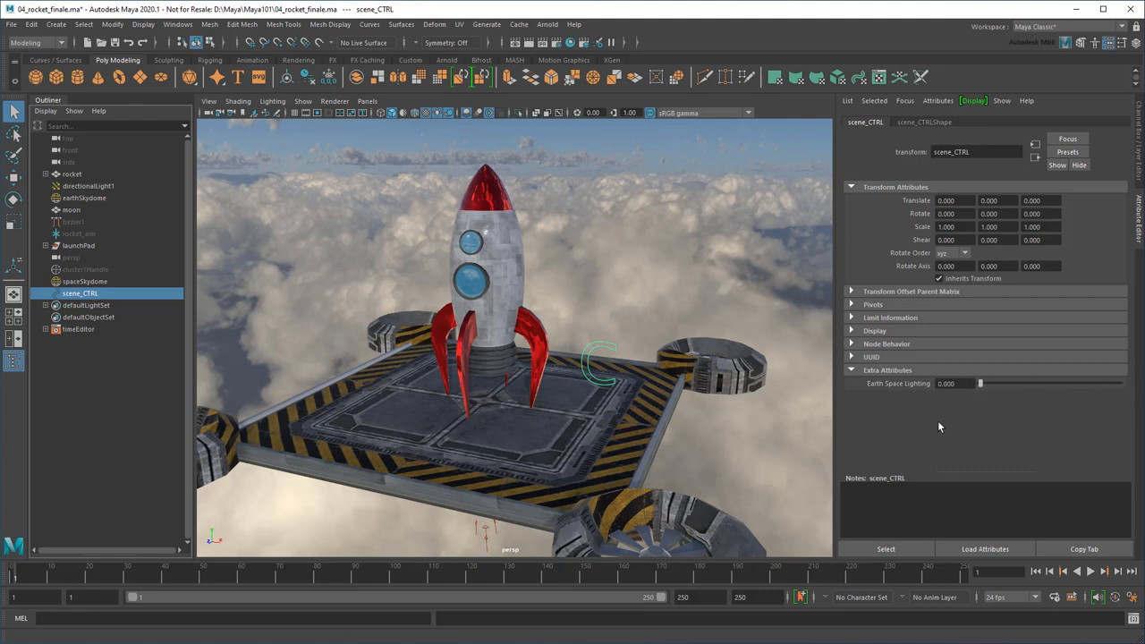
{"action": "left_click", "coordinate": [178, 24]}
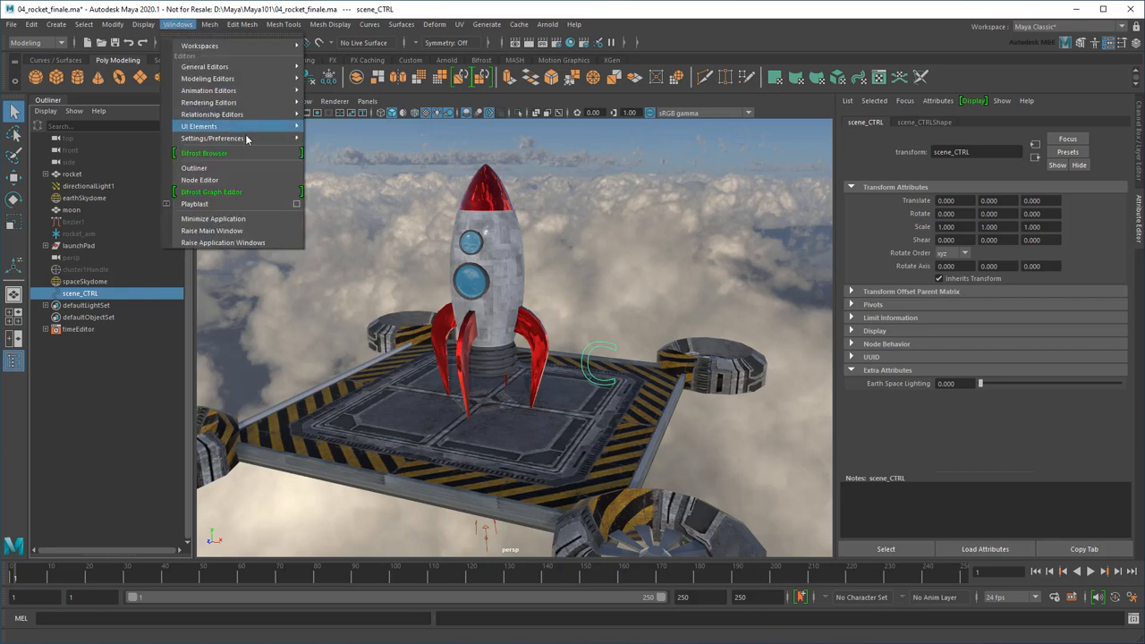
Graph scene_CTRL and both skydome lights in the Node Editor.
{"action": "left_click", "coordinate": [199, 179]}
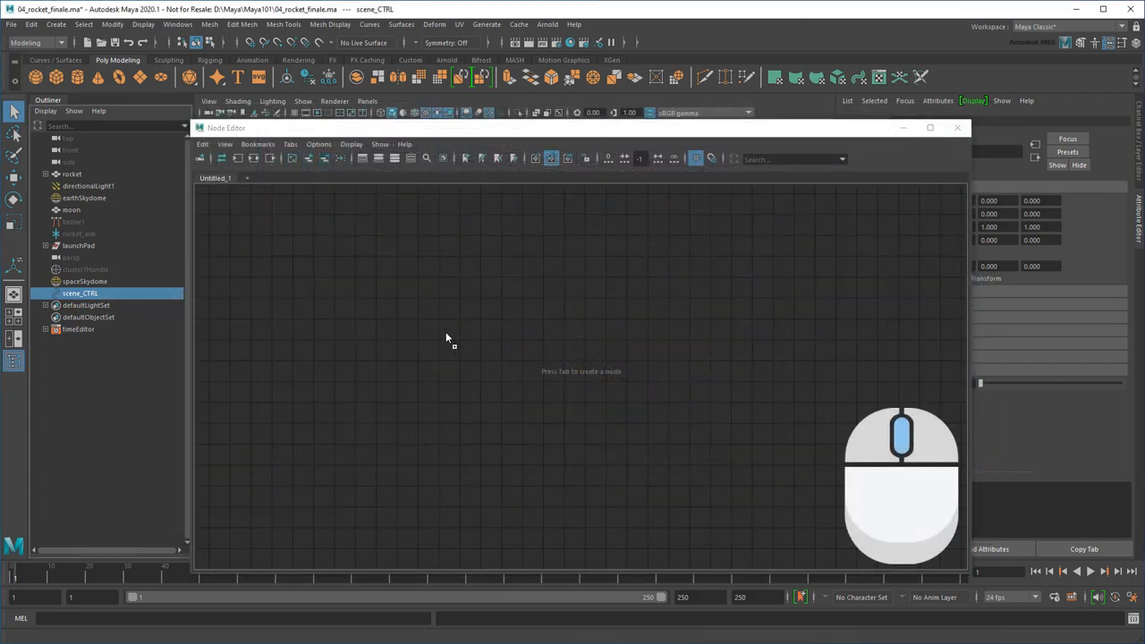
{"action": "left_click", "coordinate": [84, 281]}
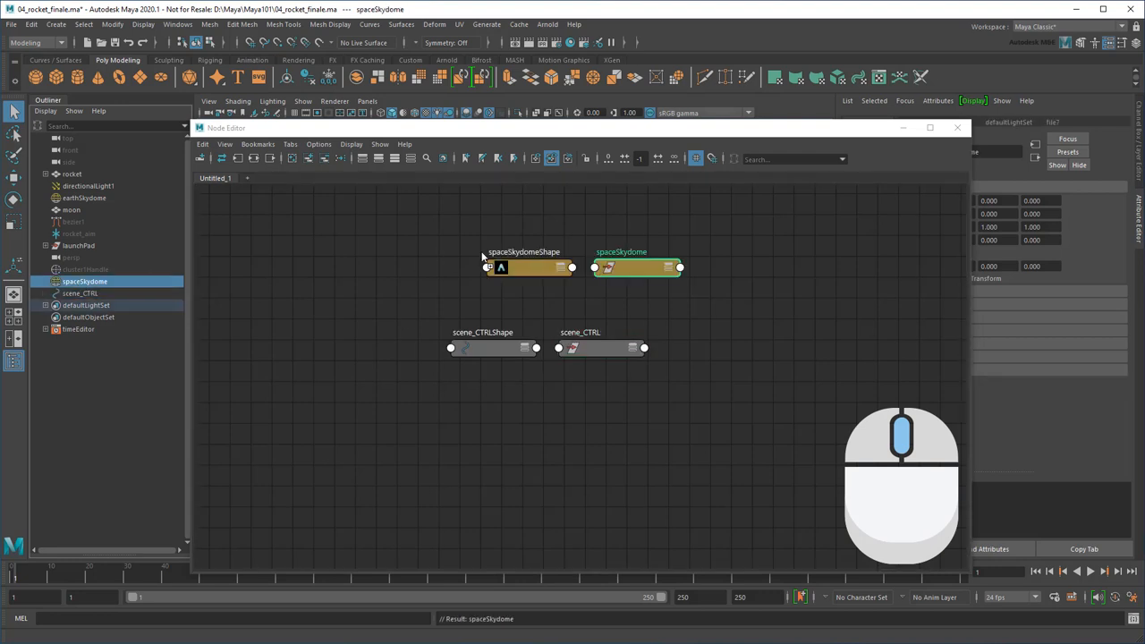
{"action": "left_click", "coordinate": [84, 197]}
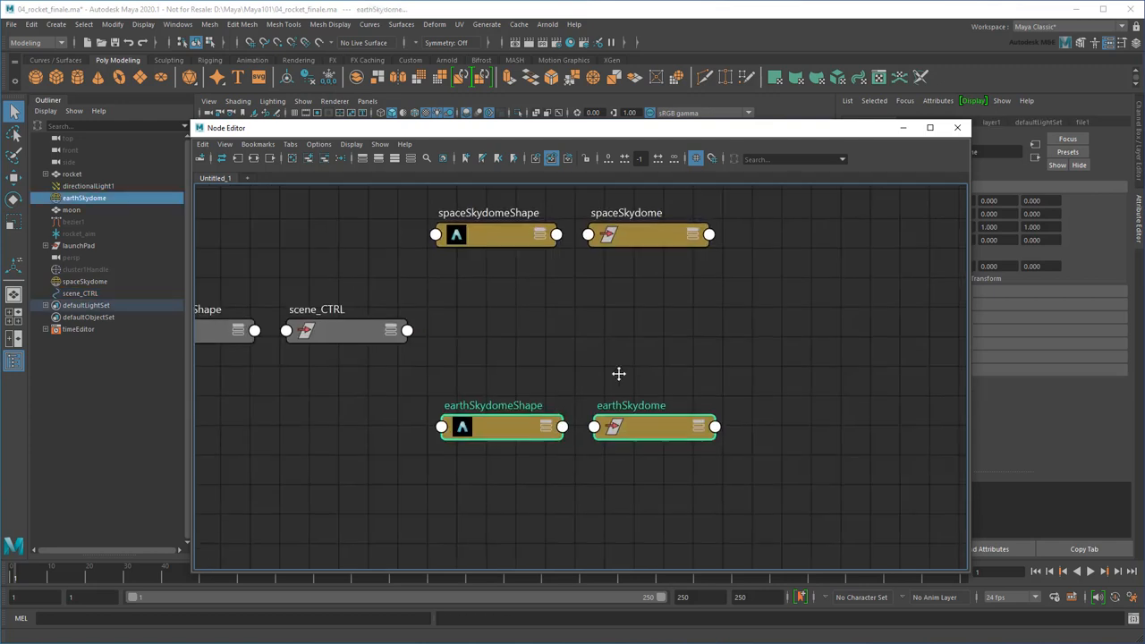
Connect Earth Space Lighting to spaceSkydomeShape's Intensity input.
{"action": "right_click", "coordinate": [573, 367]}
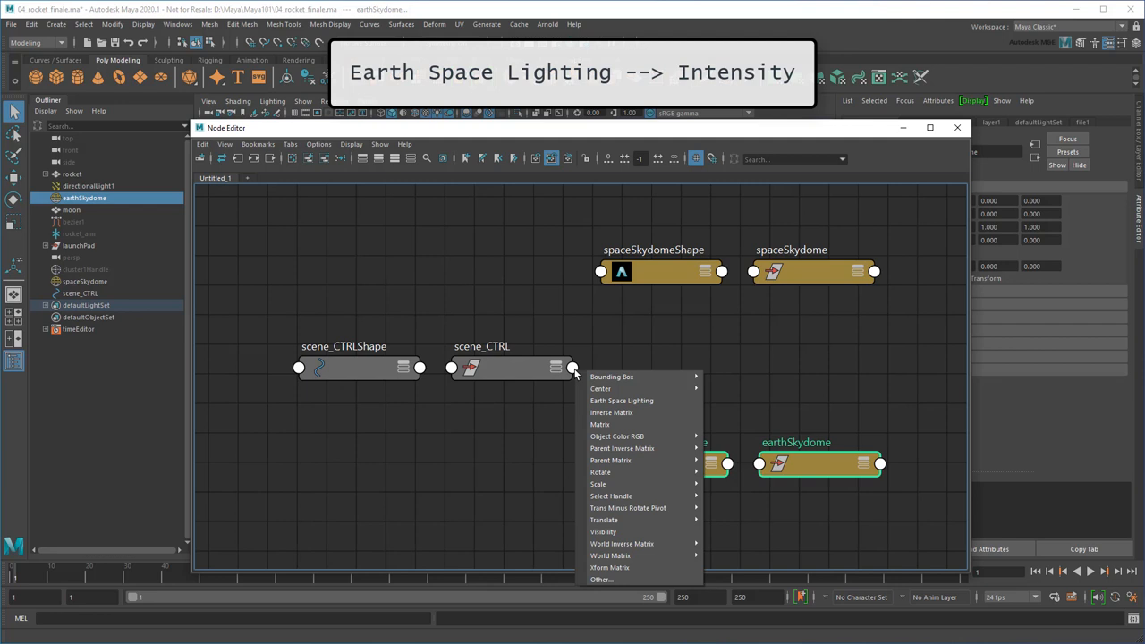
{"action": "mouse_move", "coordinate": [622, 400]}
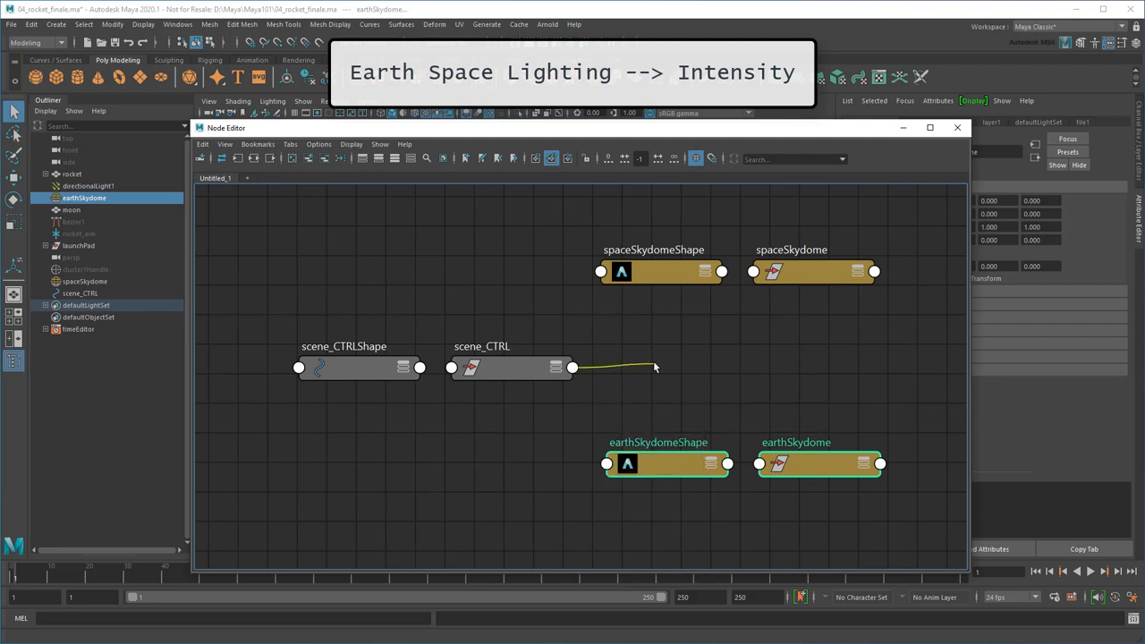
{"action": "left_click_drag", "start_coordinate": [573, 368], "coordinate": [600, 271]}
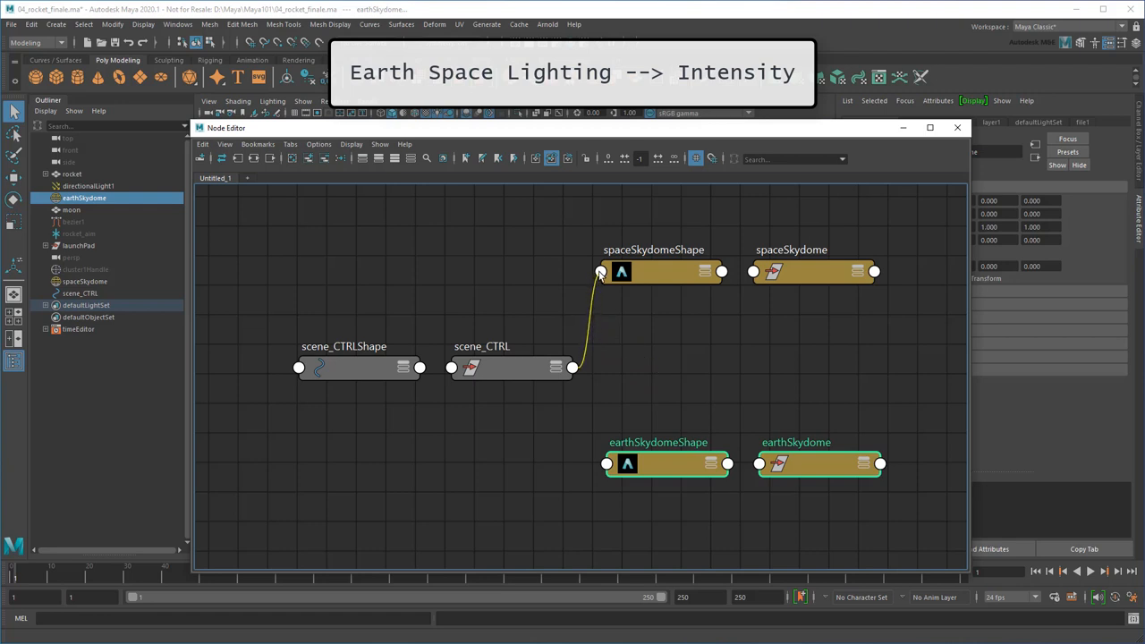
{"action": "right_click", "coordinate": [601, 272]}
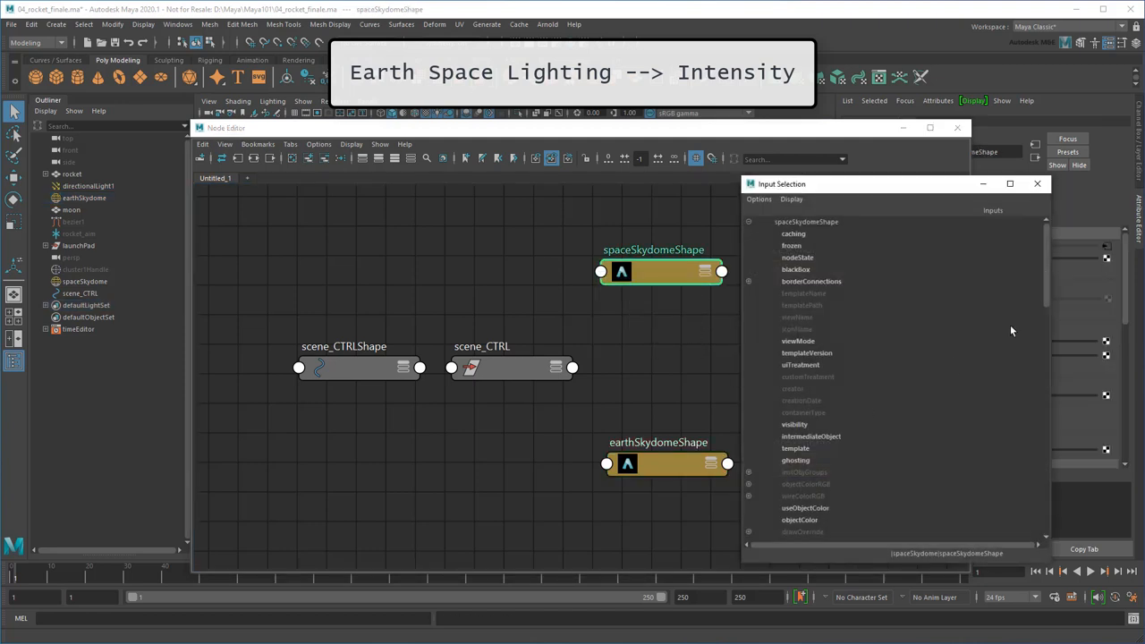
{"action": "scroll", "scroll_direction": "down", "scroll_amount": 3}
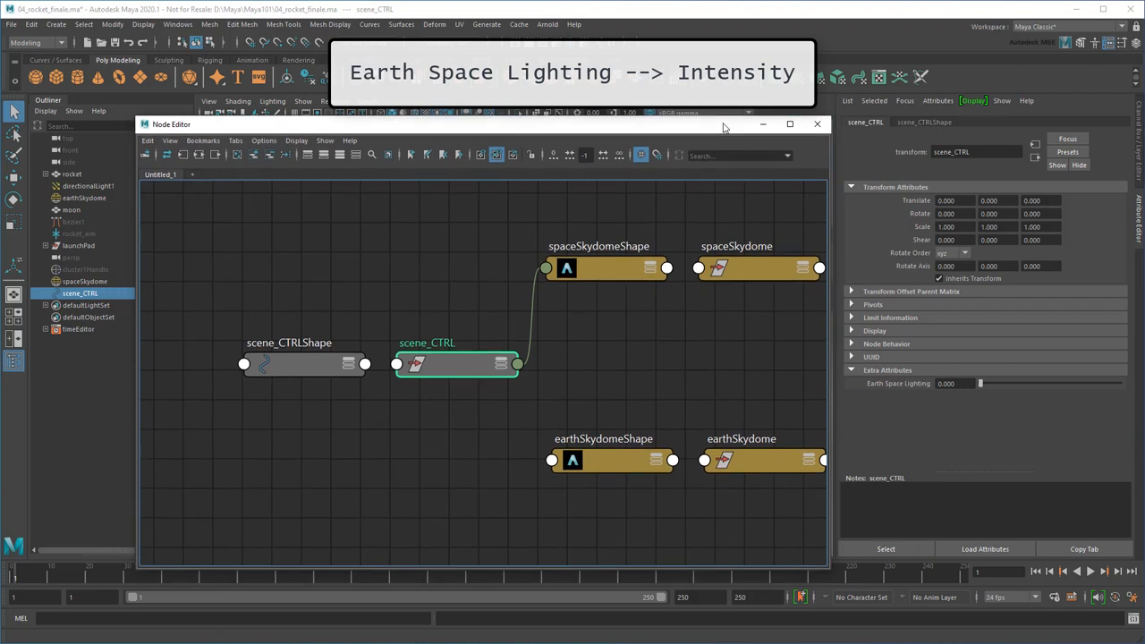
Link scene_CTRL's Earth Space Lighting to spaceSkydomeShape Intensity, testing at 0.435.
{"action": "left_click_drag", "start_coordinate": [980, 384], "coordinate": [1041, 383]}
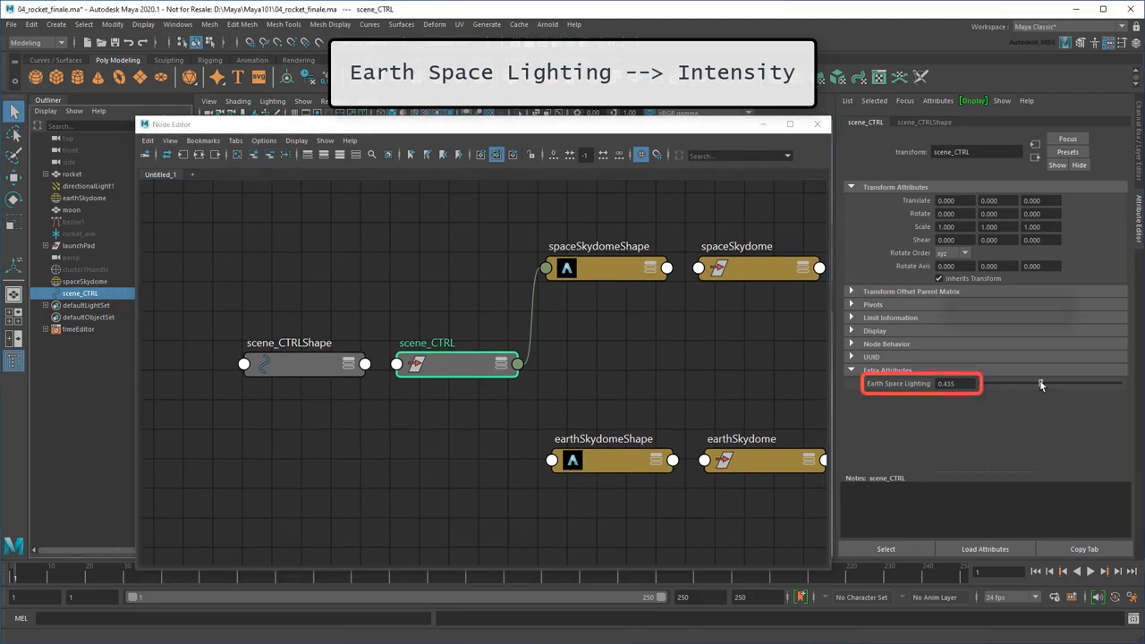
{"action": "left_click", "coordinate": [606, 269]}
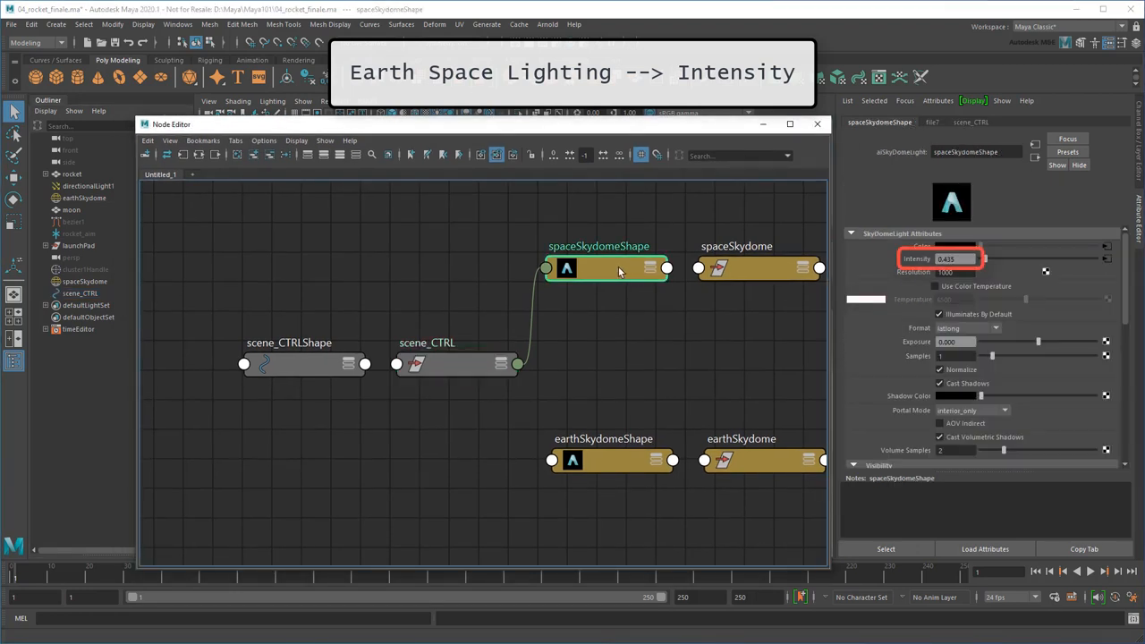
{"action": "left_click", "coordinate": [457, 364]}
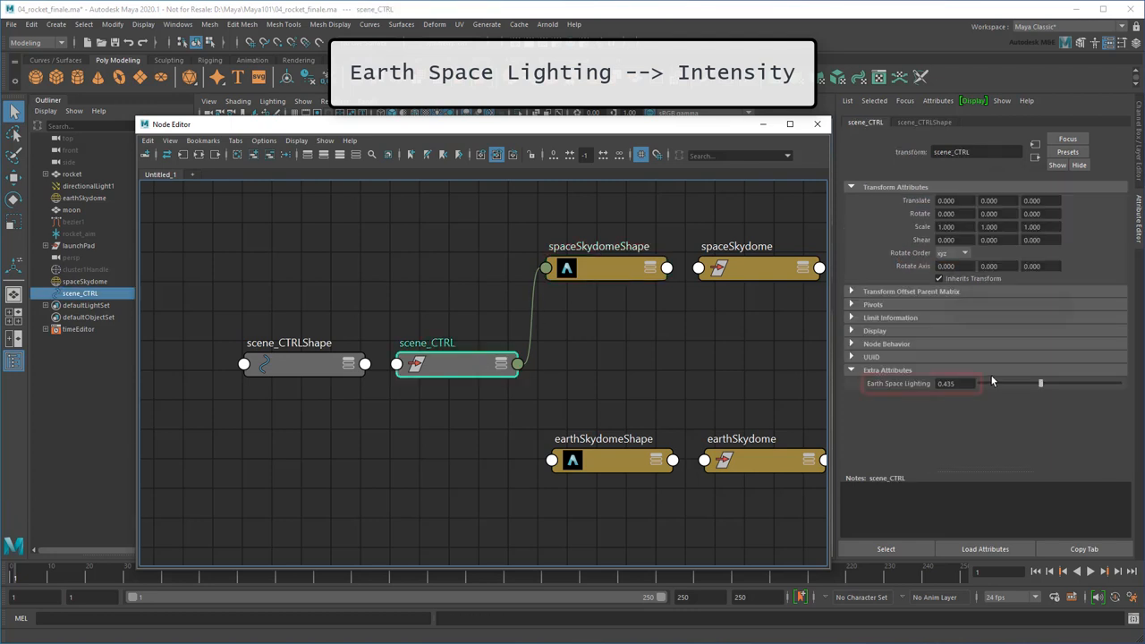
{"action": "left_click", "coordinate": [606, 268]}
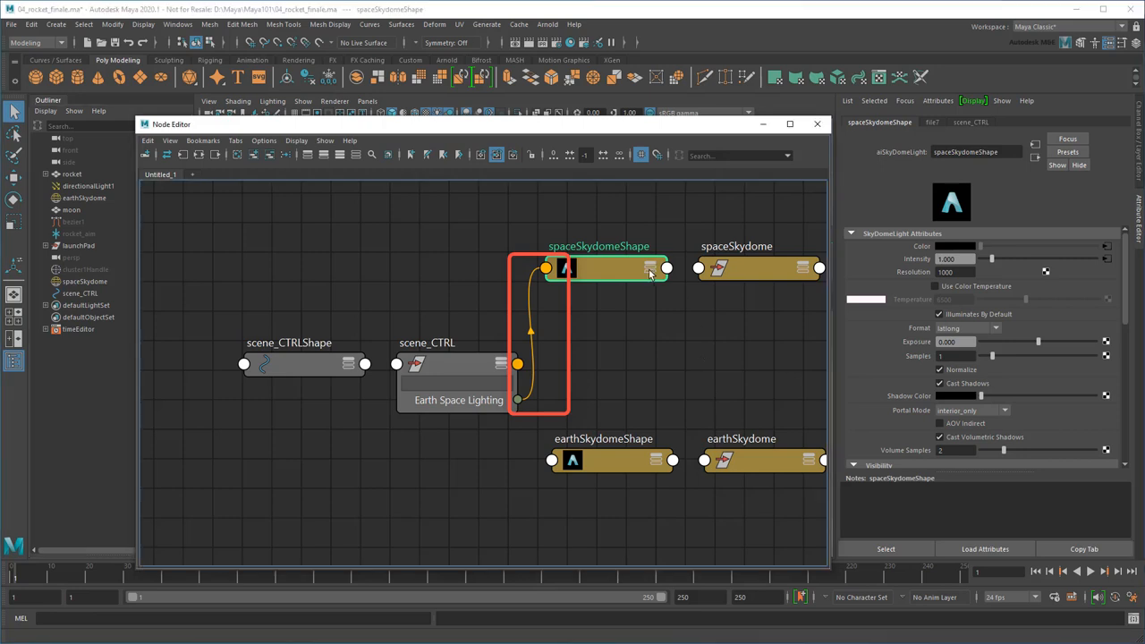
{"action": "left_click", "coordinate": [653, 267]}
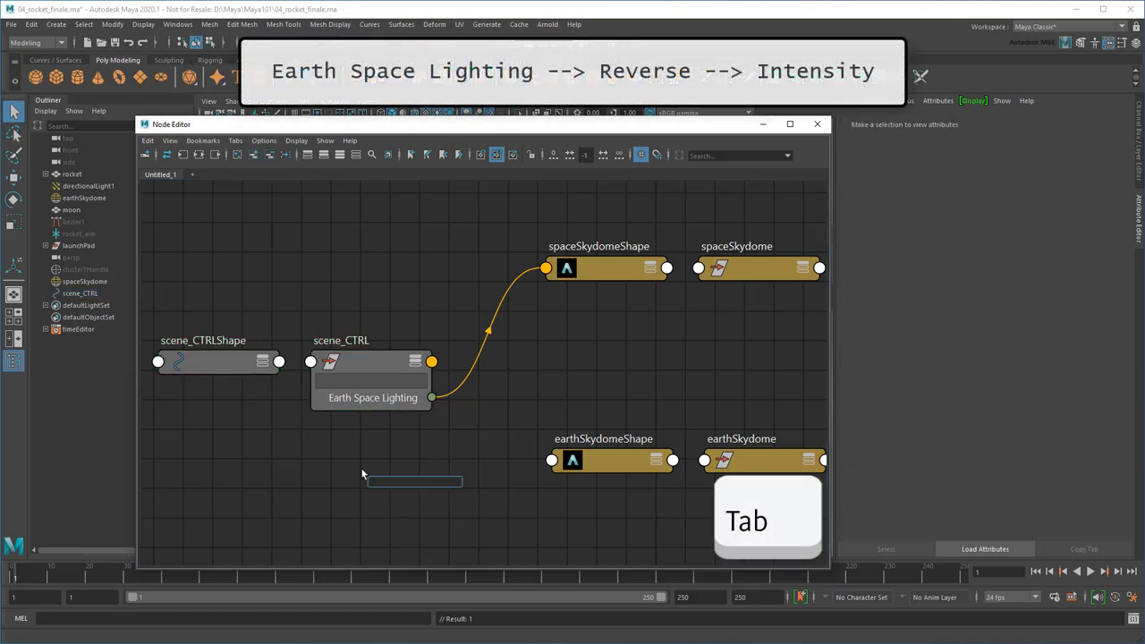
Route Earth Space Lighting through a new reverse node into earthSkydomeShape Intensity.
{"action": "type", "text": "reverse"}
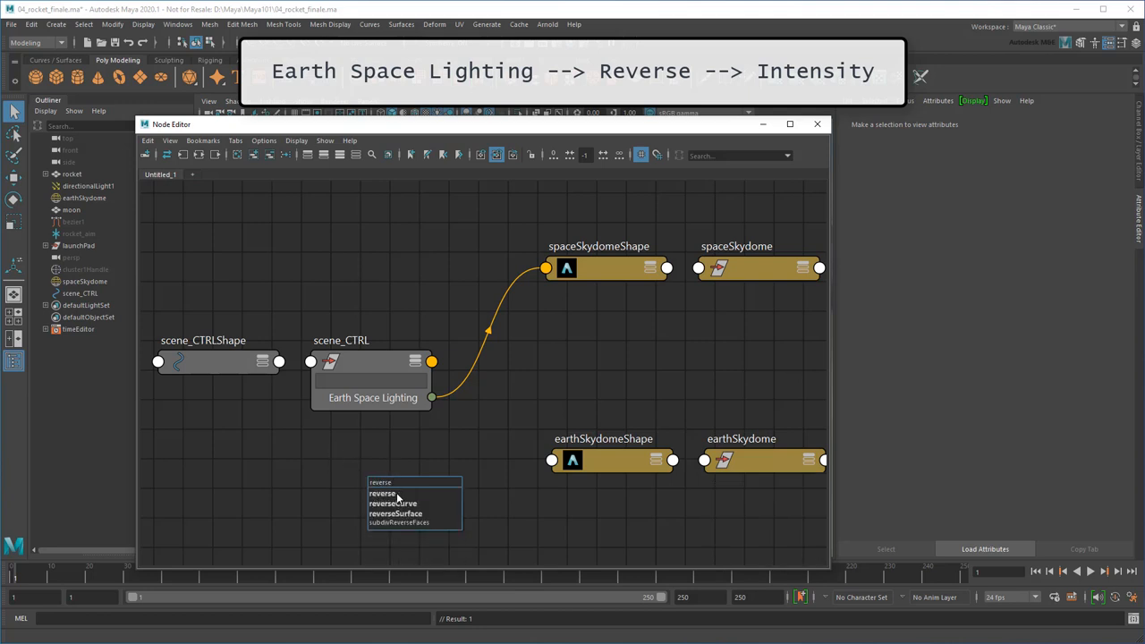
{"action": "left_click", "coordinate": [382, 493]}
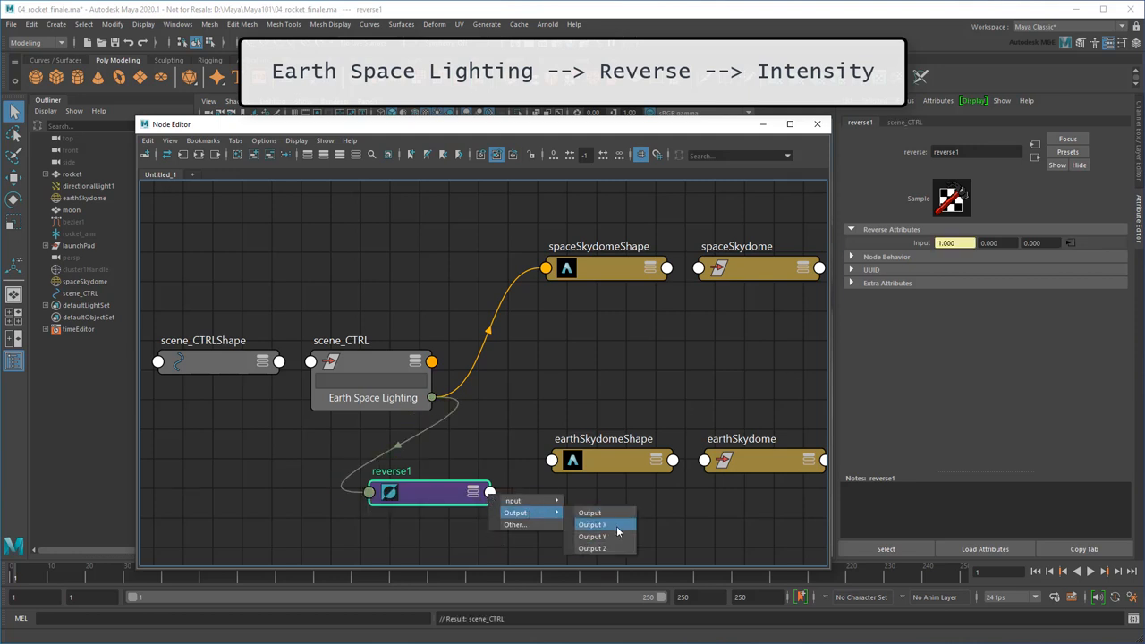
{"action": "left_click", "coordinate": [592, 525]}
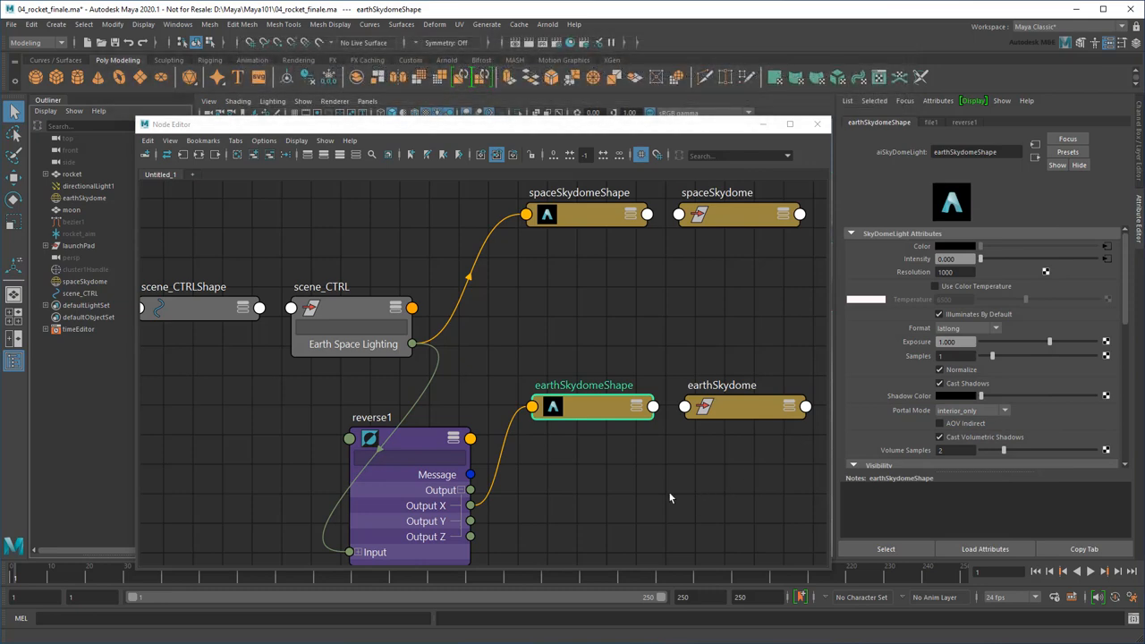
{"action": "left_click", "coordinate": [351, 309]}
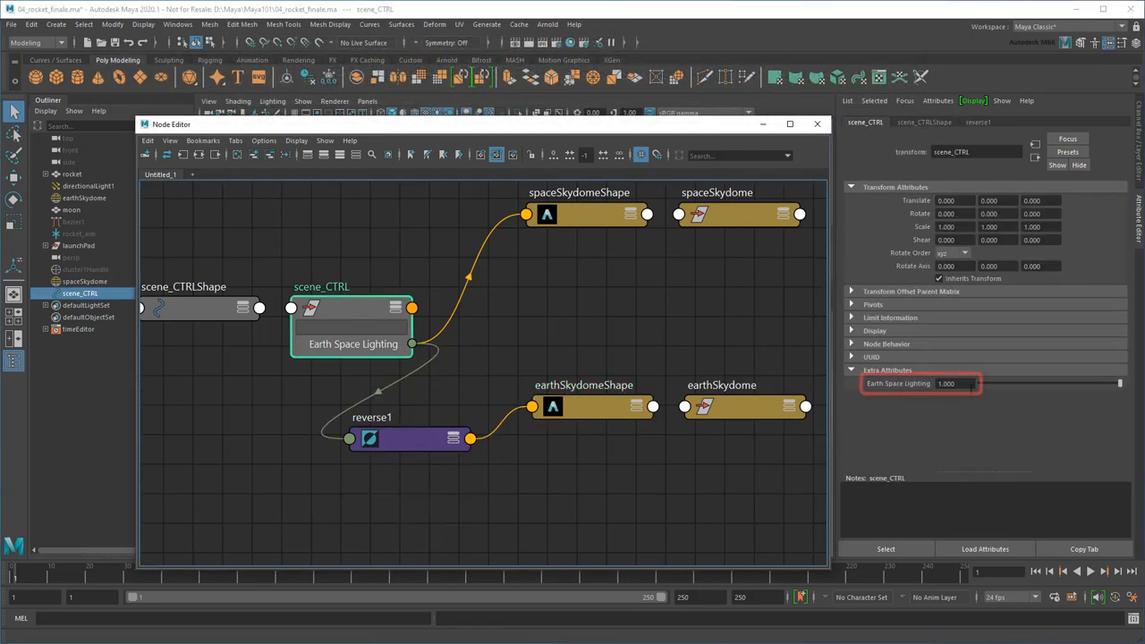
{"action": "left_click", "coordinate": [592, 407]}
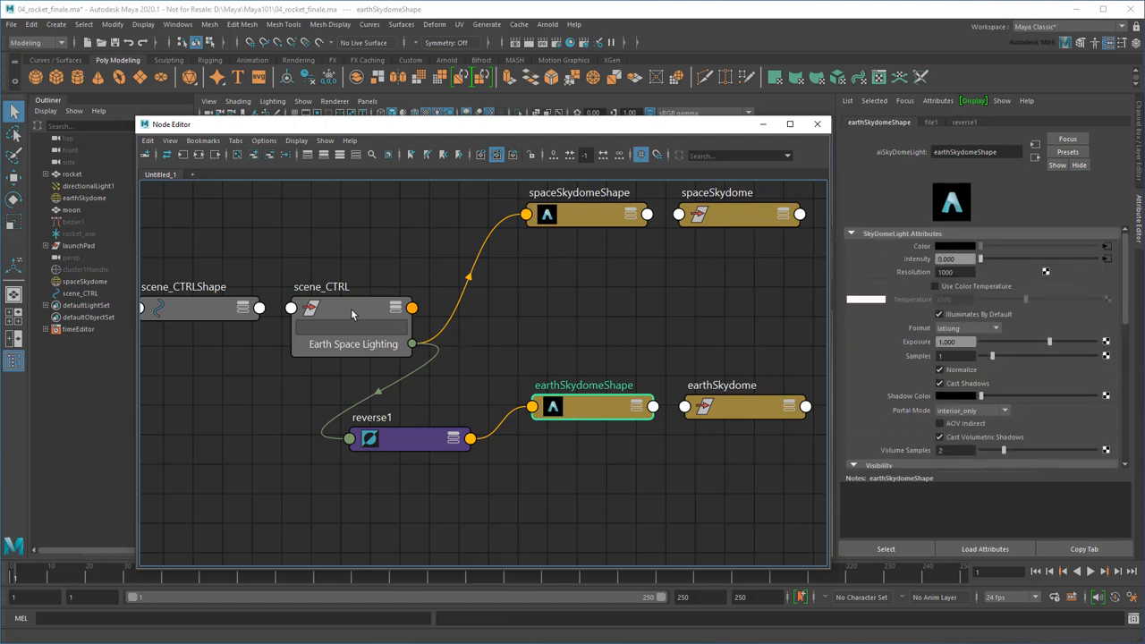
{"action": "mouse_move", "coordinate": [498, 320]}
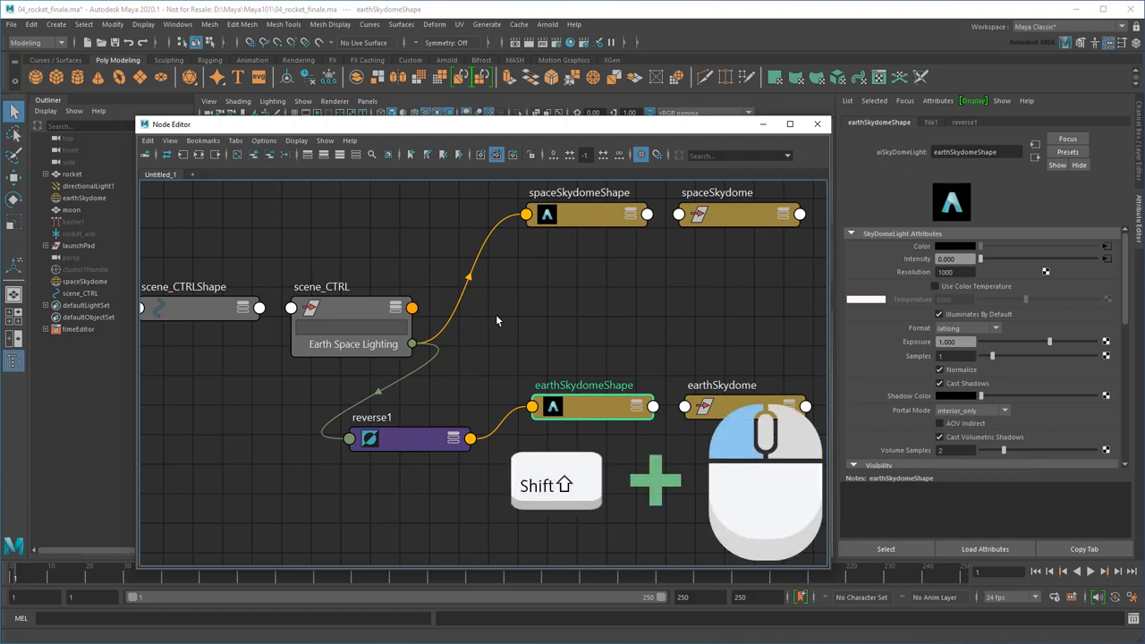
{"action": "left_click", "coordinate": [586, 215]}
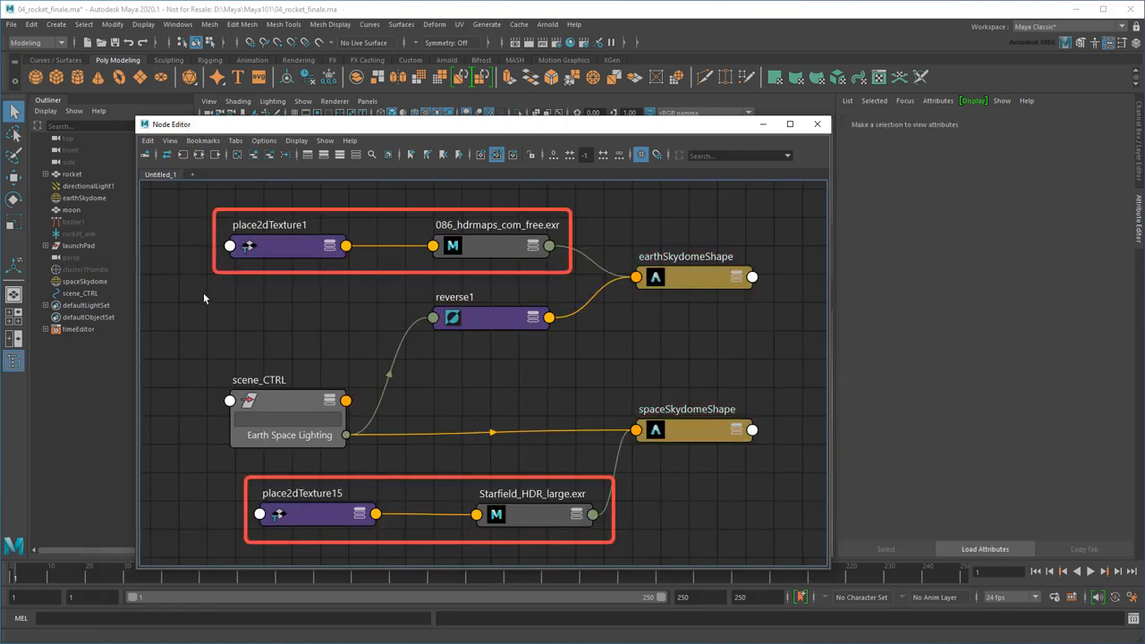
{"action": "mouse_move", "coordinate": [188, 294]}
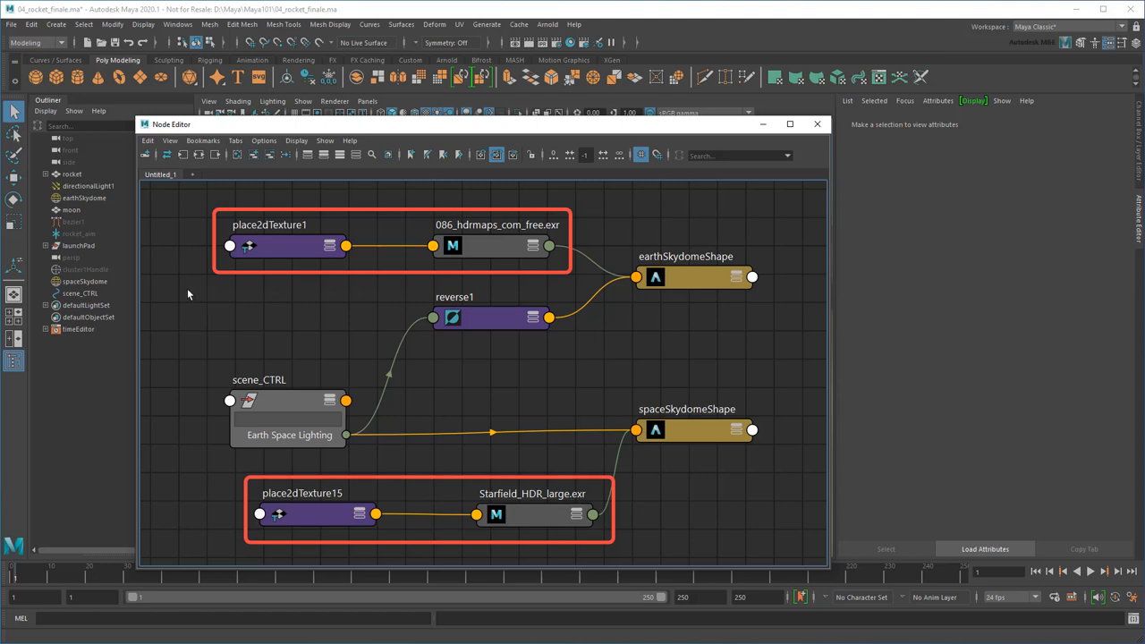
{"action": "mouse_move", "coordinate": [345, 434]}
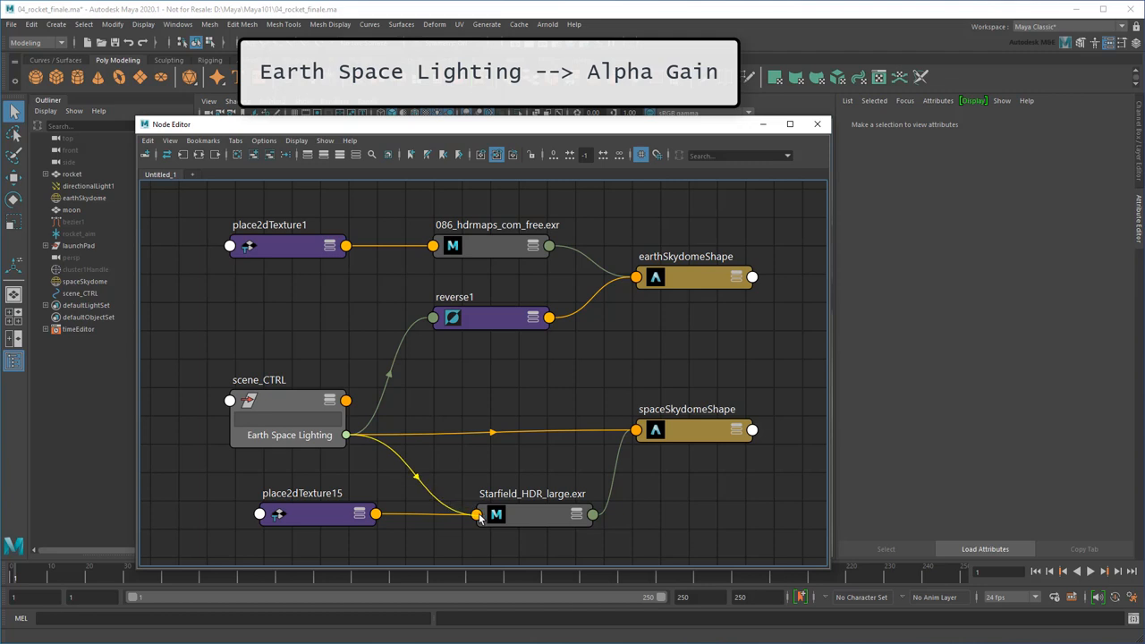
Connect Earth Space Lighting to Starfield_HDR_large.exr Alpha Gain and reverse1 Output X to the earth texture's Alpha Gain.
{"action": "left_click", "coordinate": [475, 514]}
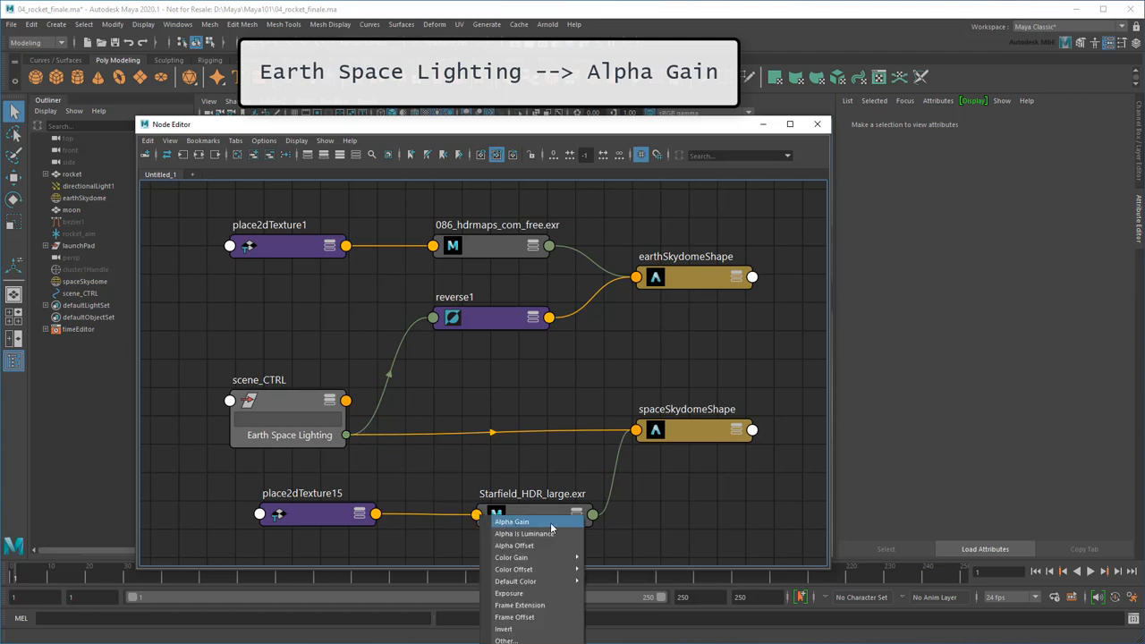
{"action": "left_click", "coordinate": [510, 522]}
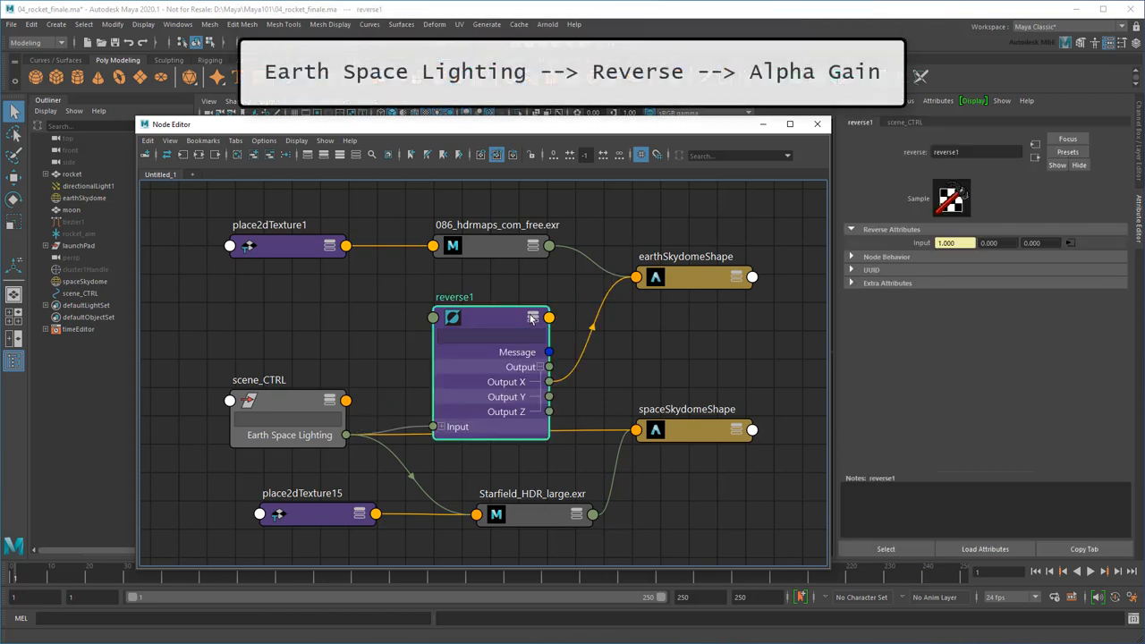
{"action": "mouse_move", "coordinate": [537, 294]}
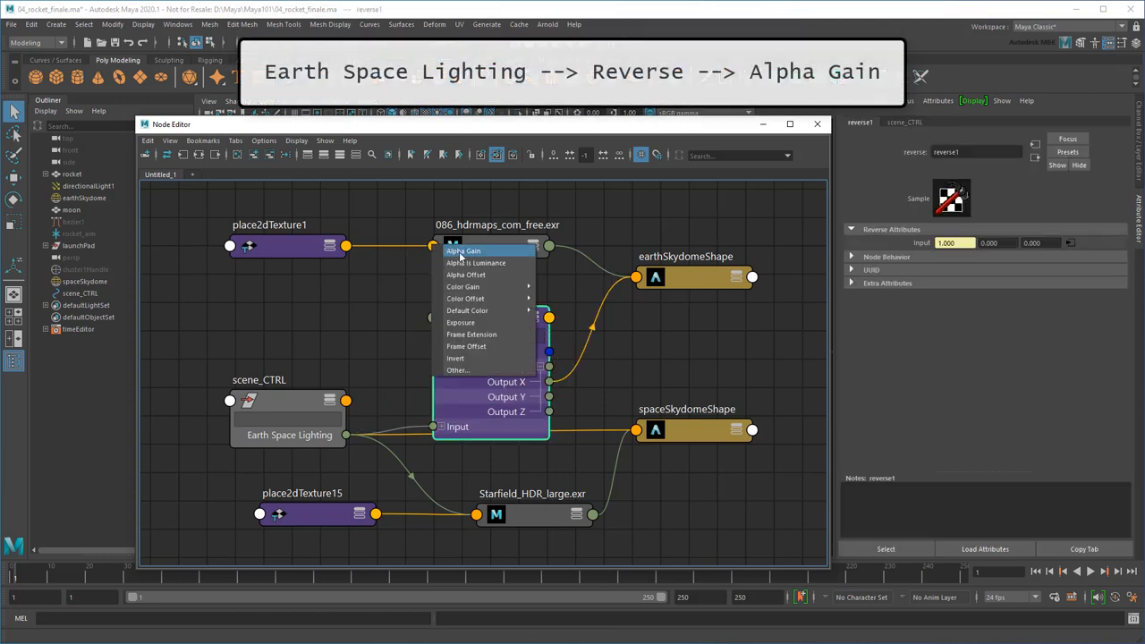
{"action": "left_click", "coordinate": [464, 251]}
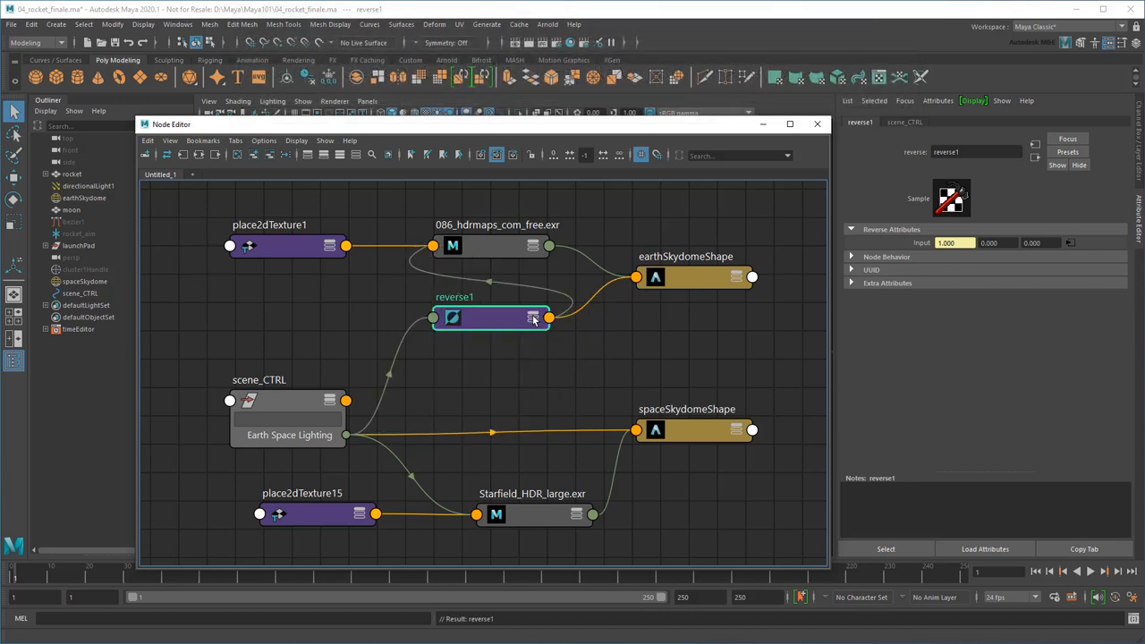
Verify the sky intensity and both textures' Alpha Gain values, then close the Node Editor.
{"action": "left_click", "coordinate": [288, 418]}
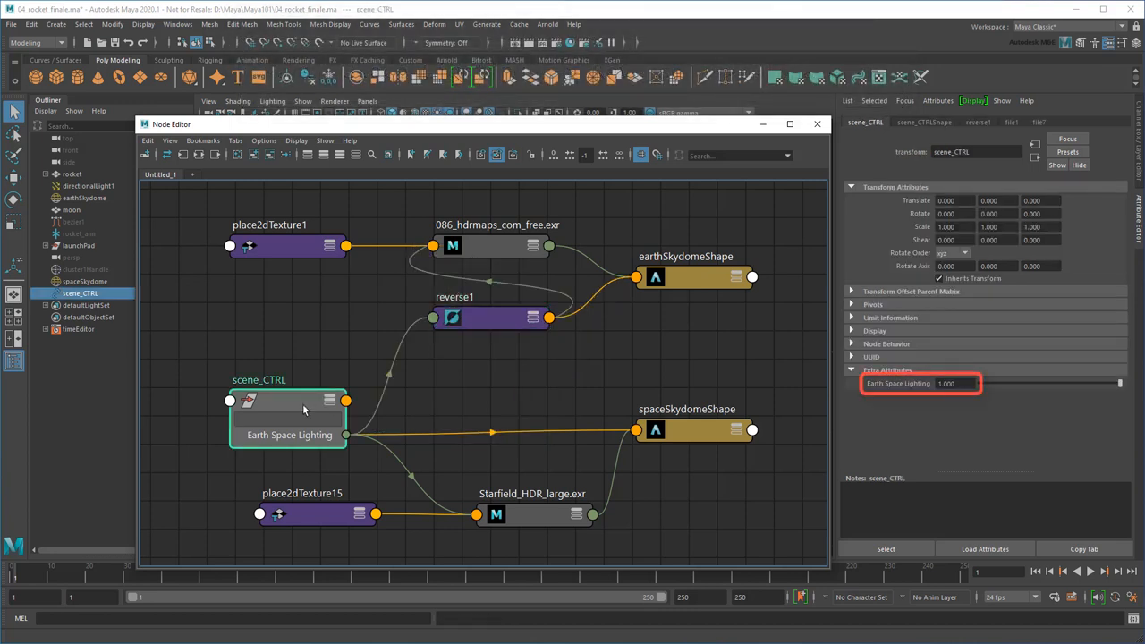
{"action": "left_click", "coordinate": [696, 278]}
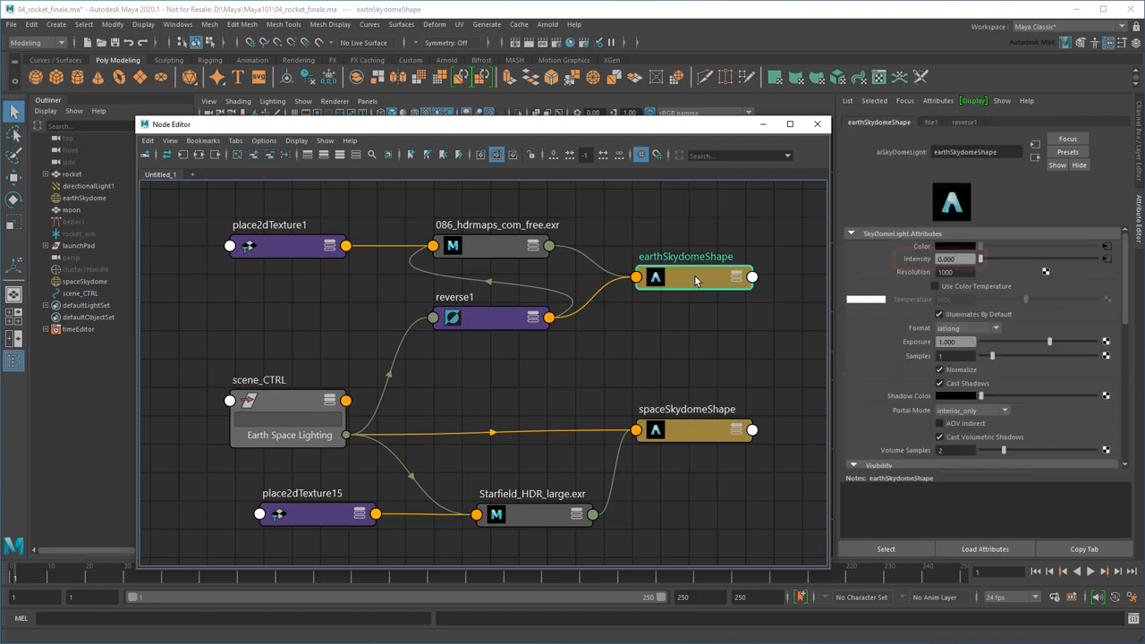
{"action": "left_click", "coordinate": [489, 246]}
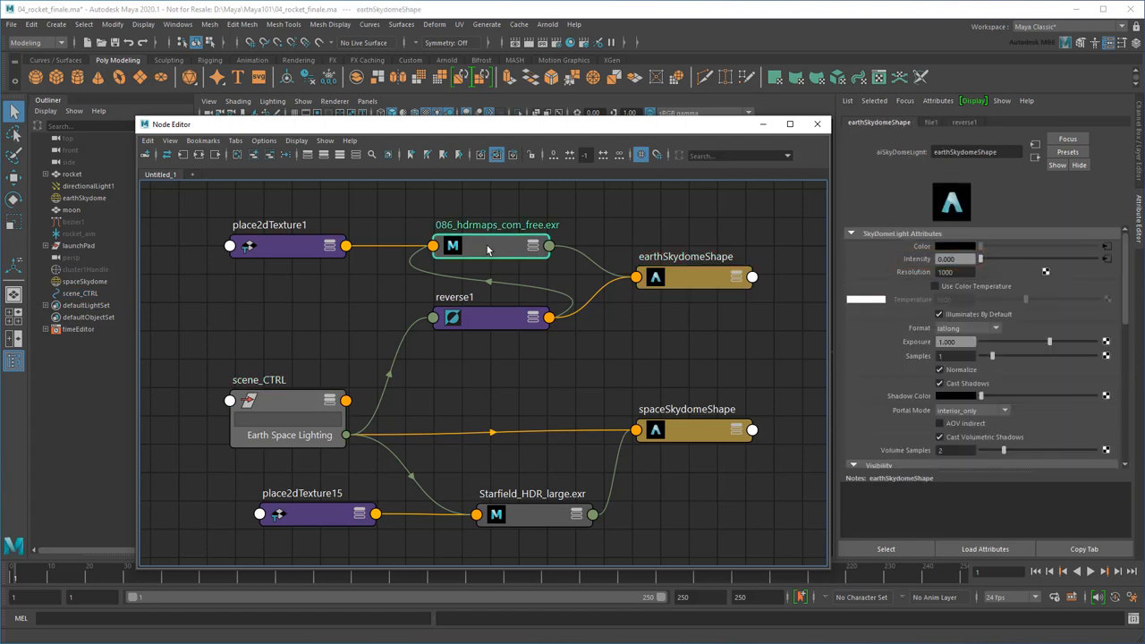
{"action": "left_click", "coordinate": [452, 245]}
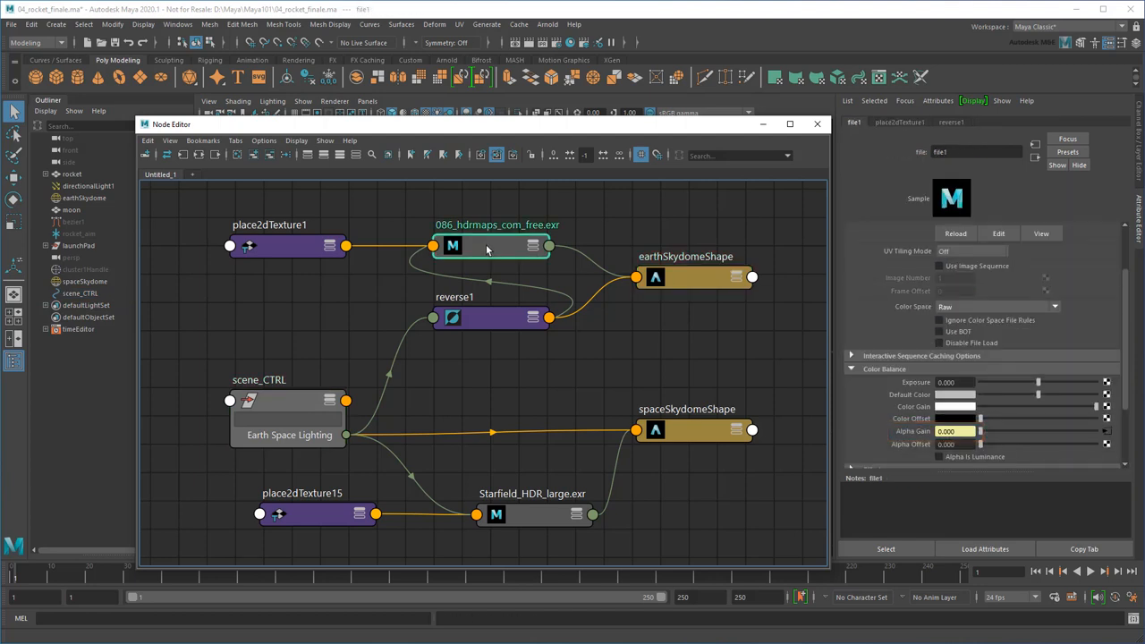
{"action": "left_click", "coordinate": [695, 431]}
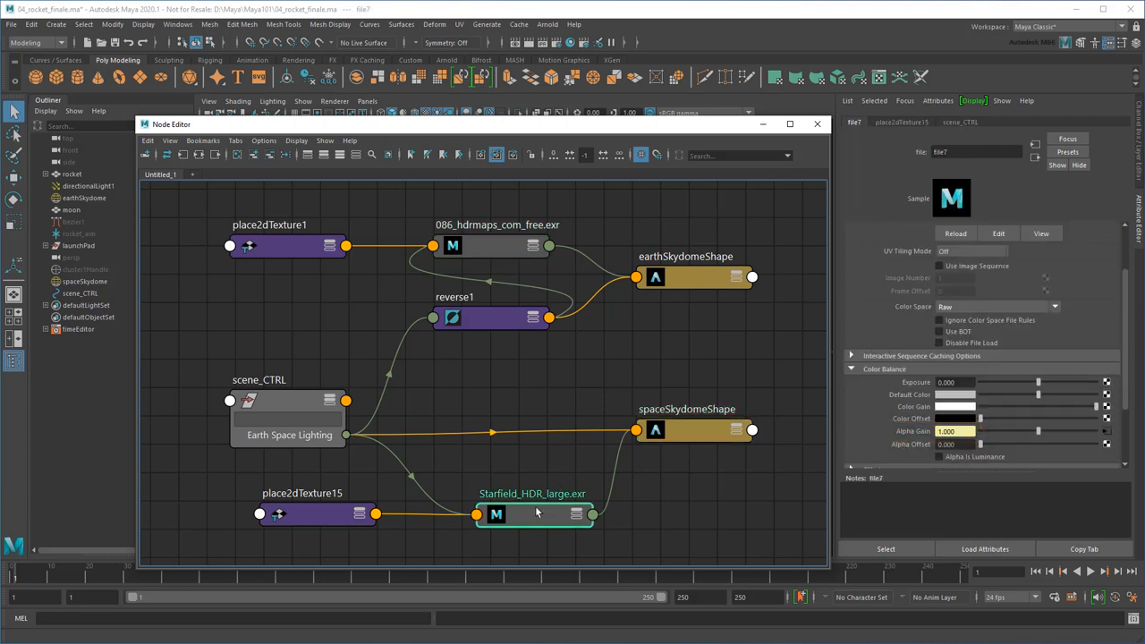
{"action": "left_click", "coordinate": [816, 124]}
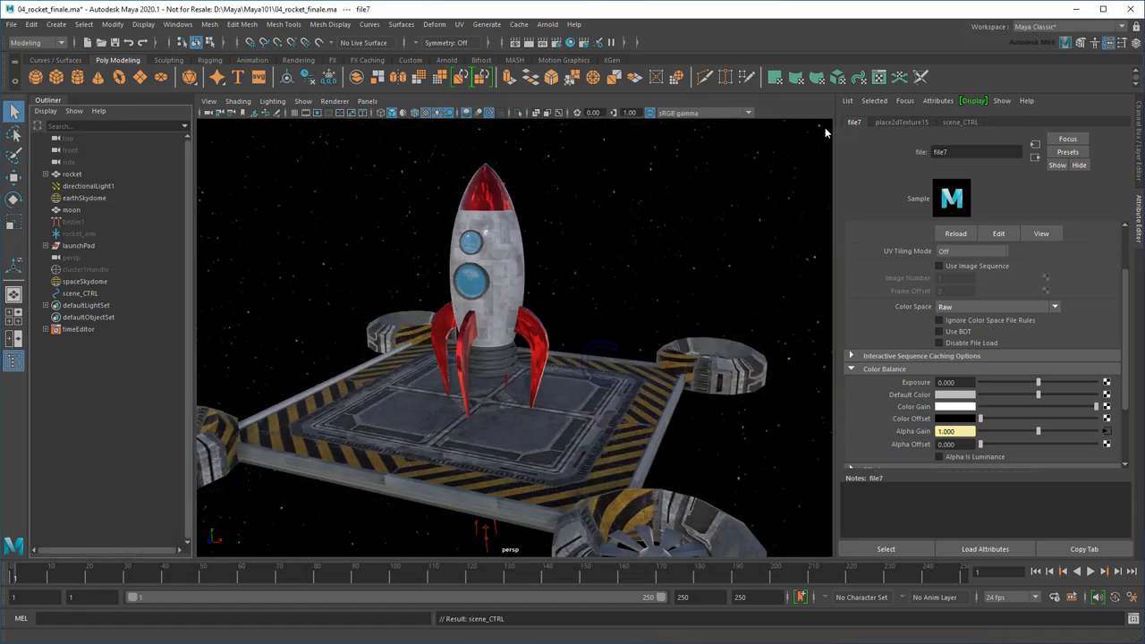
Select scene_CTRL and slide Earth Space Lighting down to the earth sky, then back to 1.
{"action": "left_click", "coordinate": [80, 292]}
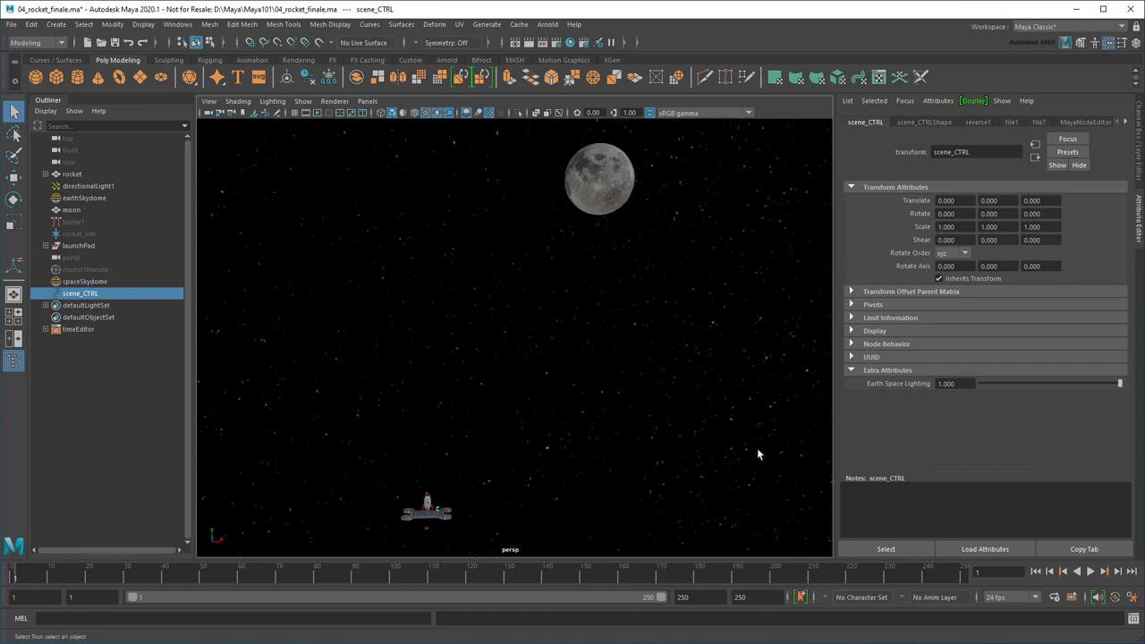
{"action": "left_click_drag", "start_coordinate": [1118, 384], "coordinate": [1049, 383]}
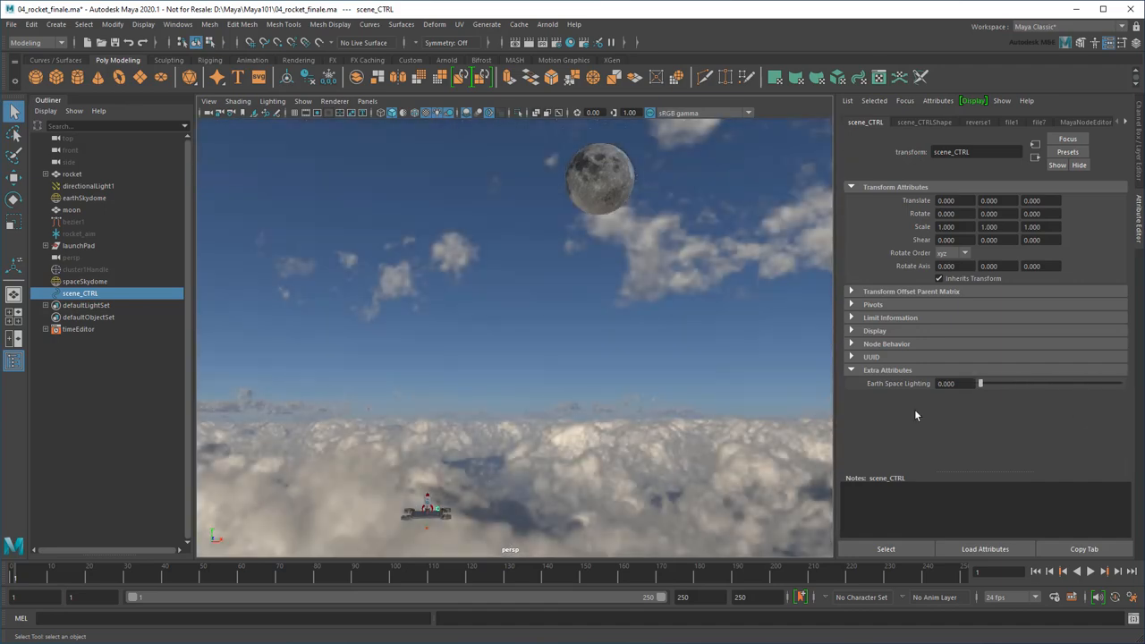
{"action": "left_click_drag", "start_coordinate": [980, 383], "coordinate": [1119, 383]}
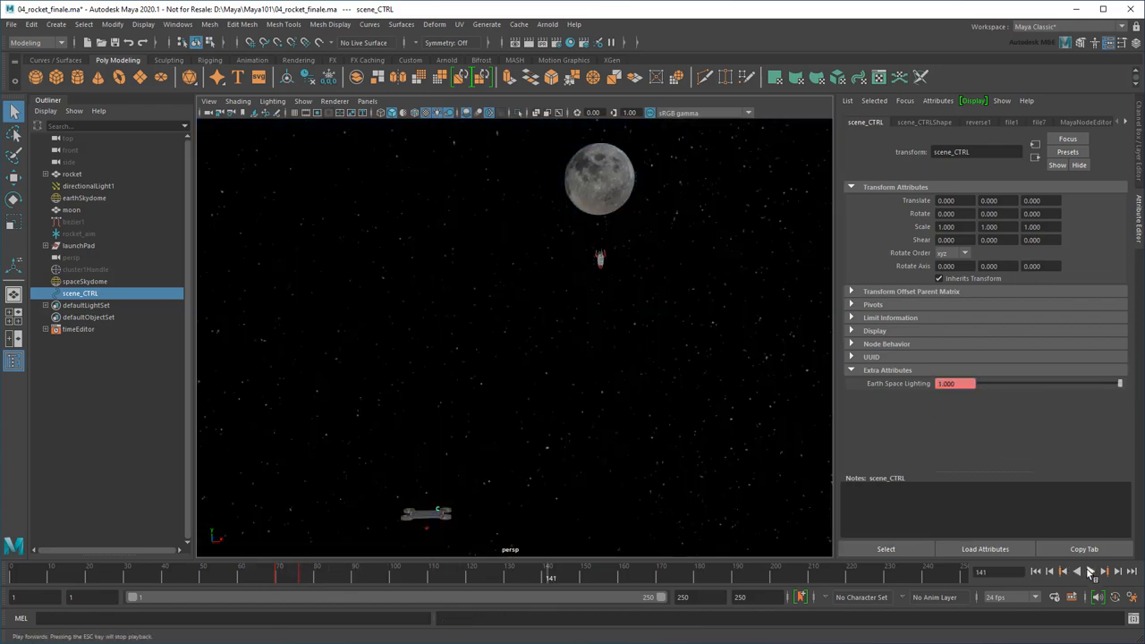
In the Time Editor, add Earth Space Lighting to the clip and rename it.
{"action": "left_click", "coordinate": [178, 24]}
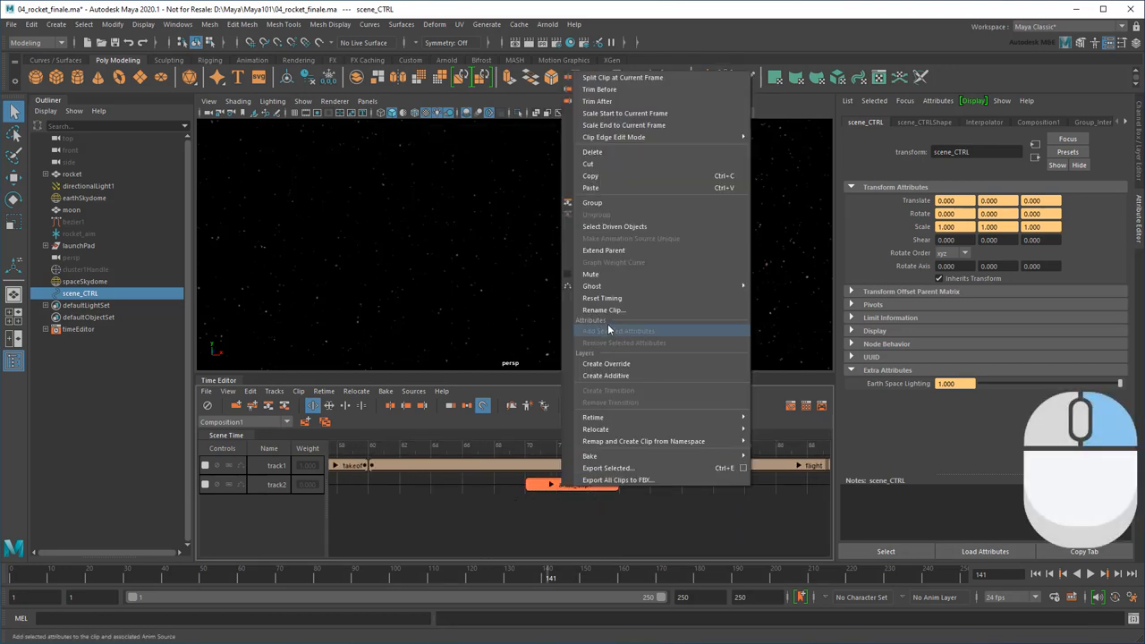
{"action": "left_click", "coordinate": [603, 310]}
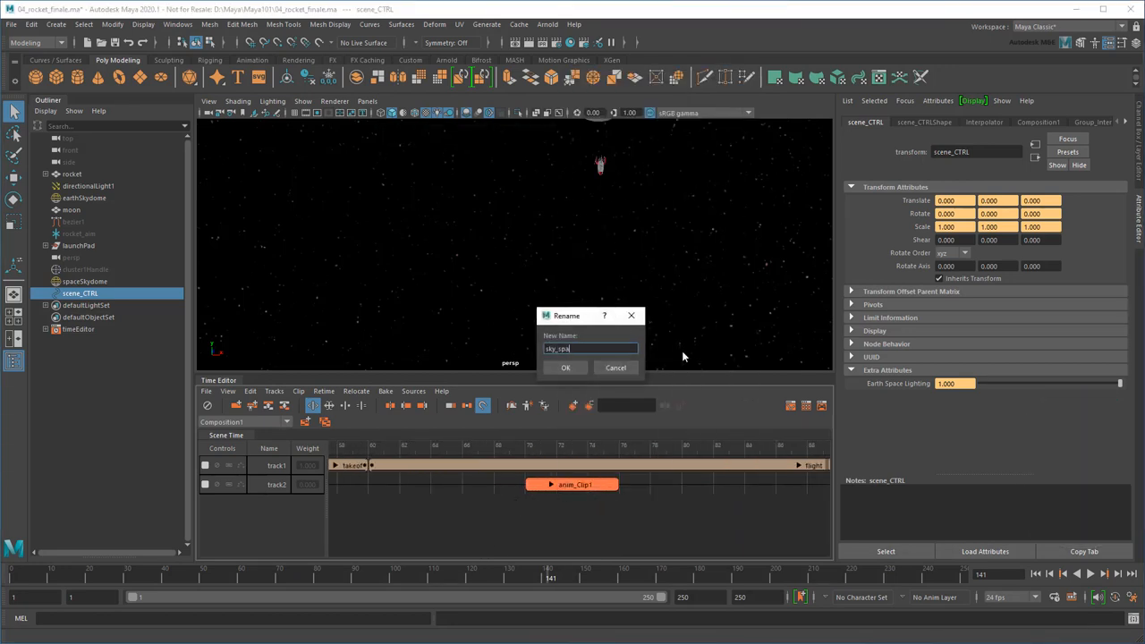
{"action": "left_click", "coordinate": [565, 367]}
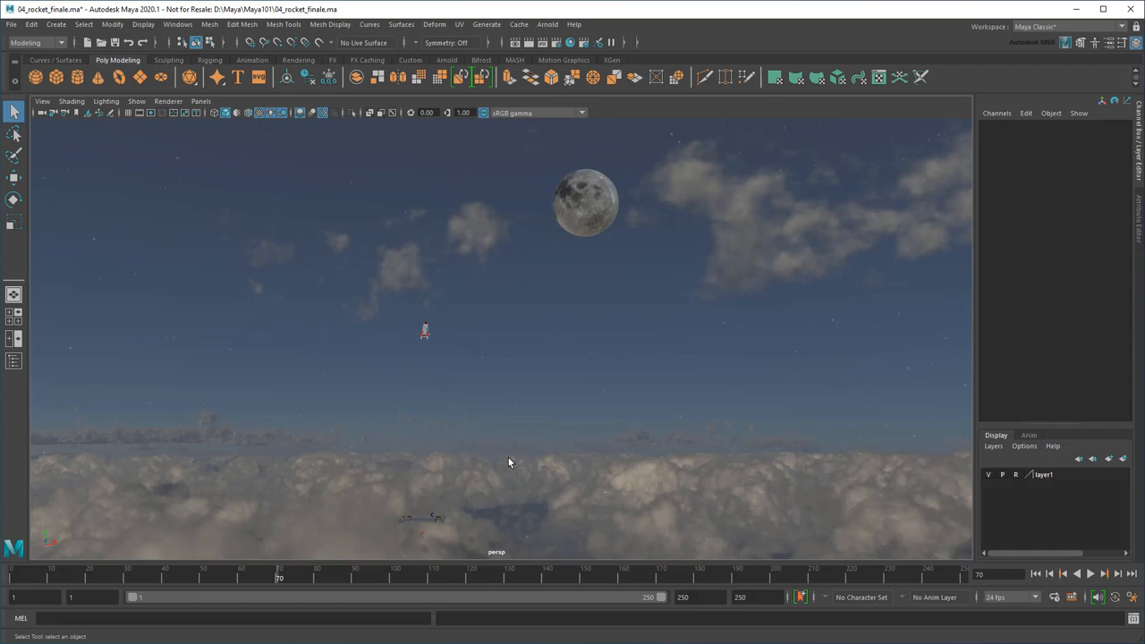
{"action": "mouse_move", "coordinate": [47, 332]}
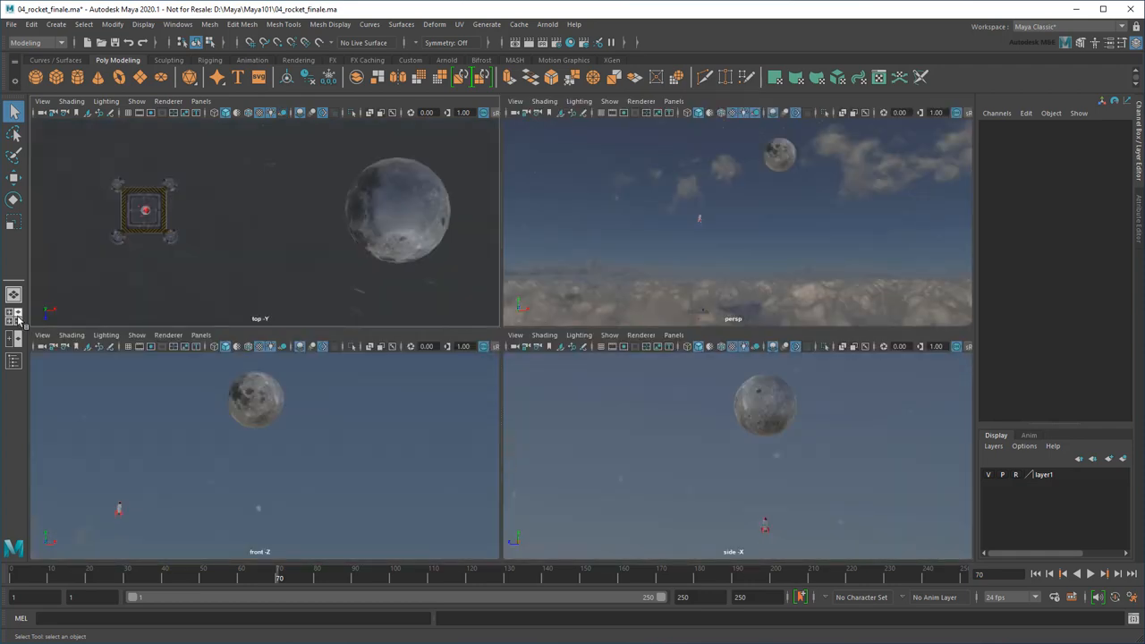
{"action": "mouse_move", "coordinate": [612, 270]}
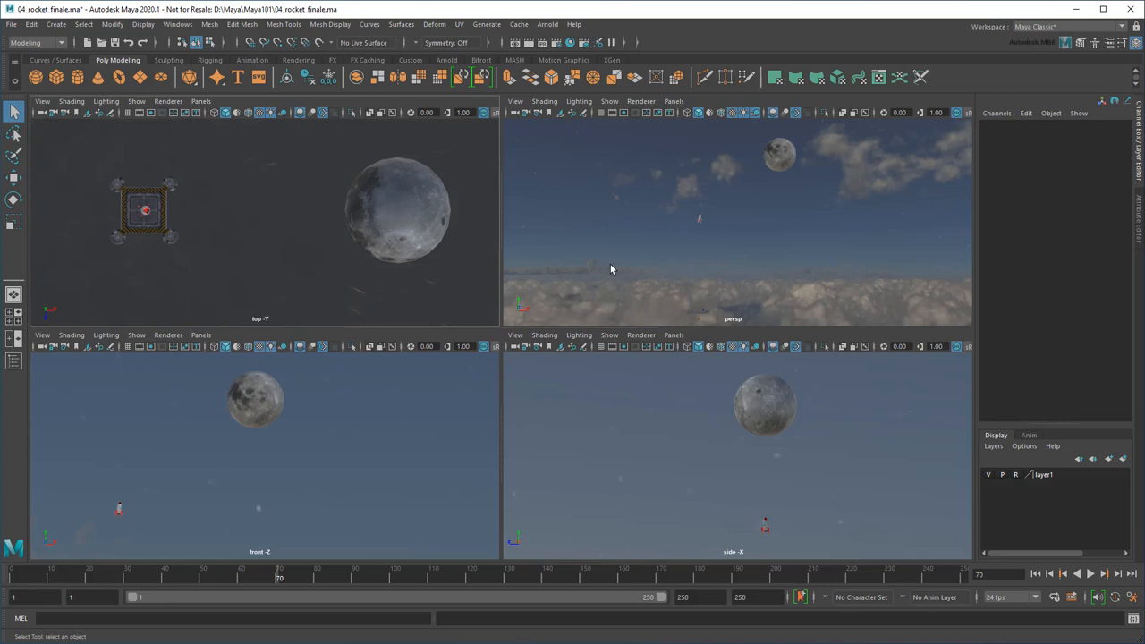
Maximize the persp viewport and create a new perspective camera, persp1.
{"action": "key", "text": "space"}
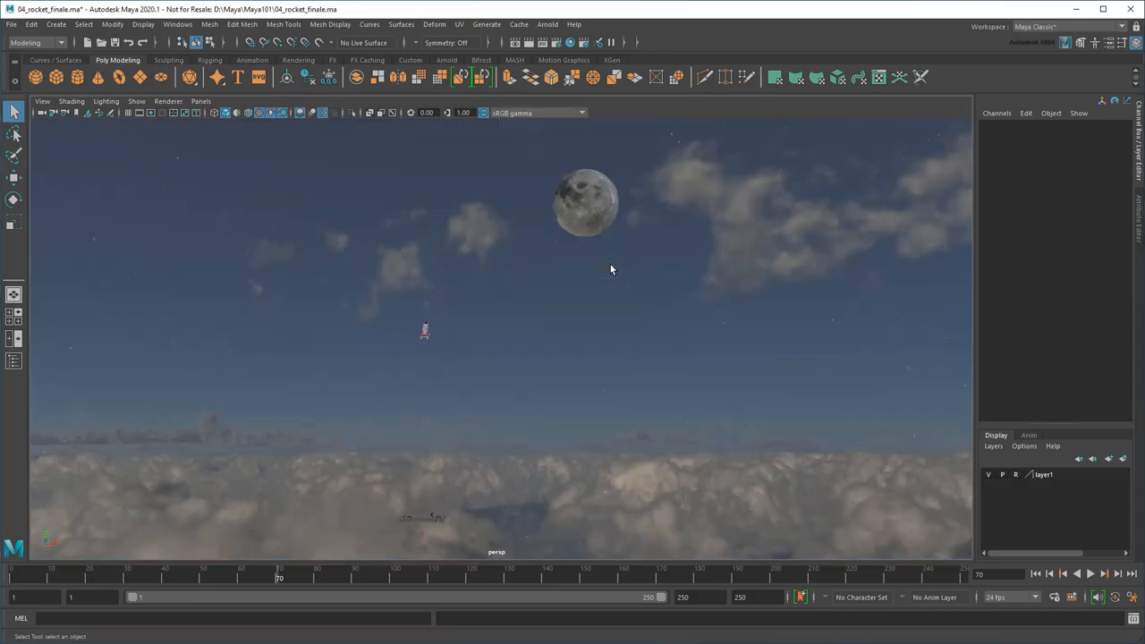
{"action": "left_click", "coordinate": [200, 100]}
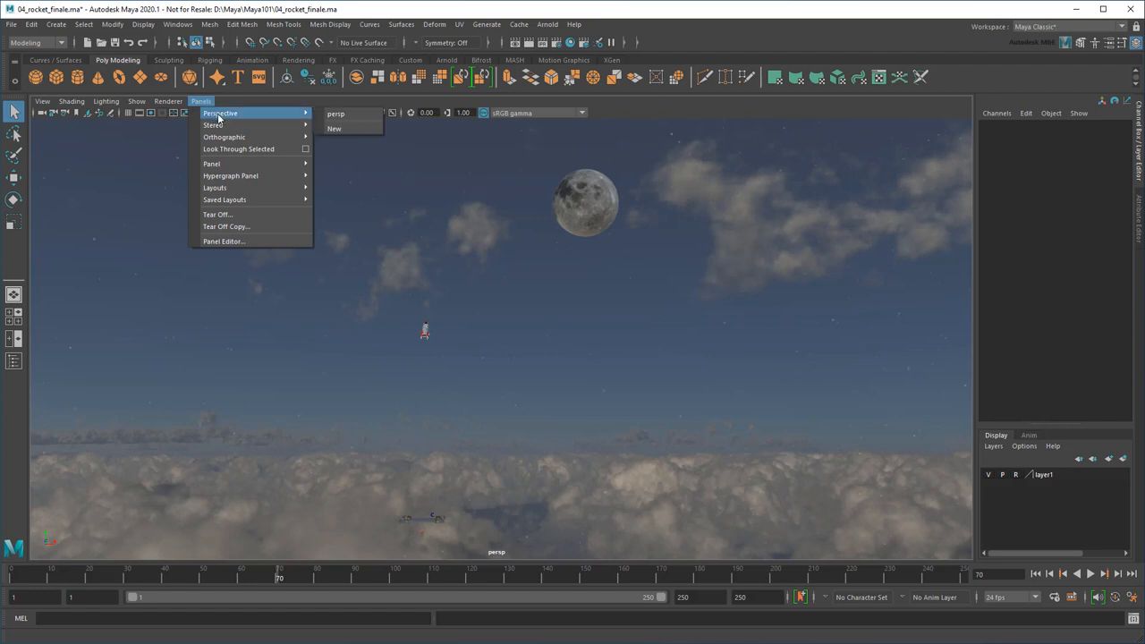
{"action": "left_click", "coordinate": [334, 128]}
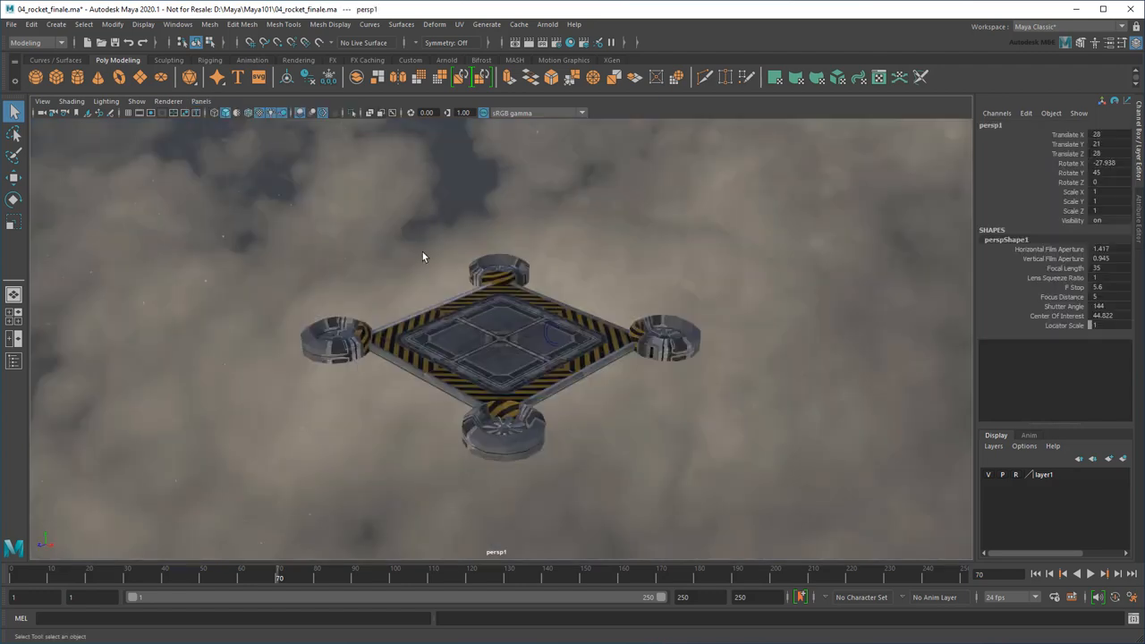
{"action": "mouse_move", "coordinate": [428, 264]}
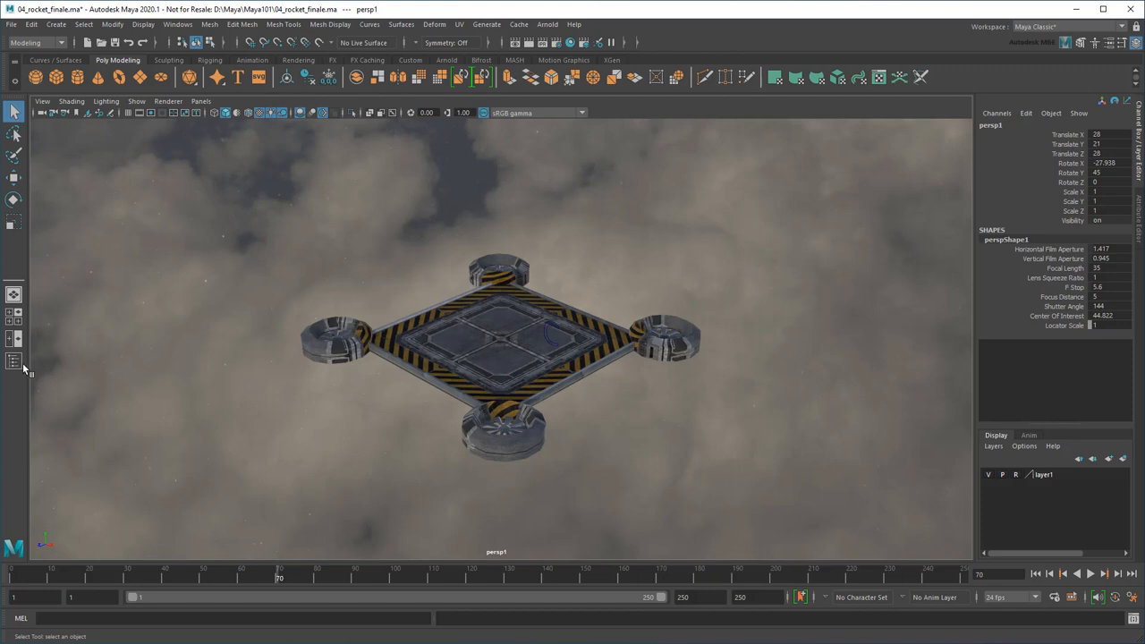
Rename persp1 to shot1_camera in the Outliner and look through the default persp camera.
{"action": "left_click", "coordinate": [14, 360]}
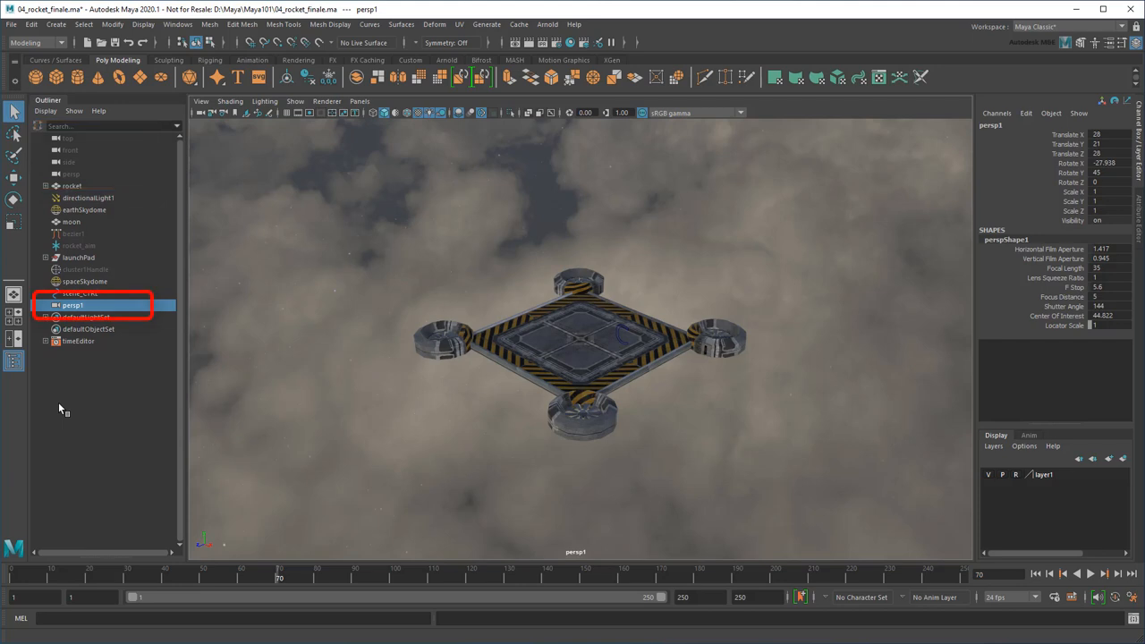
{"action": "left_click", "coordinate": [73, 305]}
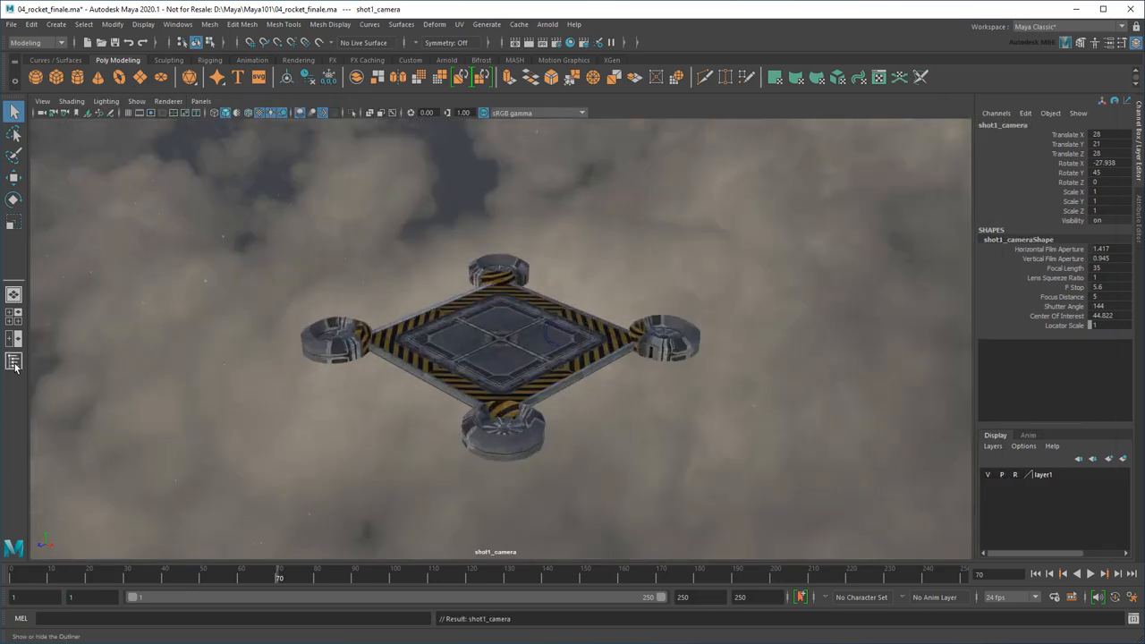
{"action": "left_click", "coordinate": [200, 100]}
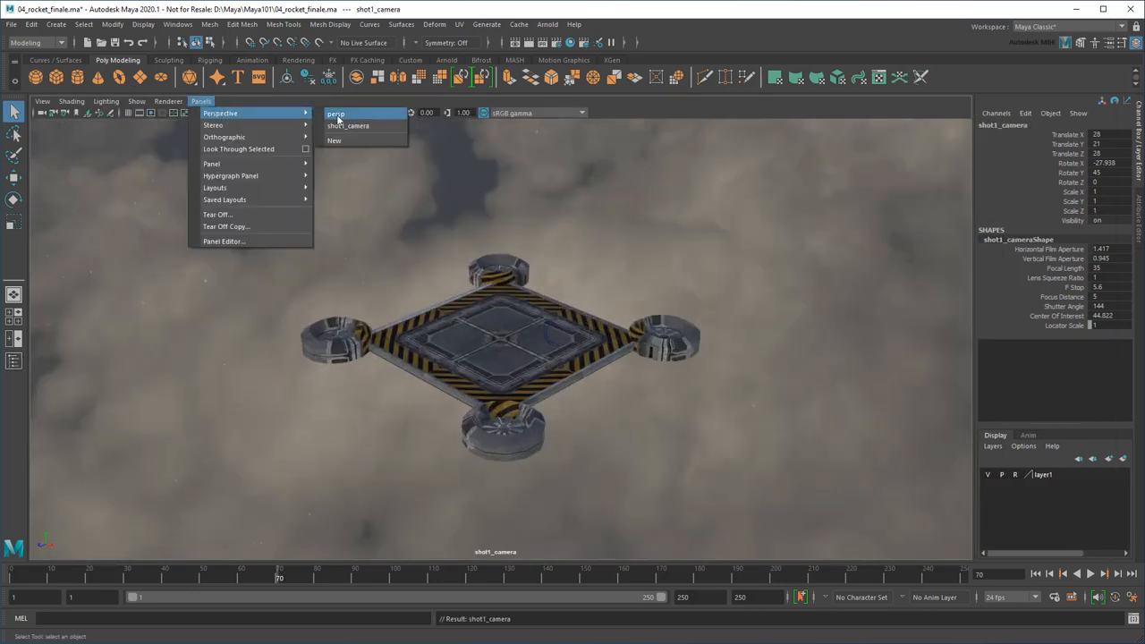
{"action": "left_click", "coordinate": [338, 114]}
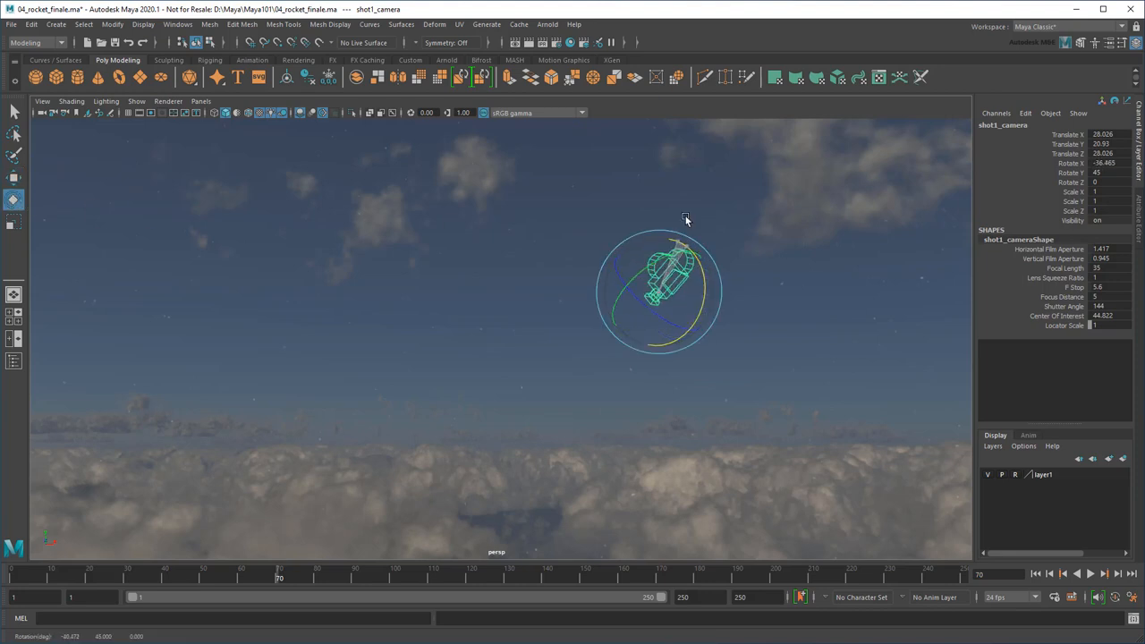
{"action": "left_click", "coordinate": [199, 101]}
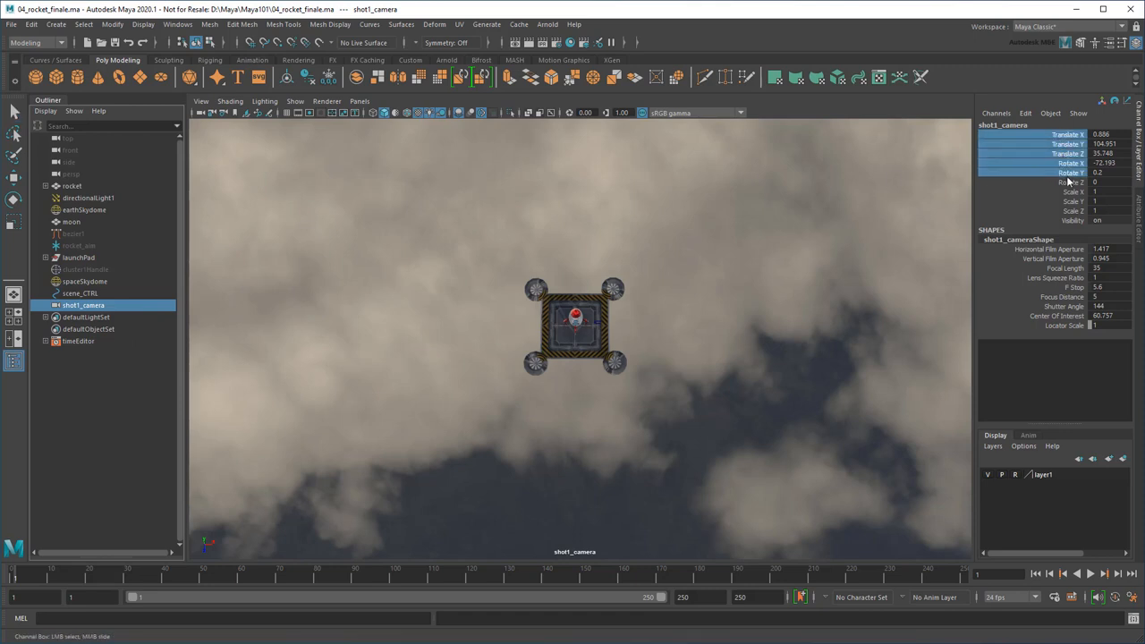
Key shot1_camera's translate and rotate channels at frames 1 and 48, then check a later frame.
{"action": "right_click", "coordinate": [1069, 165]}
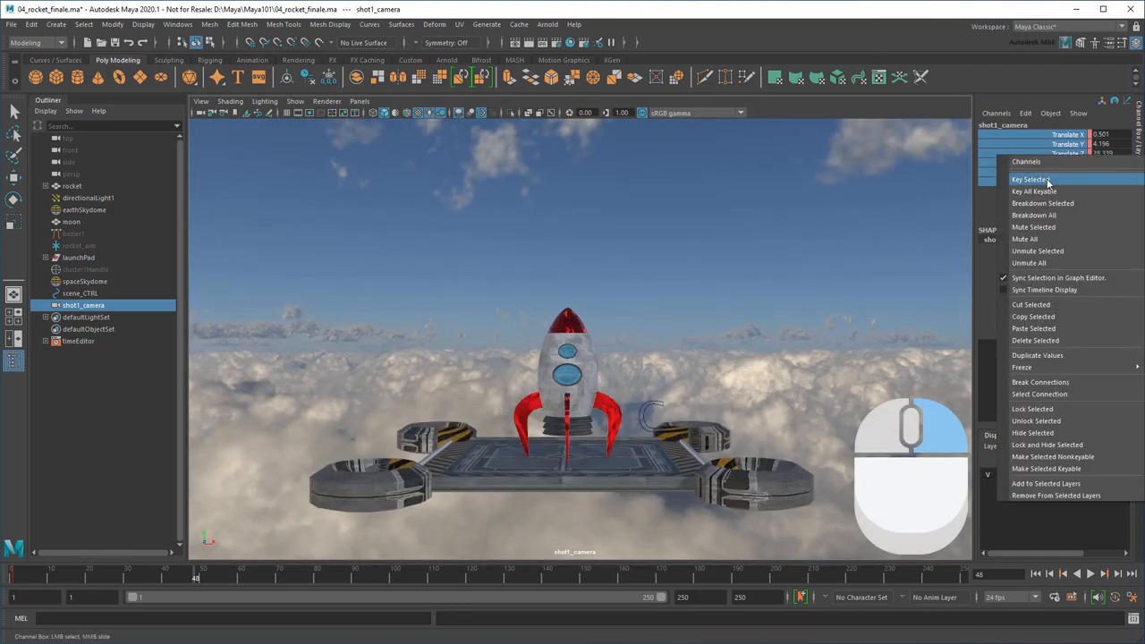
{"action": "left_click", "coordinate": [1030, 179]}
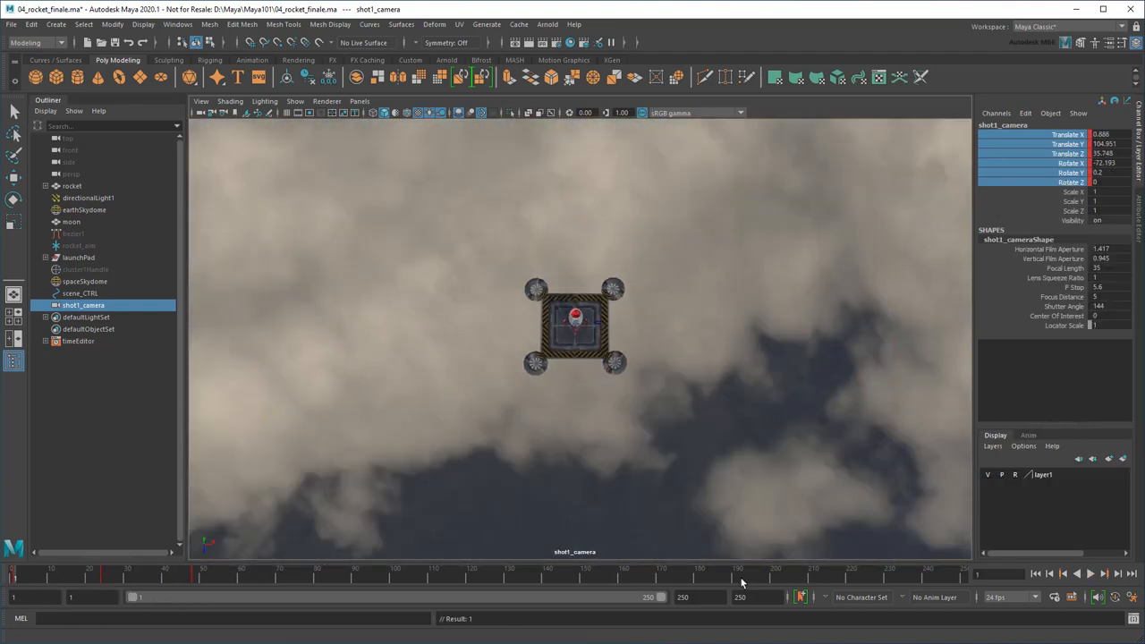
{"action": "left_click", "coordinate": [1091, 573]}
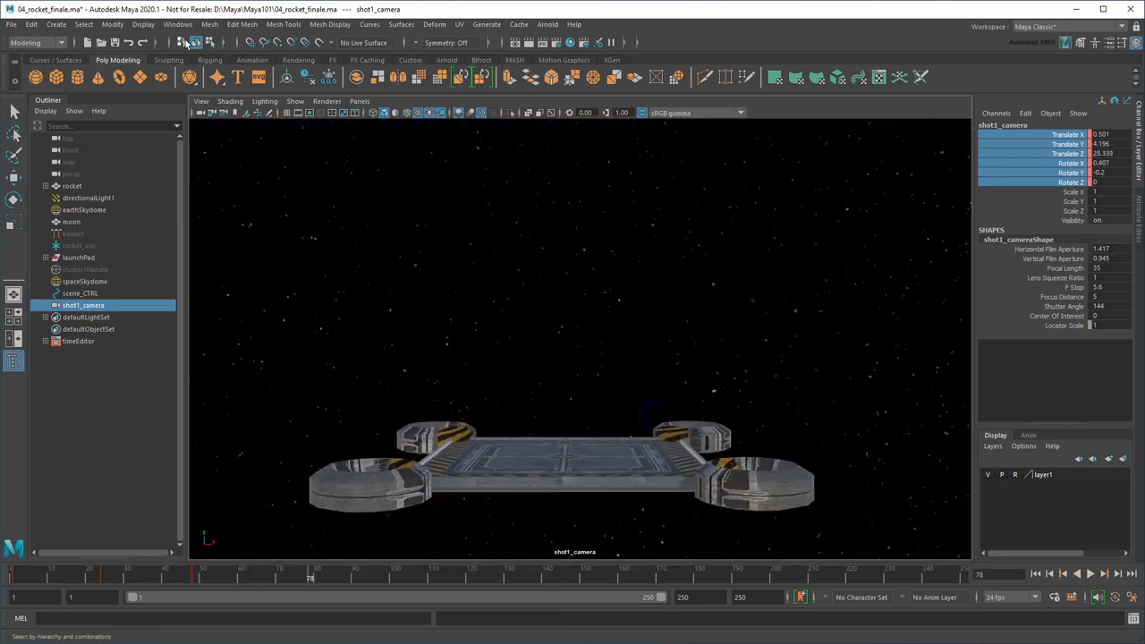
Set the playback range end to 300 and play the launch through shot1_camera.
{"action": "left_click", "coordinate": [177, 24]}
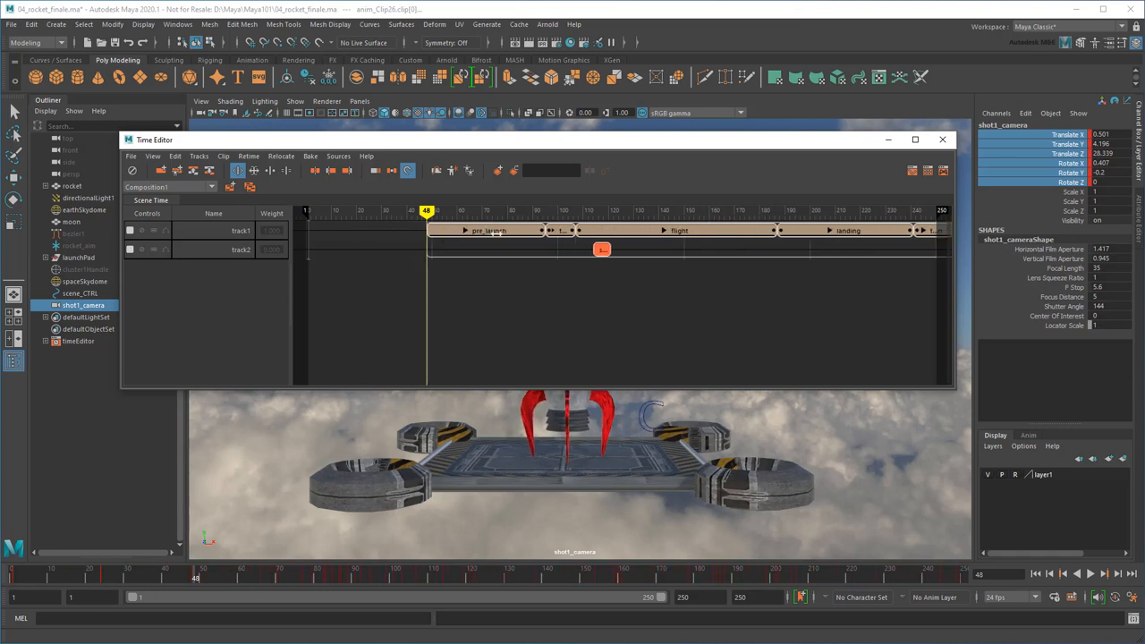
{"action": "left_click", "coordinate": [942, 140]}
{"action": "type", "text": "300"}
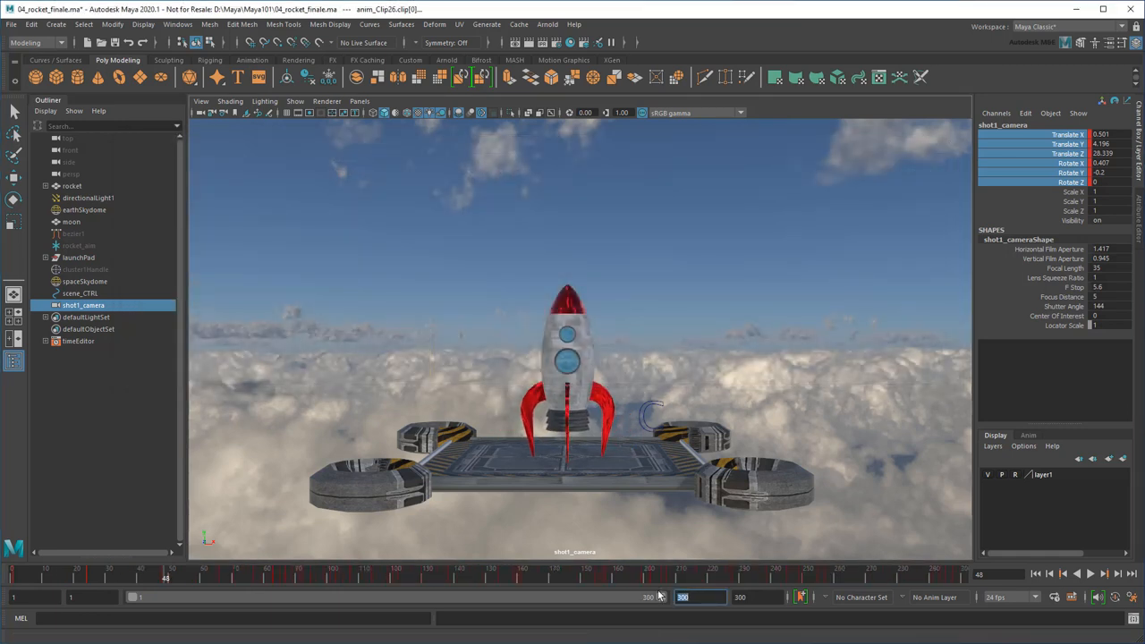
{"action": "left_click", "coordinate": [1089, 573]}
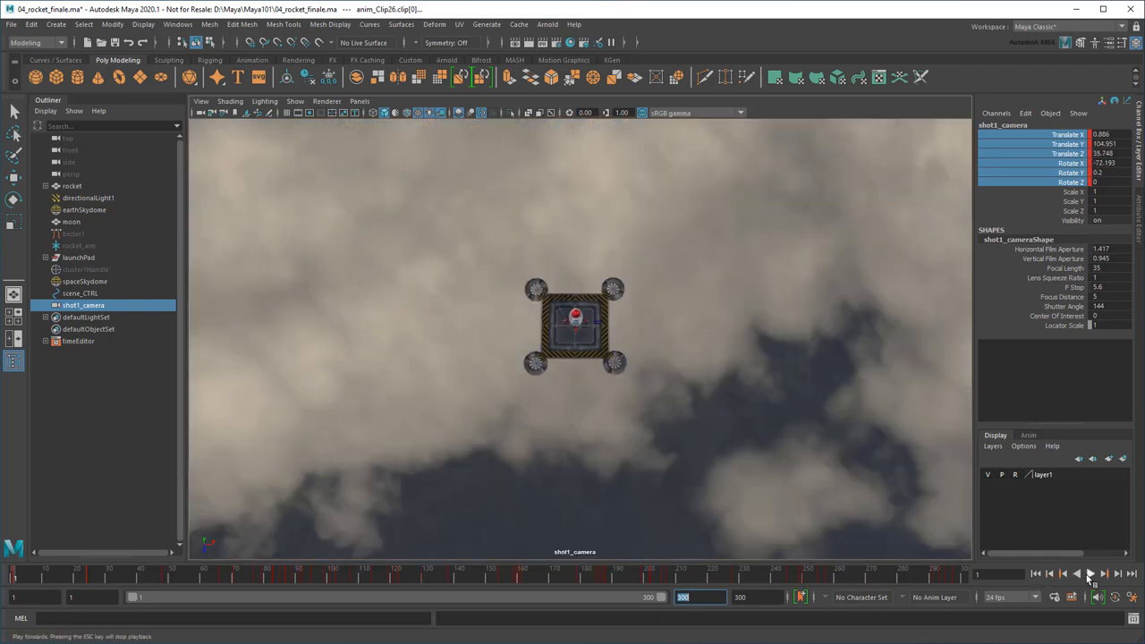
{"action": "left_click", "coordinate": [1090, 574]}
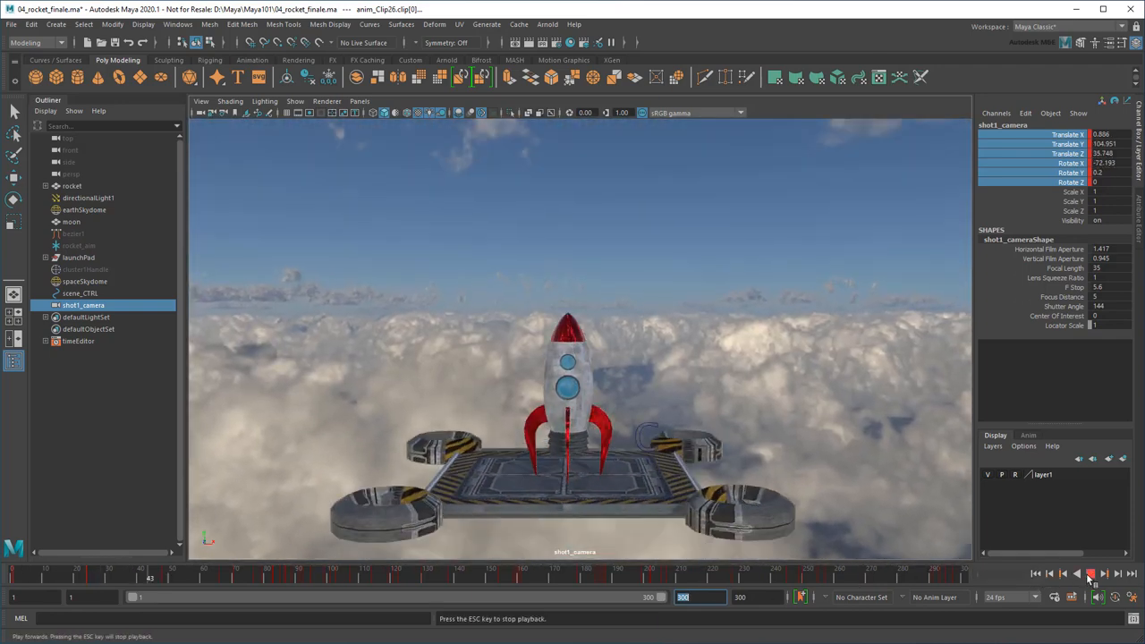
{"action": "left_click", "coordinate": [1078, 574]}
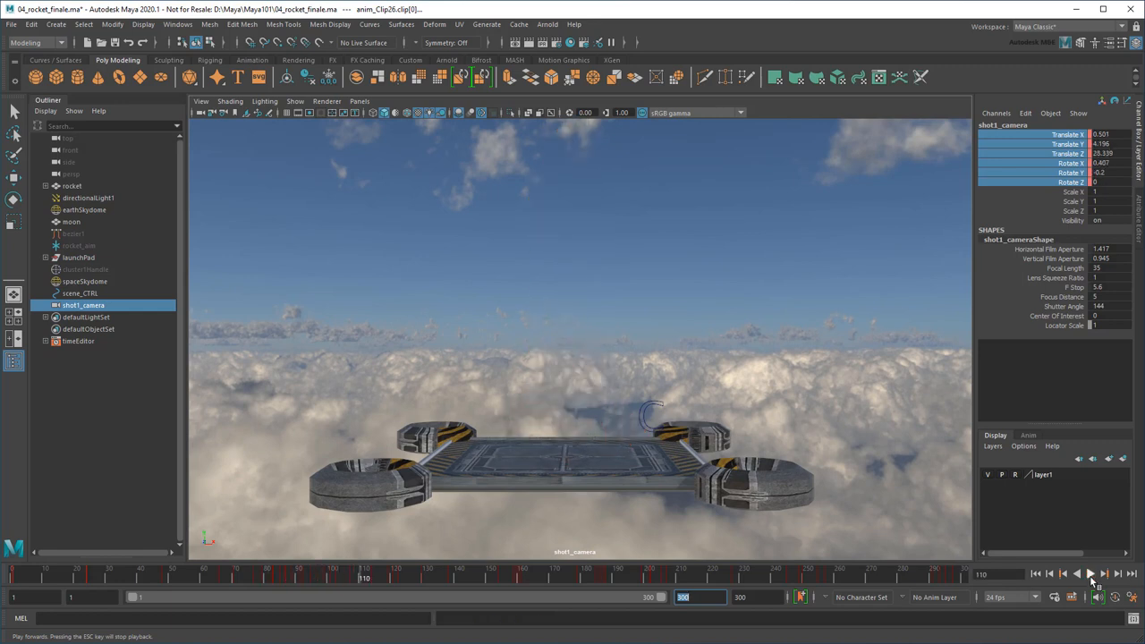
Create another new perspective camera and frame the rocket from below.
{"action": "left_click", "coordinate": [359, 102]}
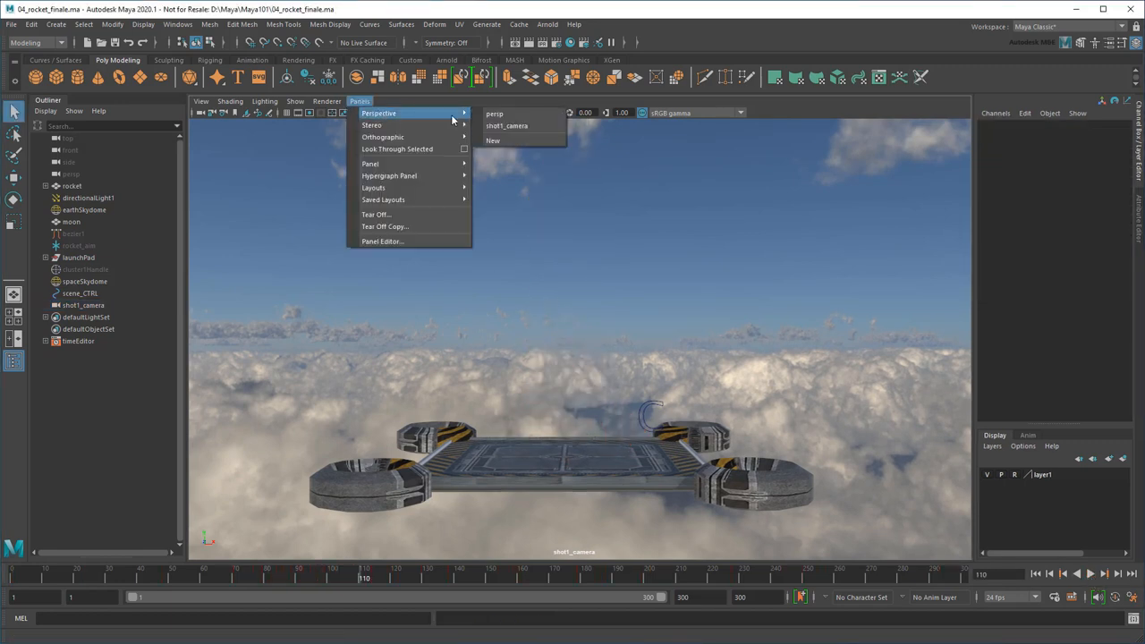
{"action": "left_click", "coordinate": [495, 114]}
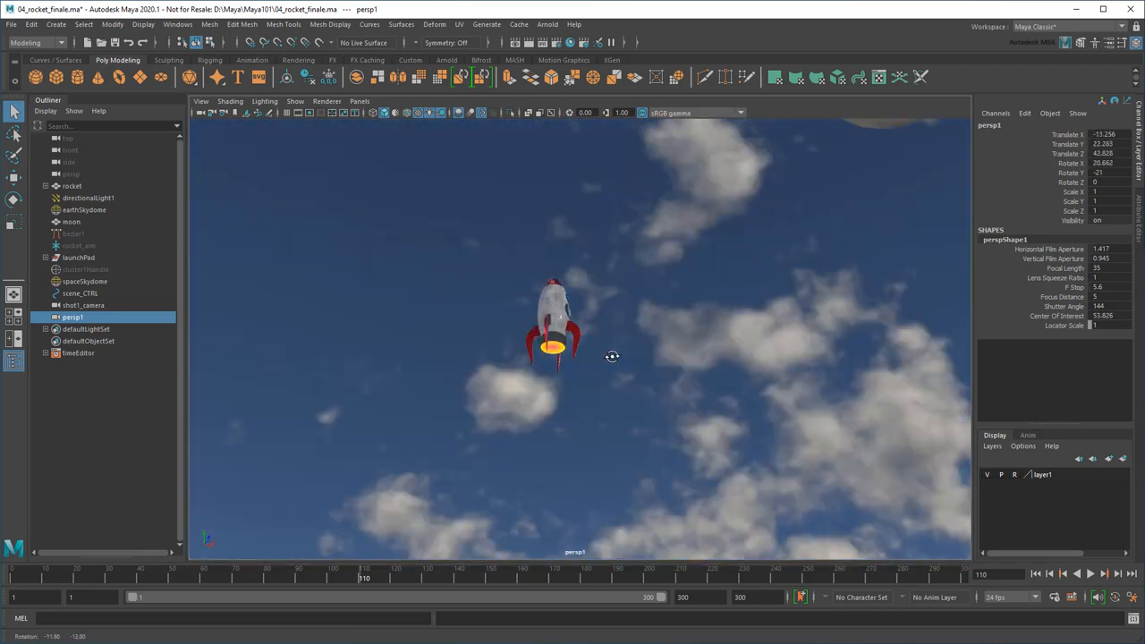
{"action": "left_click_drag", "start_coordinate": [613, 356], "coordinate": [542, 359]}
{"action": "type", "text": "shot2_camera"}
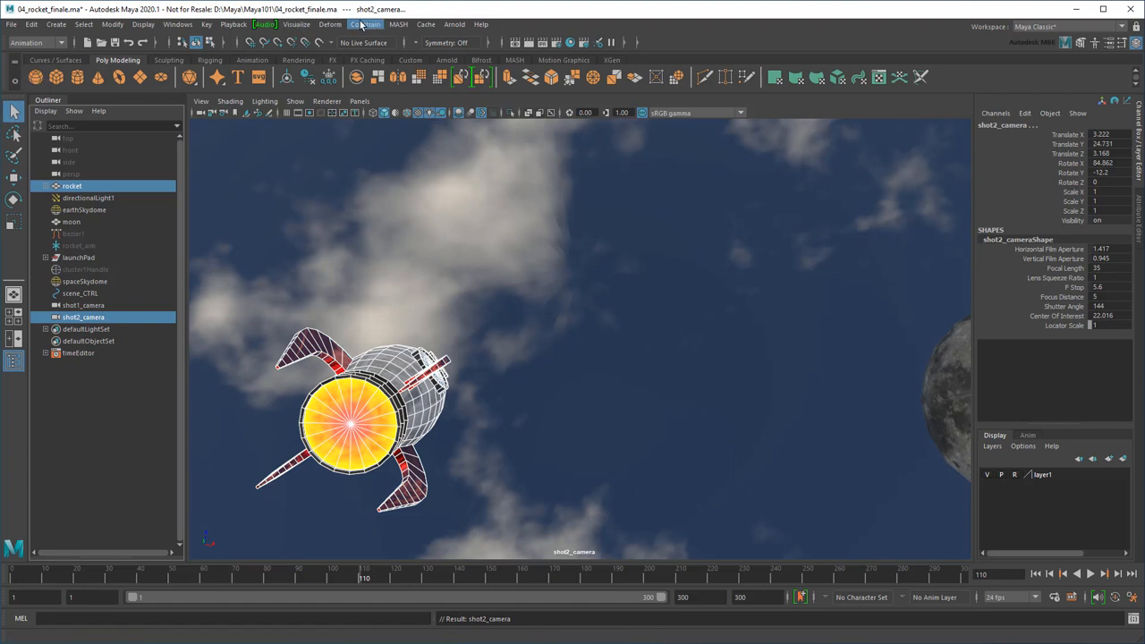
Parent-constrain the camera to the rocket with Maintain offset enabled.
{"action": "left_click", "coordinate": [364, 24]}
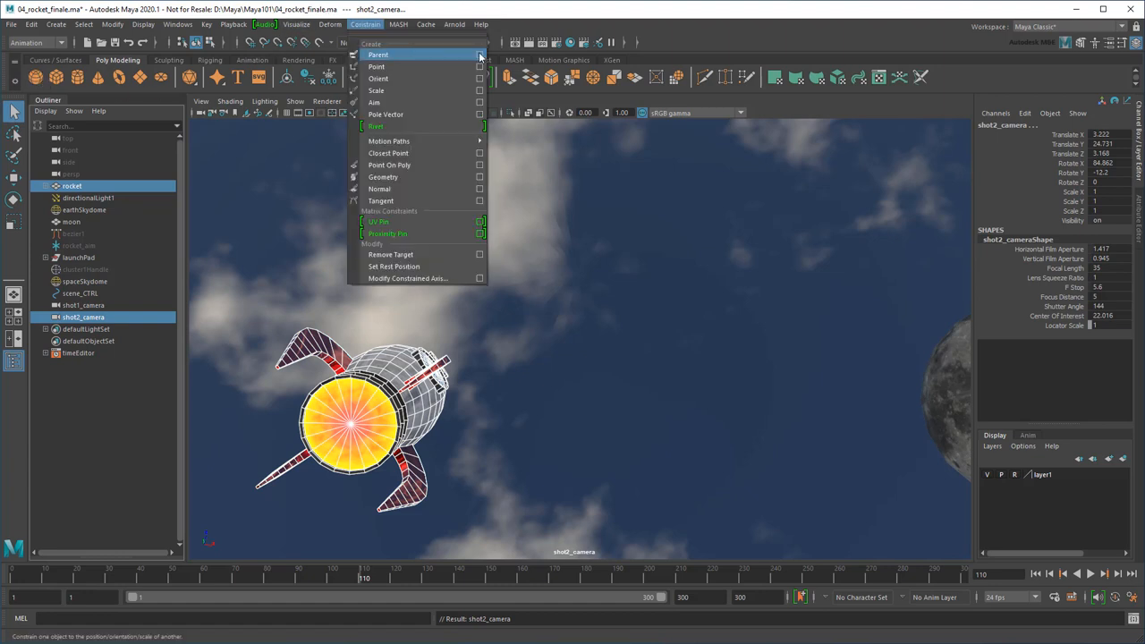
{"action": "left_click", "coordinate": [480, 54]}
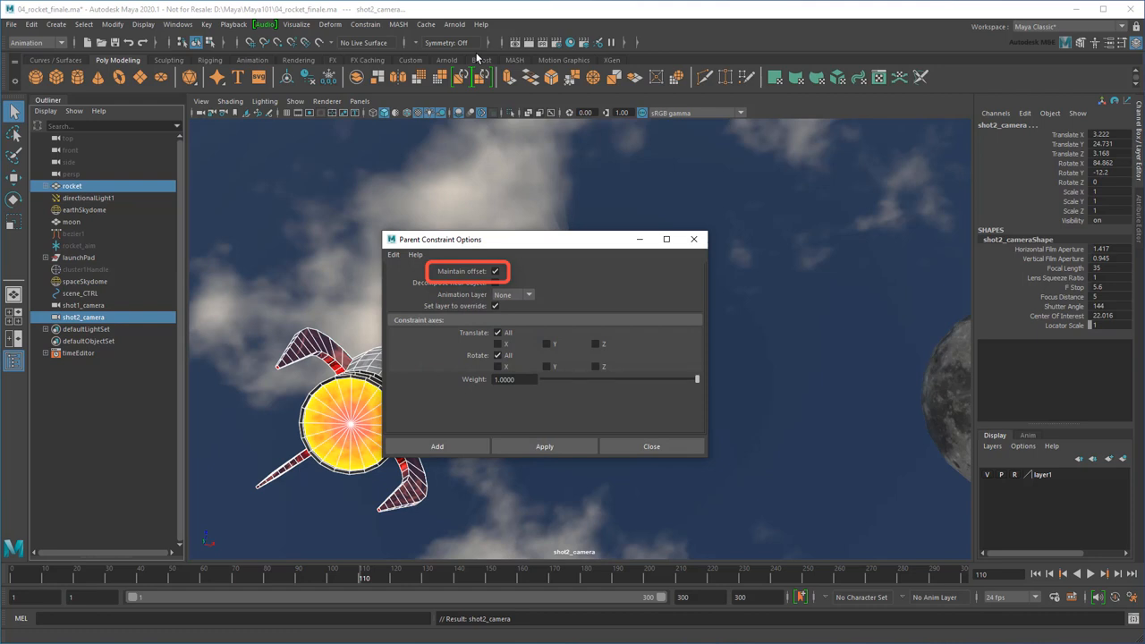
{"action": "left_click", "coordinate": [437, 447]}
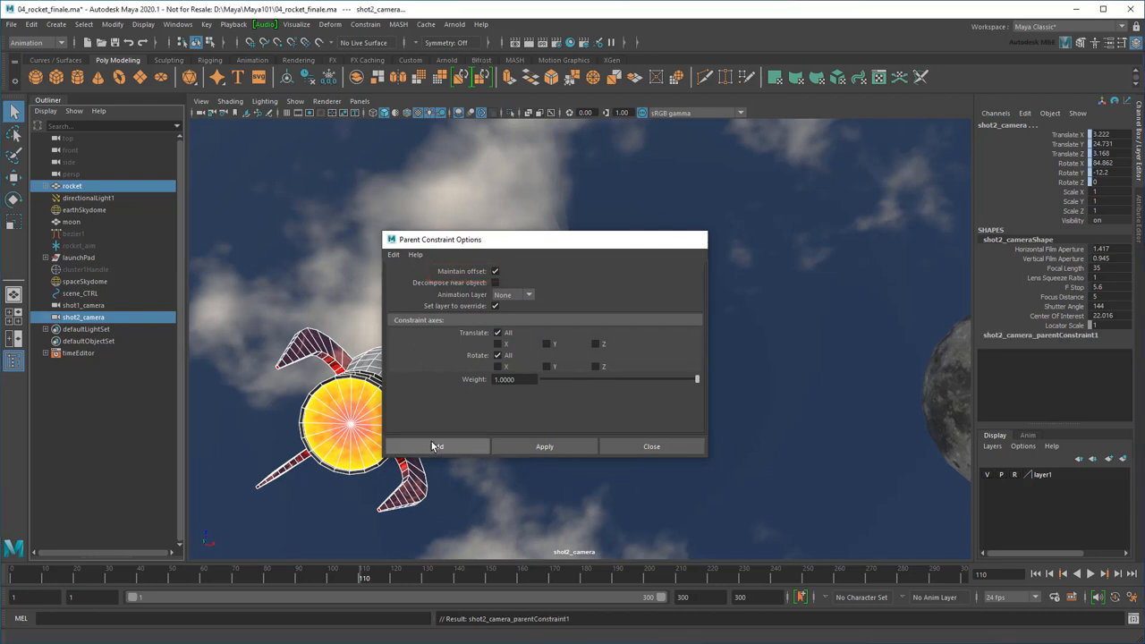
{"action": "left_click", "coordinate": [651, 446]}
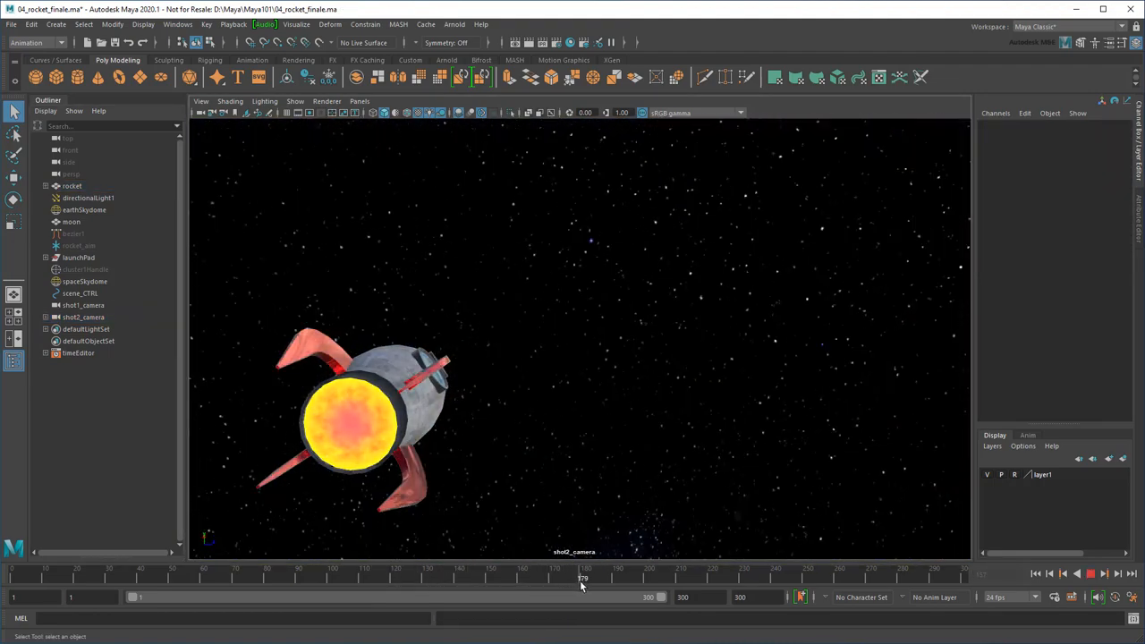
Create and name the new cameras, framing the view toward the launch pad.
{"action": "left_click", "coordinate": [359, 101]}
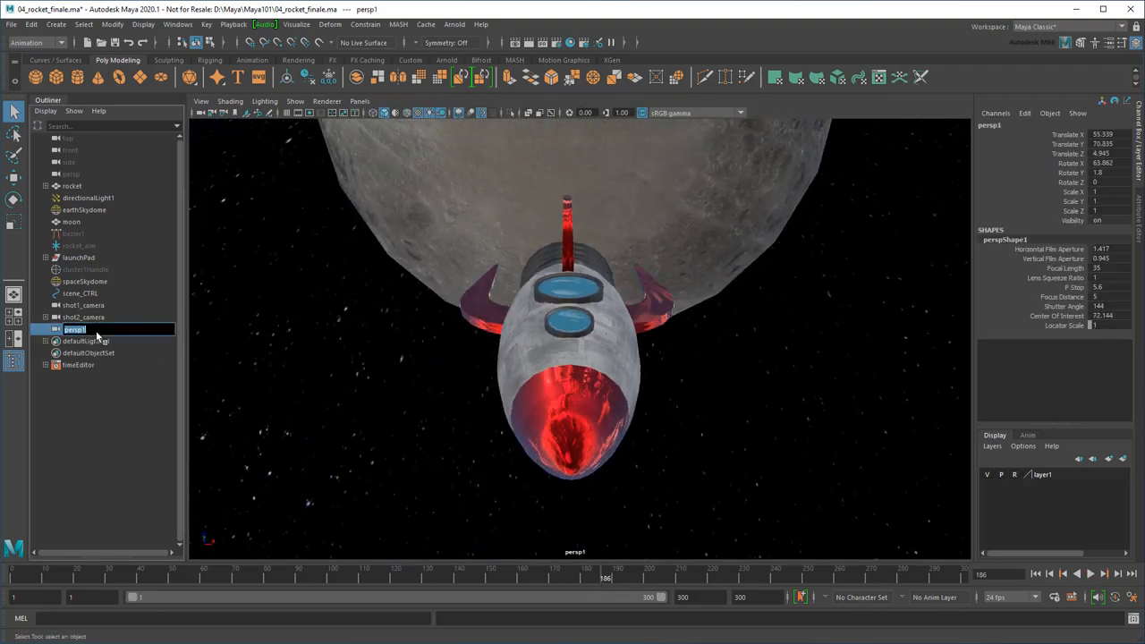
{"action": "left_click", "coordinate": [83, 330]}
{"action": "type", "text": "shot3_camera"}
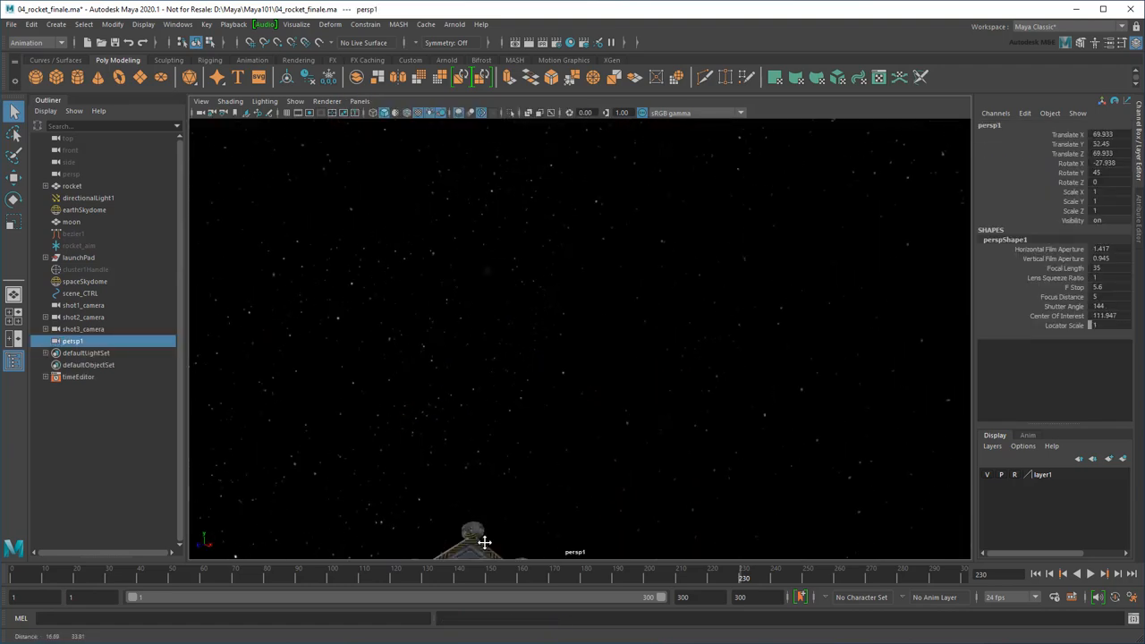
{"action": "left_click_drag", "start_coordinate": [483, 537], "coordinate": [548, 340]}
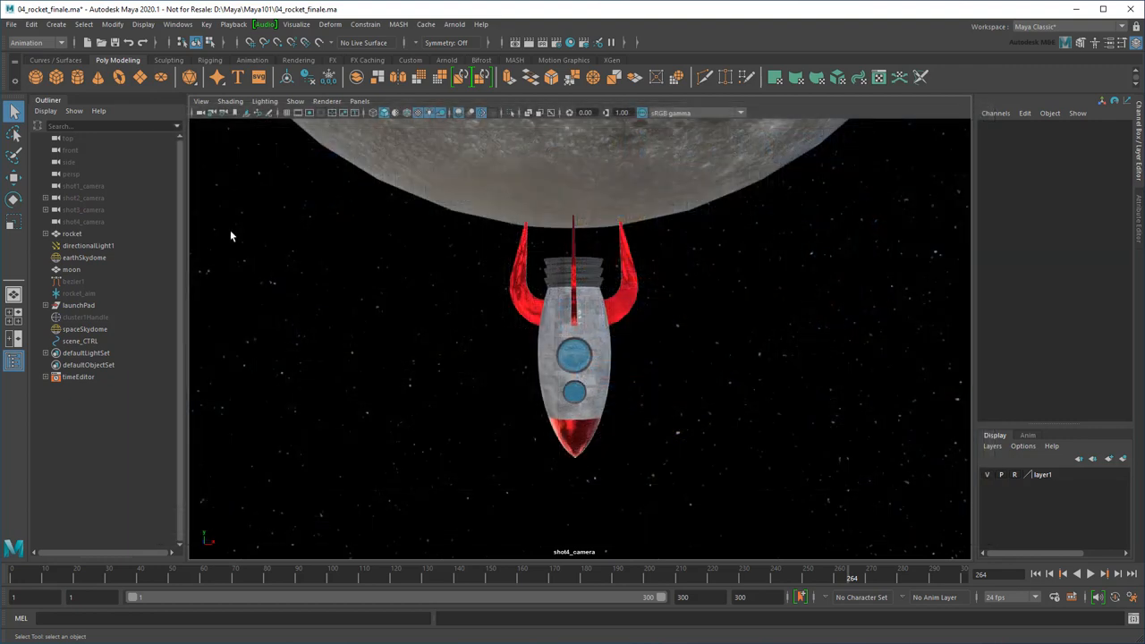
Open the Camera Sequencer from Windows > Animation Editors and return to the first frame.
{"action": "left_click", "coordinate": [177, 24]}
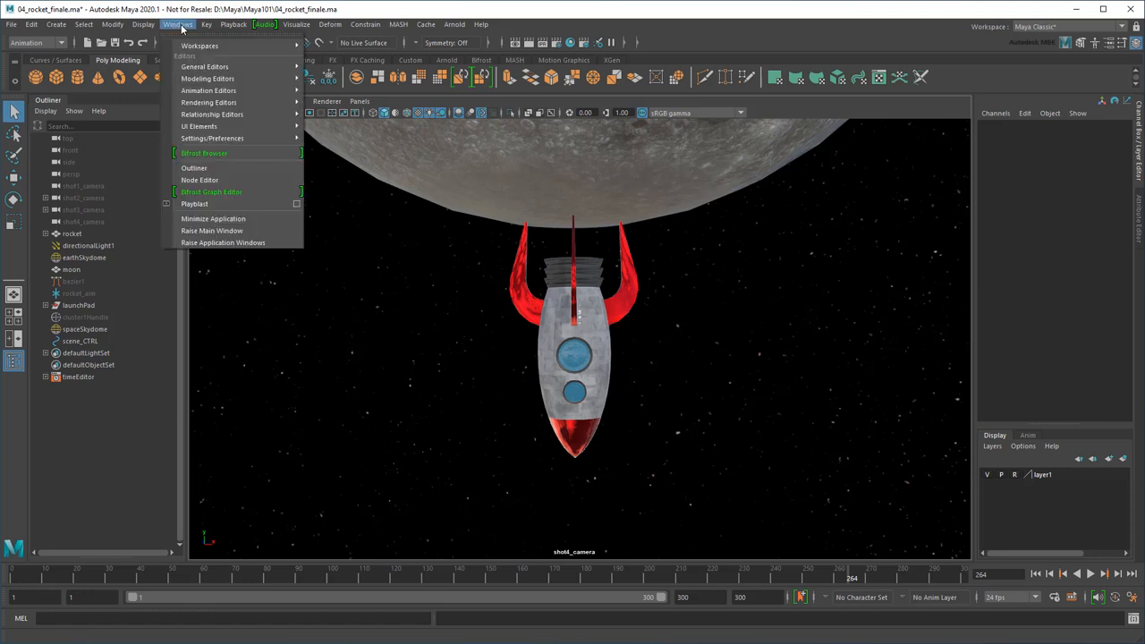
{"action": "mouse_move", "coordinate": [208, 90]}
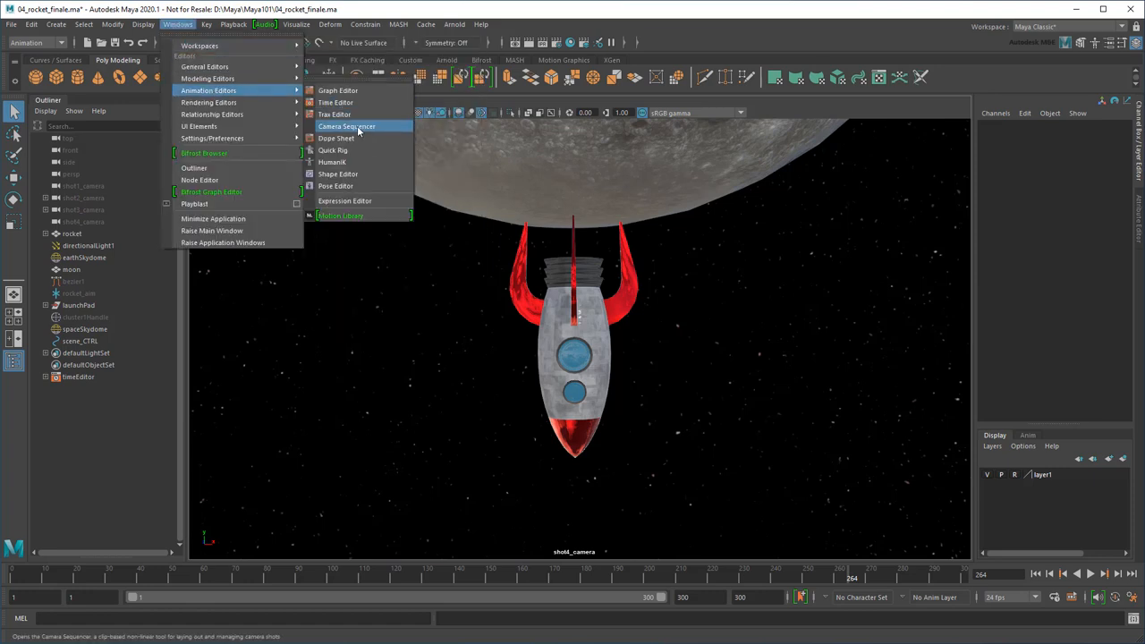
{"action": "left_click", "coordinate": [346, 126]}
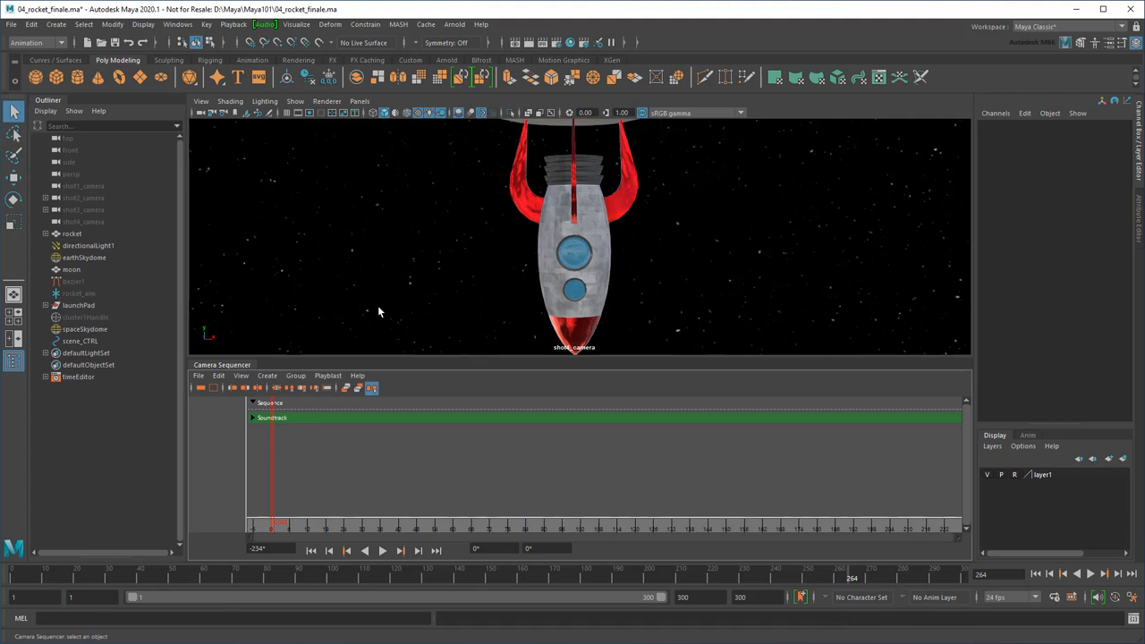
{"action": "mouse_move", "coordinate": [357, 375]}
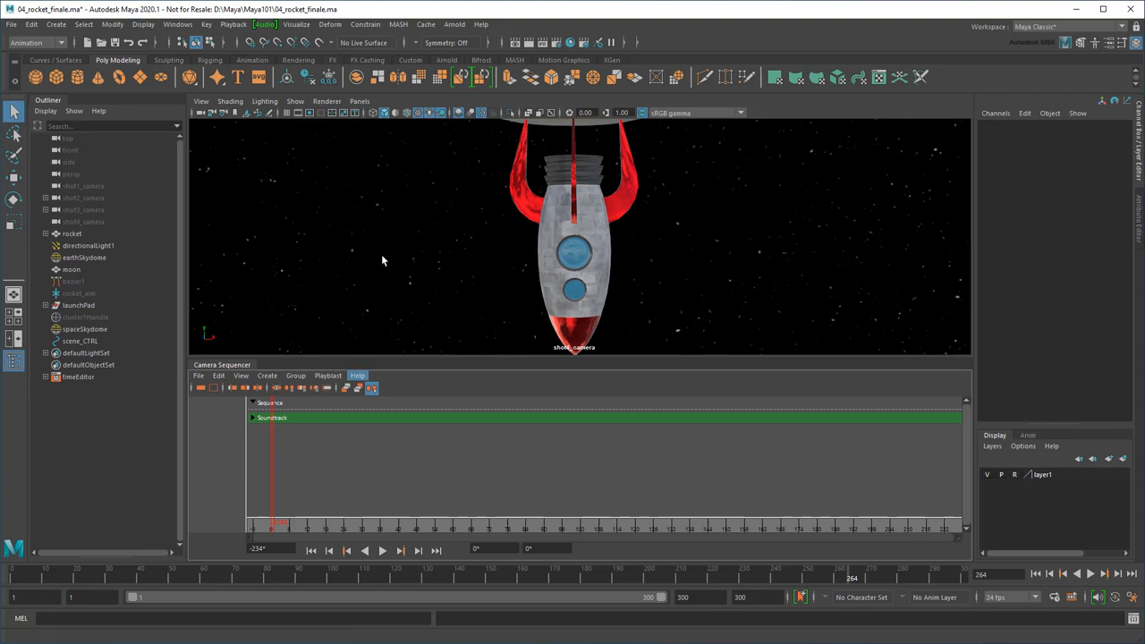
{"action": "left_click", "coordinate": [359, 101]}
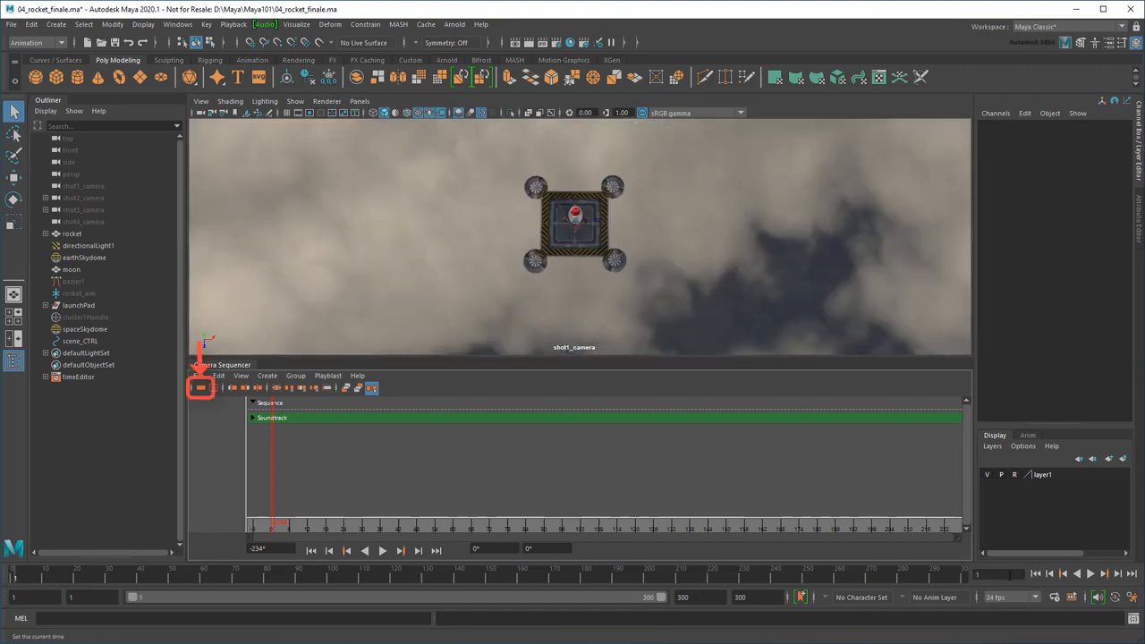
Create a shot spanning the whole animation and split it at frame 102.
{"action": "left_click", "coordinate": [200, 388]}
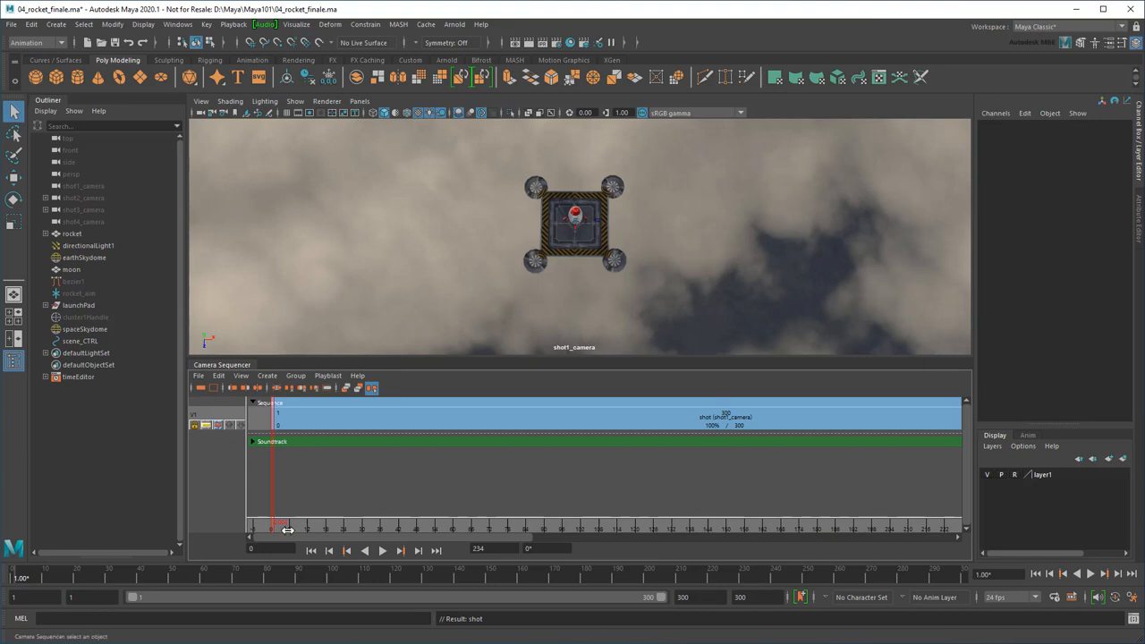
{"action": "left_click_drag", "start_coordinate": [280, 527], "coordinate": [404, 527]}
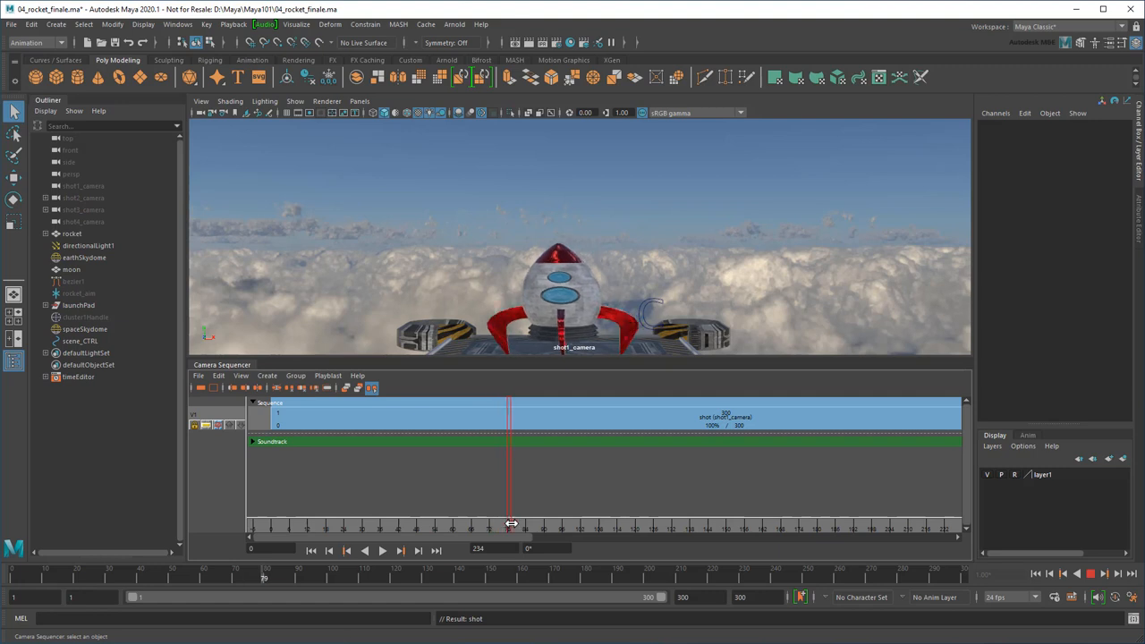
{"action": "left_click_drag", "start_coordinate": [512, 523], "coordinate": [577, 523]}
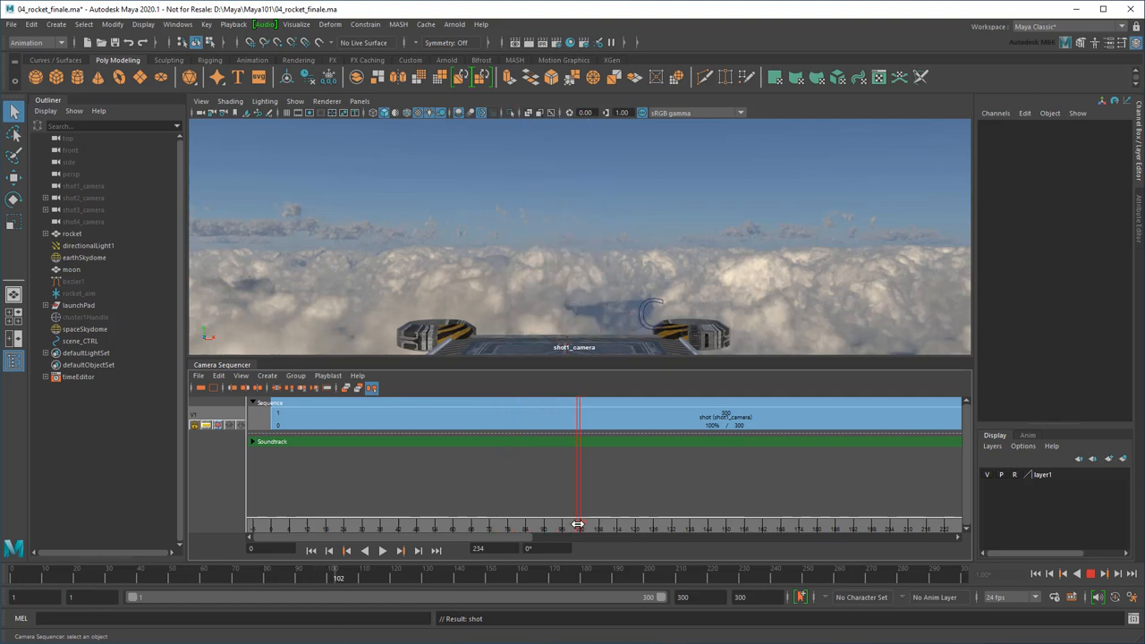
{"action": "left_click", "coordinate": [580, 416]}
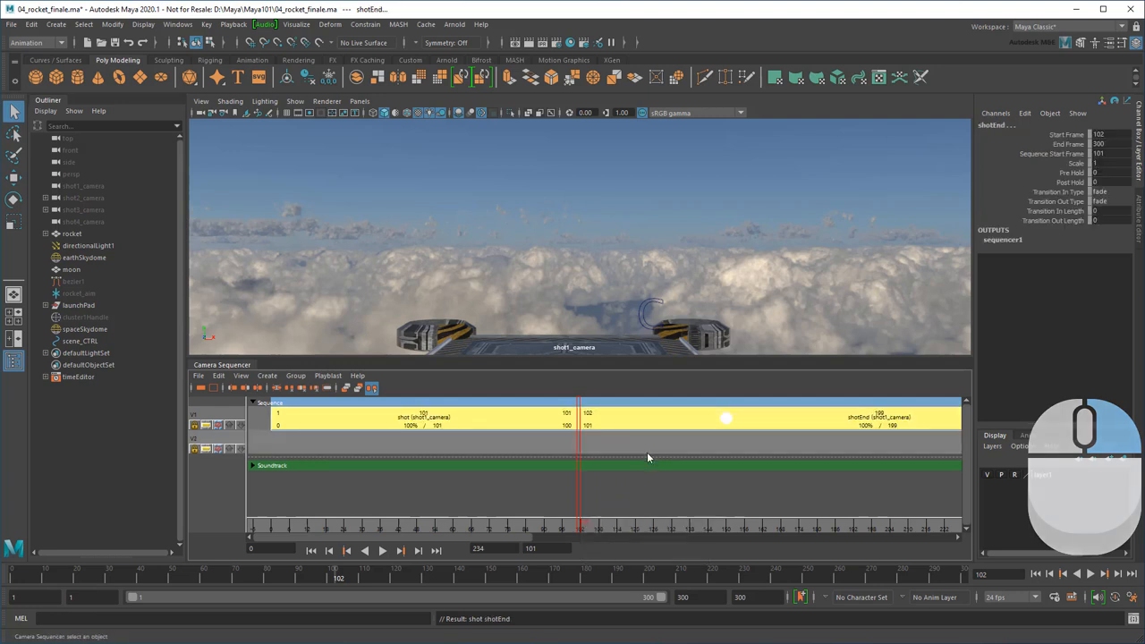
Switch the second shot to shot2_camera and scrub both shots to check them.
{"action": "right_click", "coordinate": [881, 418]}
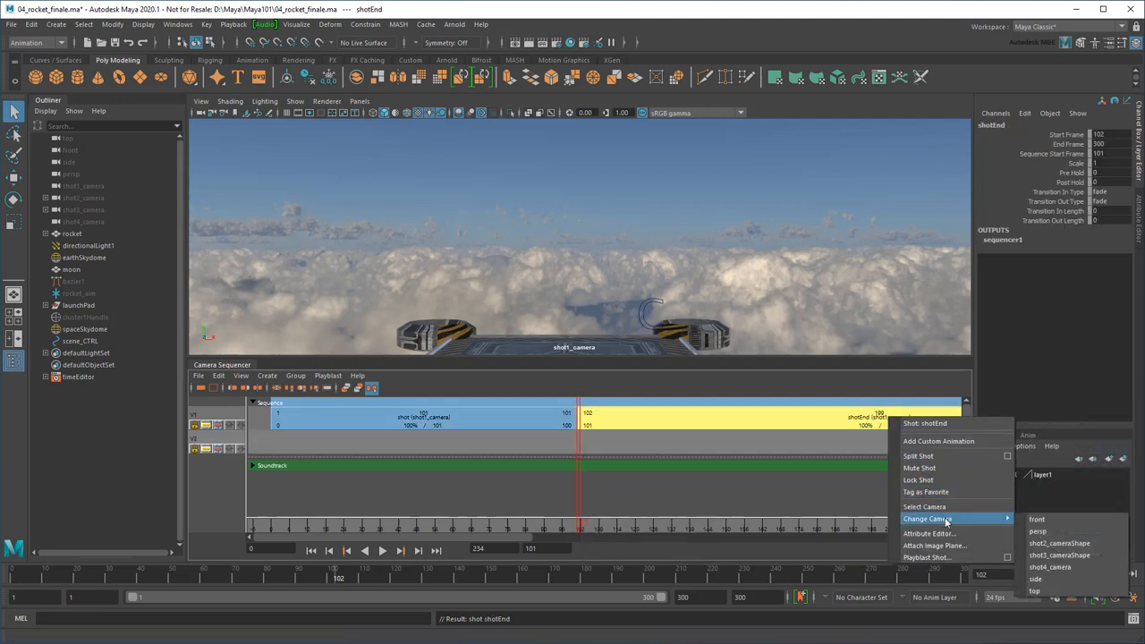
{"action": "left_click", "coordinate": [1059, 543]}
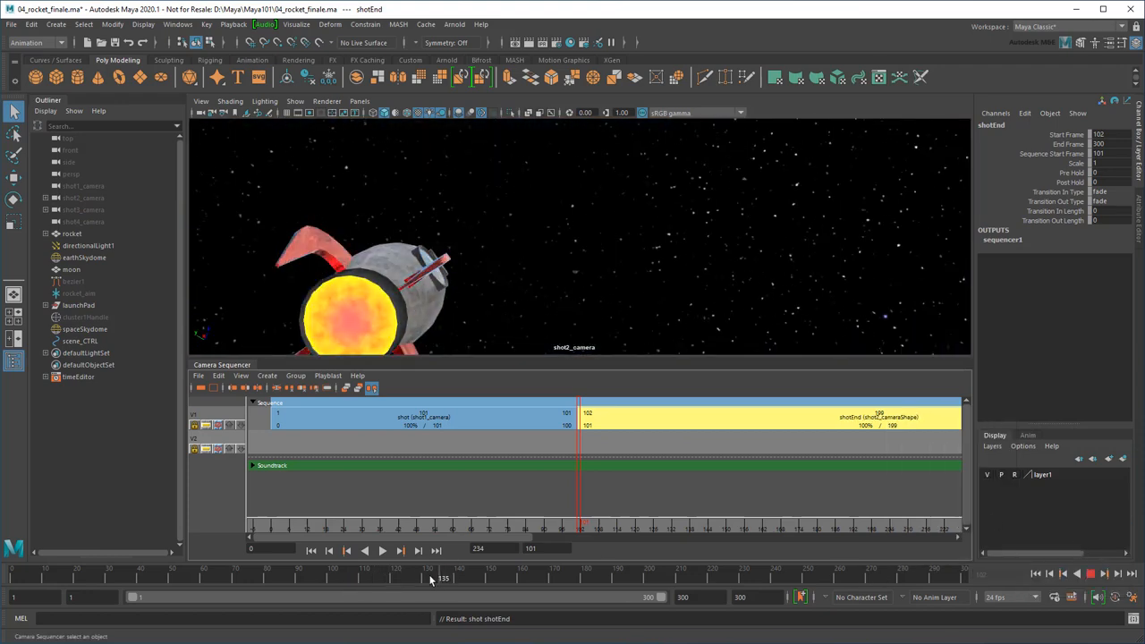
{"action": "left_click_drag", "start_coordinate": [443, 579], "coordinate": [348, 579]}
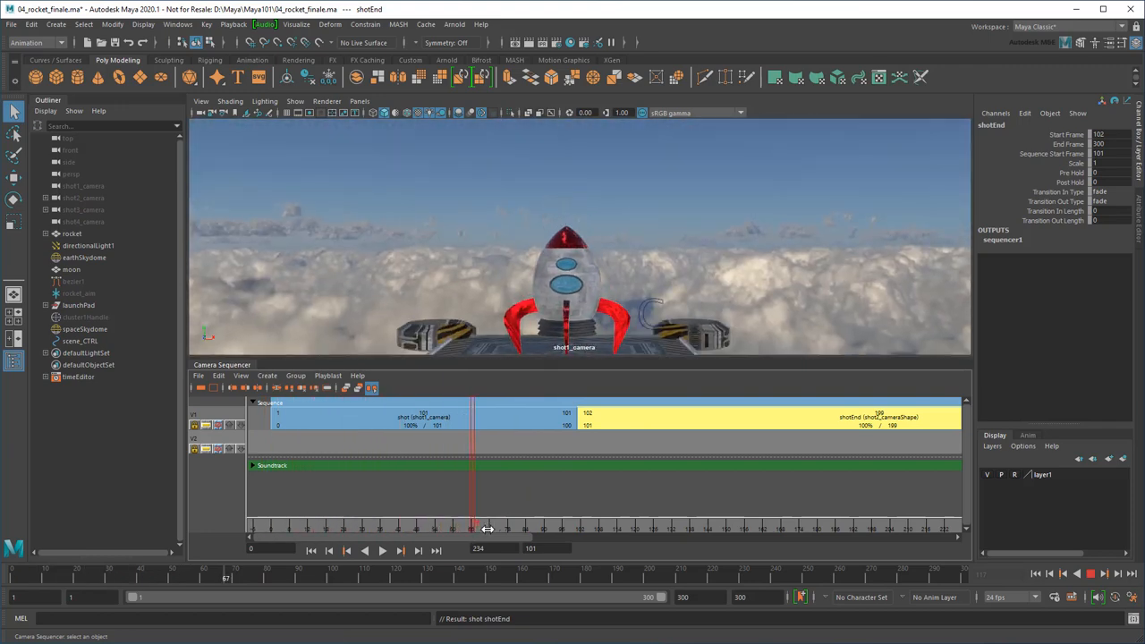
{"action": "left_click_drag", "start_coordinate": [474, 528], "coordinate": [711, 528]}
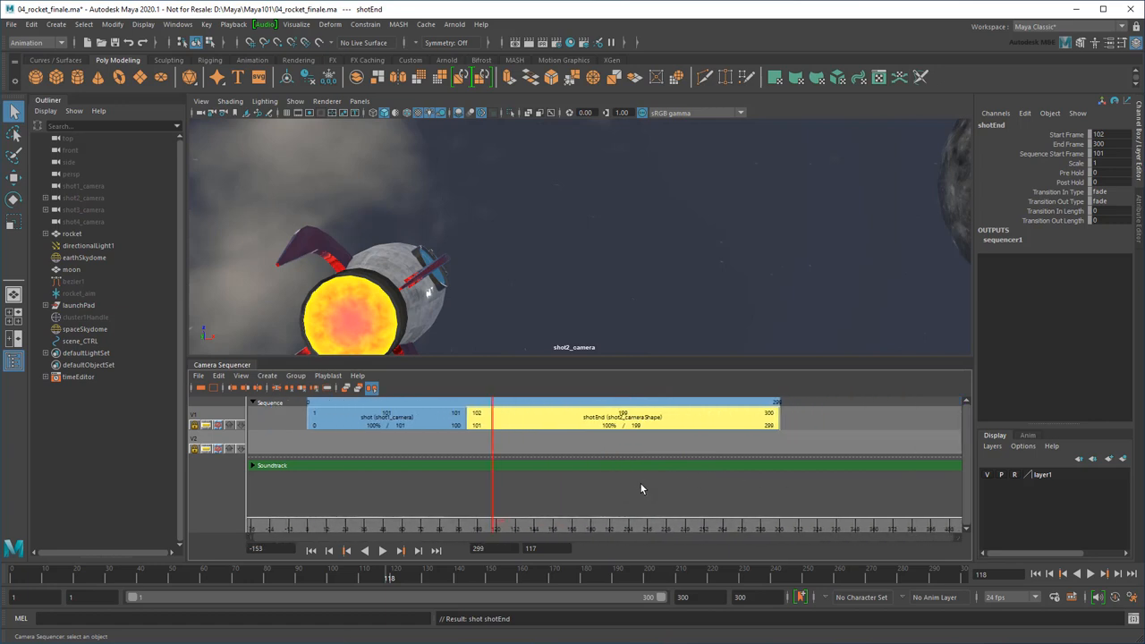
Assign shot3_camera to the shot from frame 189 and shot4_camera to the shot from 215.
{"action": "left_click", "coordinate": [358, 102]}
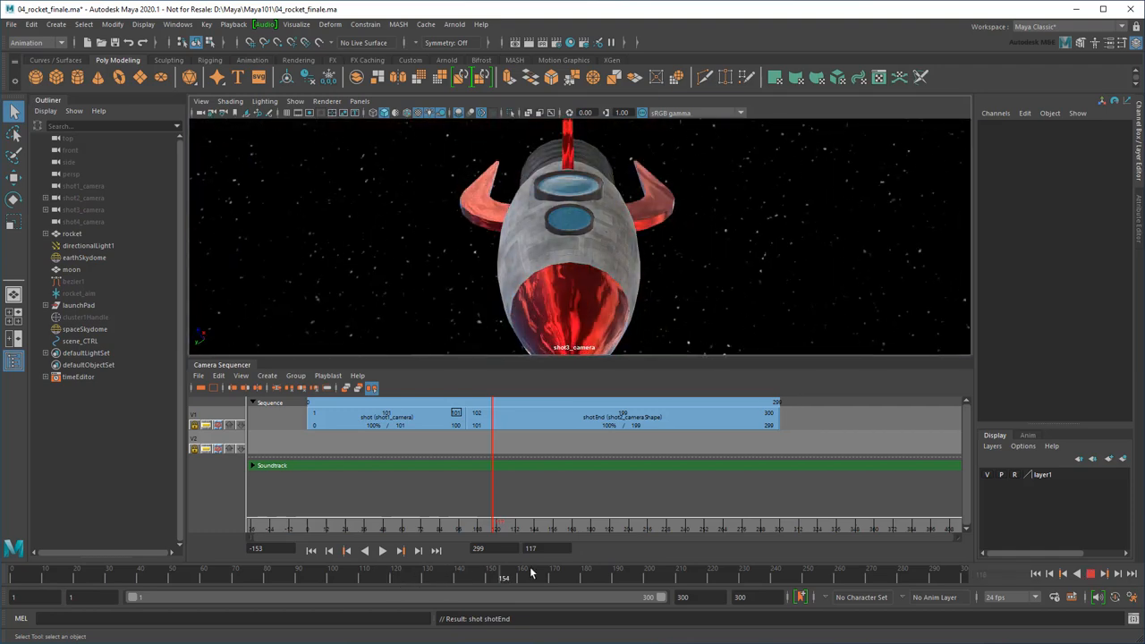
{"action": "right_click", "coordinate": [622, 416]}
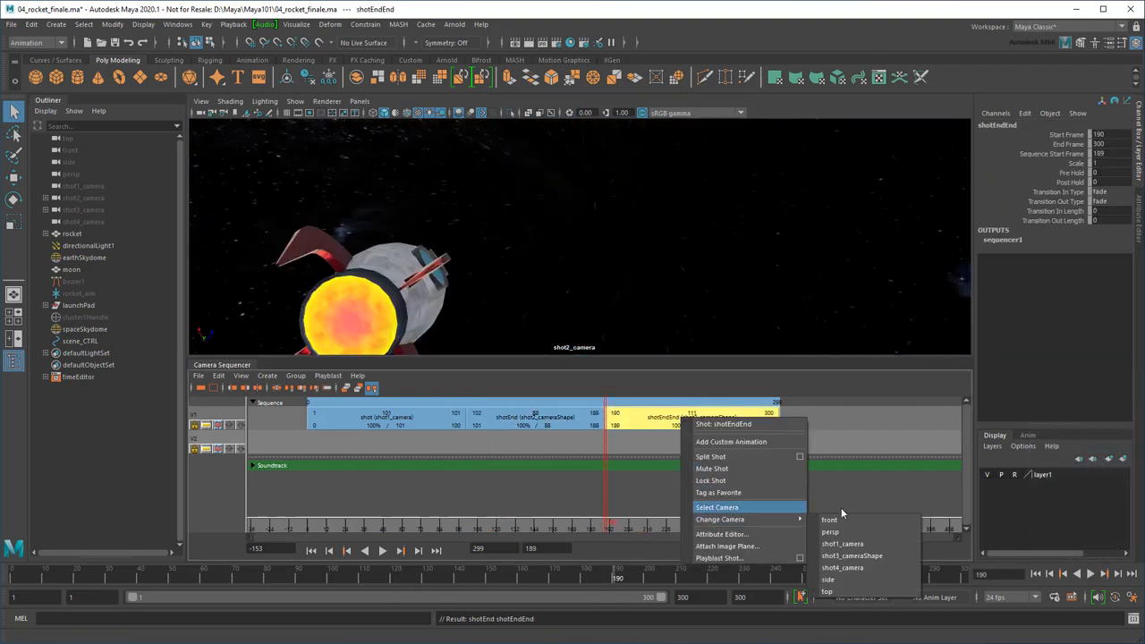
{"action": "left_click", "coordinate": [851, 555]}
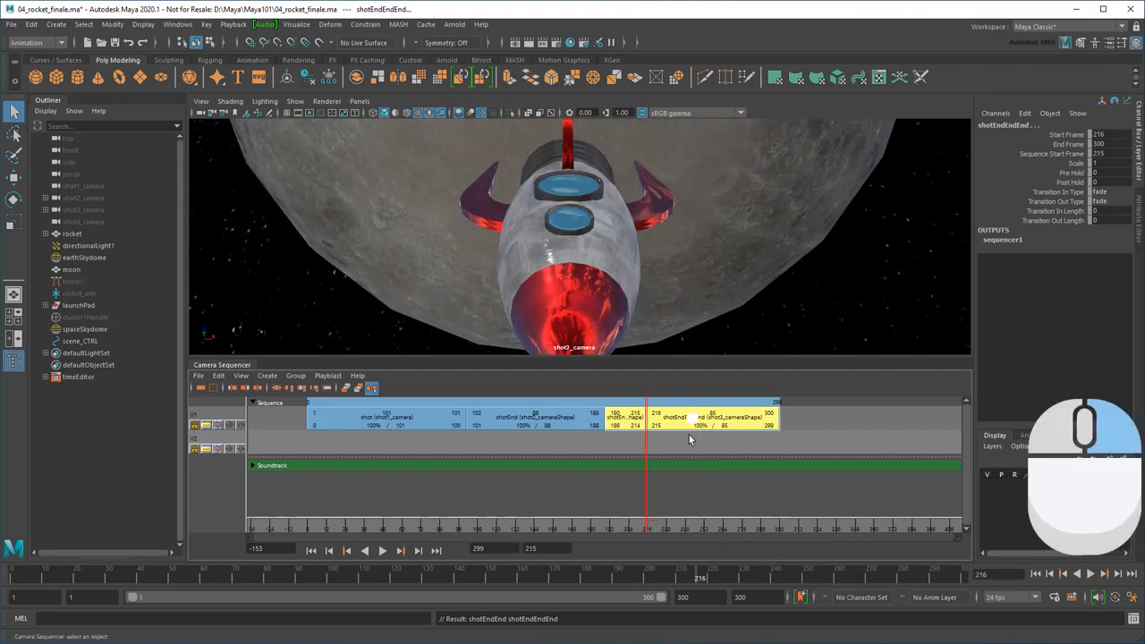
{"action": "right_click", "coordinate": [713, 417]}
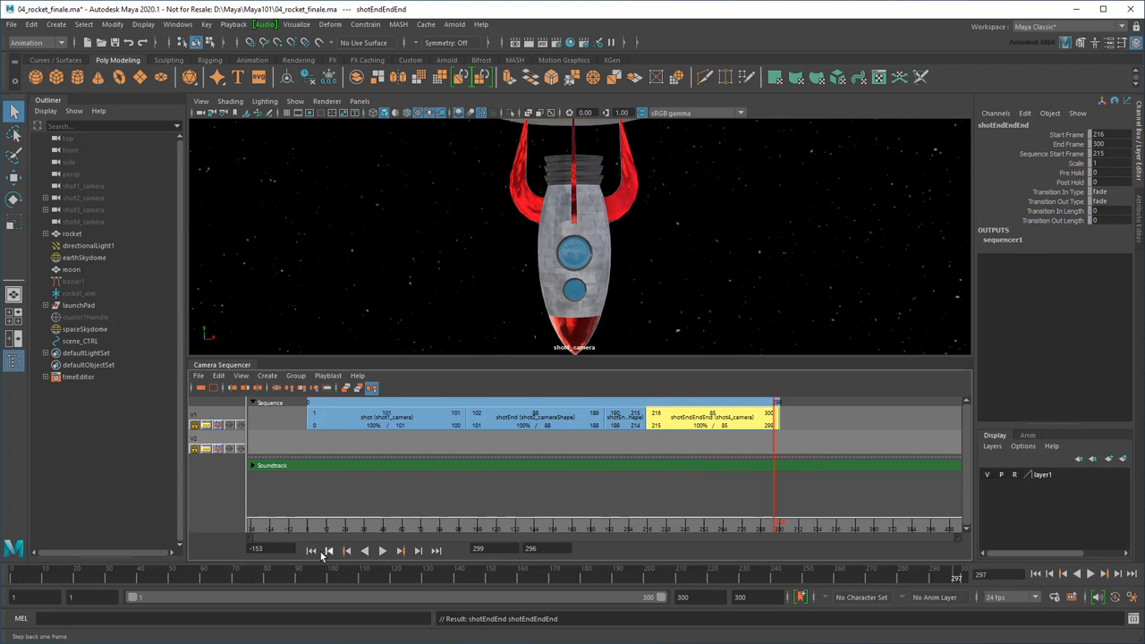
{"action": "left_click", "coordinate": [382, 550]}
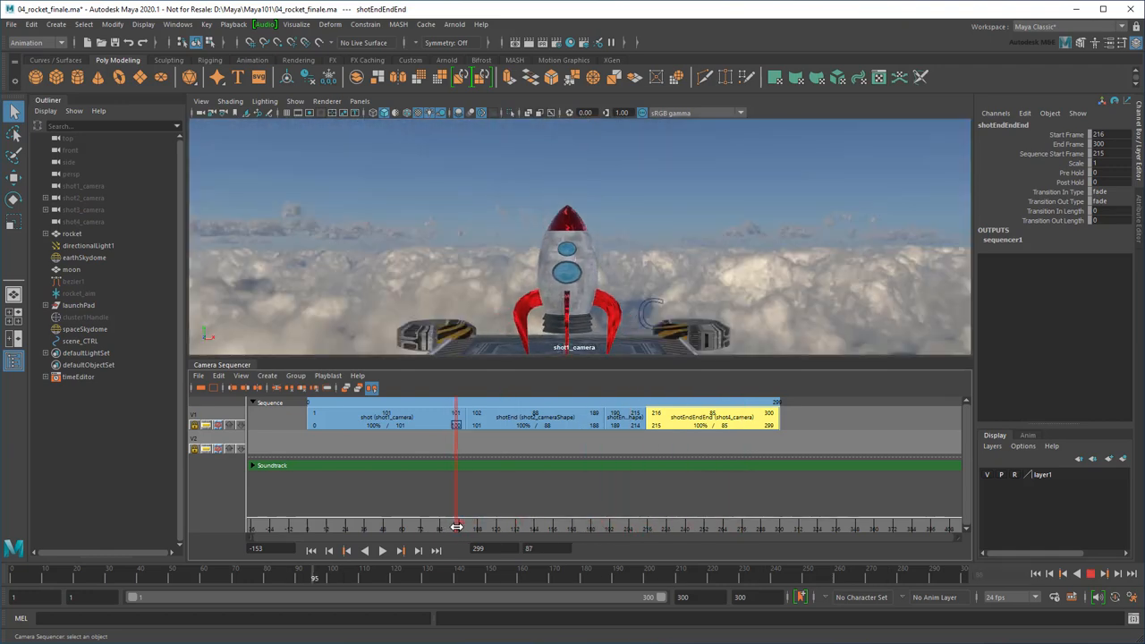
Drag the first shot's end to frame 119 and scrub across the cut into shot2_camera.
{"action": "left_click_drag", "start_coordinate": [456, 528], "coordinate": [474, 528]}
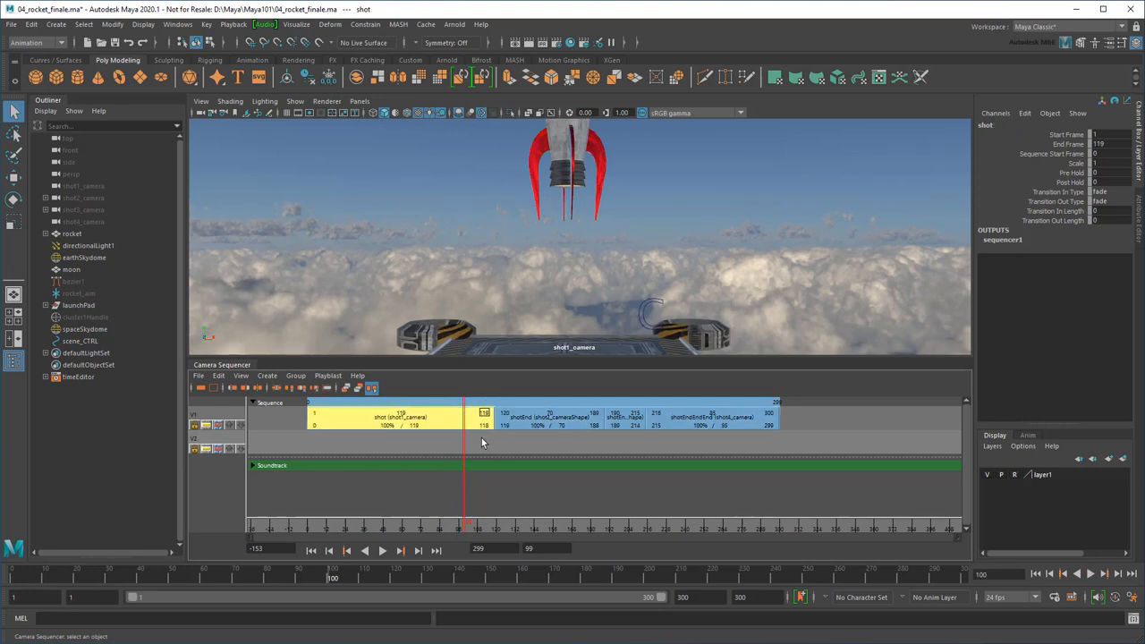
{"action": "left_click", "coordinate": [382, 550]}
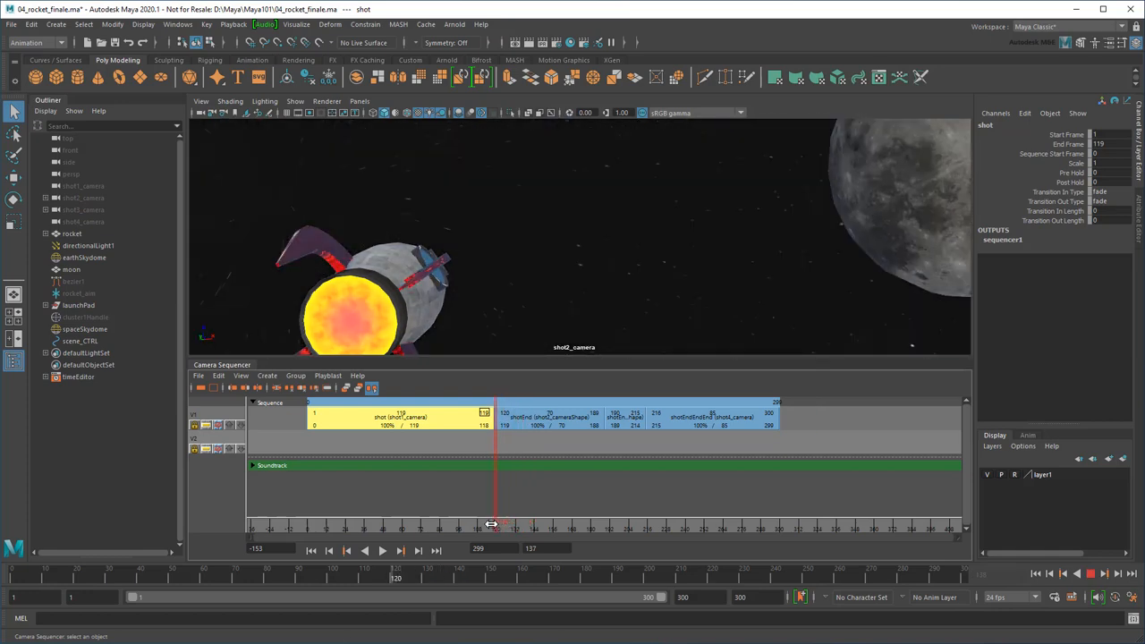
{"action": "left_click_drag", "start_coordinate": [498, 523], "coordinate": [492, 524]}
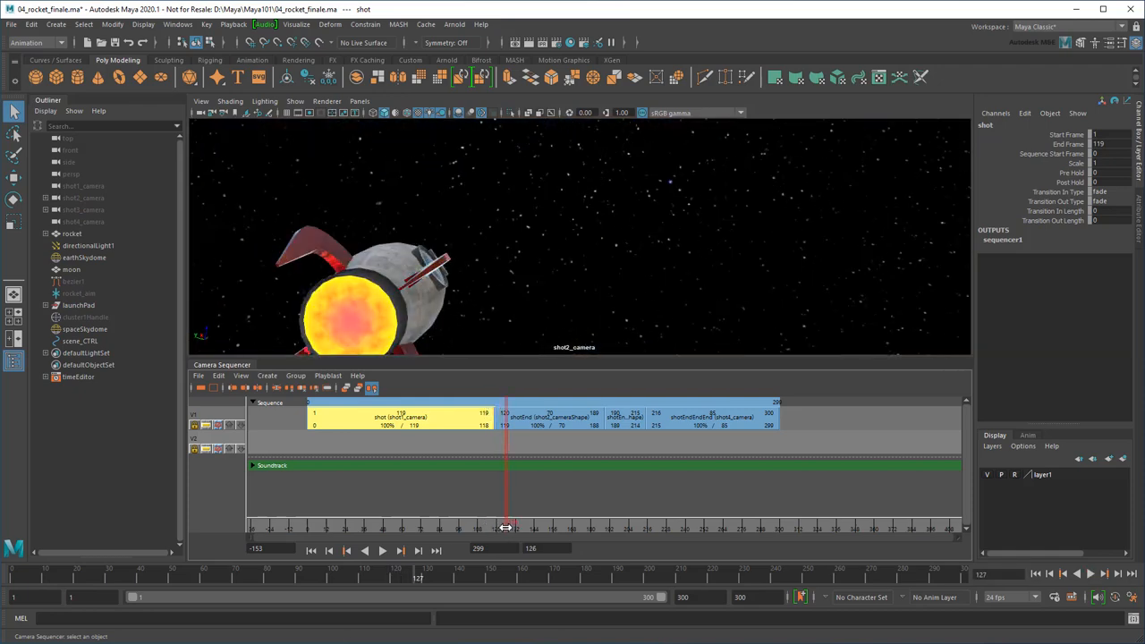
{"action": "left_click_drag", "start_coordinate": [507, 519], "coordinate": [492, 518]}
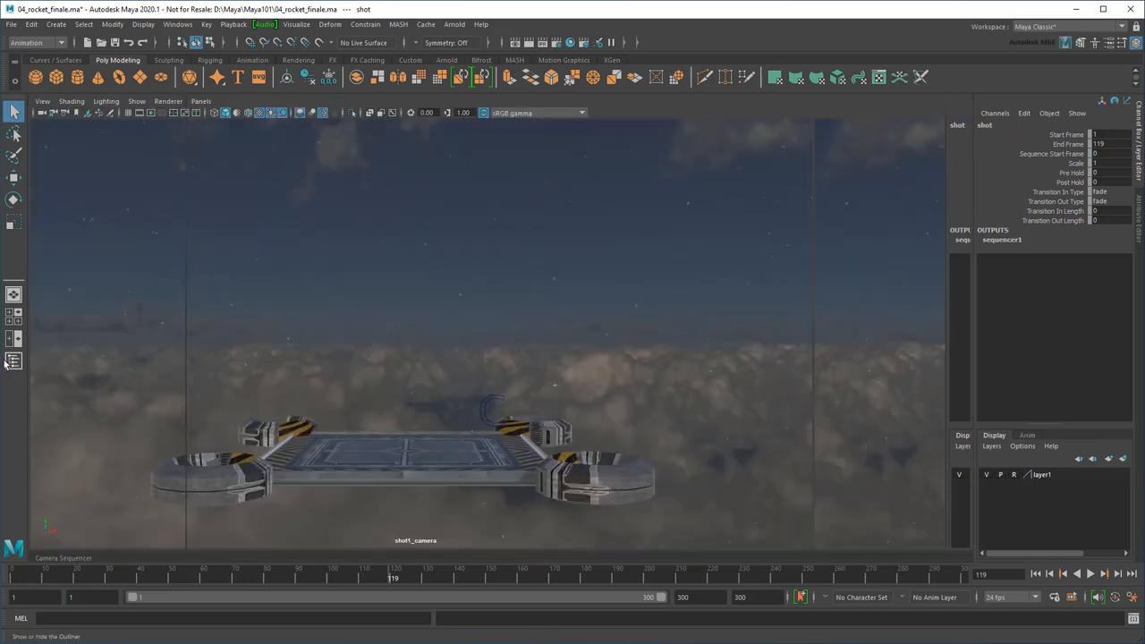
Move the flight and landing clips about 20 frames later in the Time Editor, then restore the sequencer layout.
{"action": "left_click", "coordinate": [177, 24]}
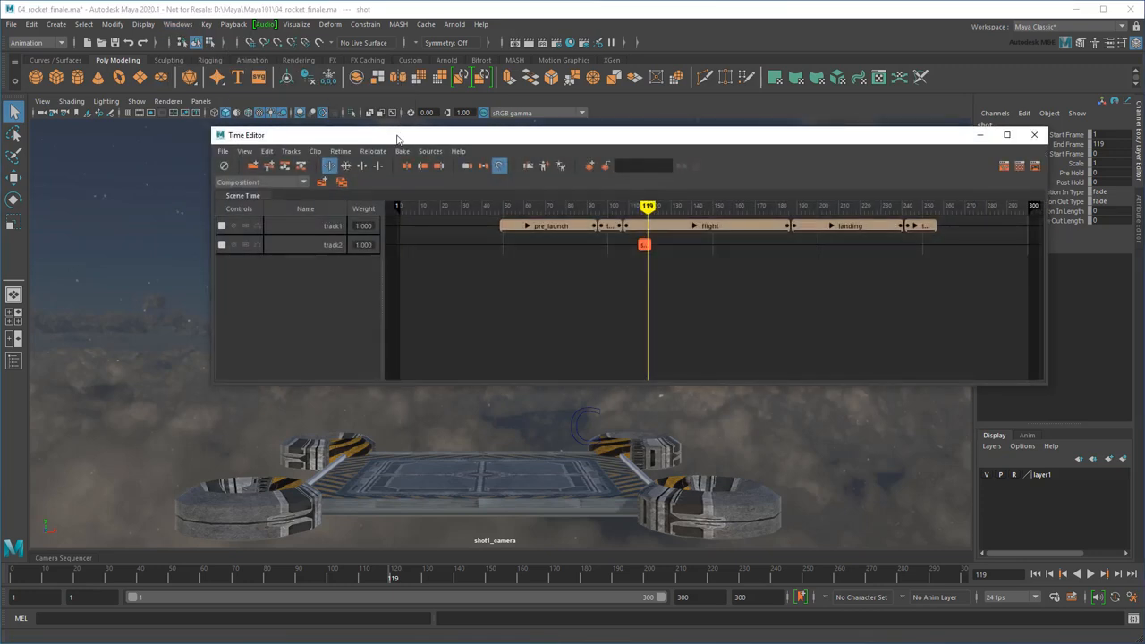
{"action": "left_click_drag", "start_coordinate": [398, 135], "coordinate": [295, 391]}
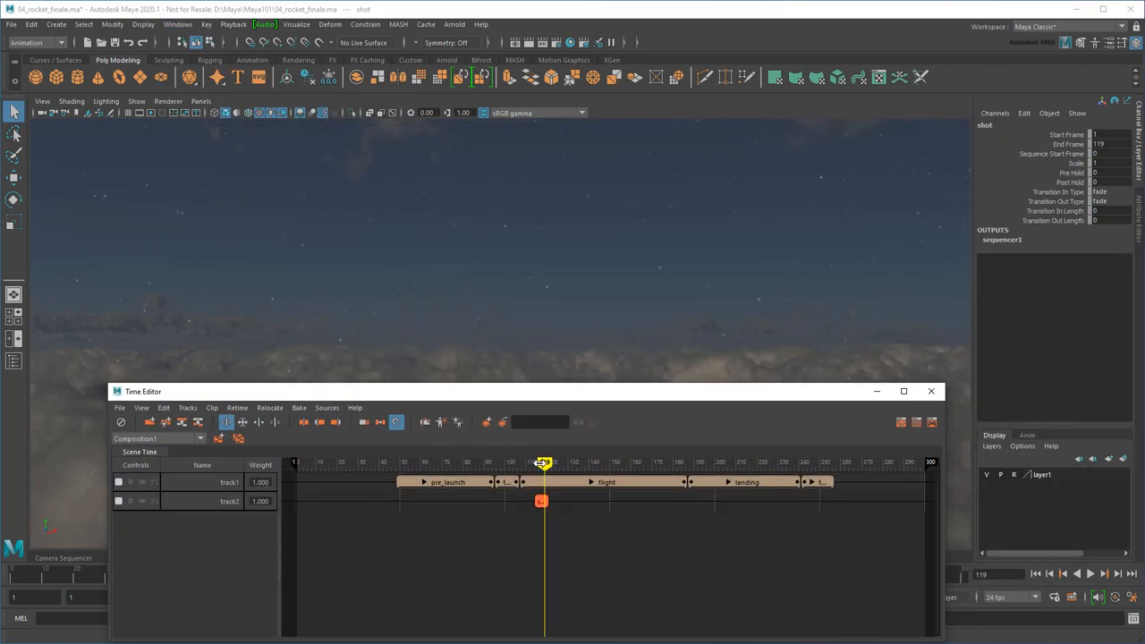
{"action": "left_click_drag", "start_coordinate": [542, 463], "coordinate": [505, 462]}
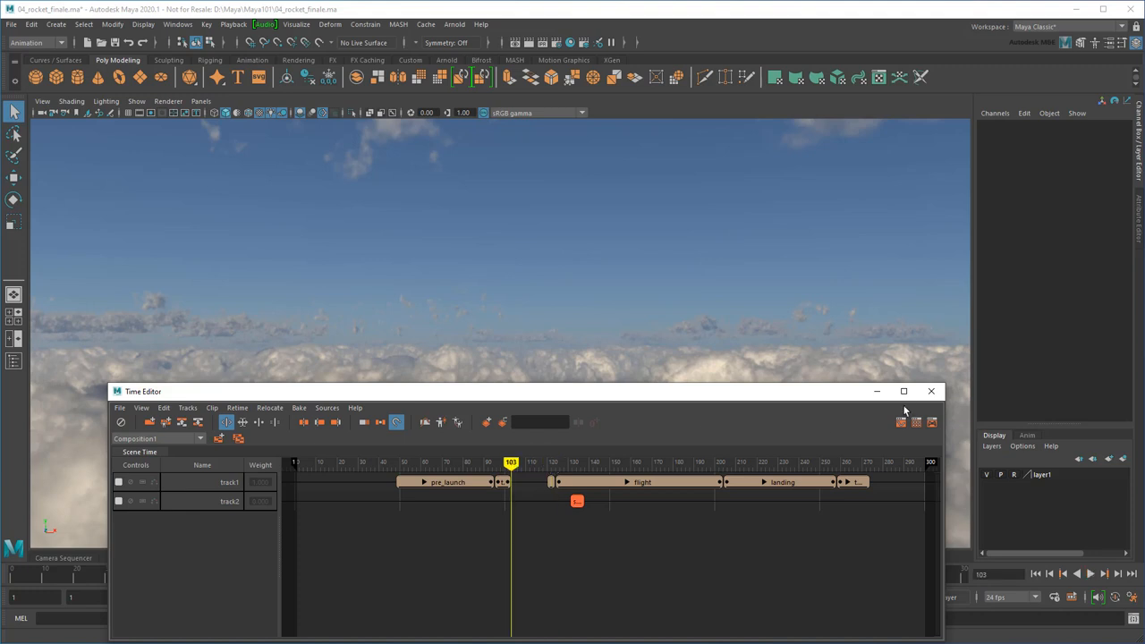
{"action": "left_click", "coordinate": [201, 101]}
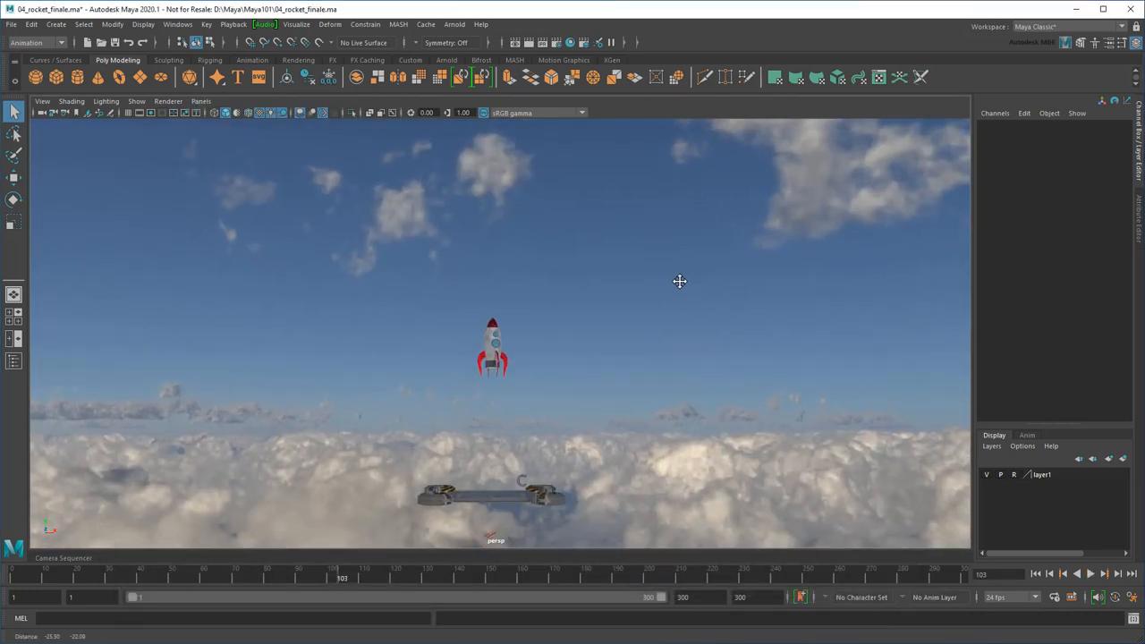
{"action": "left_click", "coordinate": [1063, 574]}
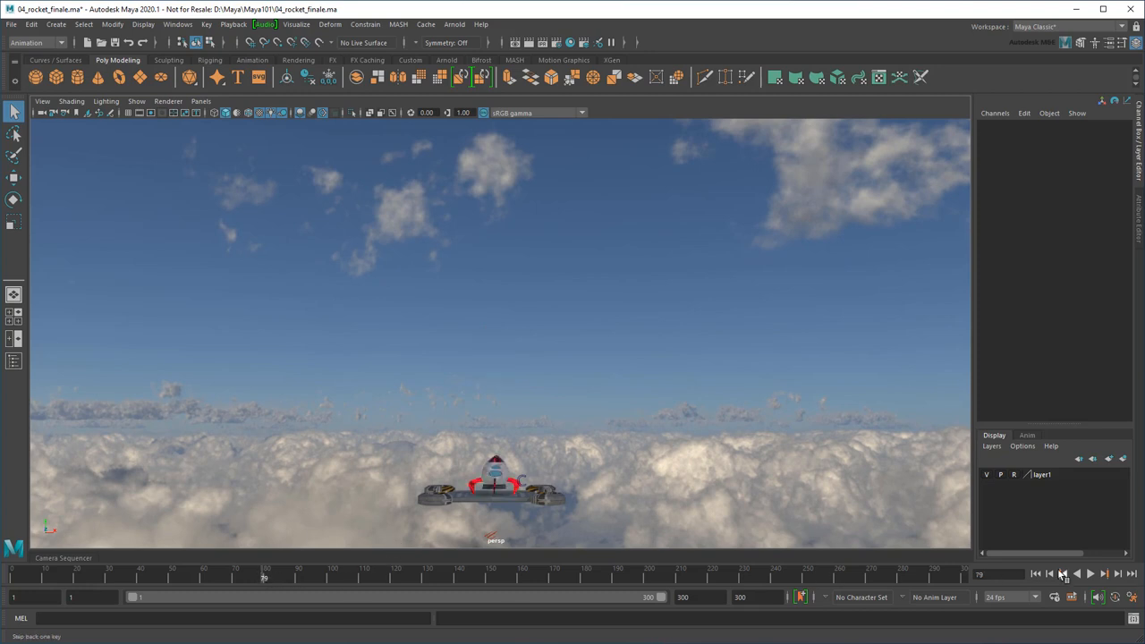
{"action": "left_click", "coordinate": [1090, 573]}
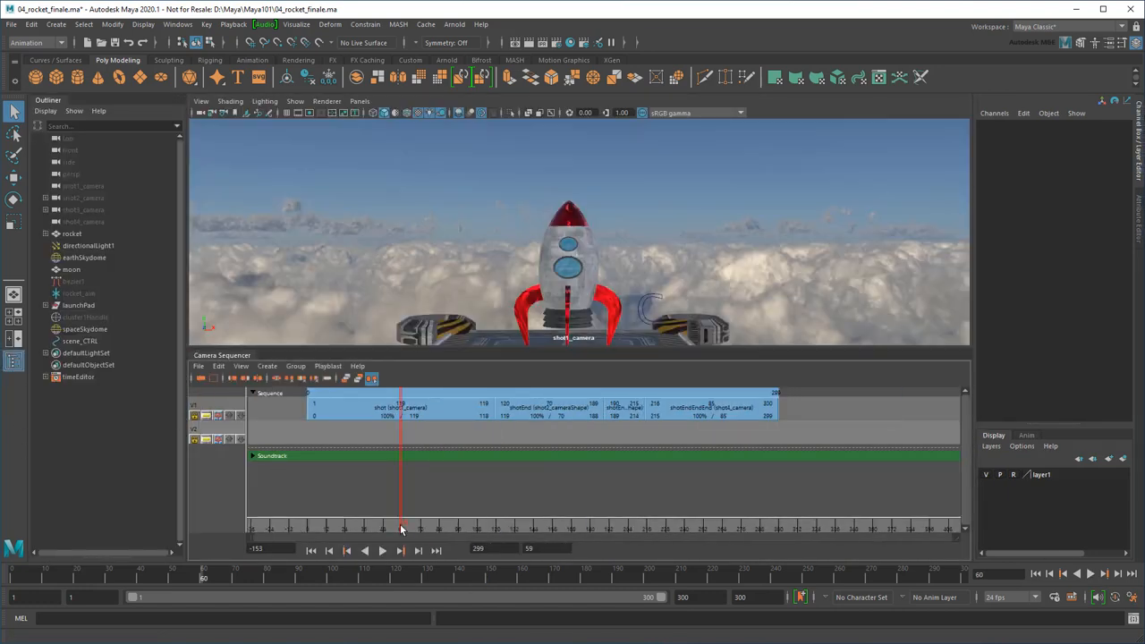
{"action": "left_click", "coordinate": [382, 550]}
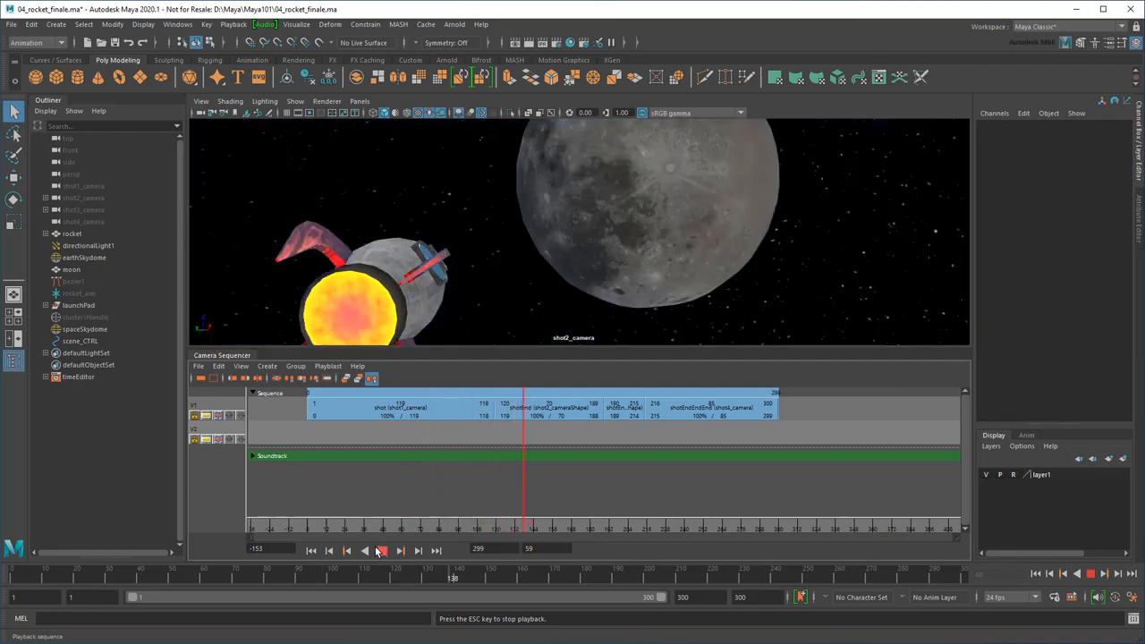
{"action": "left_click", "coordinate": [380, 550]}
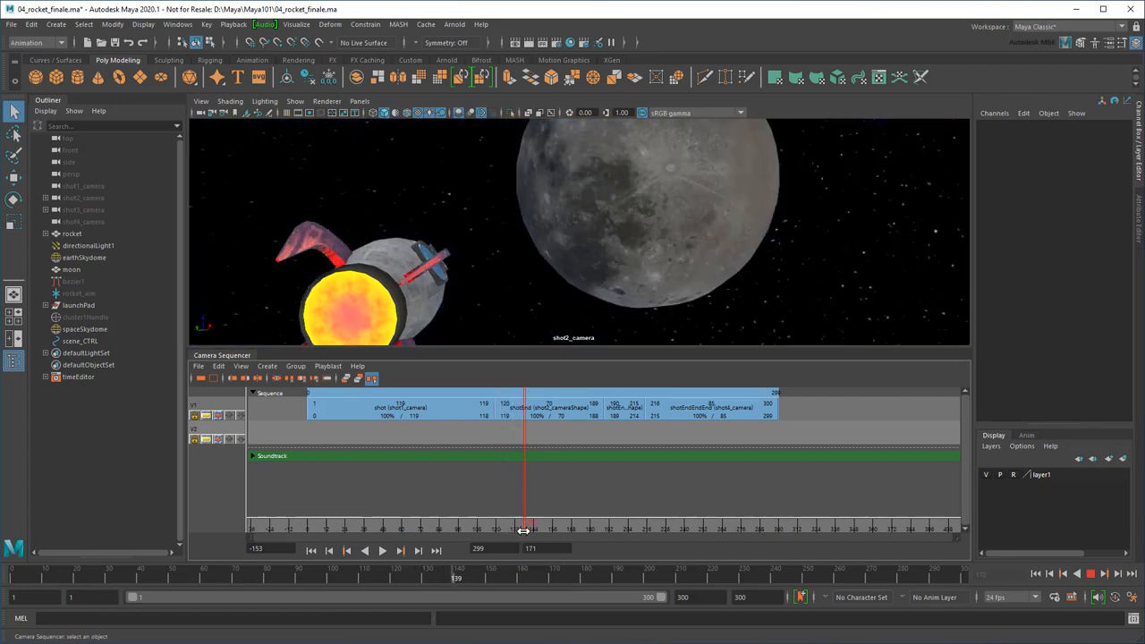
{"action": "left_click_drag", "start_coordinate": [525, 527], "coordinate": [496, 527]}
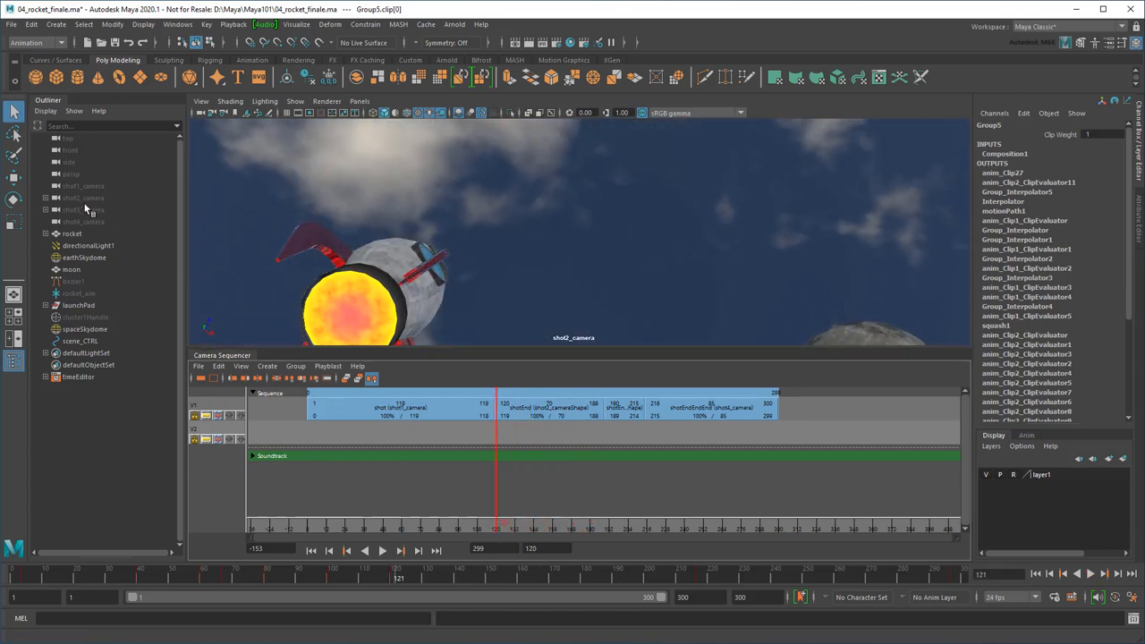
Set shot2_cameraShape Focal Length to 15 and bring up the Time Editor's pre_launch and flight clips.
{"action": "left_click", "coordinate": [82, 197]}
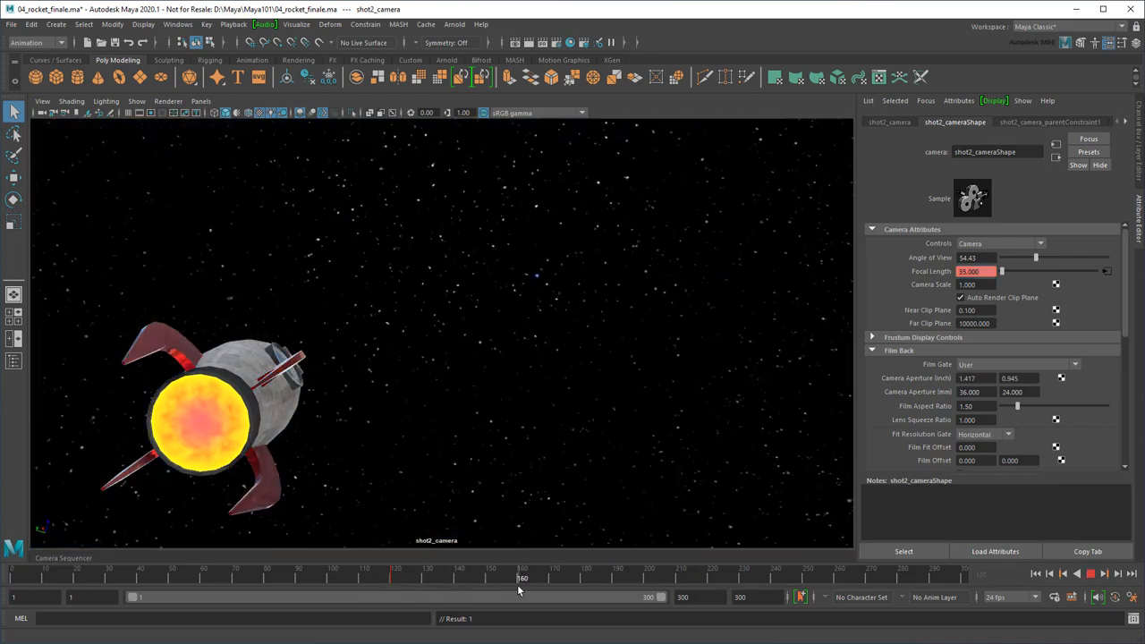
{"action": "type", "text": "15.000"}
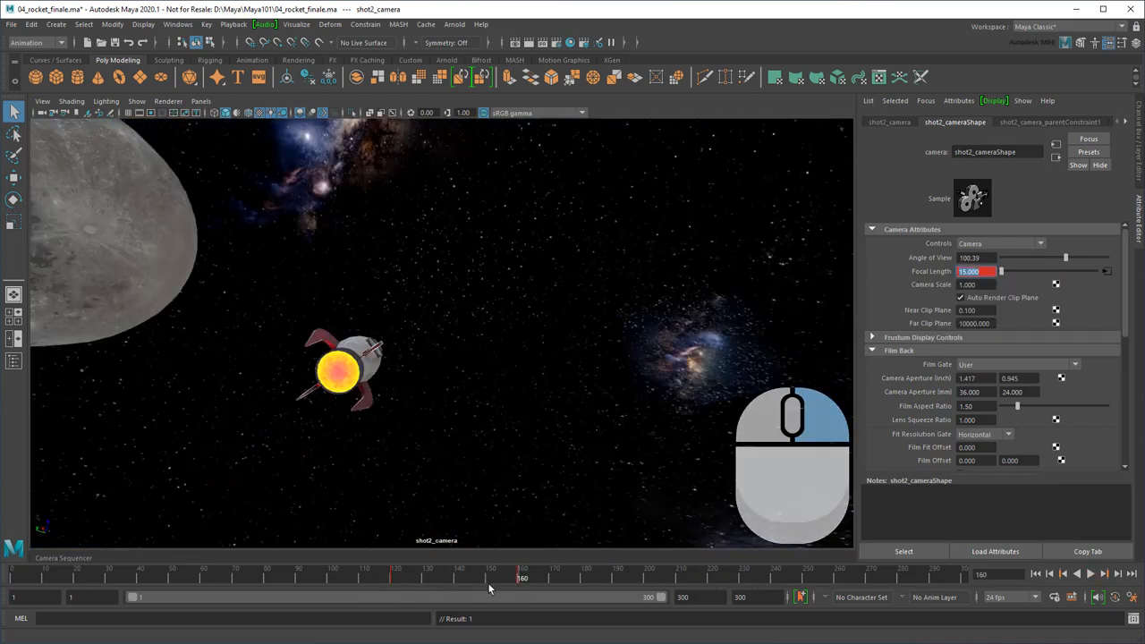
{"action": "left_click", "coordinate": [1091, 574]}
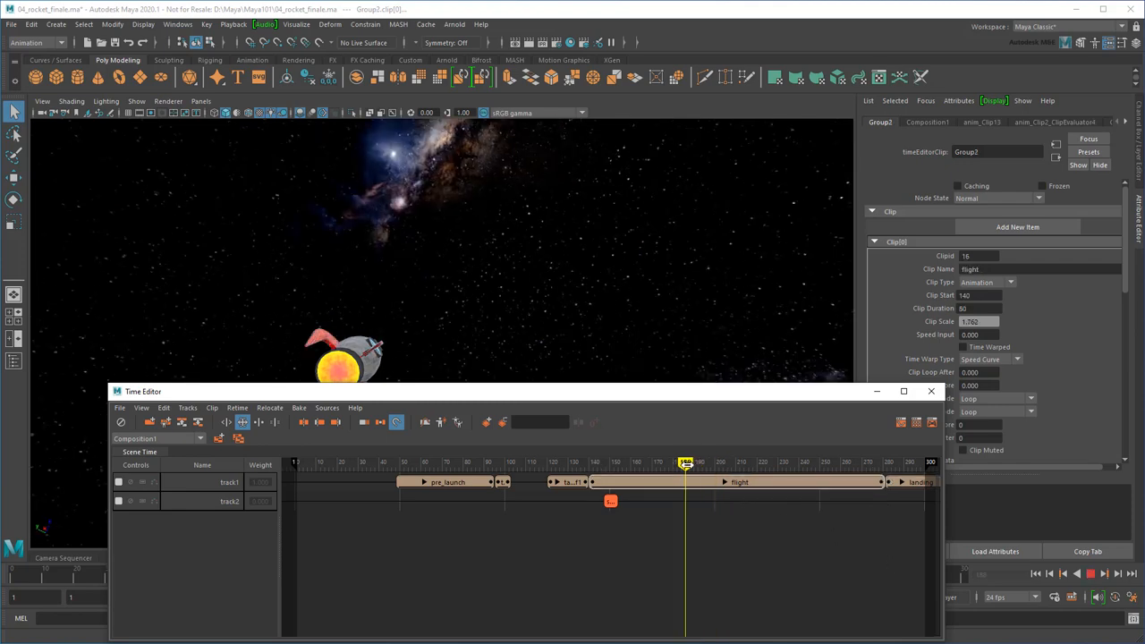
Close the Time Editor, returning to shot2_camera's view of the rocket and moon.
{"action": "left_click", "coordinate": [931, 391]}
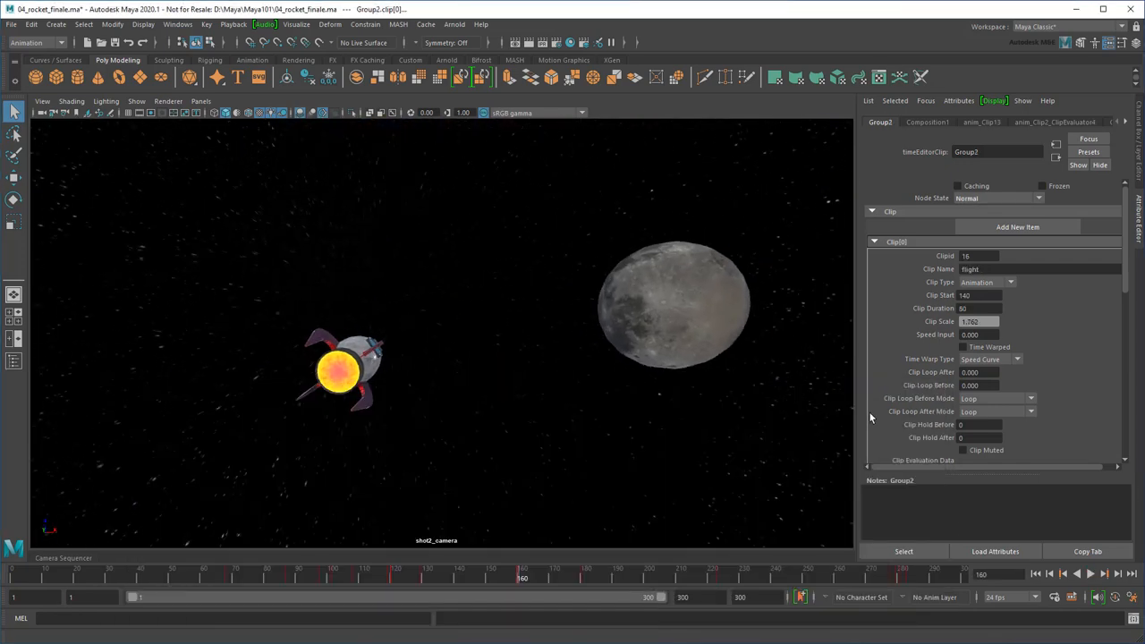
{"action": "left_click", "coordinate": [1089, 573]}
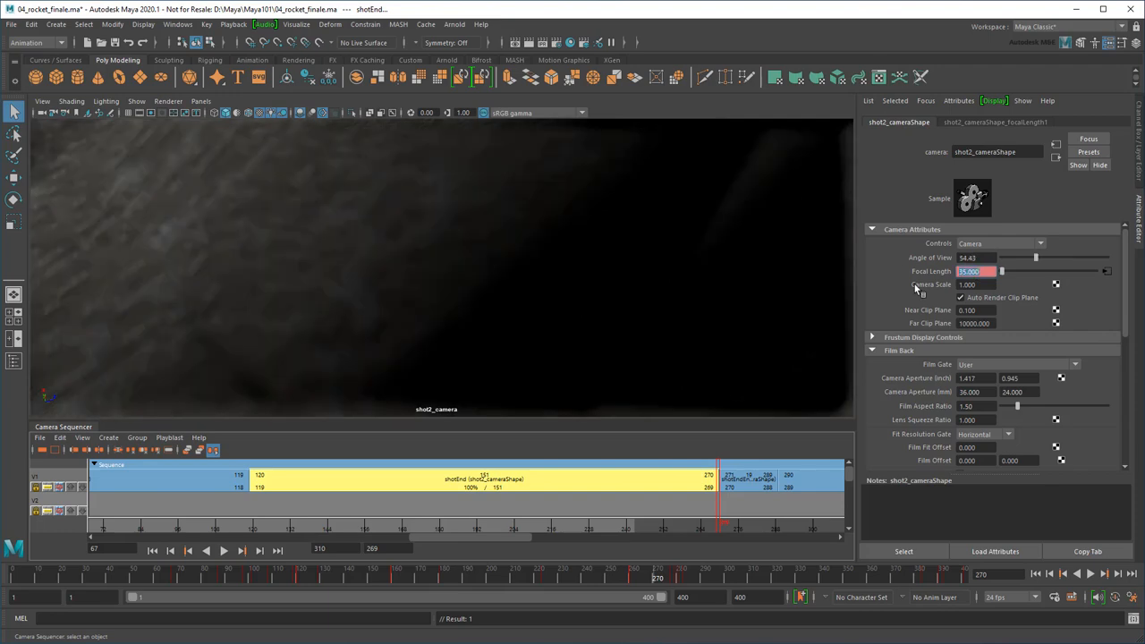
Show the Camera Sequencer below the viewport, seen through shot4_camera at frame 360.
{"action": "right_click", "coordinate": [975, 271]}
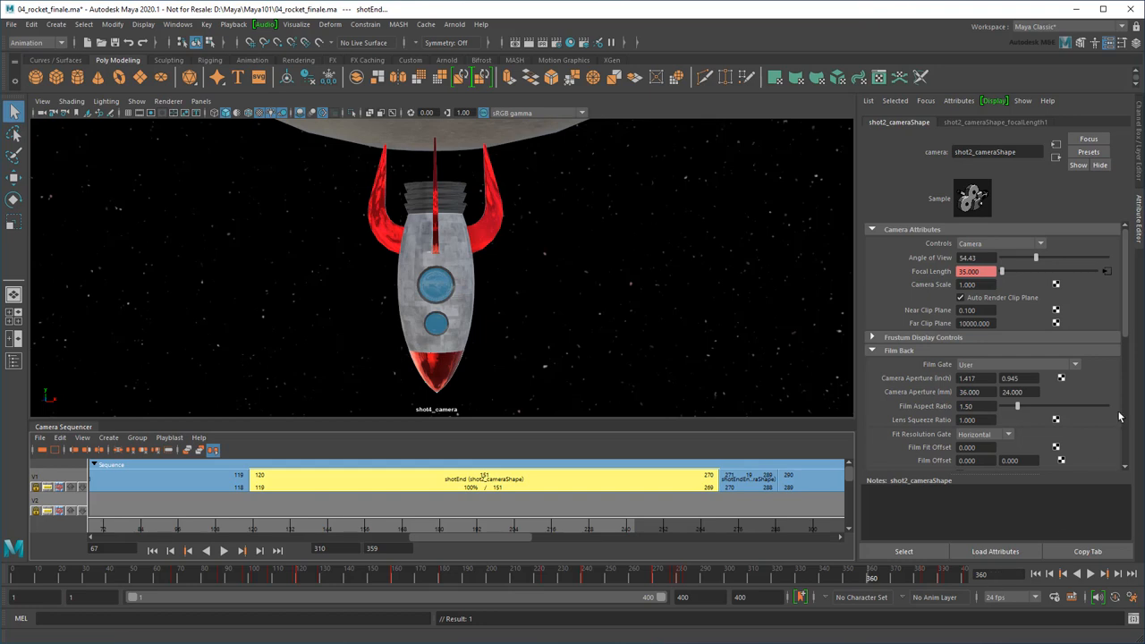
Enable Shake on shot2_cameraShape and drive its shake values with an expression.
{"action": "scroll", "scroll_direction": "down", "scroll_amount": 3}
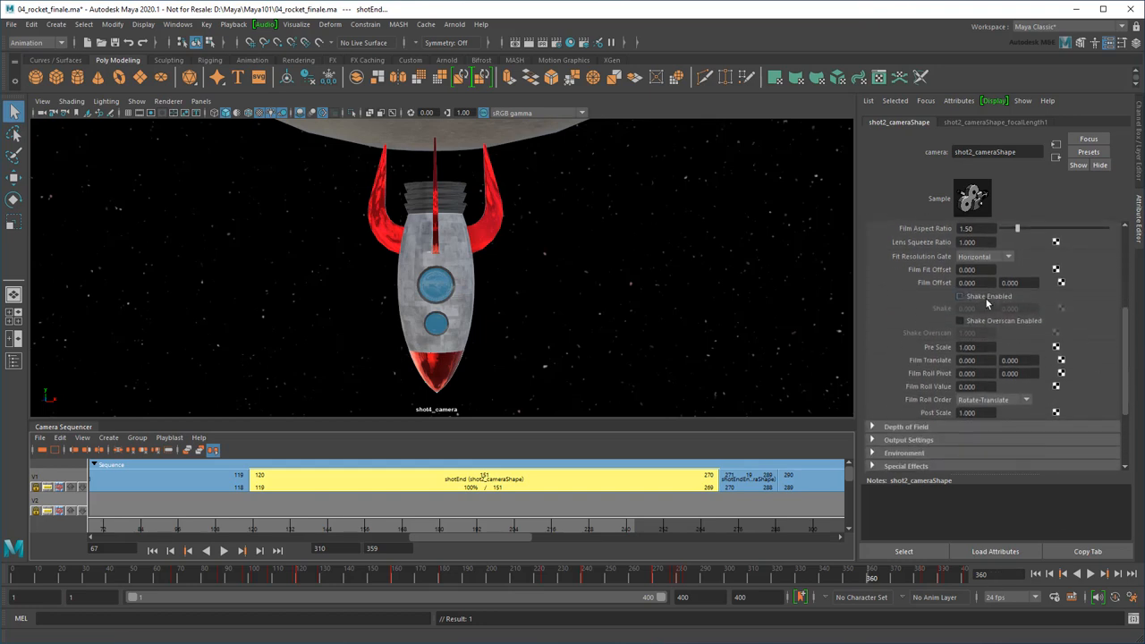
{"action": "left_click", "coordinate": [959, 296]}
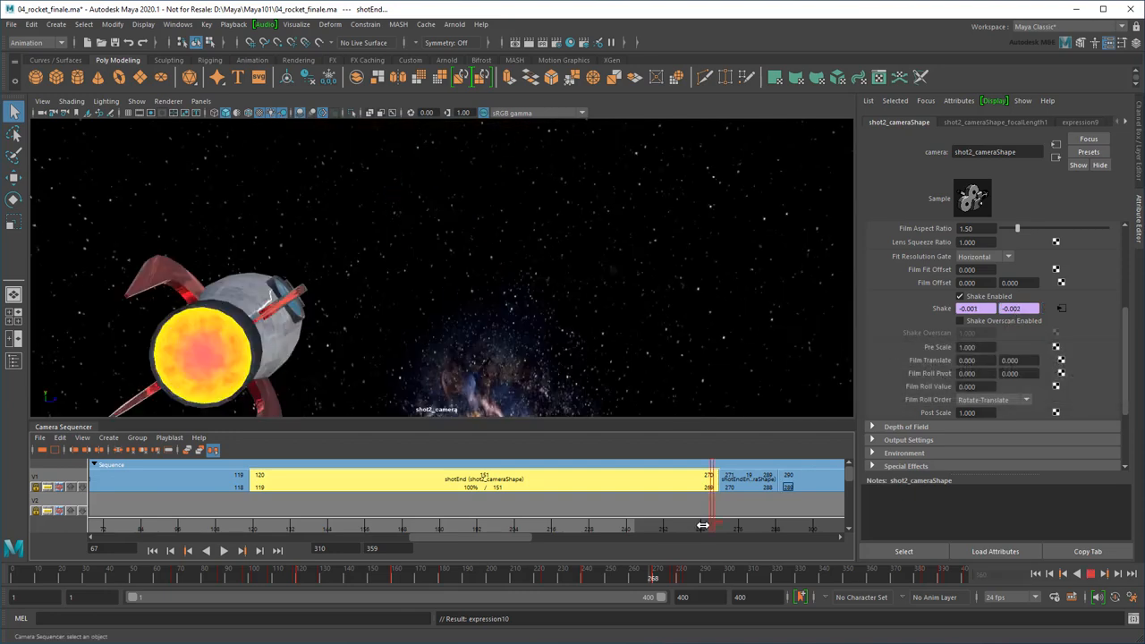
{"action": "left_click", "coordinate": [224, 550]}
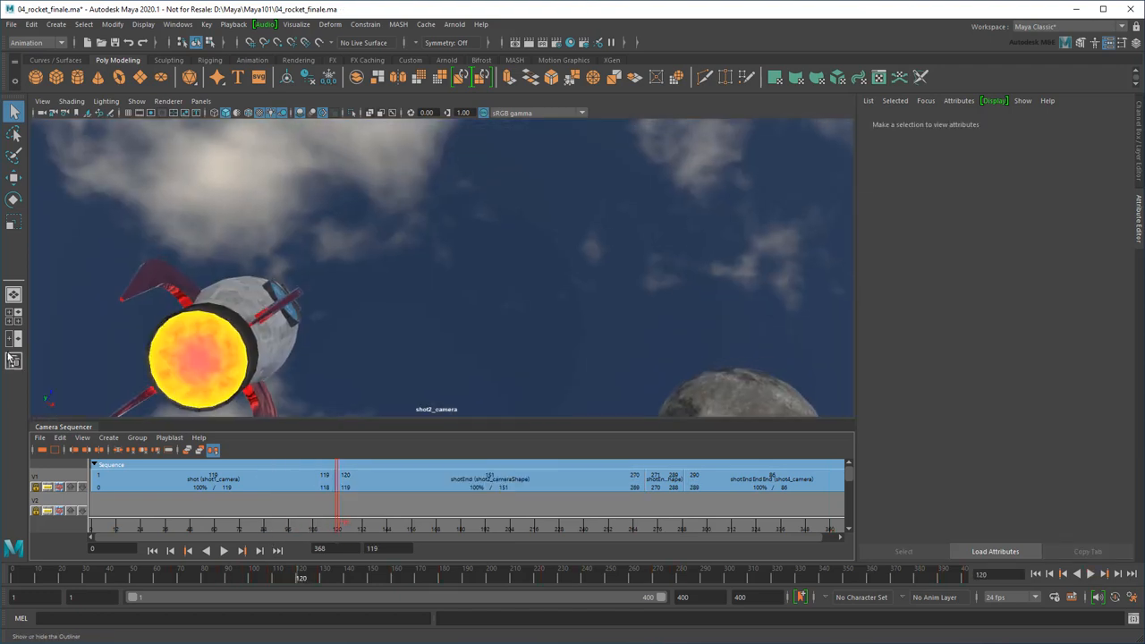
Show the Outliner and bring up the context menu on pSphere1, scaled 16.208.
{"action": "left_click", "coordinate": [13, 359]}
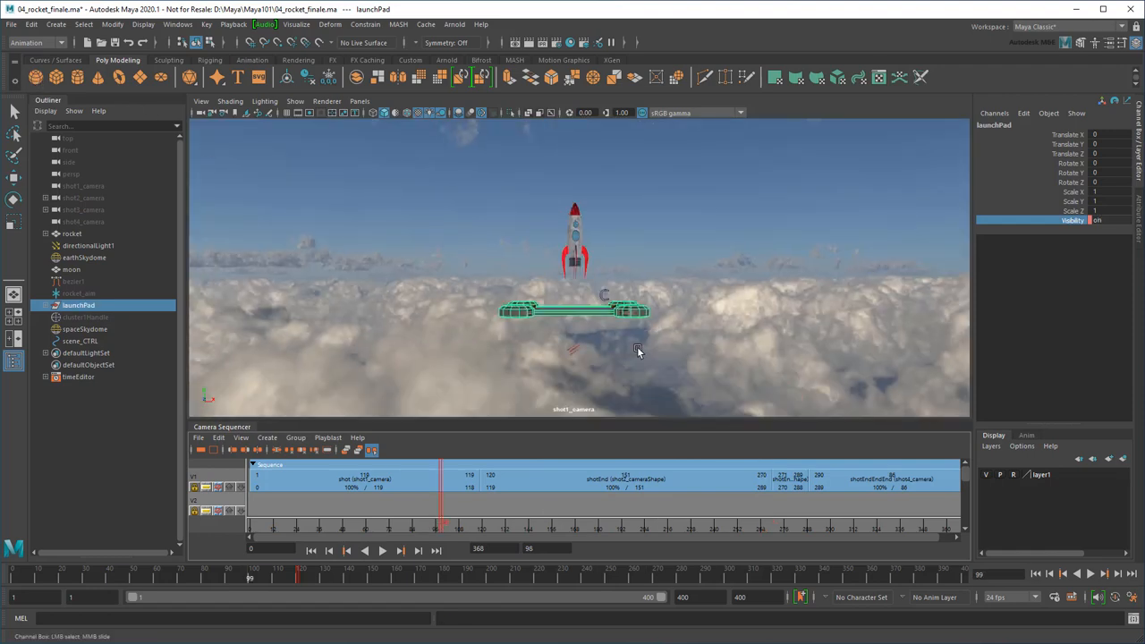
{"action": "right_click", "coordinate": [605, 235]}
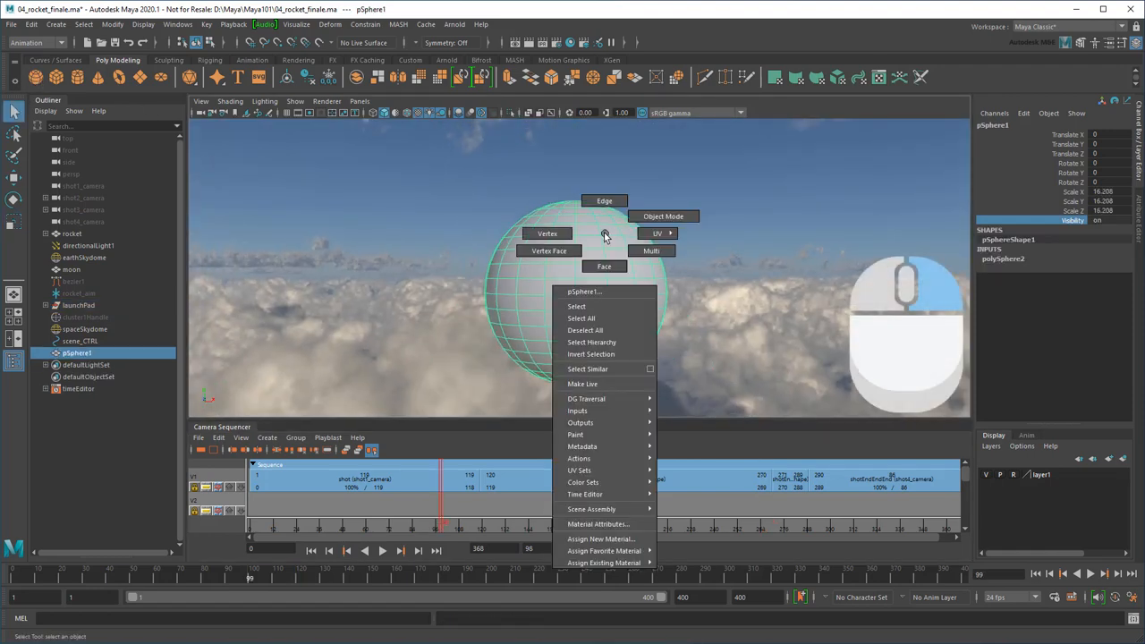
Assign pSphere1 a new earth_MAT Standard Surface with 1_earth_8k.jpg as its Color texture.
{"action": "left_click", "coordinate": [601, 538]}
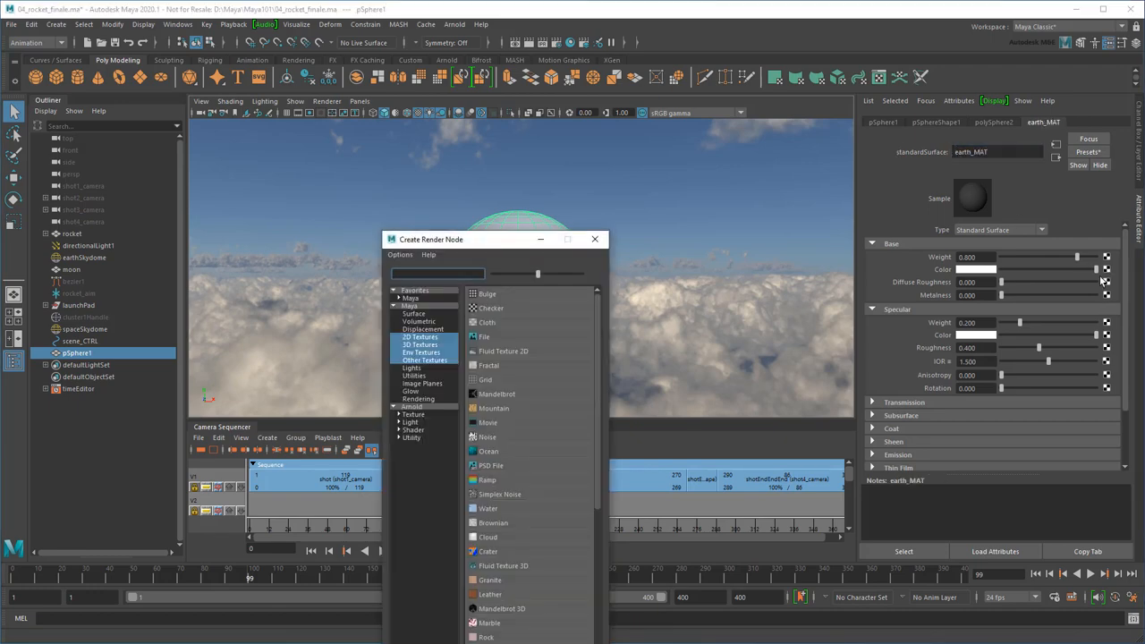
{"action": "left_click", "coordinate": [484, 336]}
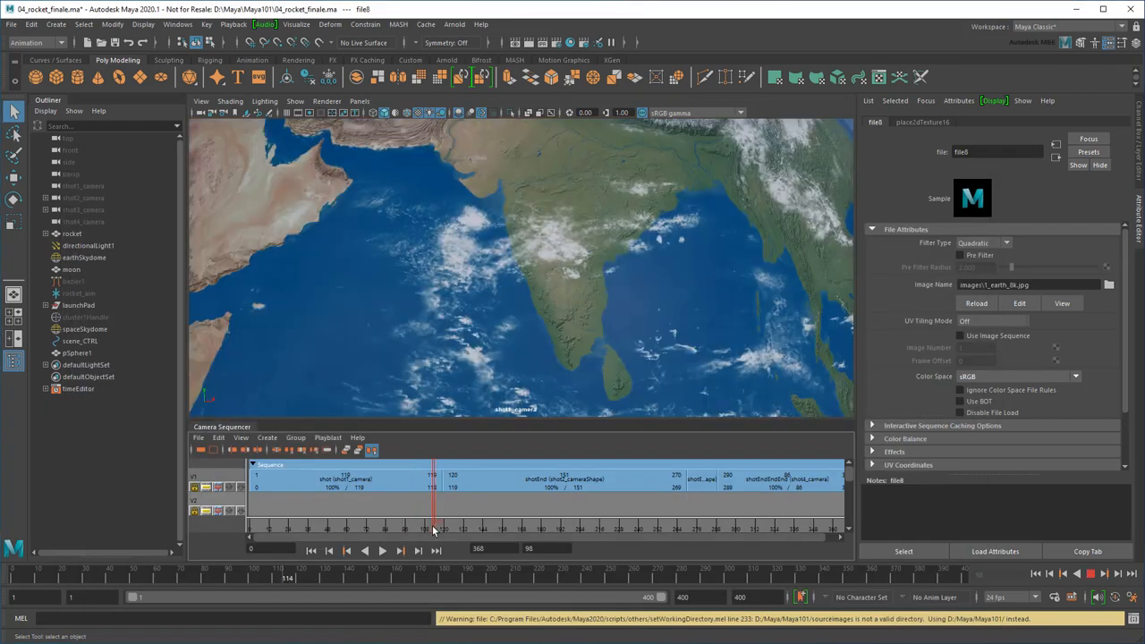
{"action": "left_click", "coordinate": [77, 353]}
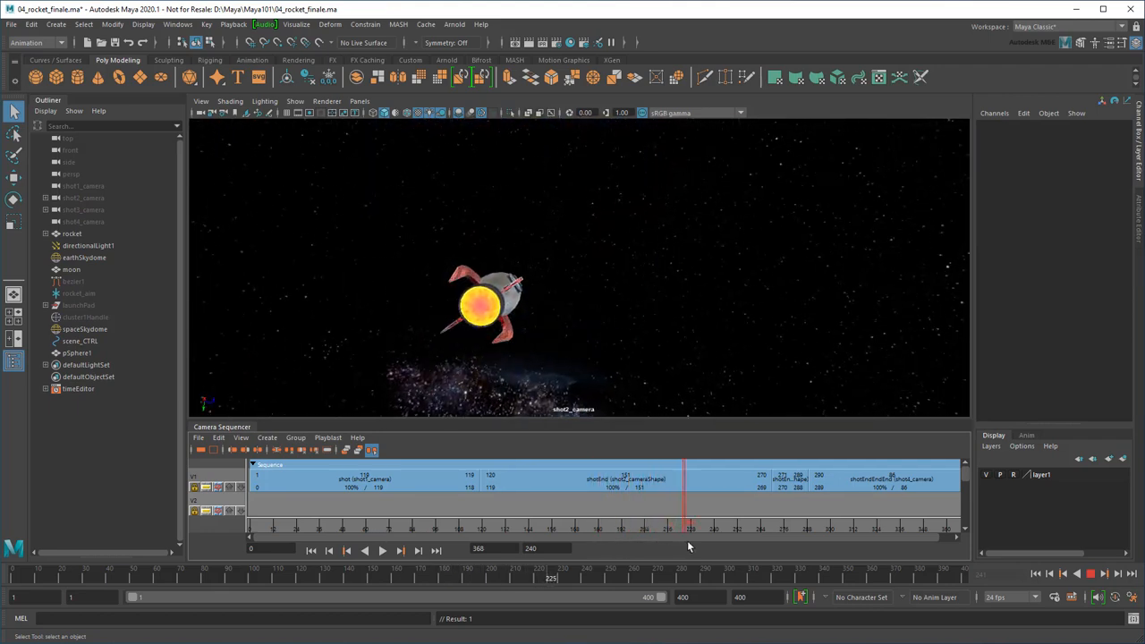
Playblast the Camera Sequencer shot sequence to Shot.avi.
{"action": "left_click", "coordinate": [327, 437]}
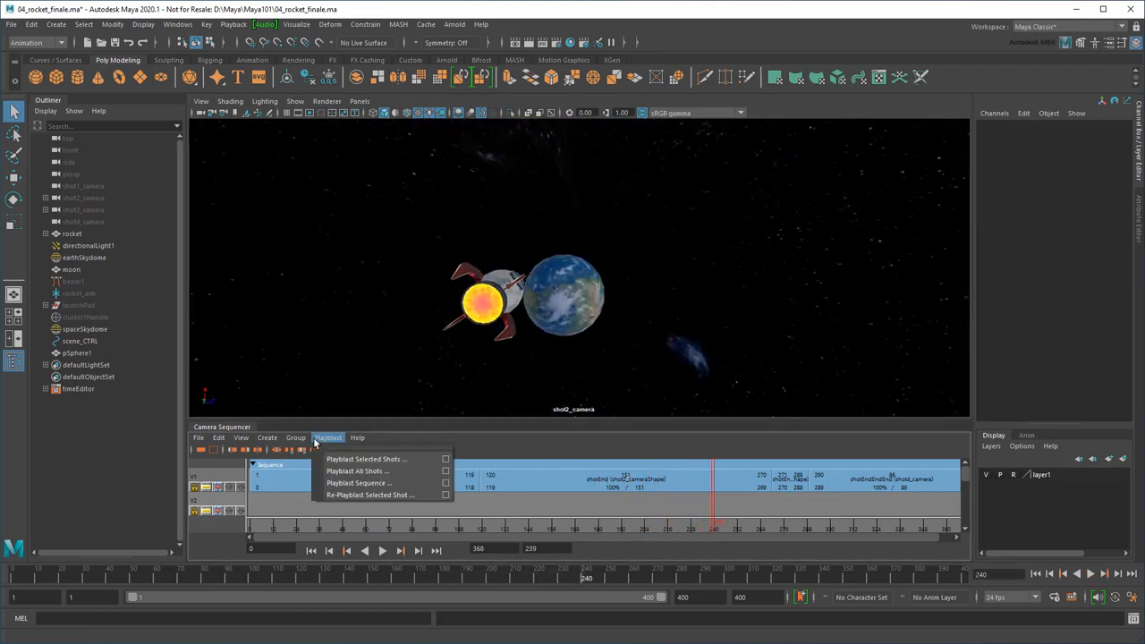
{"action": "left_click", "coordinate": [365, 459]}
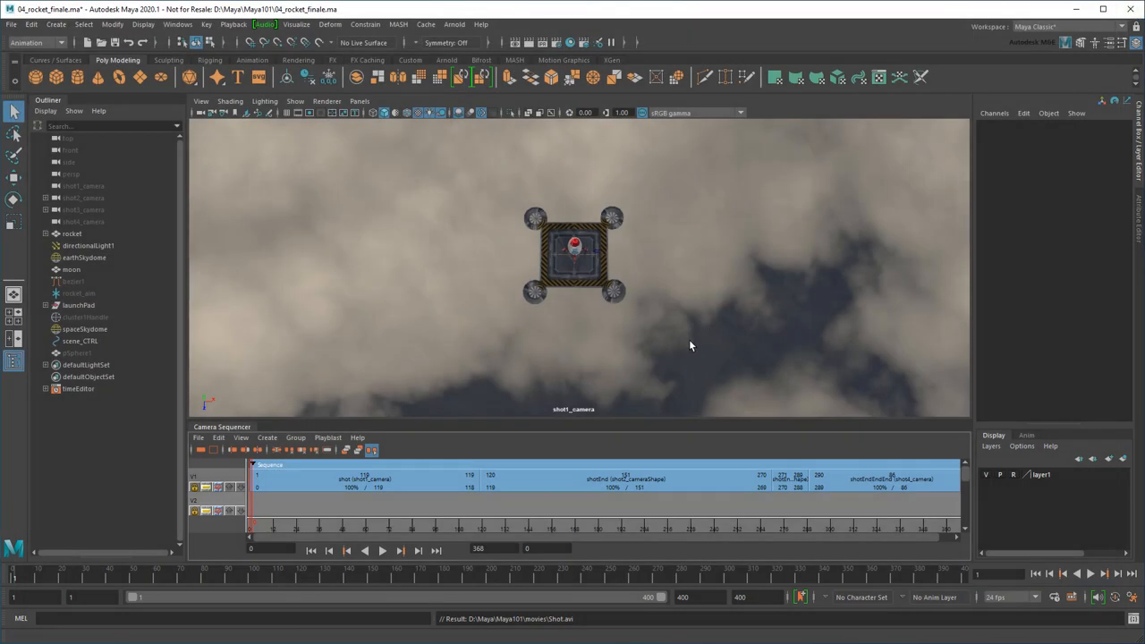
Create an ubercam from the shot sequence, select it in the Outliner and look through it.
{"action": "left_click", "coordinate": [266, 438]}
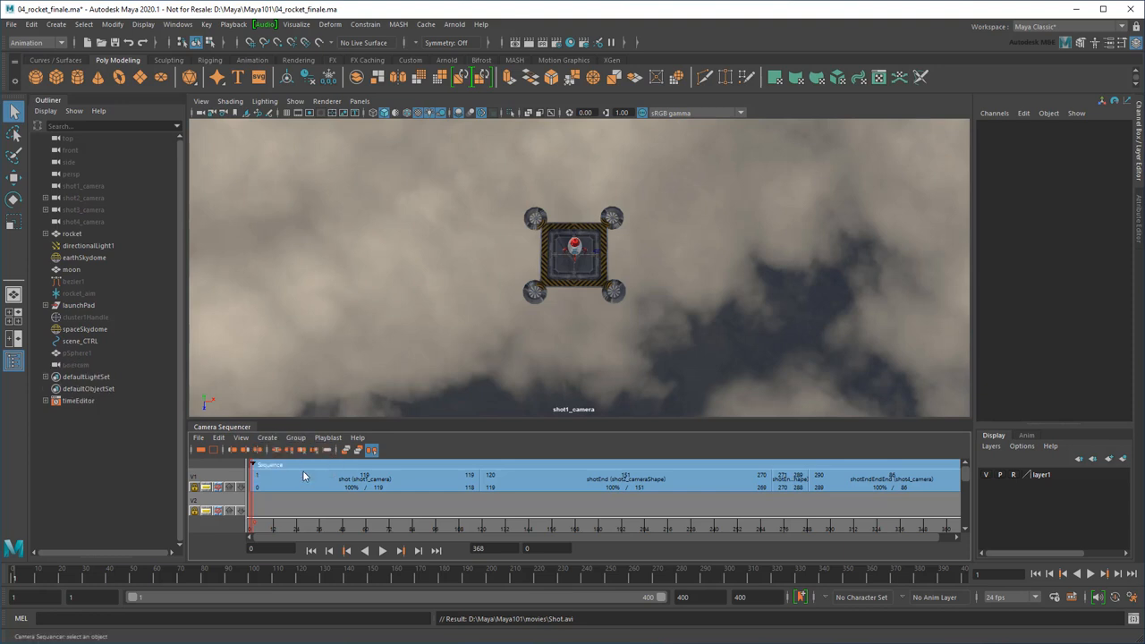
{"action": "left_click", "coordinate": [76, 365]}
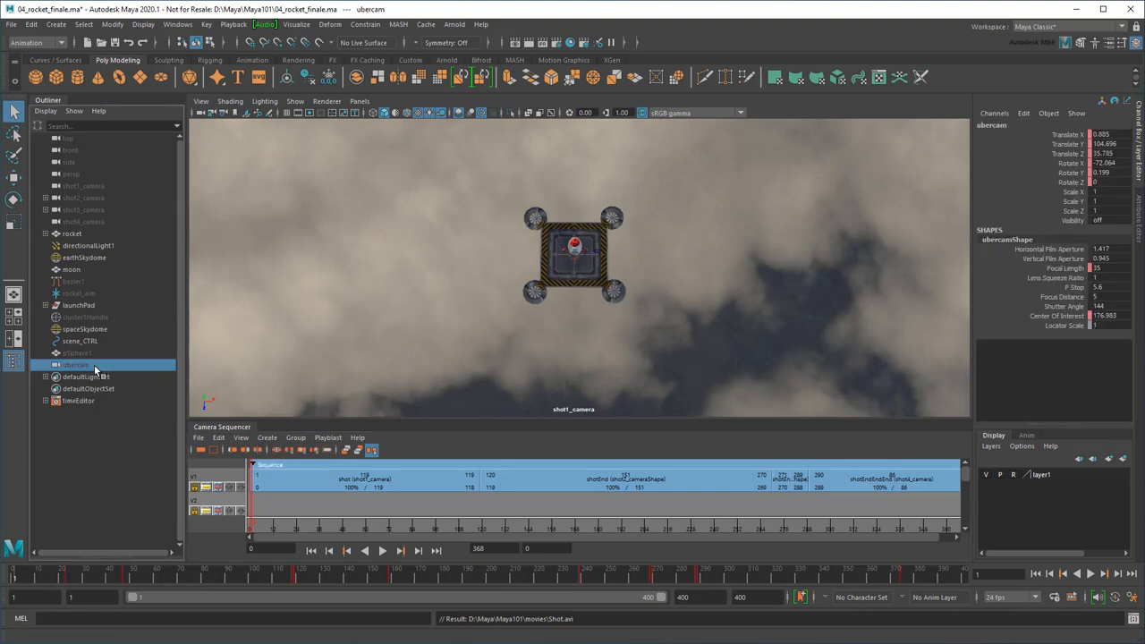
{"action": "left_click", "coordinate": [359, 101]}
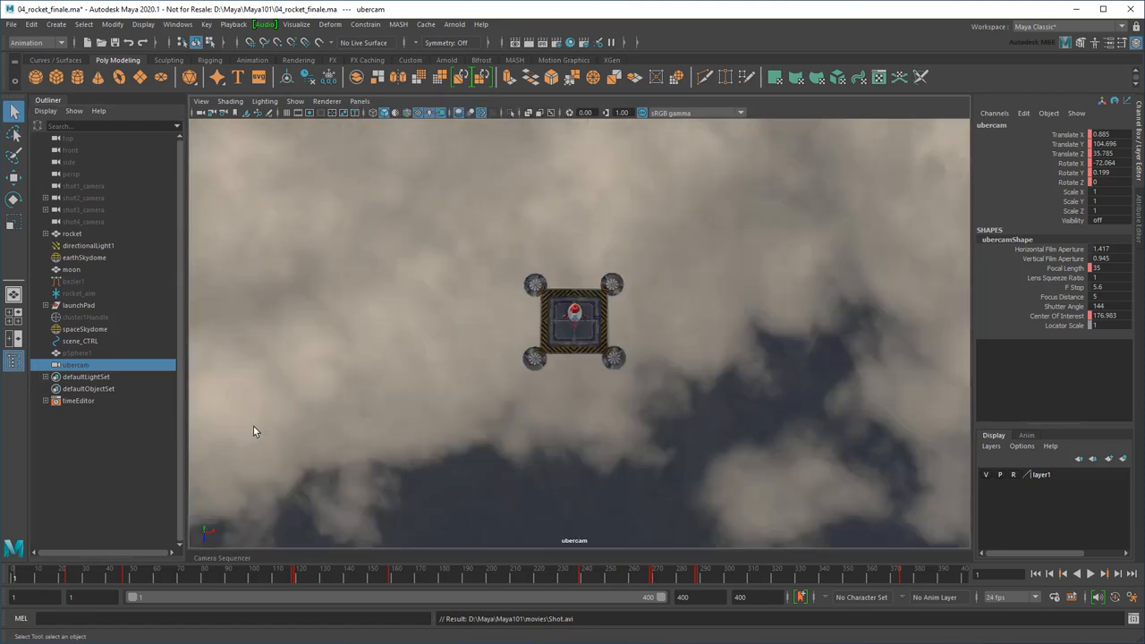
{"action": "left_click", "coordinate": [1091, 574]}
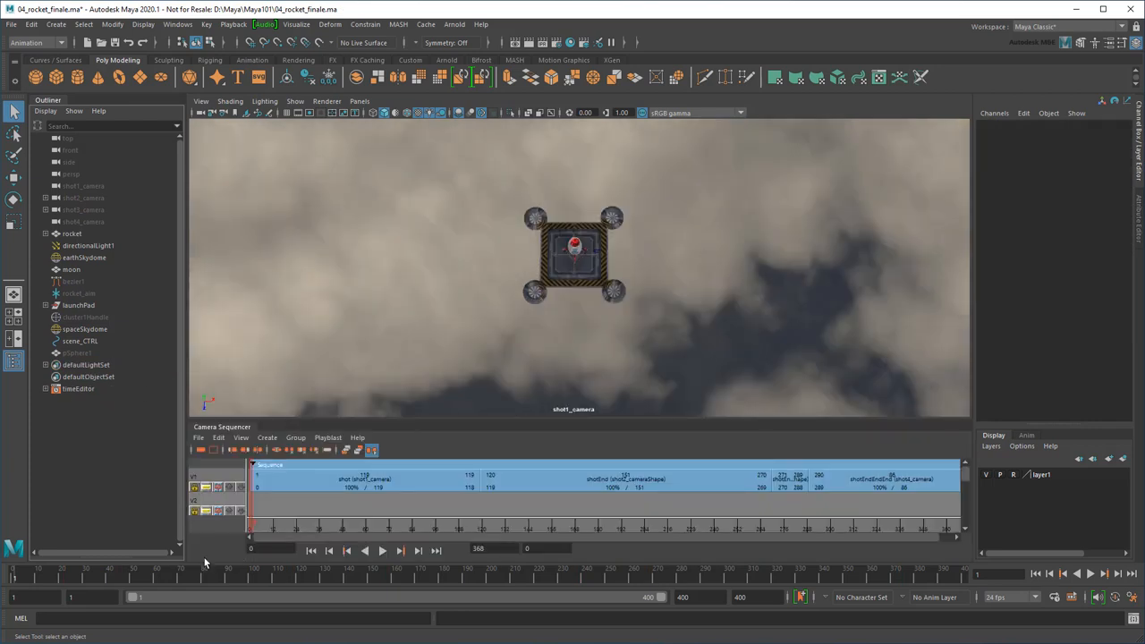
Snap the keyframes of shot2_camera and shot3_camera to whole frames with Key > Snap Keys.
{"action": "left_click", "coordinate": [83, 209]}
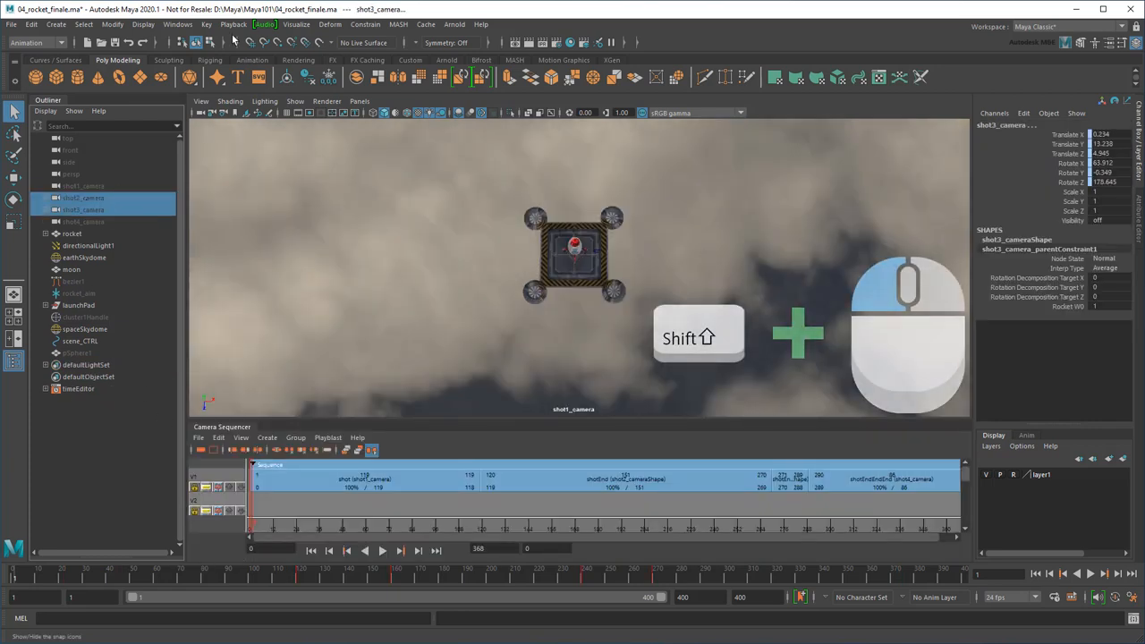
{"action": "left_click", "coordinate": [207, 24]}
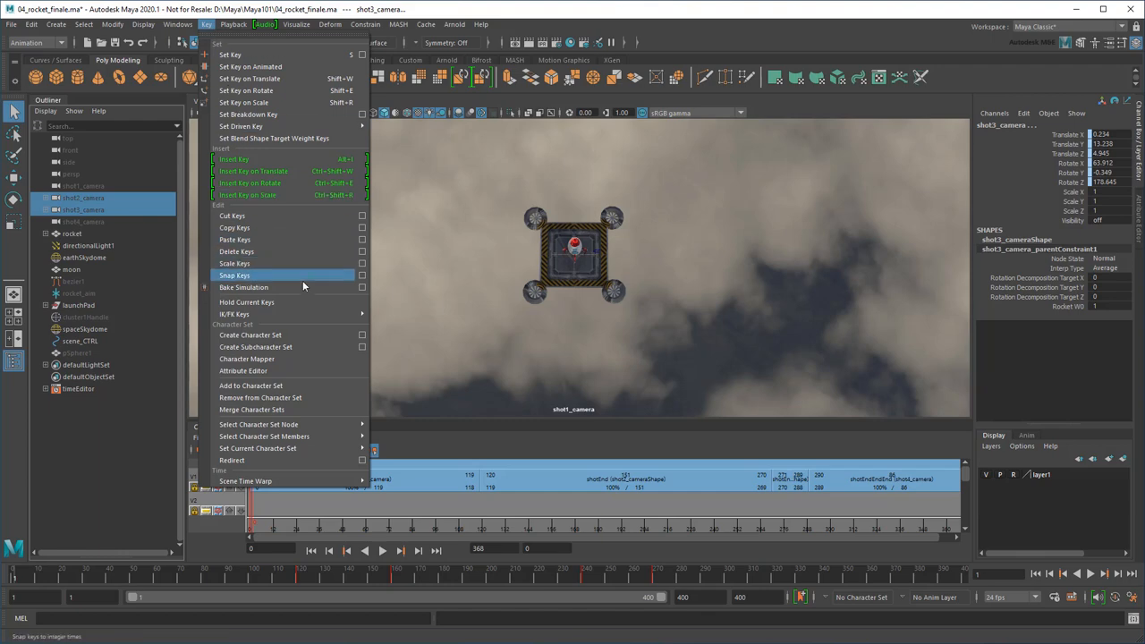
{"action": "left_click", "coordinate": [243, 287]}
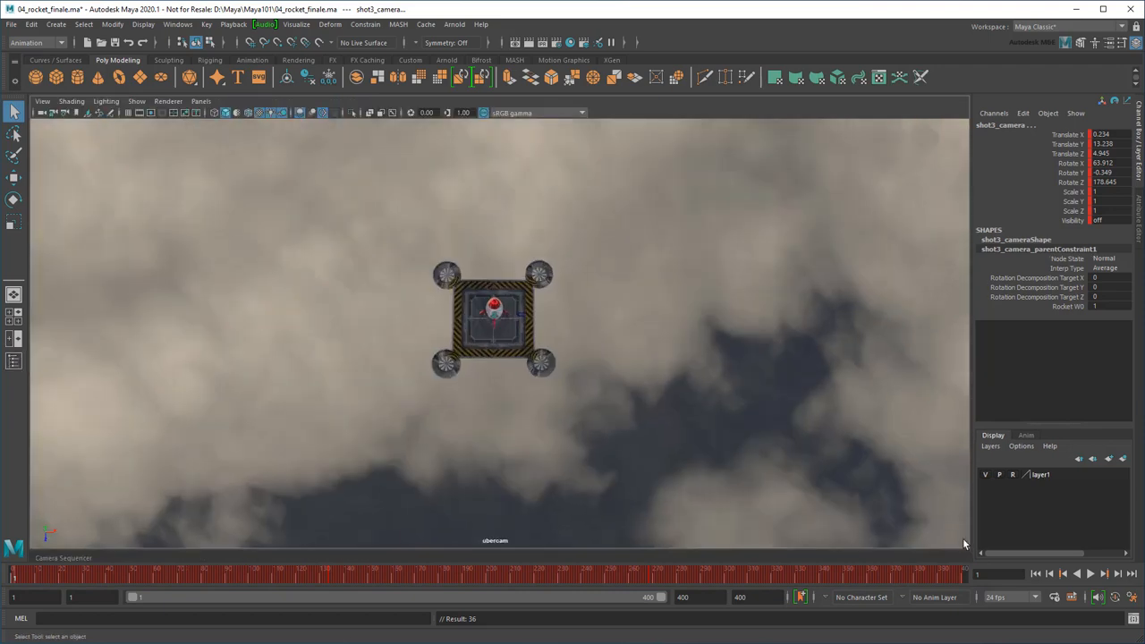
{"action": "left_click", "coordinate": [1090, 573]}
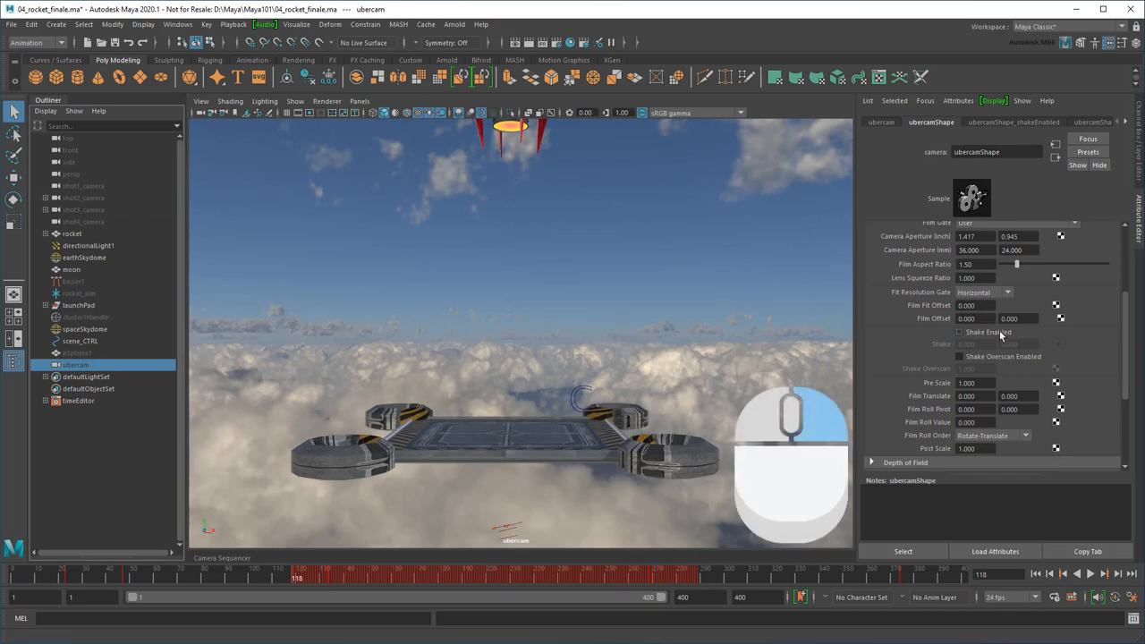
Enable ubercam Shake, break the Shake connection, then play and stop the sequence.
{"action": "left_click", "coordinate": [959, 332]}
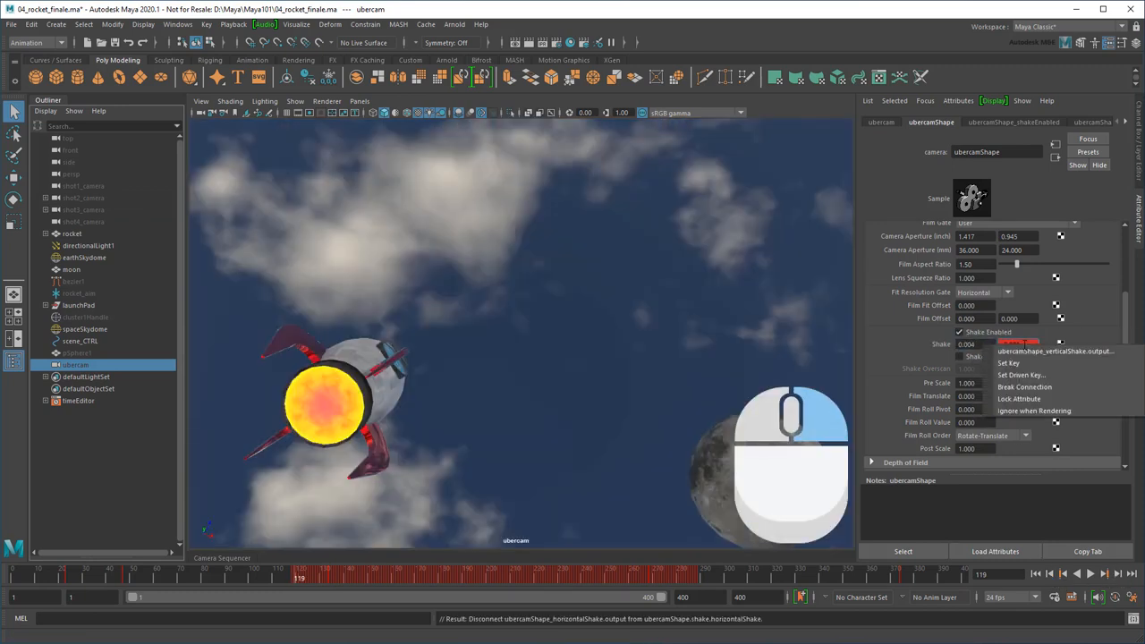
{"action": "left_click", "coordinate": [1024, 387]}
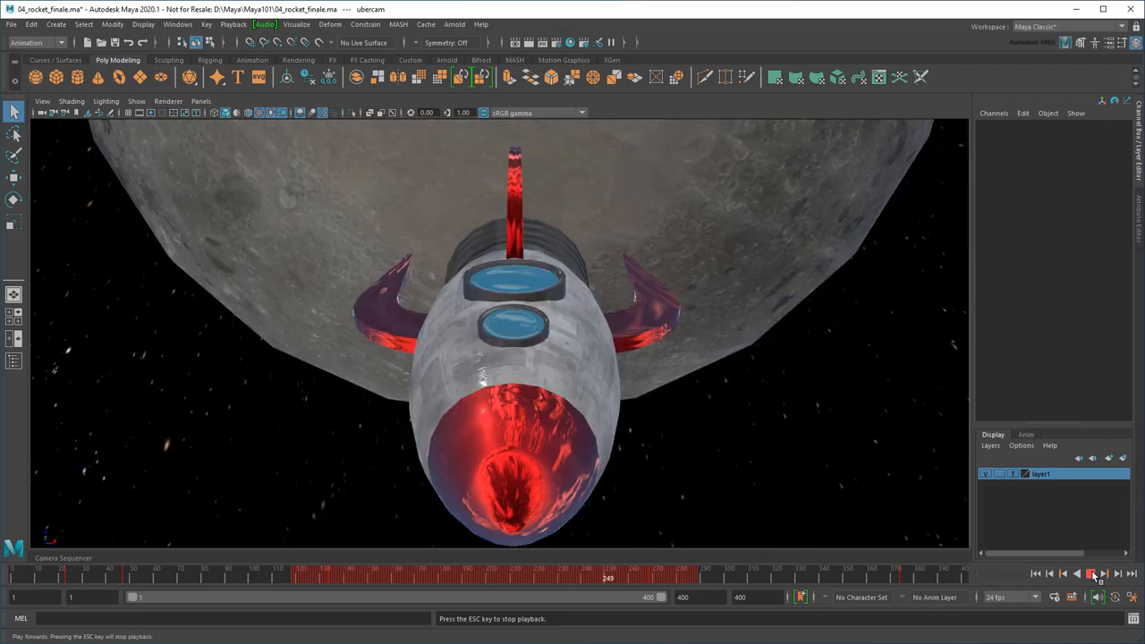
{"action": "left_click", "coordinate": [1091, 574]}
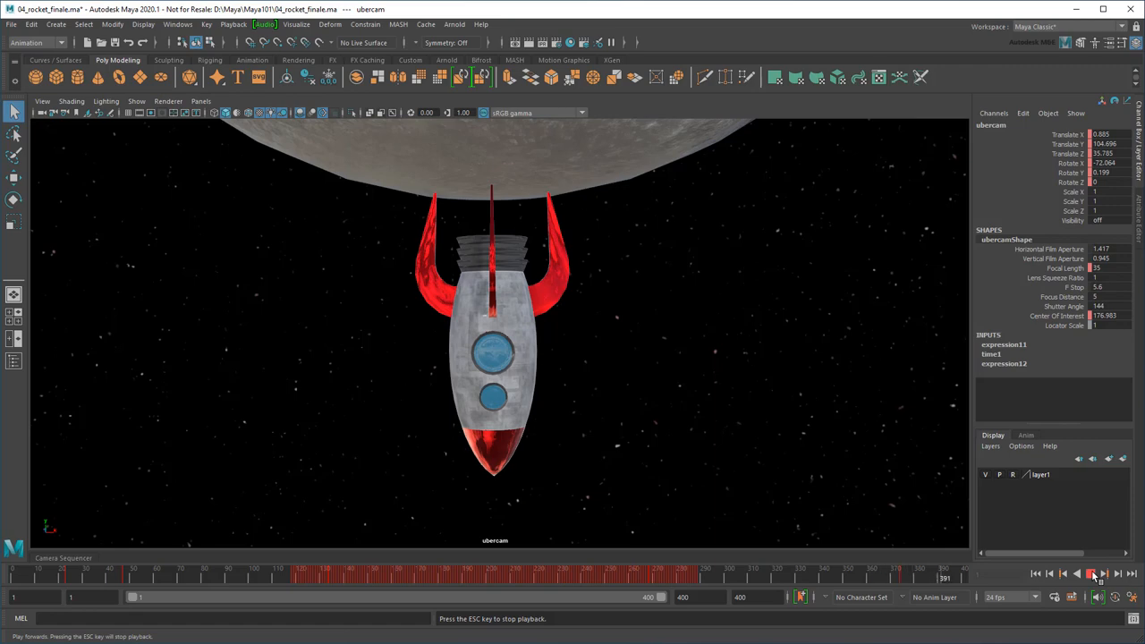
{"action": "left_click", "coordinate": [1090, 573]}
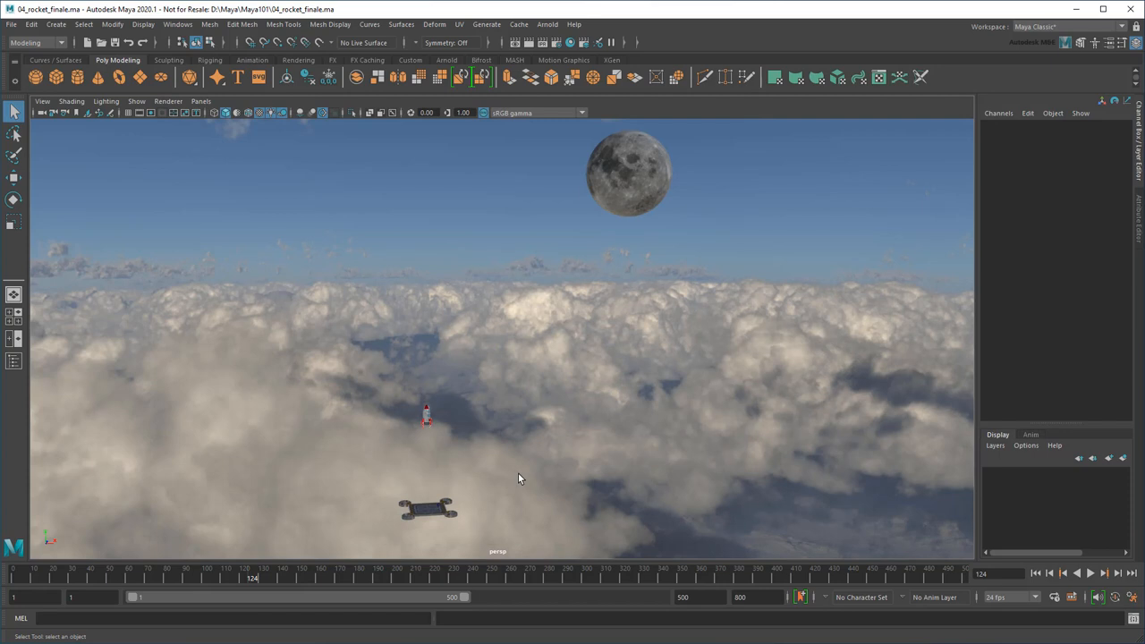
Open the Windows menu over the persp view of 04_rocket_finale.ma.
{"action": "left_click", "coordinate": [178, 24]}
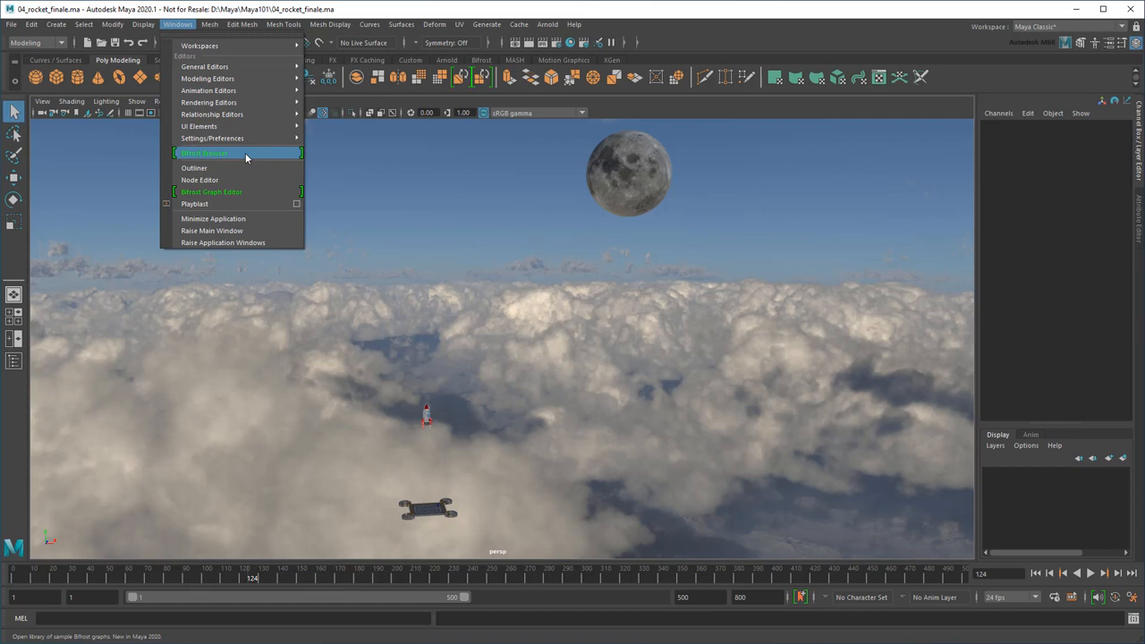
Import the Bifrost Volumes > procedural_cloud example and set create_mesh_sphere Radius to 7.
{"action": "left_click", "coordinate": [204, 152]}
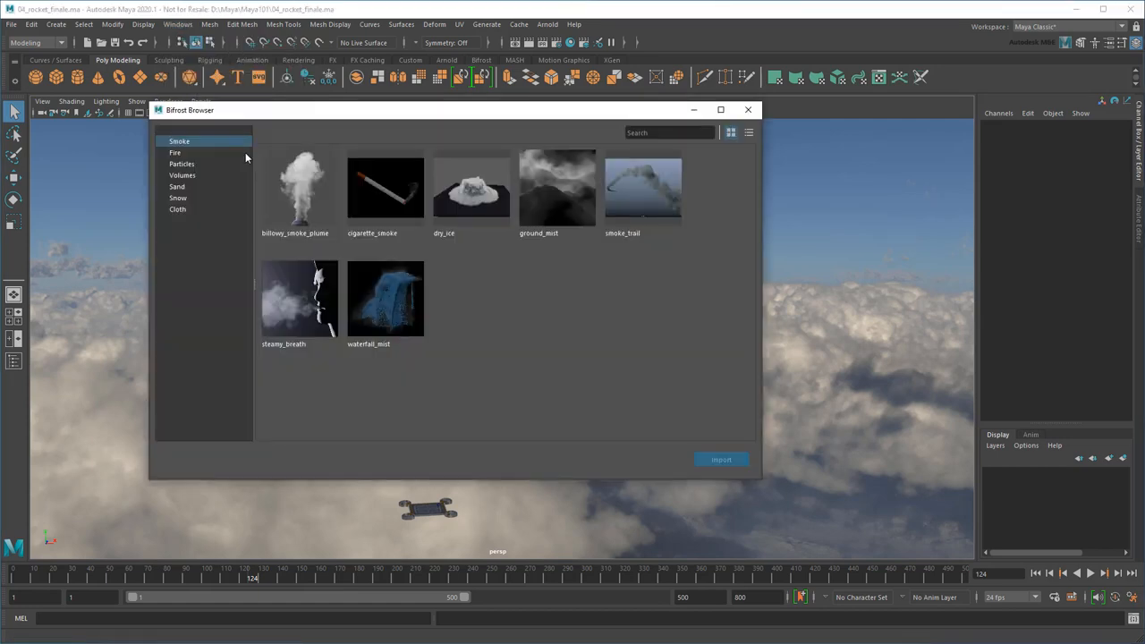
{"action": "left_click", "coordinate": [182, 164]}
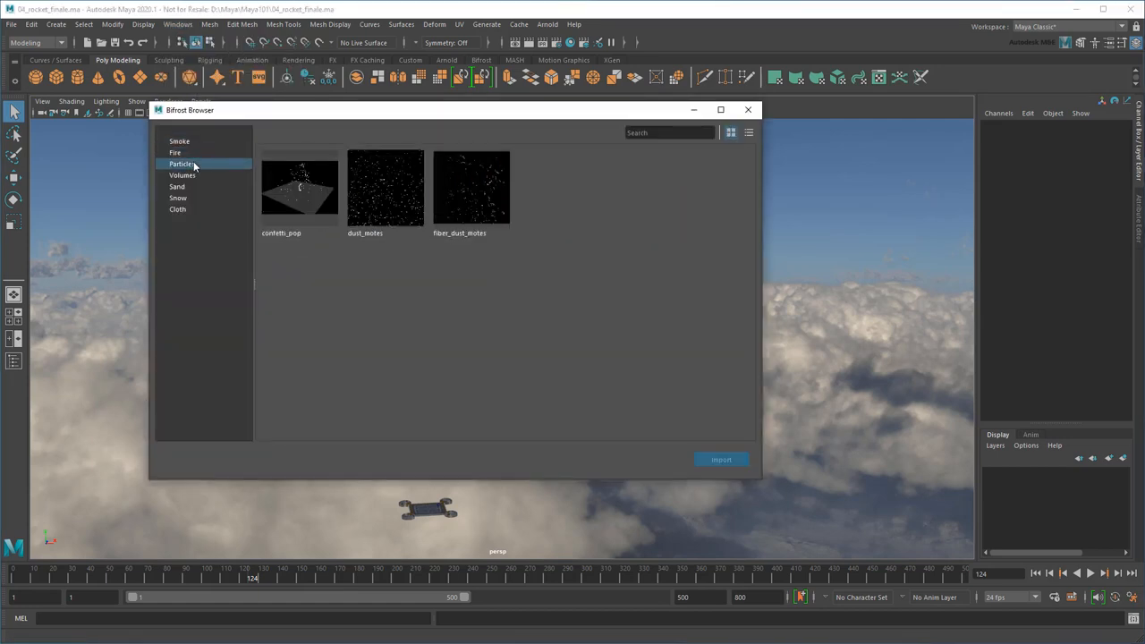
{"action": "left_click", "coordinate": [182, 174]}
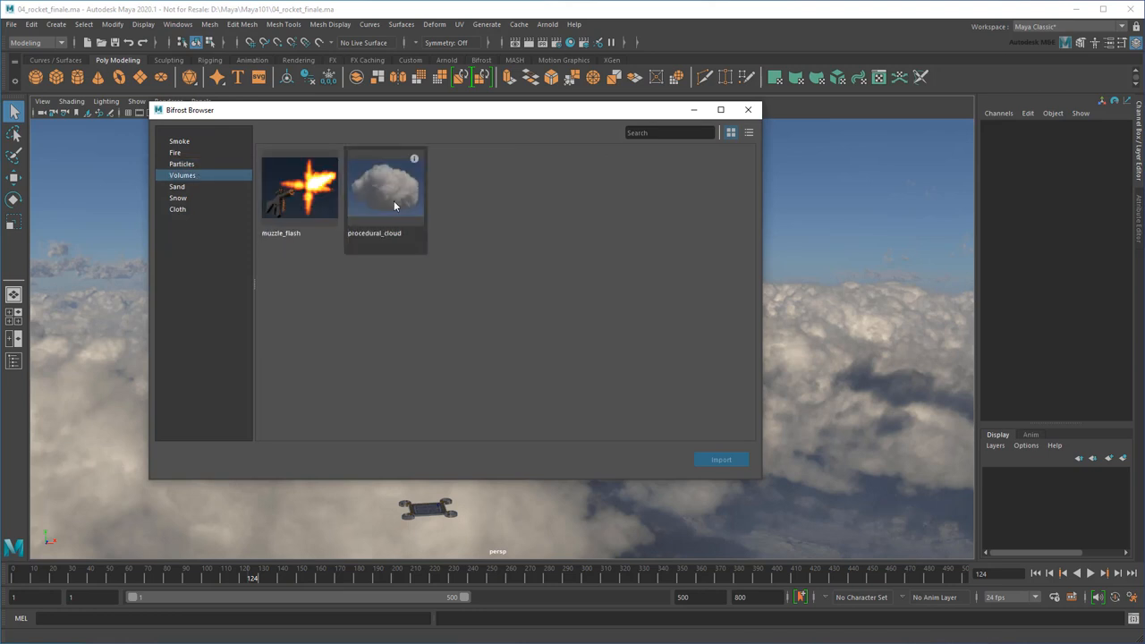
{"action": "left_click", "coordinate": [385, 188]}
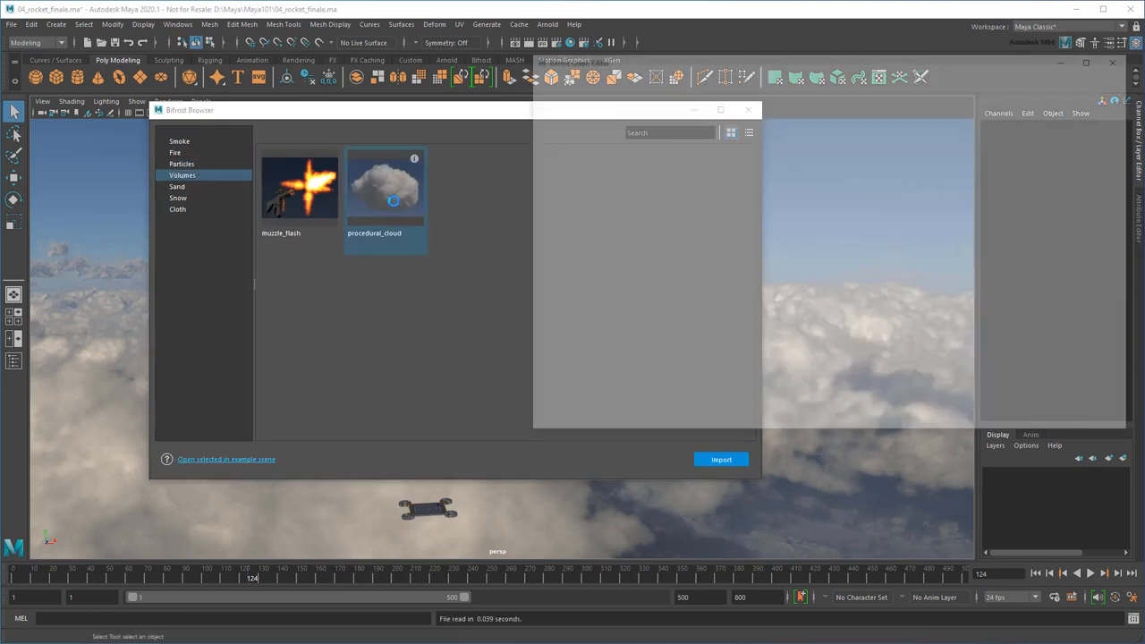
{"action": "left_click", "coordinate": [721, 459]}
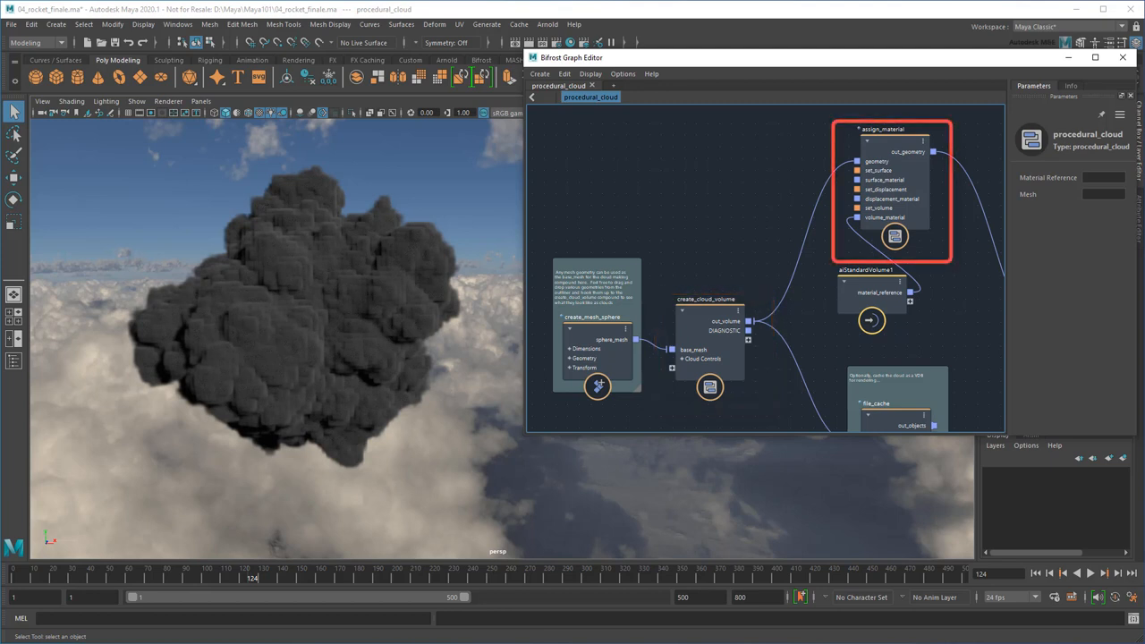
{"action": "mouse_move", "coordinate": [844, 356]}
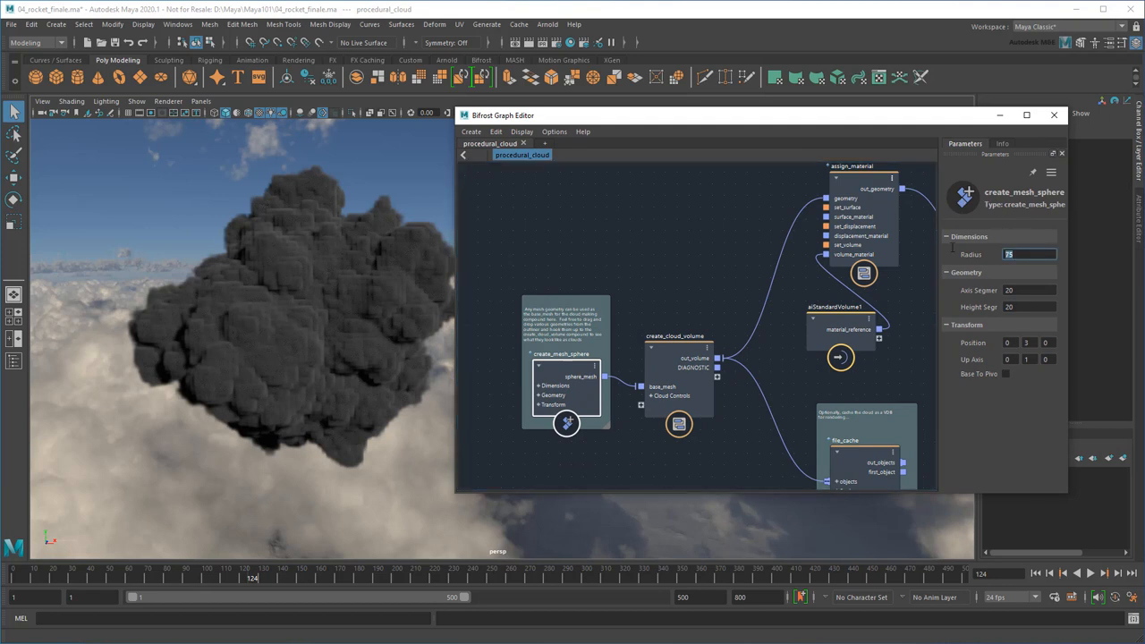
{"action": "type", "text": "7"}
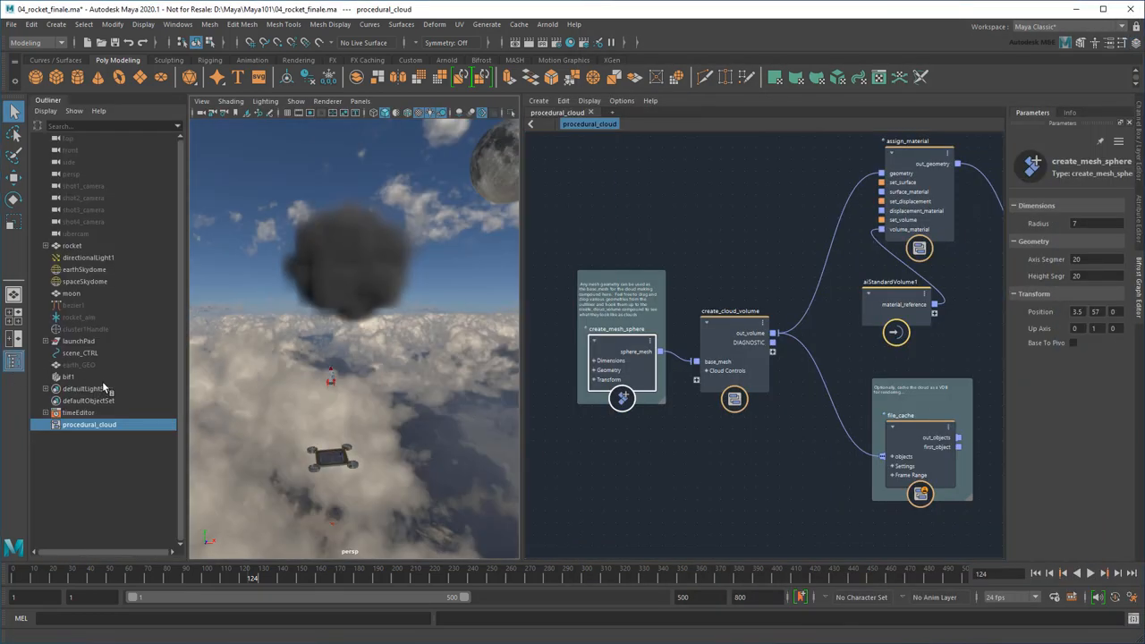
Select bif1 and view it through the ubercam at frame 134.
{"action": "left_click", "coordinate": [68, 377]}
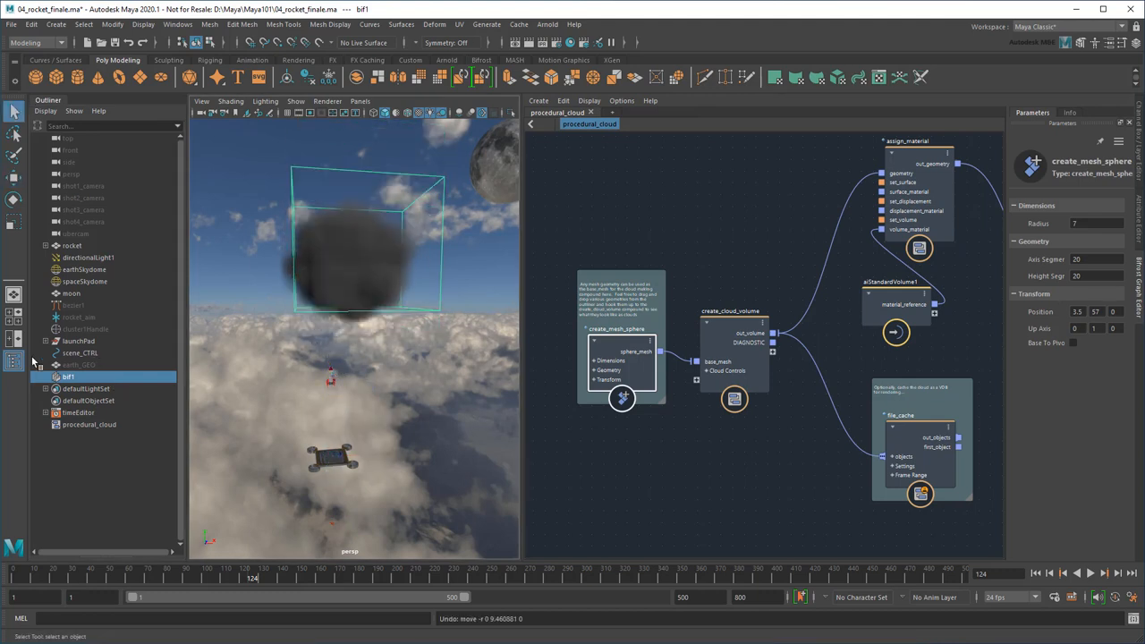
{"action": "left_click", "coordinate": [201, 100]}
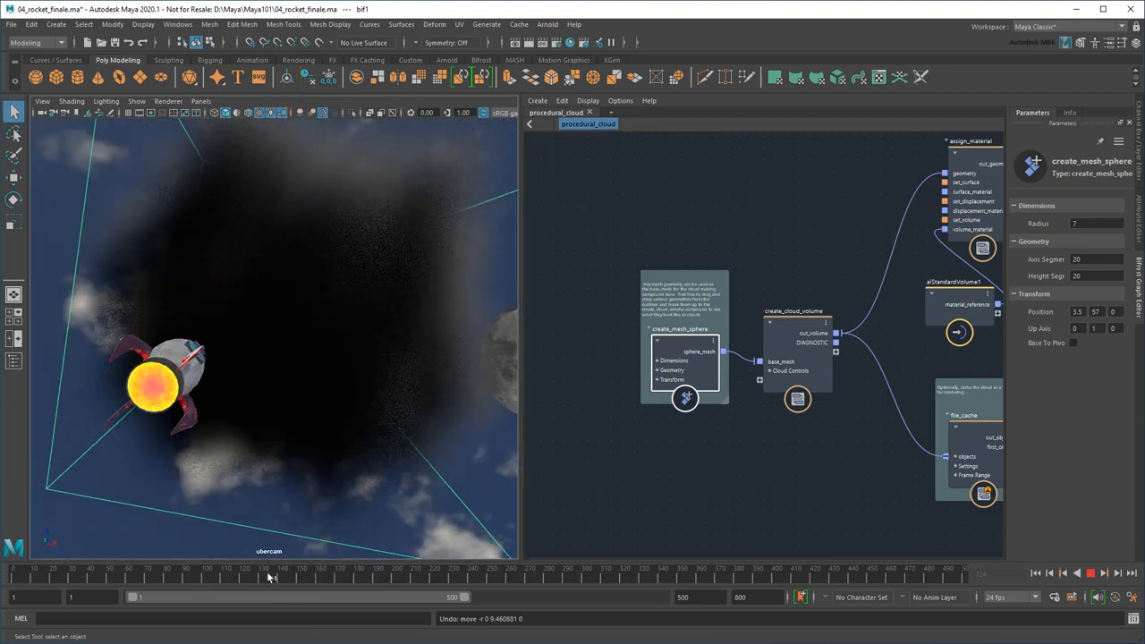
{"action": "left_click", "coordinate": [1091, 573]}
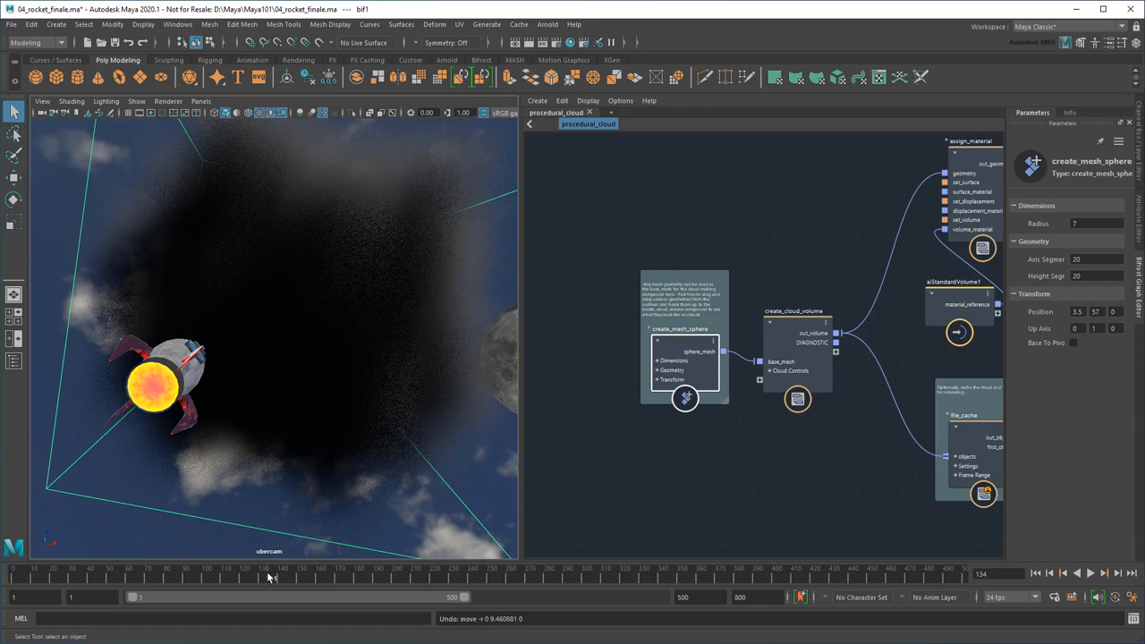
{"action": "mouse_move", "coordinate": [564, 419]}
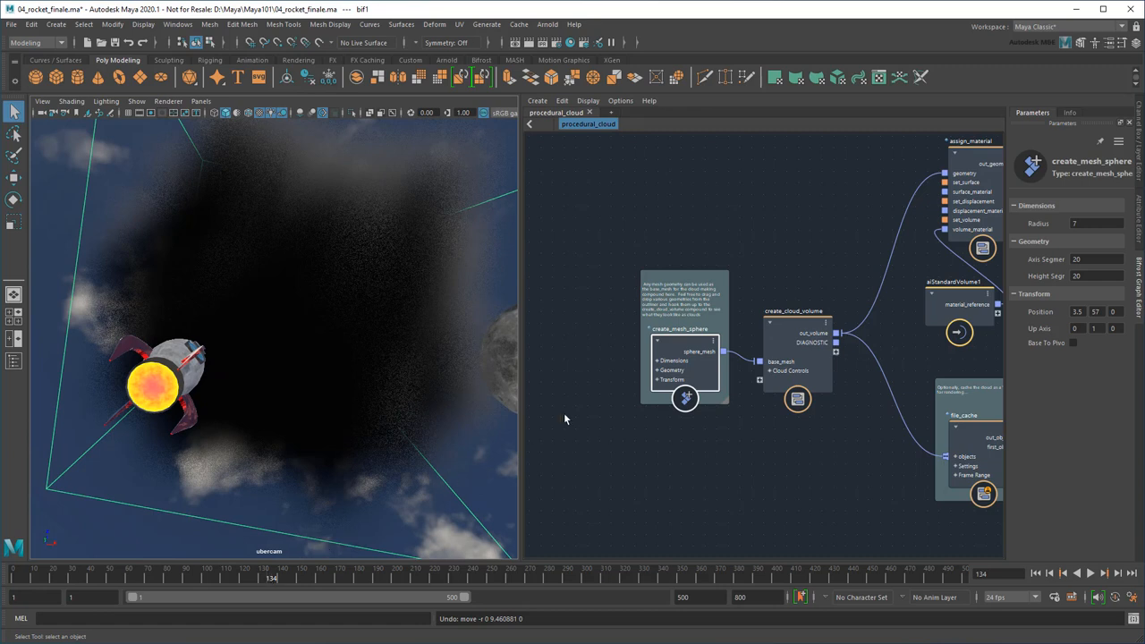
Set create_cloud_volume Cloud Surface to 1 and Detail Size to 0.5.
{"action": "left_click", "coordinate": [809, 342]}
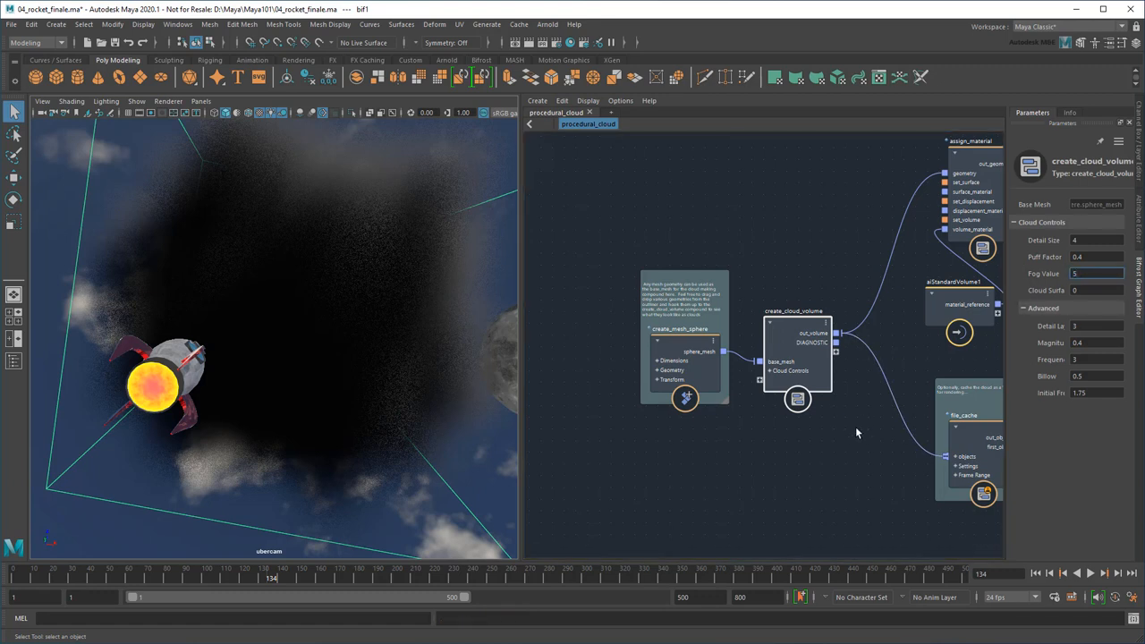
{"action": "left_click", "coordinate": [1096, 290]}
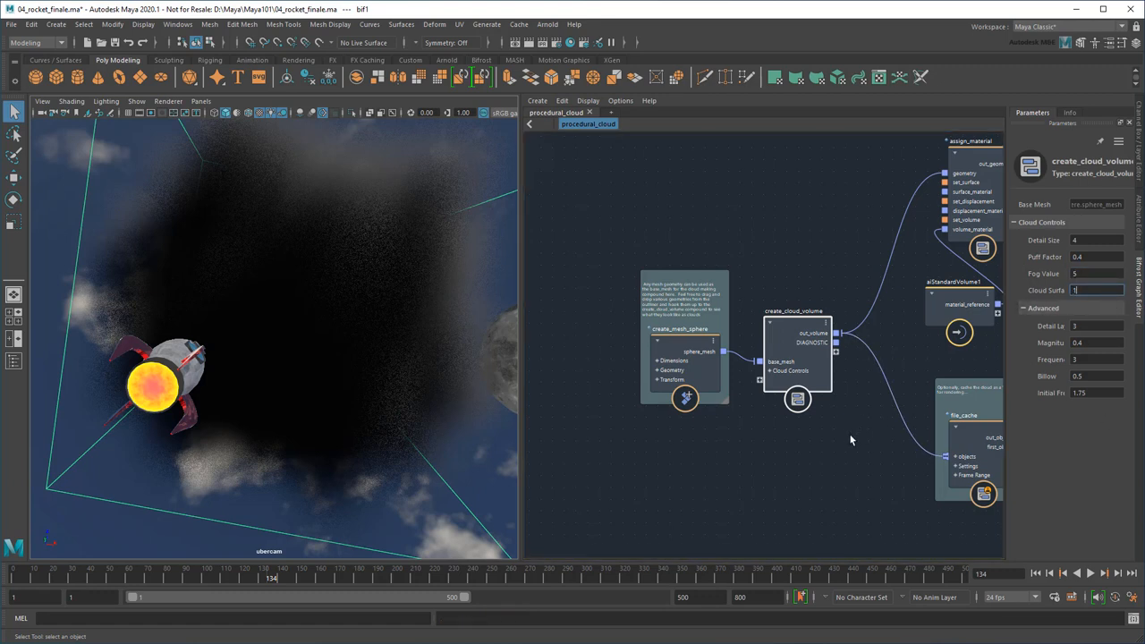
{"action": "left_click", "coordinate": [1095, 240]}
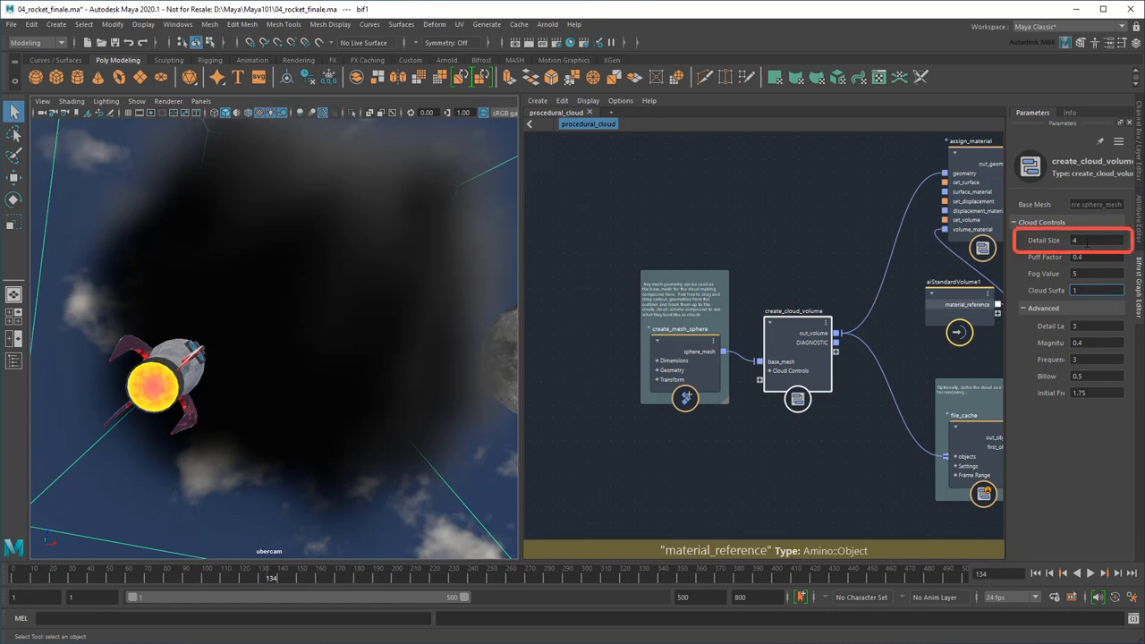
{"action": "type", "text": "0.5"}
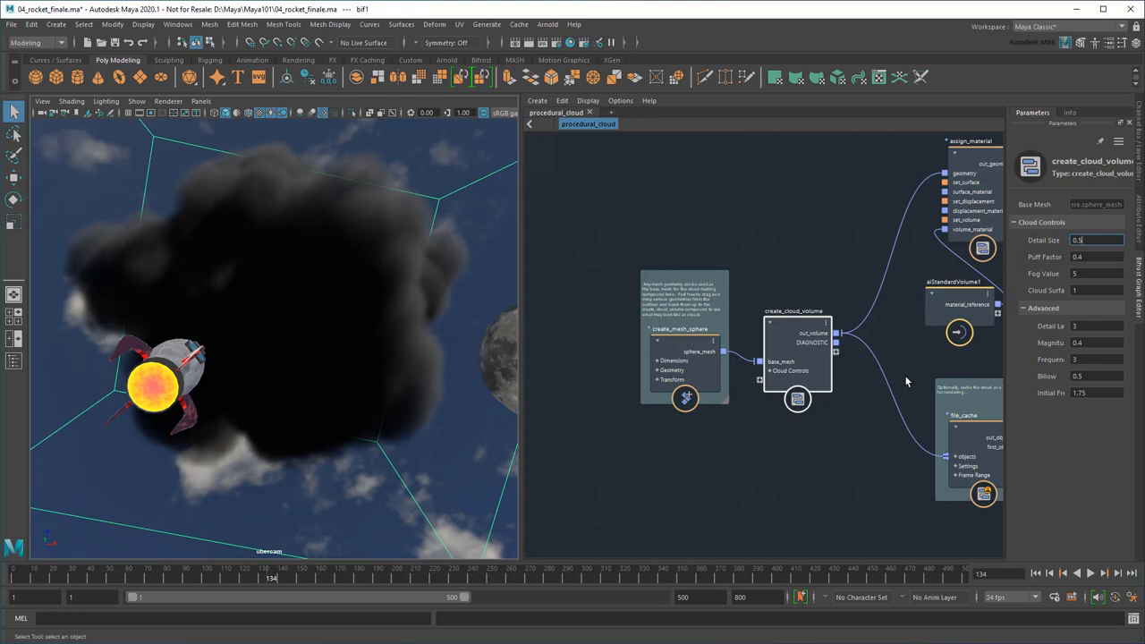
{"action": "mouse_move", "coordinate": [271, 580]}
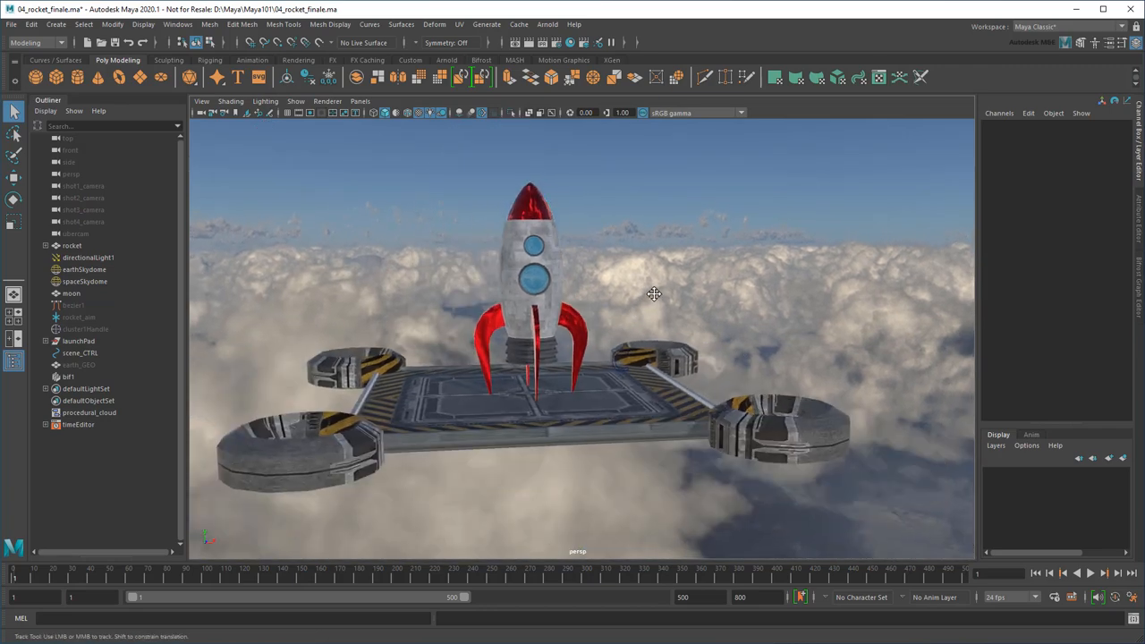
Import the Smoke > smoke_trail example from the Bifrost Browser.
{"action": "left_click", "coordinate": [177, 24]}
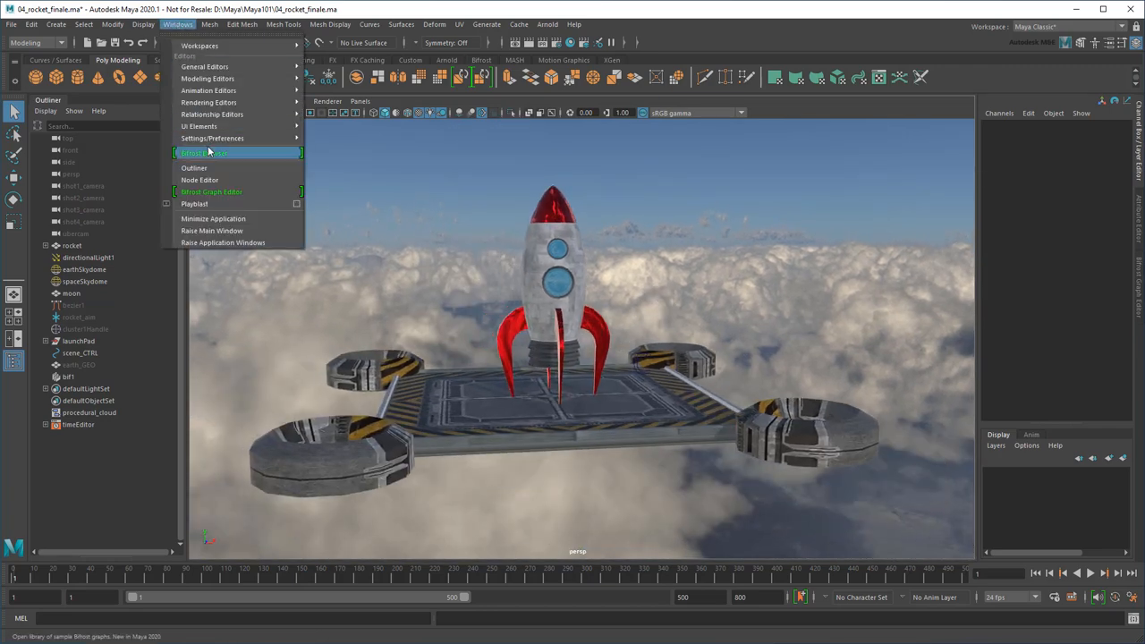
{"action": "left_click", "coordinate": [204, 152]}
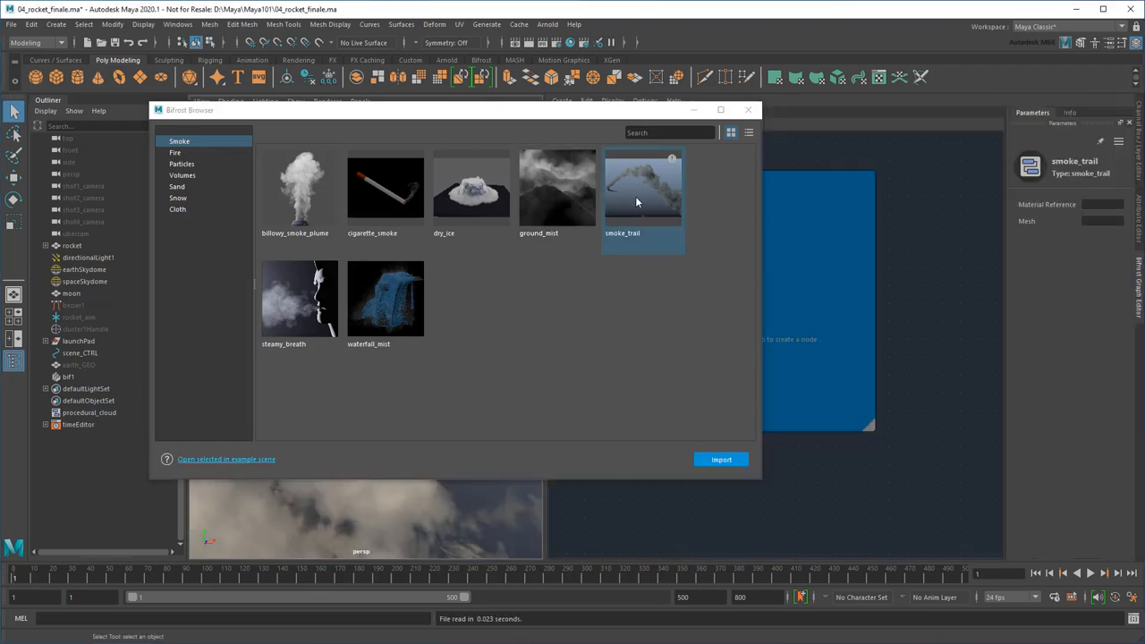
{"action": "left_click", "coordinate": [721, 459]}
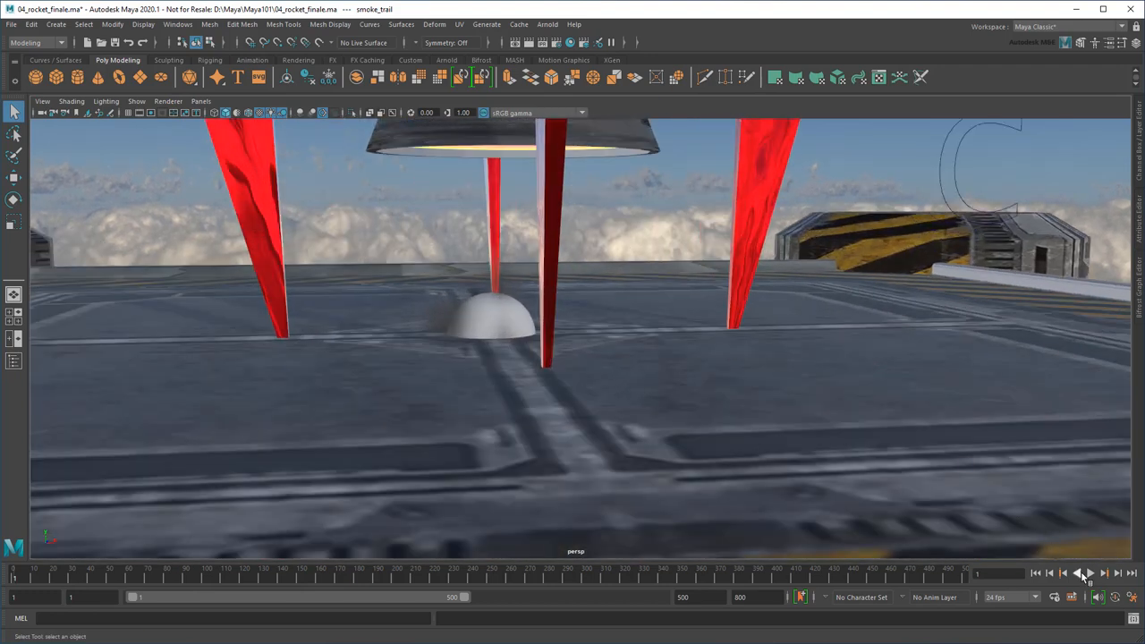
Play the timeline to watch the sphere trail dark smoke across the launch pad.
{"action": "left_click", "coordinate": [1090, 574]}
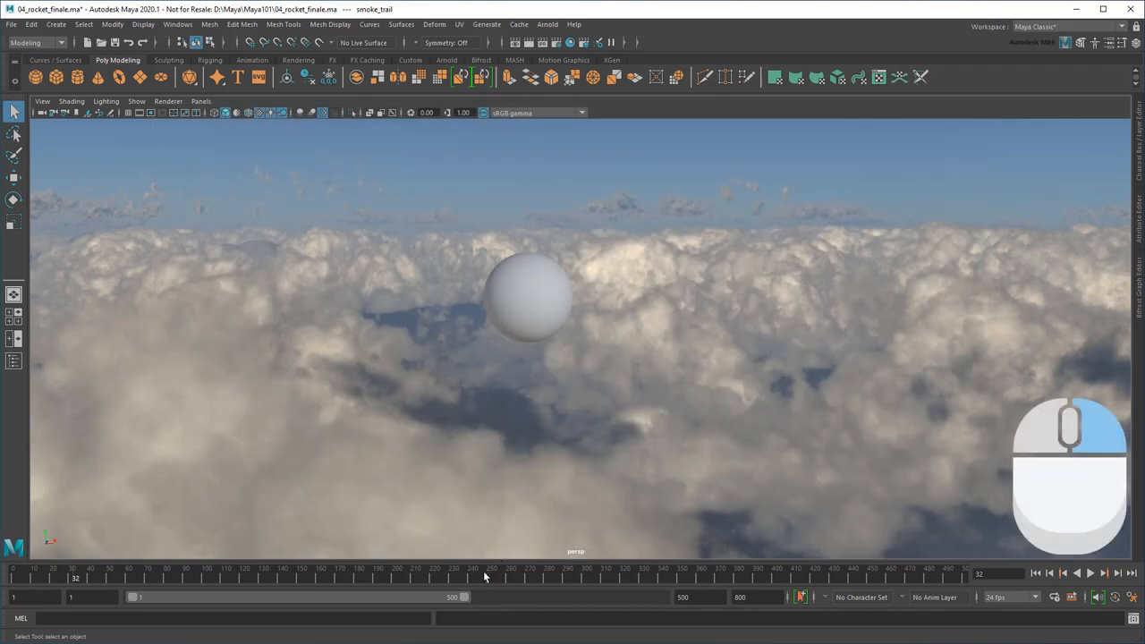
{"action": "right_click", "coordinate": [486, 577]}
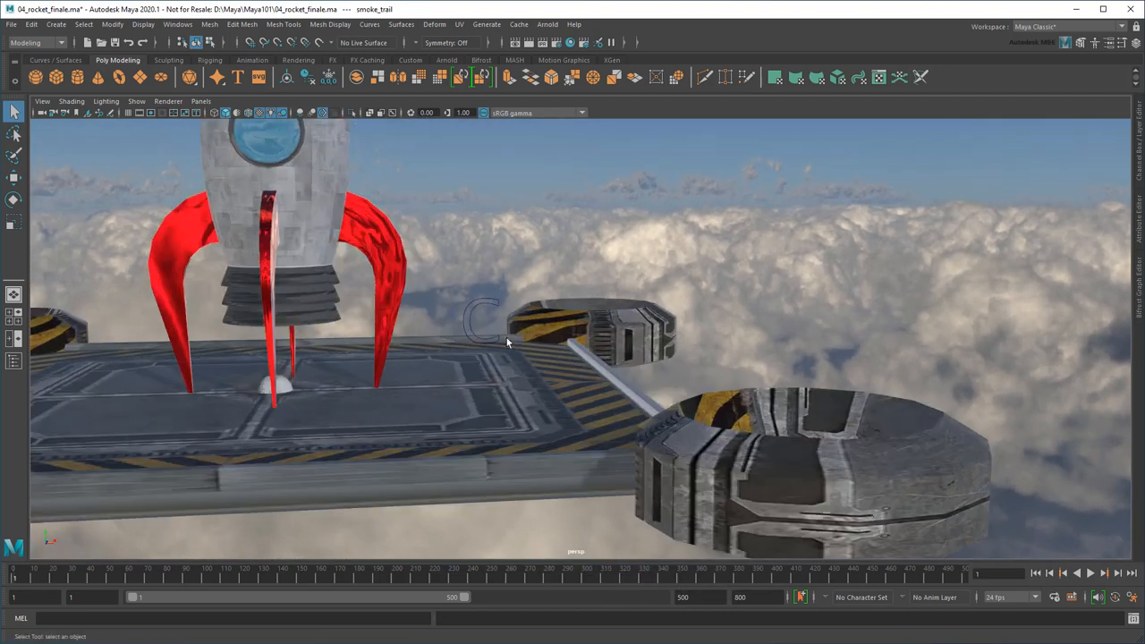
{"action": "left_click", "coordinate": [1091, 573]}
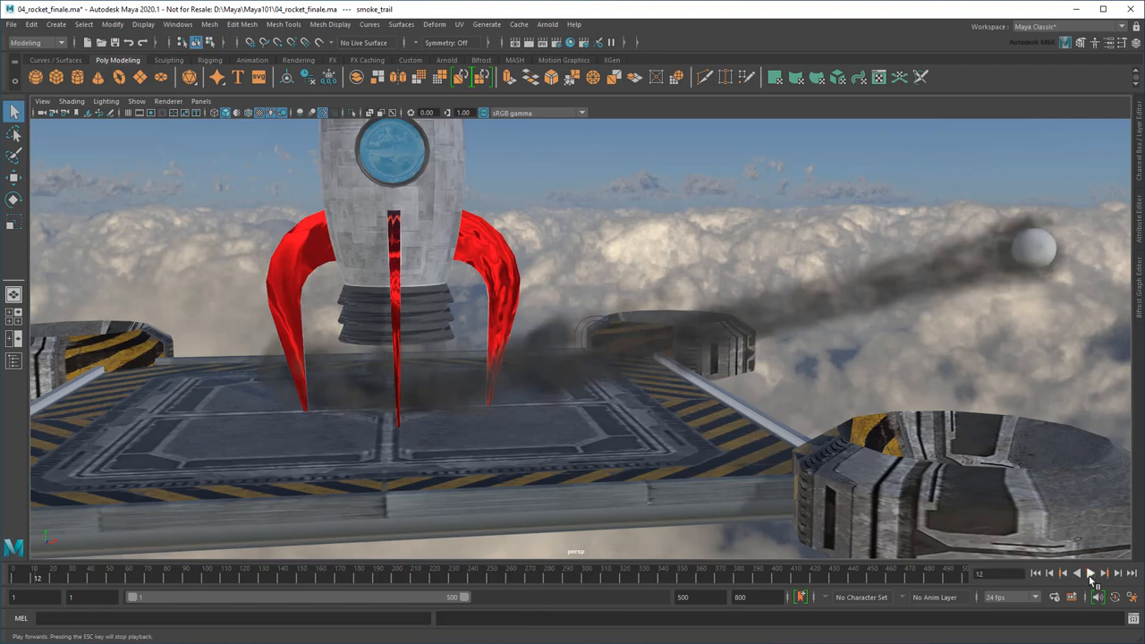
Orbit around the launch pad, then start placing smoke_source under the rocket in the Outliner.
{"action": "left_click_drag", "start_coordinate": [573, 357], "coordinate": [633, 396]}
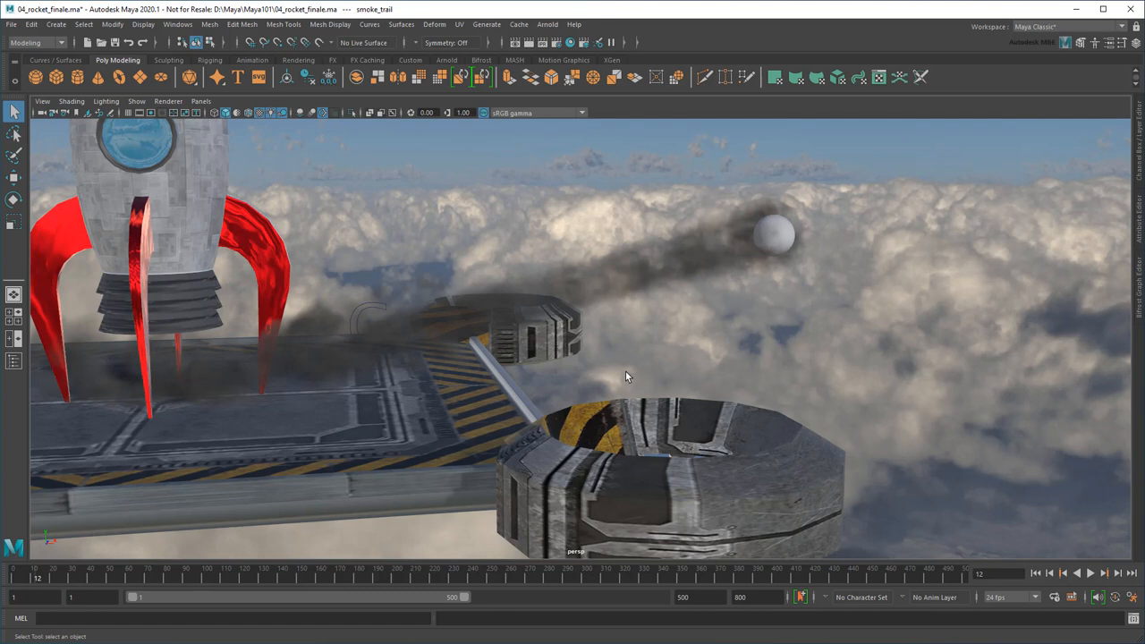
{"action": "mouse_move", "coordinate": [607, 371]}
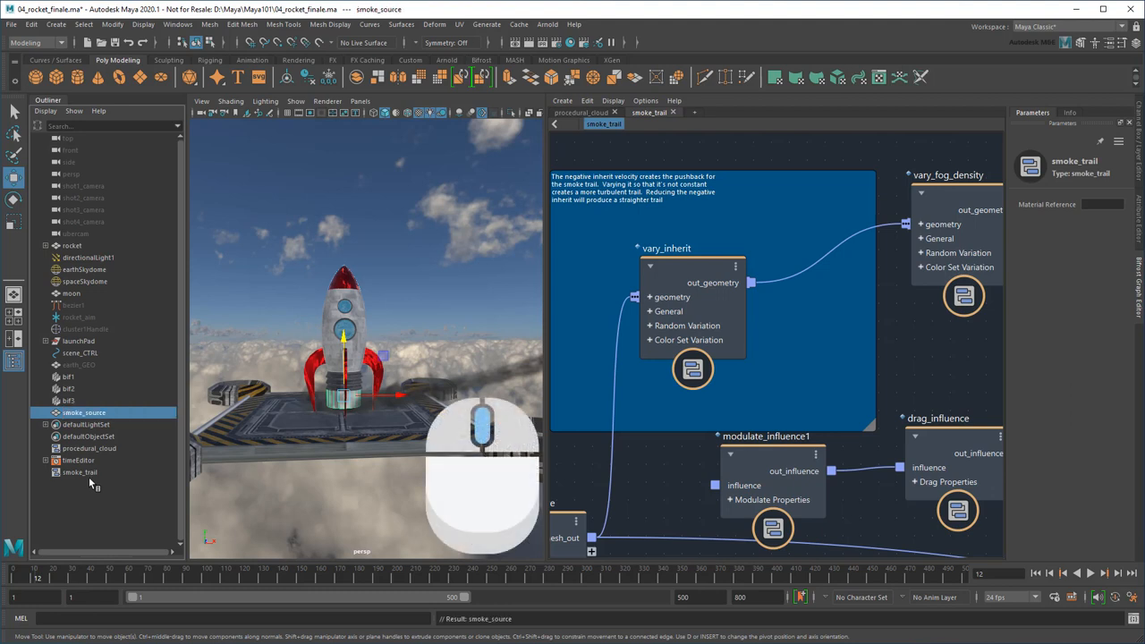
{"action": "left_click", "coordinate": [72, 245]}
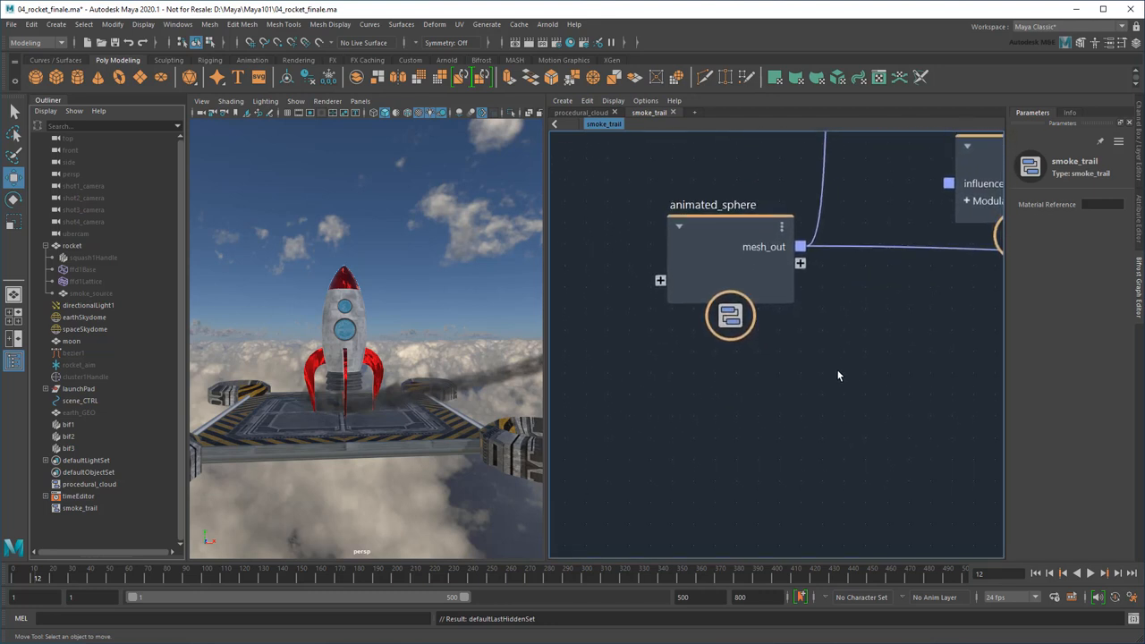
{"action": "mouse_move", "coordinate": [830, 380]}
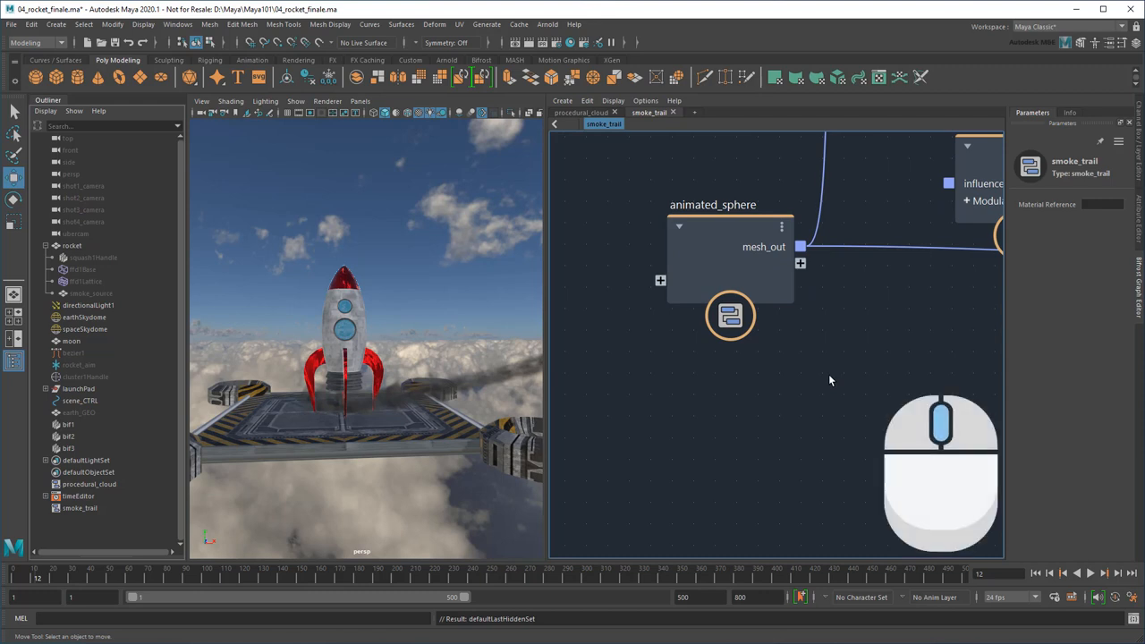
{"action": "mouse_move", "coordinate": [459, 327]}
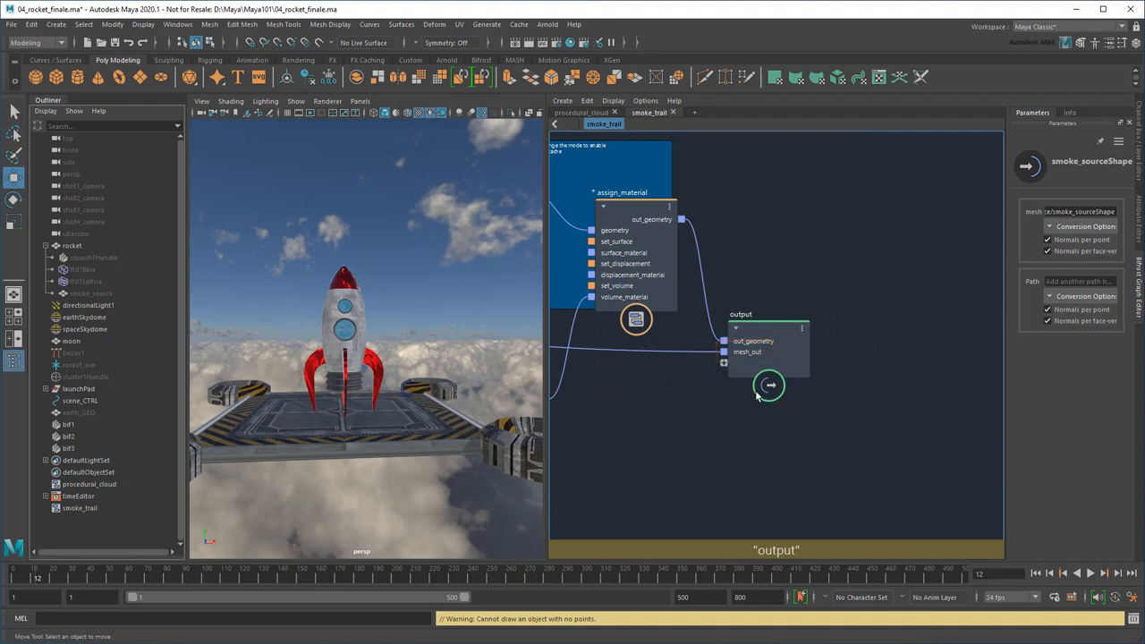
Parent smoke_source to rocket and replace animated_sphere with a smoke_sourceShape input node.
{"action": "right_click", "coordinate": [746, 352]}
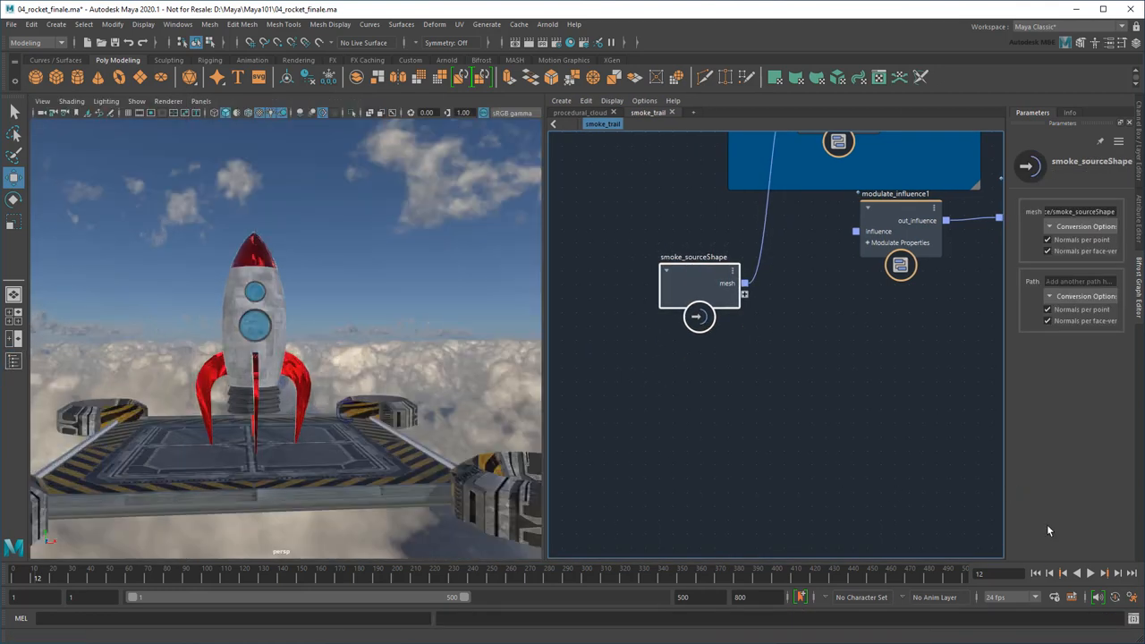
{"action": "left_click", "coordinate": [1090, 573]}
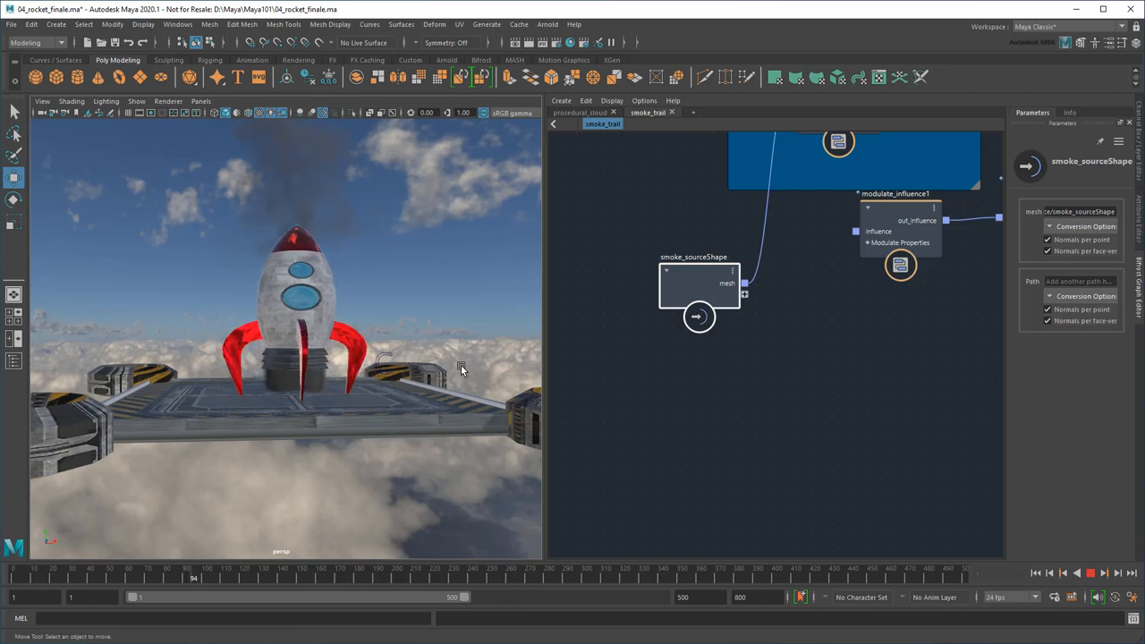
Stop playback and rewind to frame 1 with the rocket back on its pad.
{"action": "left_click", "coordinate": [1090, 574]}
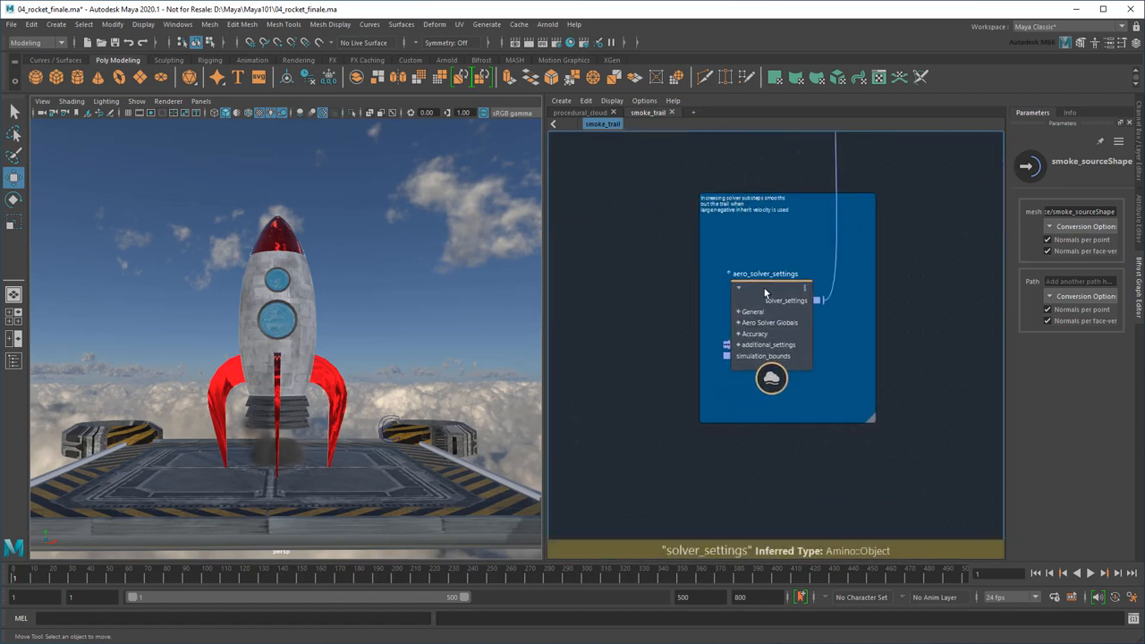
Set aero solver scene units to 0.05 and source_air emission to frames 48–156.
{"action": "left_click", "coordinate": [765, 273]}
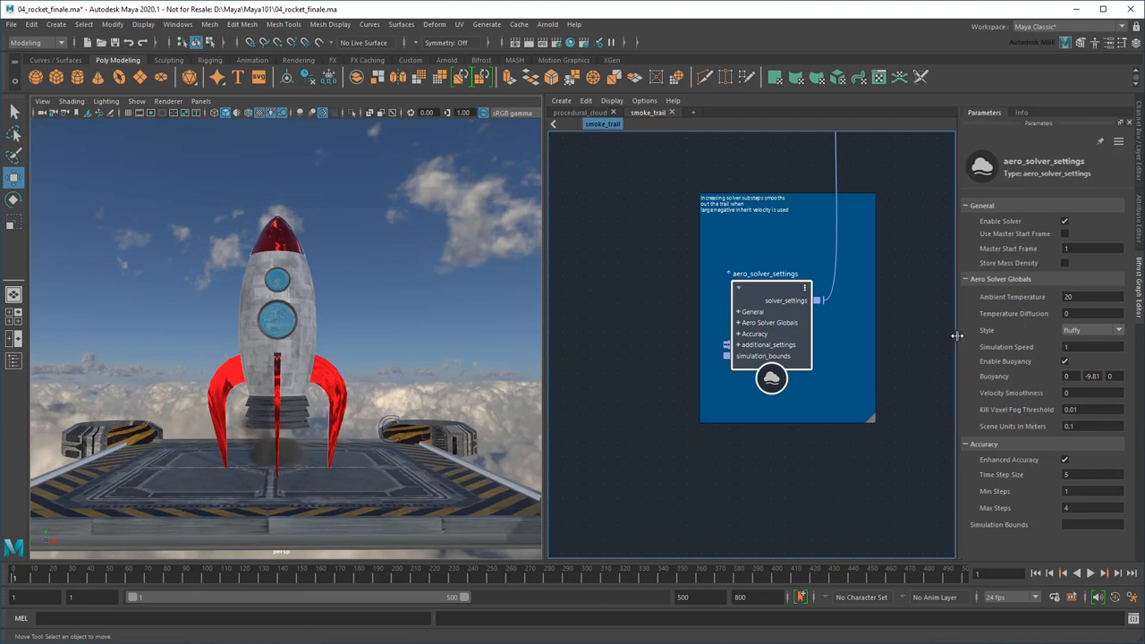
{"action": "left_click", "coordinate": [1091, 426]}
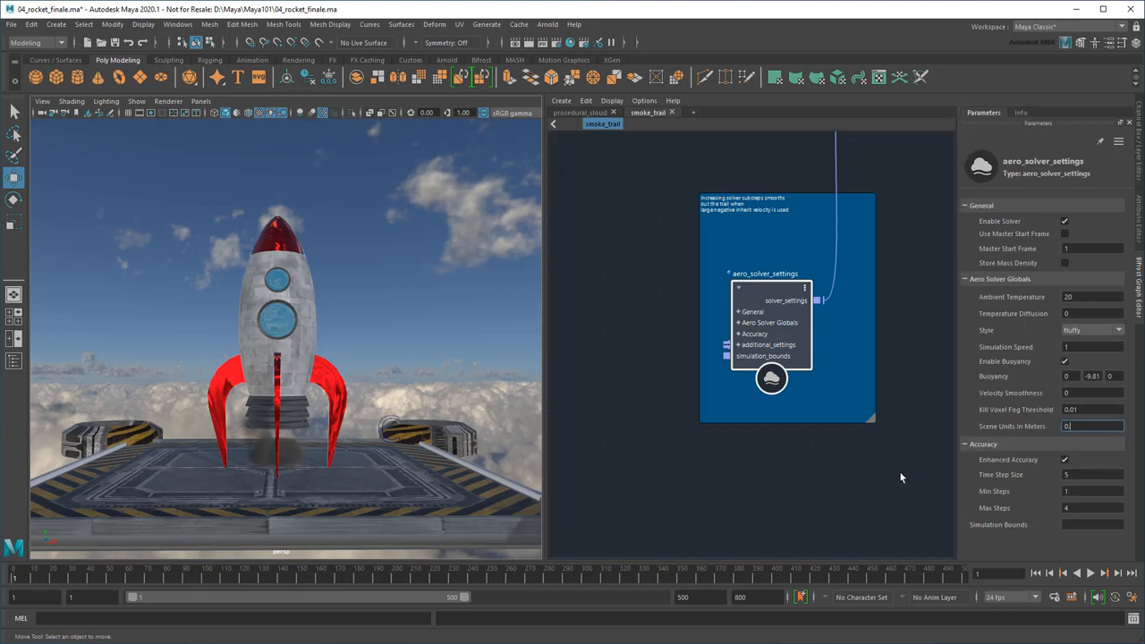
{"action": "type", "text": "0.05"}
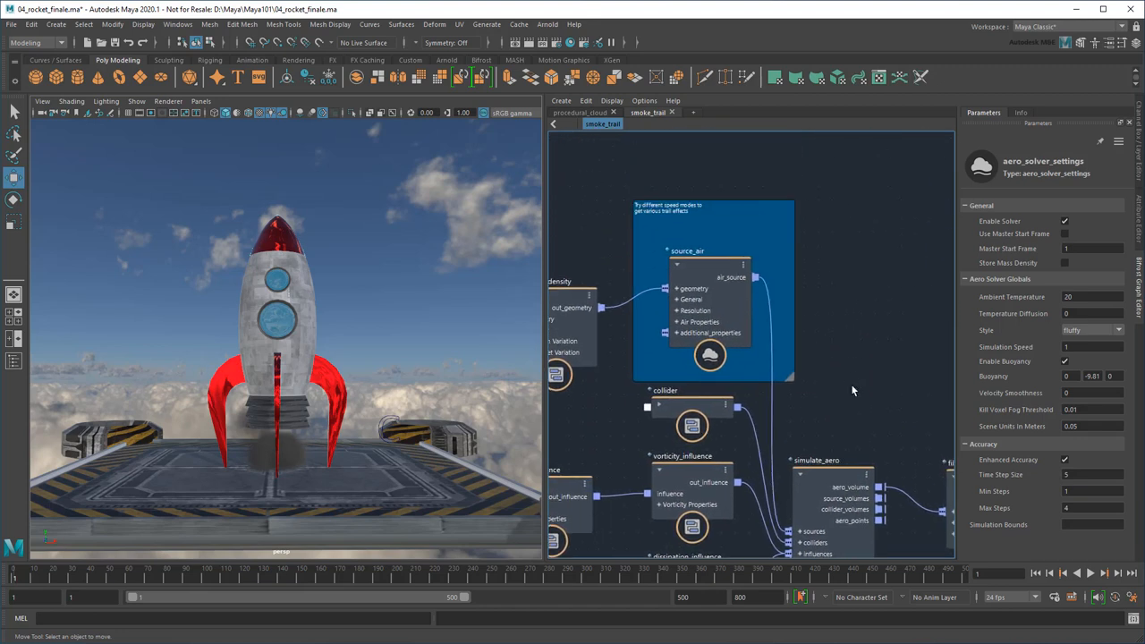
{"action": "left_click", "coordinate": [707, 286]}
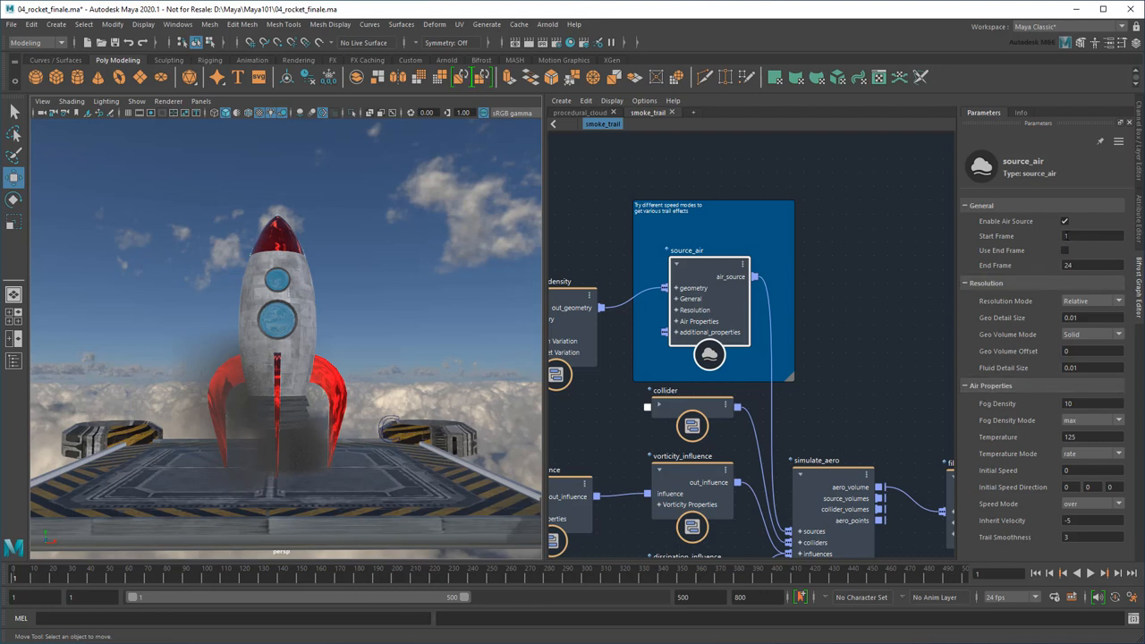
{"action": "left_click", "coordinate": [1092, 235]}
{"action": "type", "text": "48"}
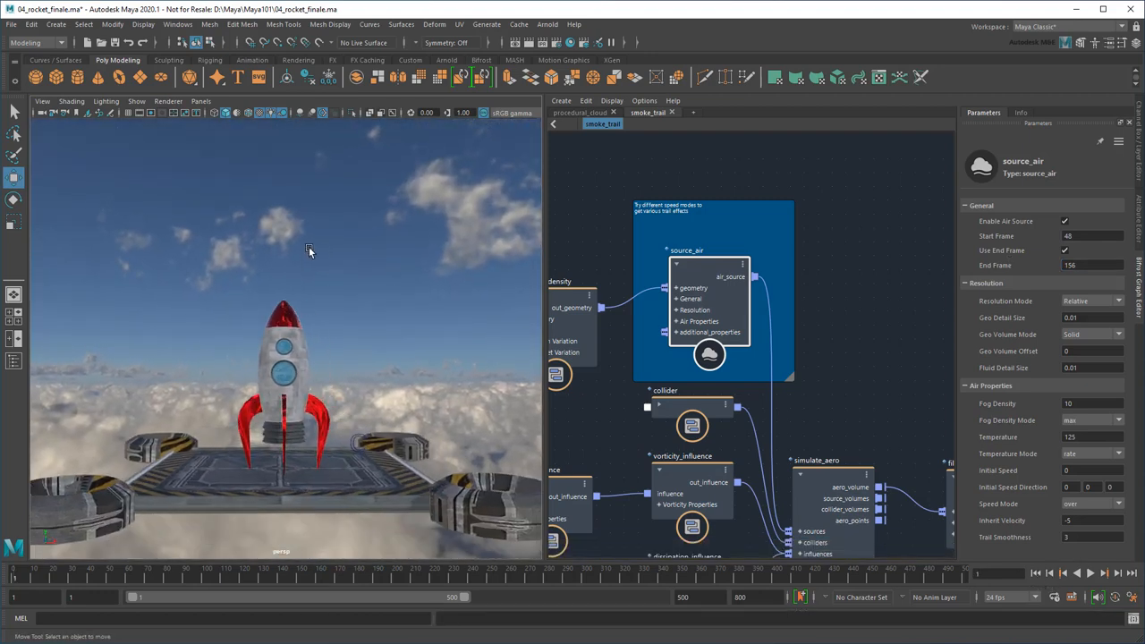
Look through ubercam and give source_air initial speed 0.5 in direction 0, -1, 0.
{"action": "left_click", "coordinate": [200, 100]}
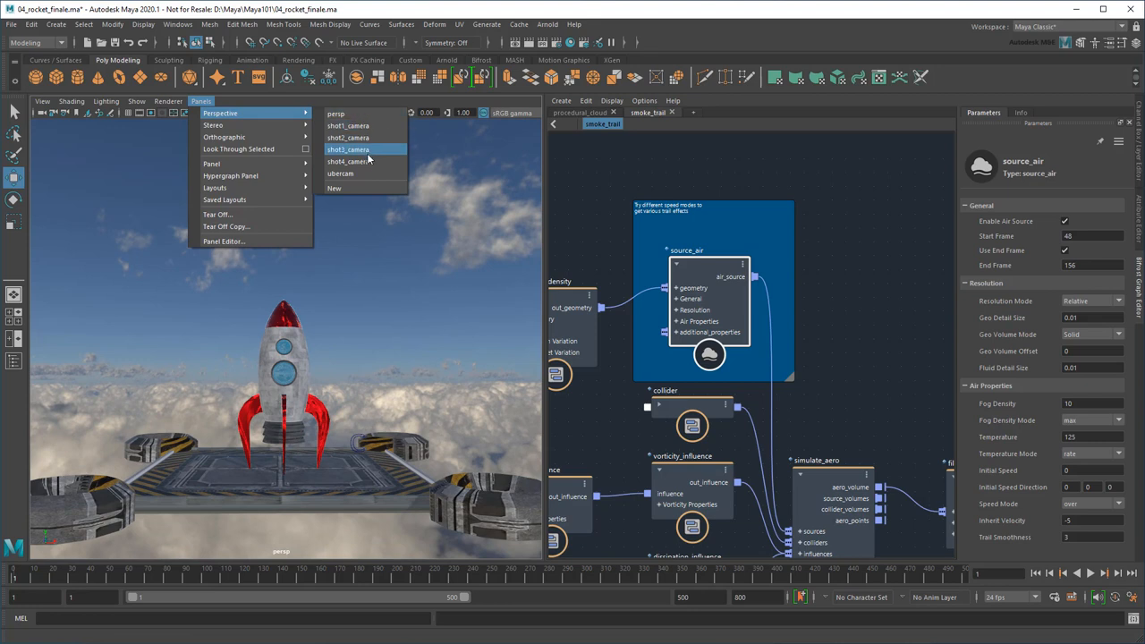
{"action": "left_click", "coordinate": [341, 173]}
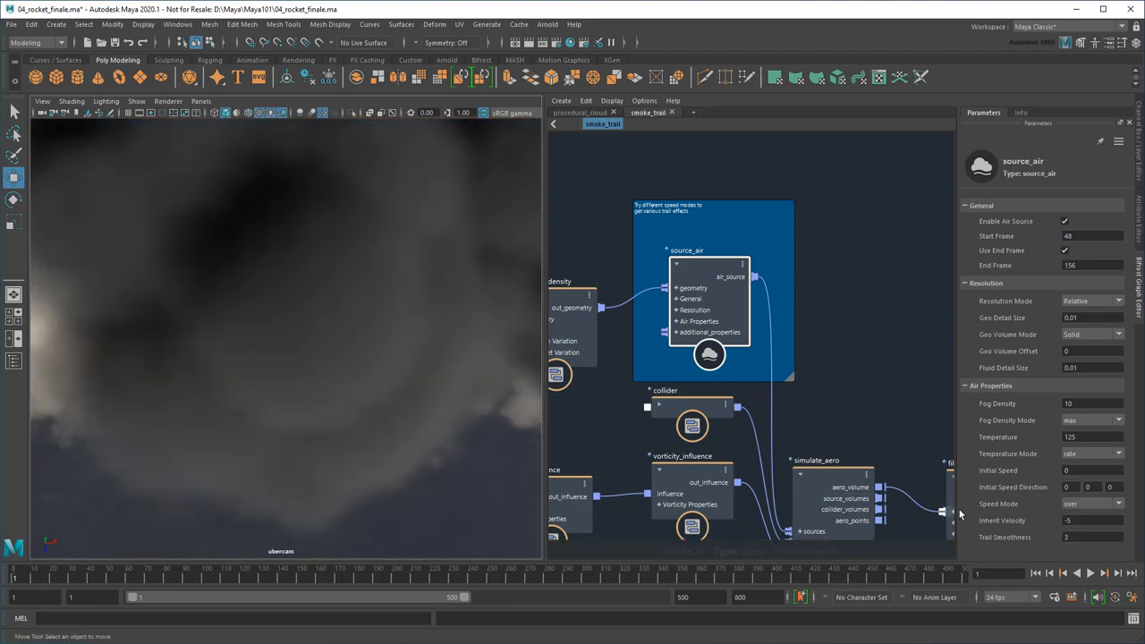
{"action": "left_click", "coordinate": [1089, 573]}
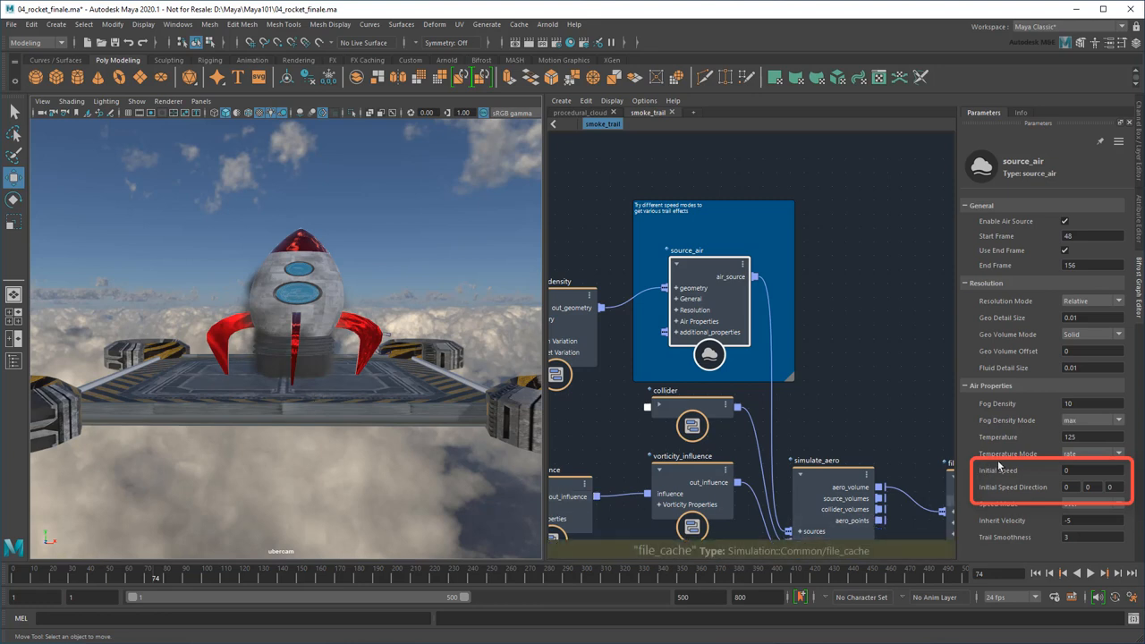
{"action": "type", "text": "0.5"}
{"action": "type", "text": "-1"}
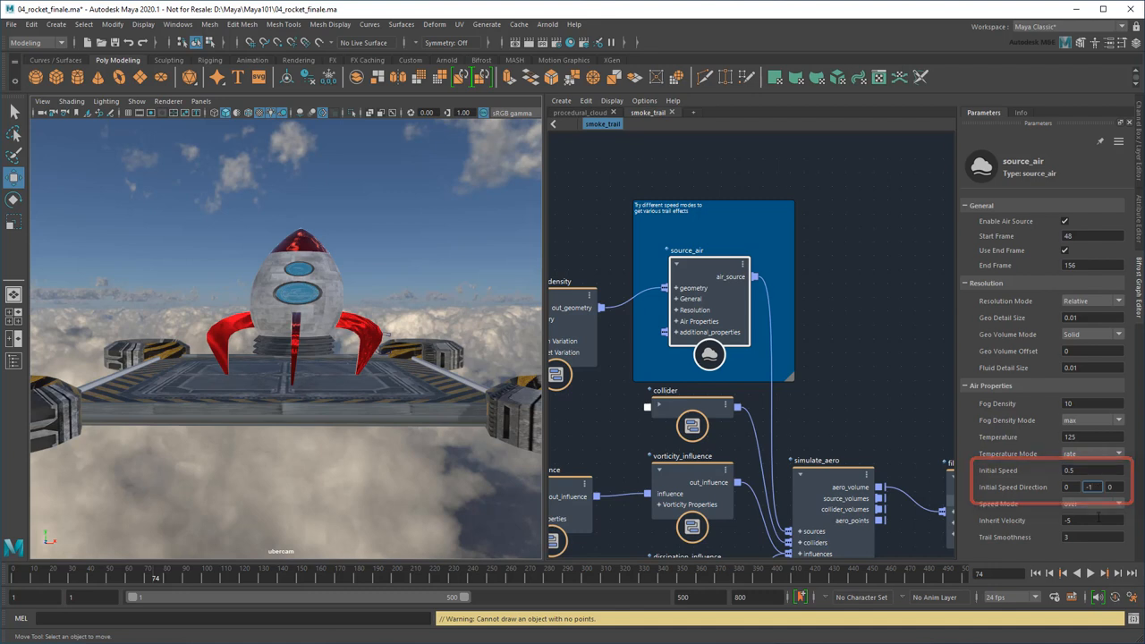
Rewind, play and stop the simulation to check the smoke pushing downward.
{"action": "left_click", "coordinate": [1062, 573]}
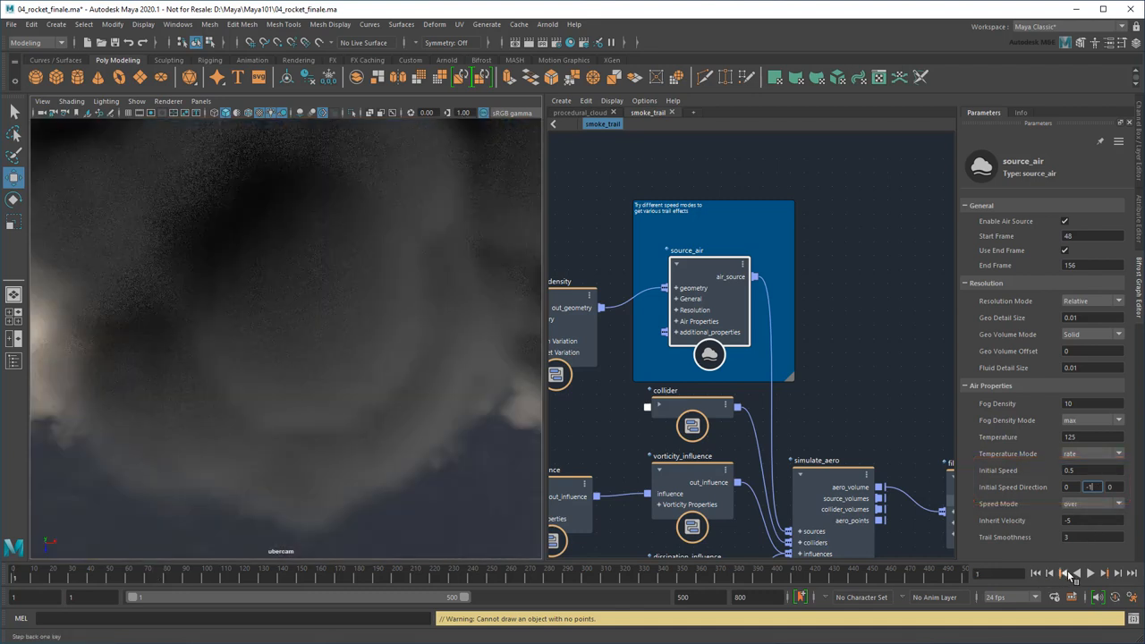
{"action": "left_click", "coordinate": [1090, 574]}
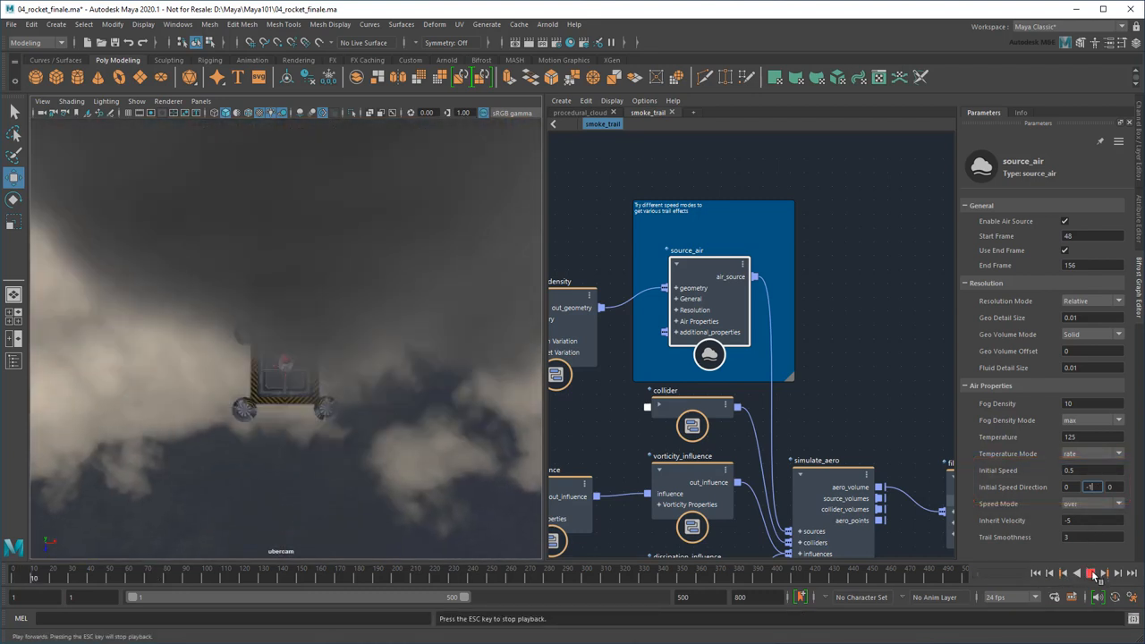
{"action": "left_click", "coordinate": [1092, 574]}
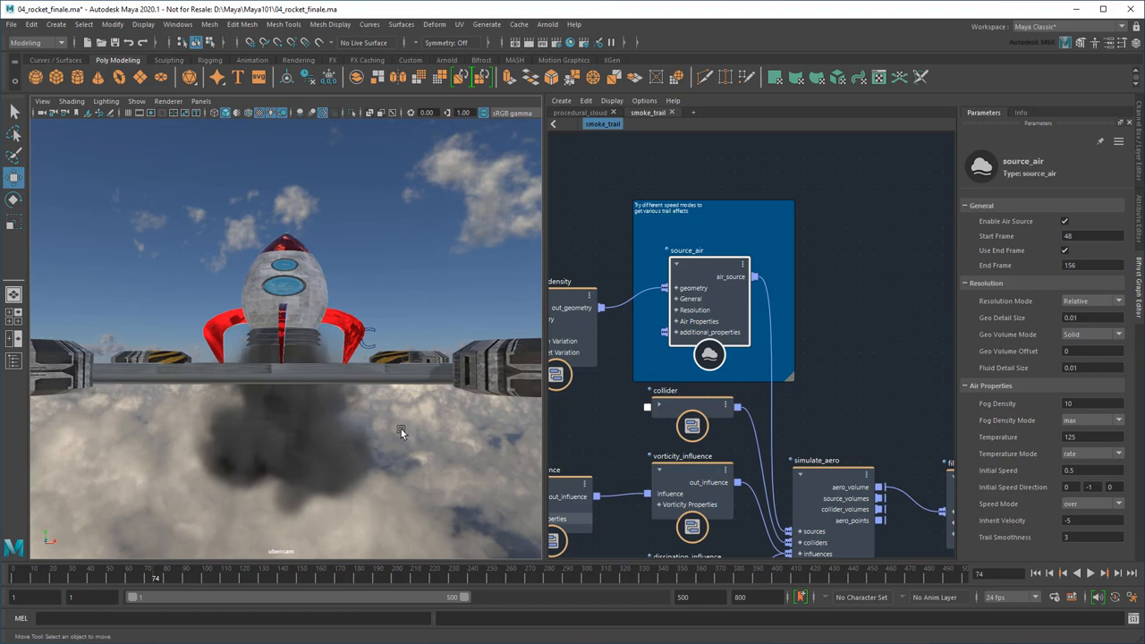
{"action": "mouse_move", "coordinate": [392, 432]}
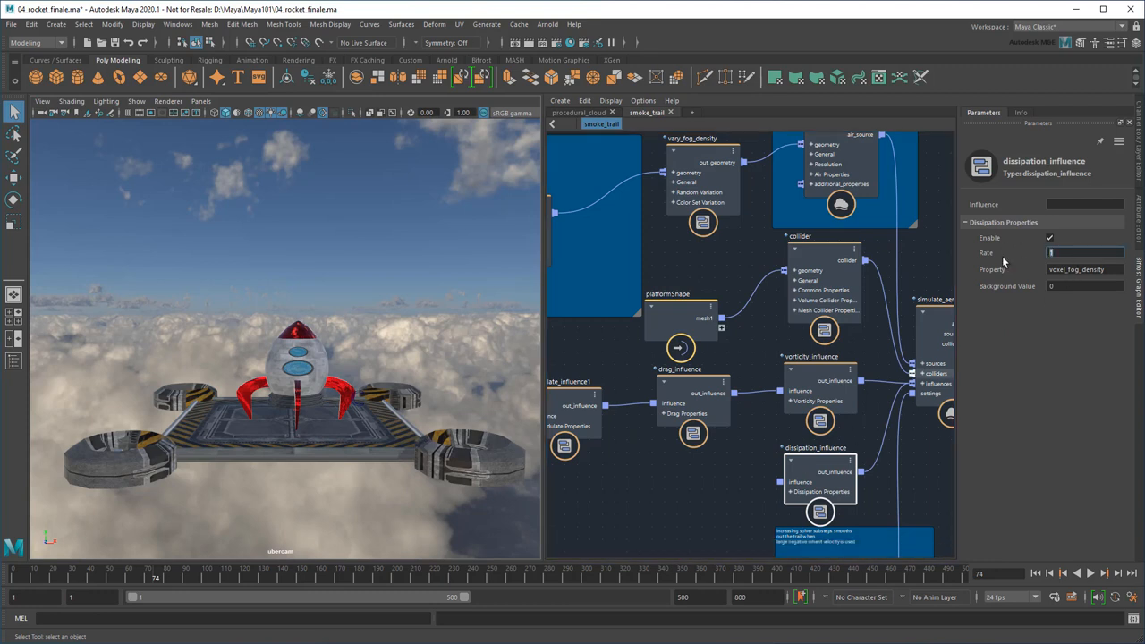
Set the dissipation_influence Rate to 5 and close the Bifrost Graph Editor.
{"action": "type", "text": "5"}
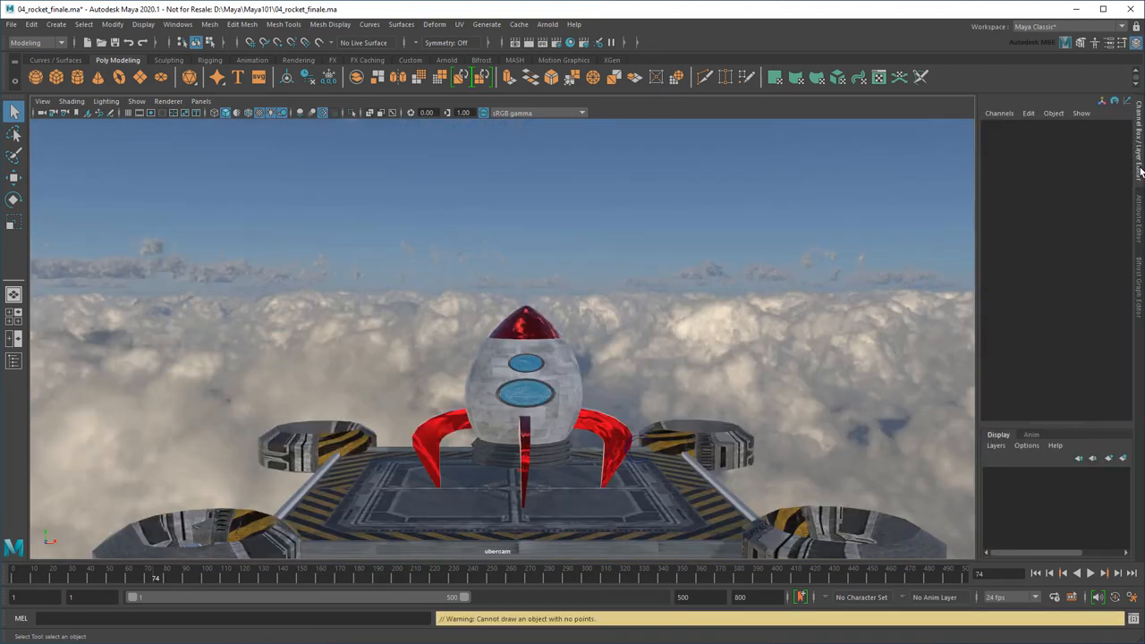
Play the simulation to frame 131, then watch finale_playblast.mp4 in VLC and close it.
{"action": "left_click", "coordinate": [1078, 573]}
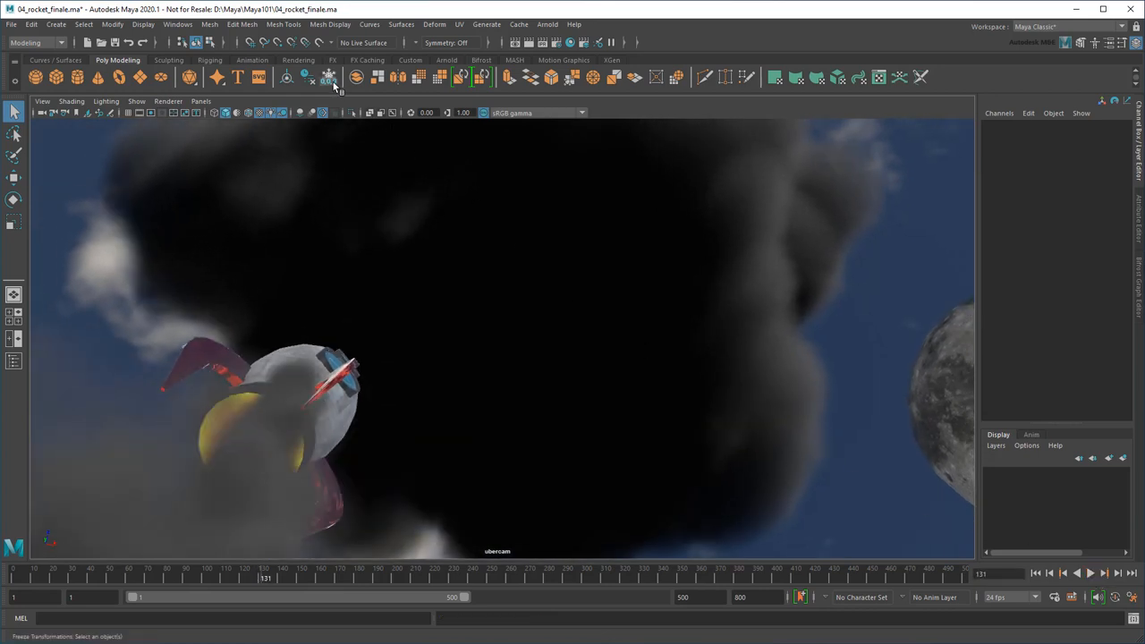
{"action": "left_click", "coordinate": [177, 24]}
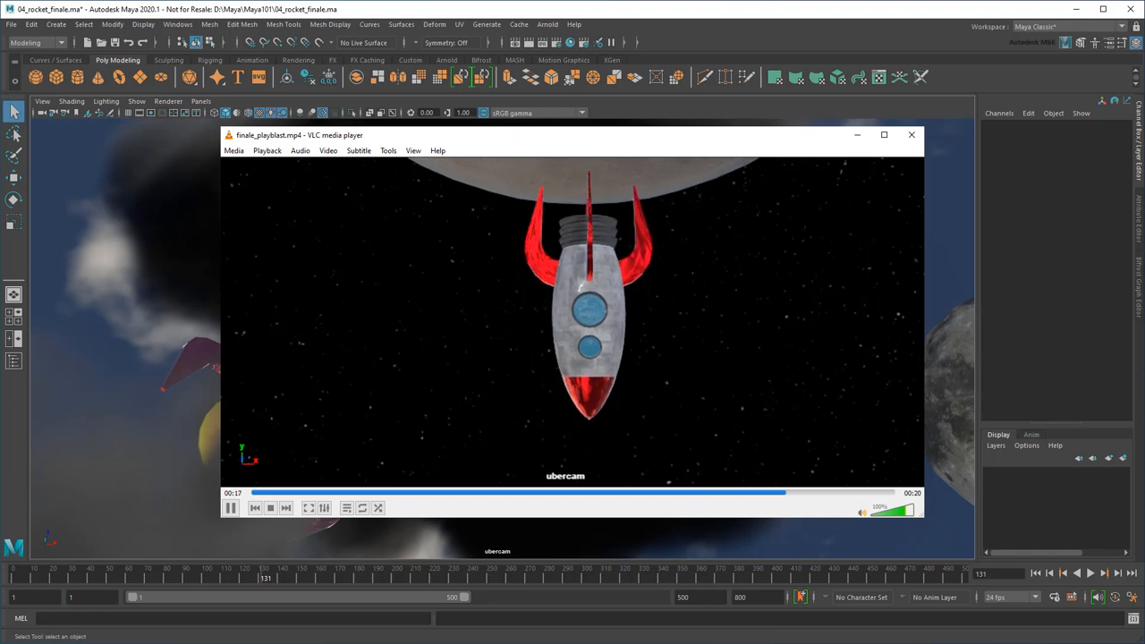
{"action": "left_click", "coordinate": [911, 134]}
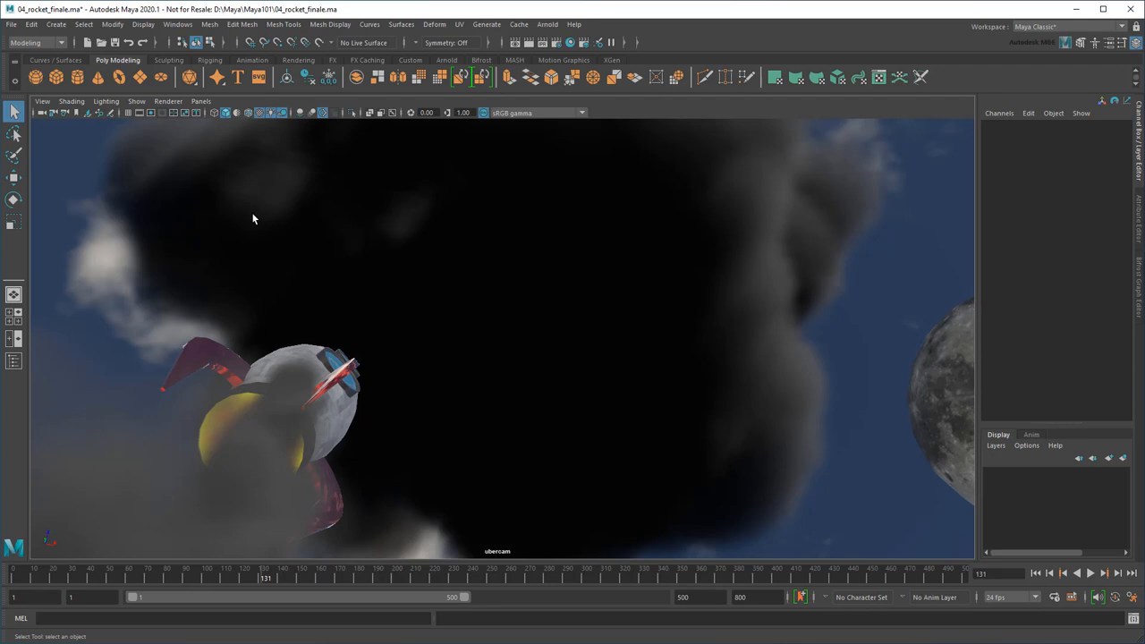
Render the current view with Arnold and check the Render Settings frame range.
{"action": "left_click", "coordinate": [547, 24]}
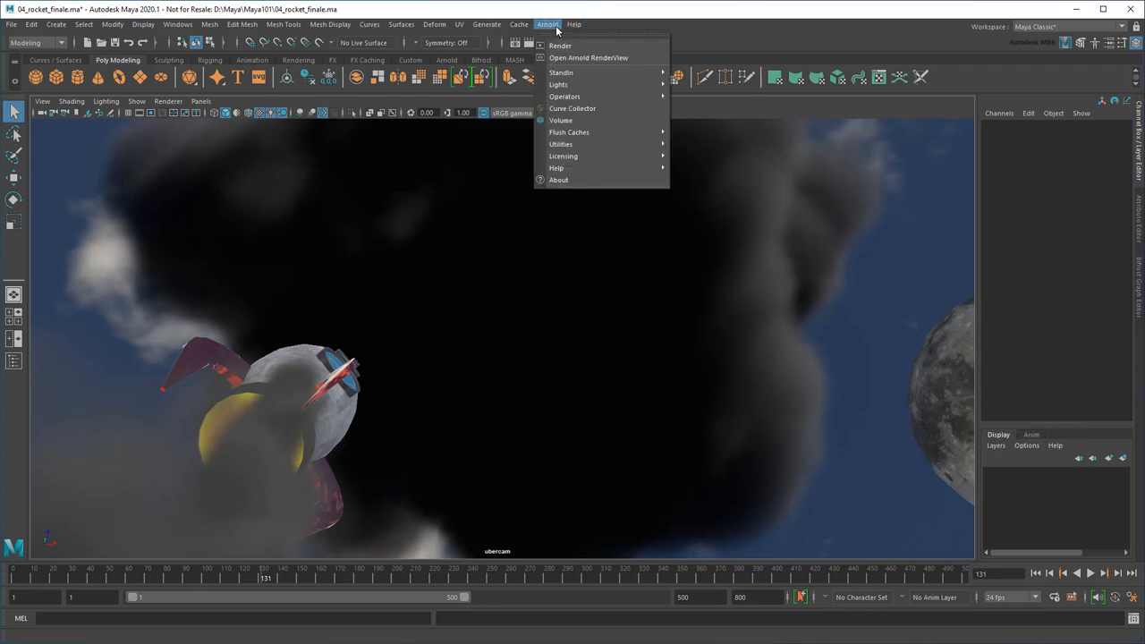
{"action": "mouse_move", "coordinate": [560, 46]}
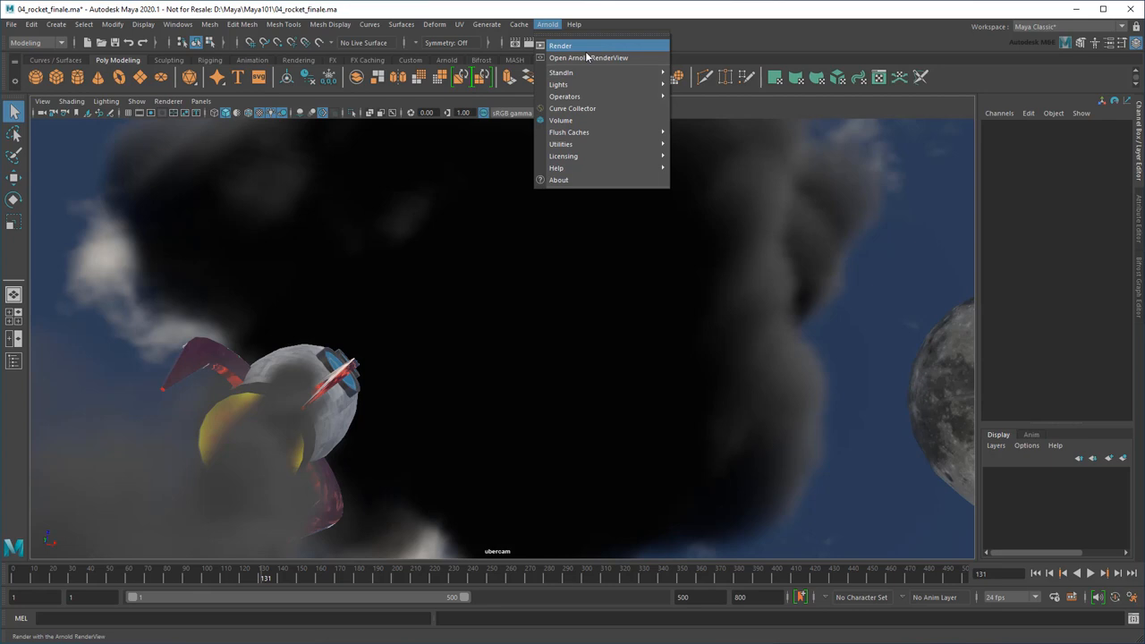
{"action": "left_click", "coordinate": [588, 57]}
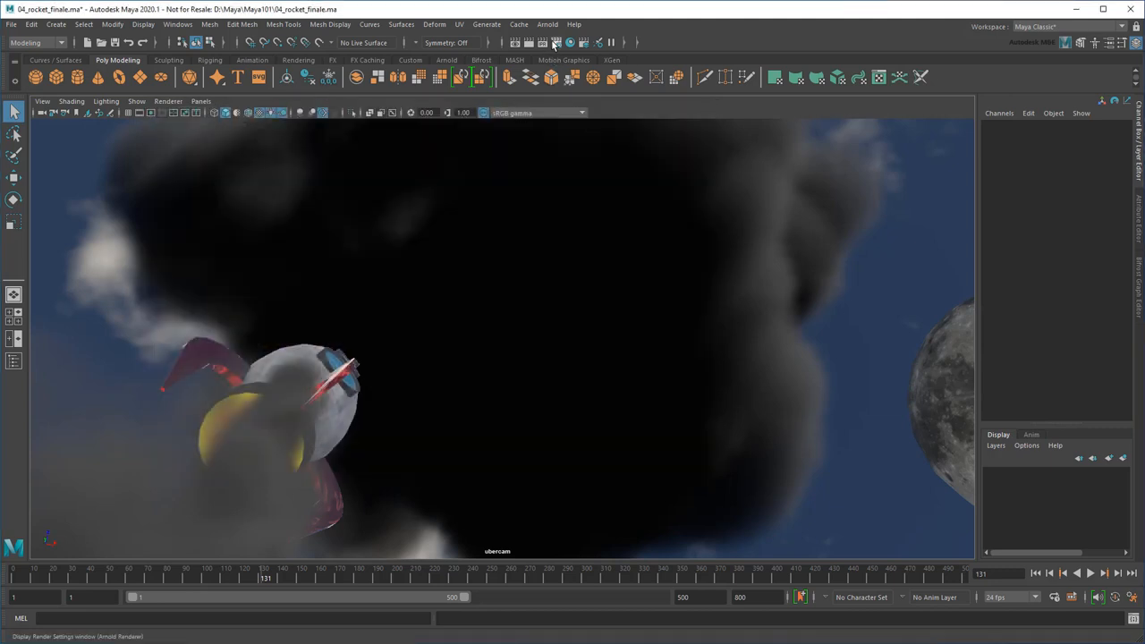
{"action": "left_click", "coordinate": [554, 42]}
{"action": "type", "text": "500"}
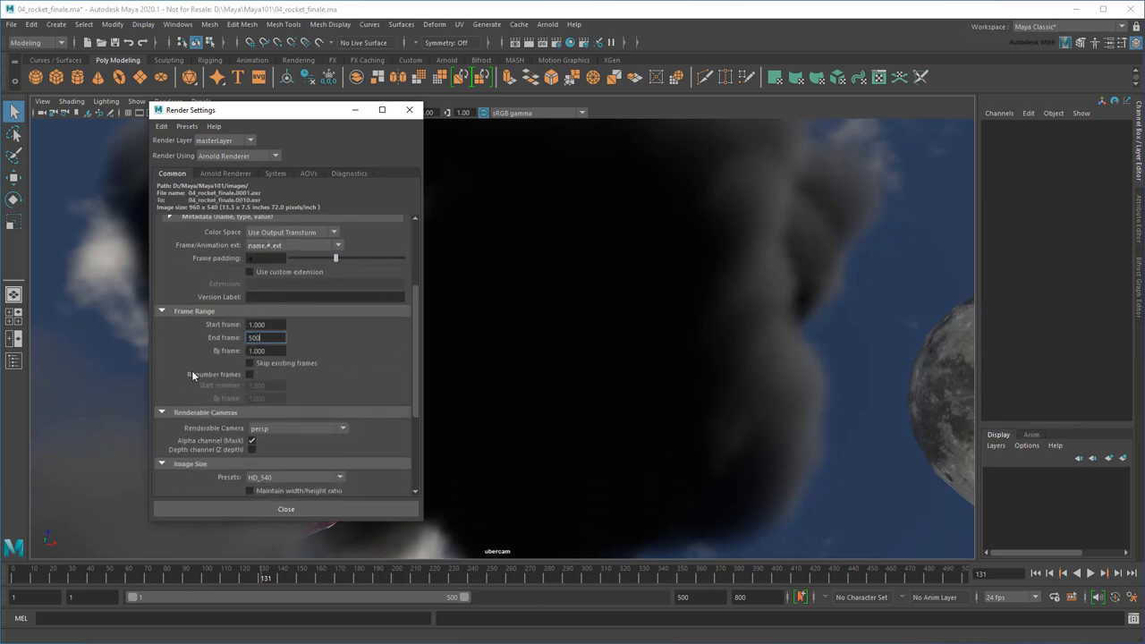
{"action": "left_click", "coordinate": [286, 509]}
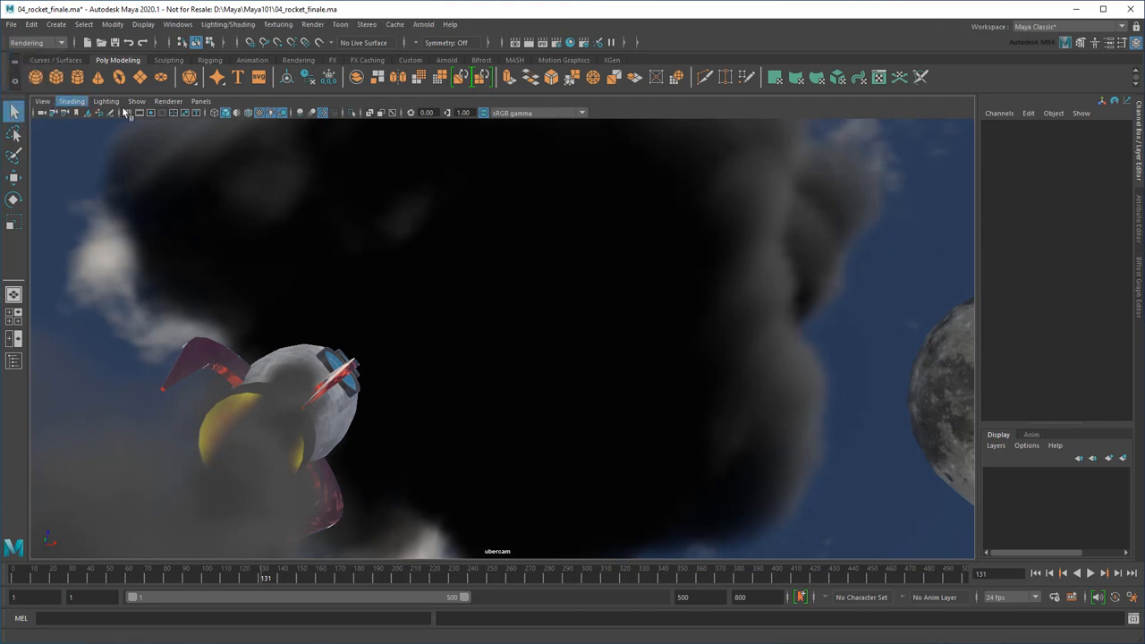
Batch render the sequence, then open a rendered test2 EXR frame in the image viewer.
{"action": "left_click", "coordinate": [312, 24]}
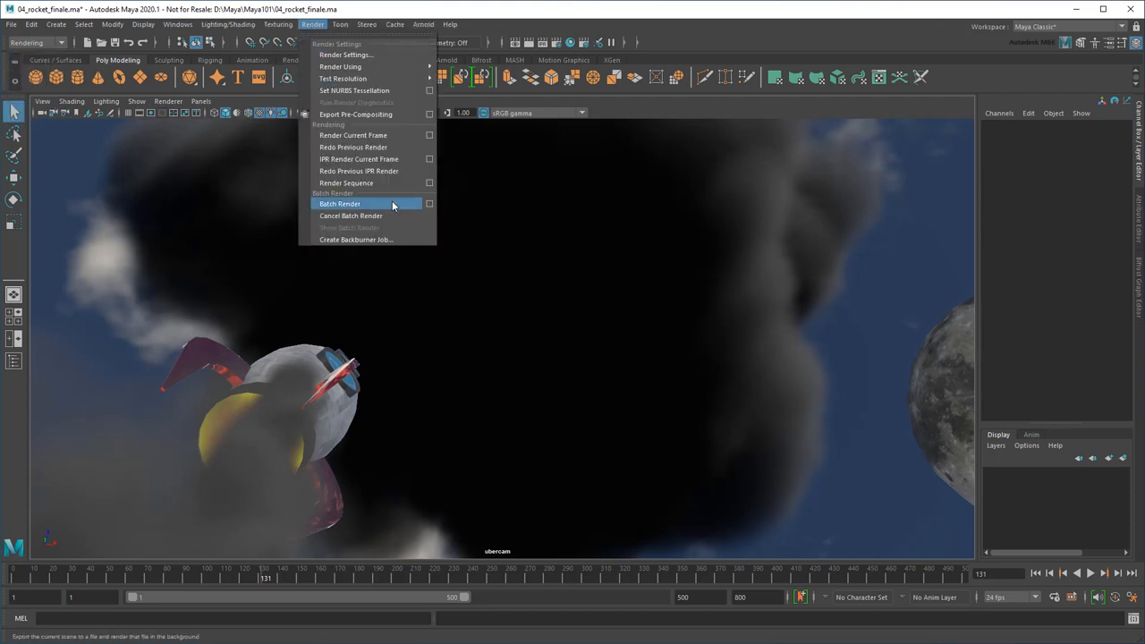
{"action": "left_click", "coordinate": [339, 203]}
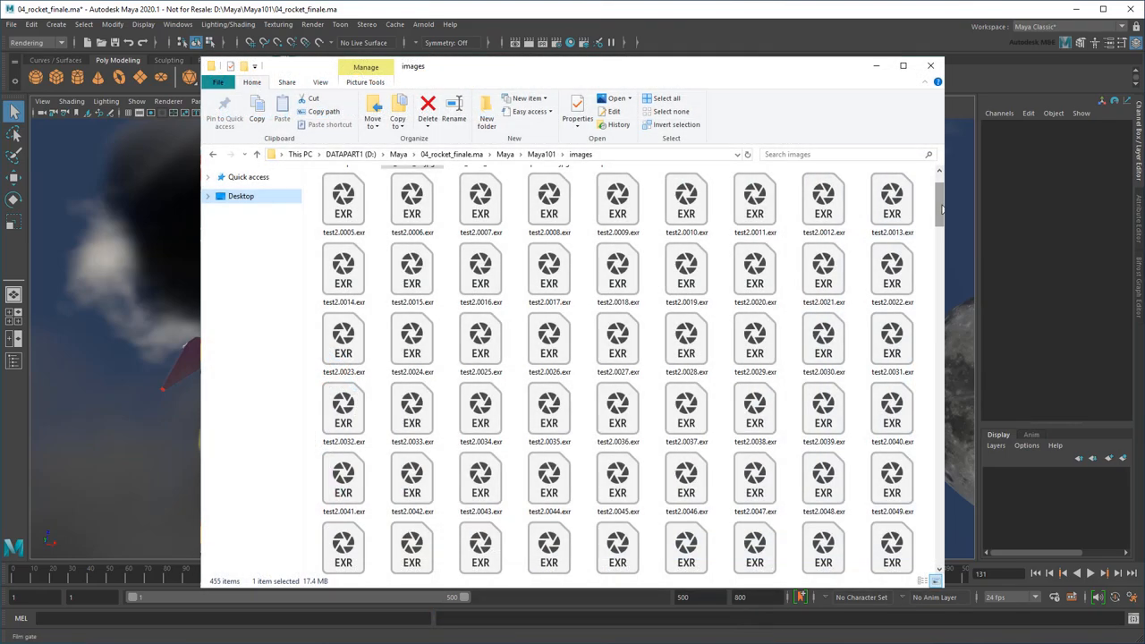
{"action": "scroll", "scroll_direction": "down", "scroll_amount": 3}
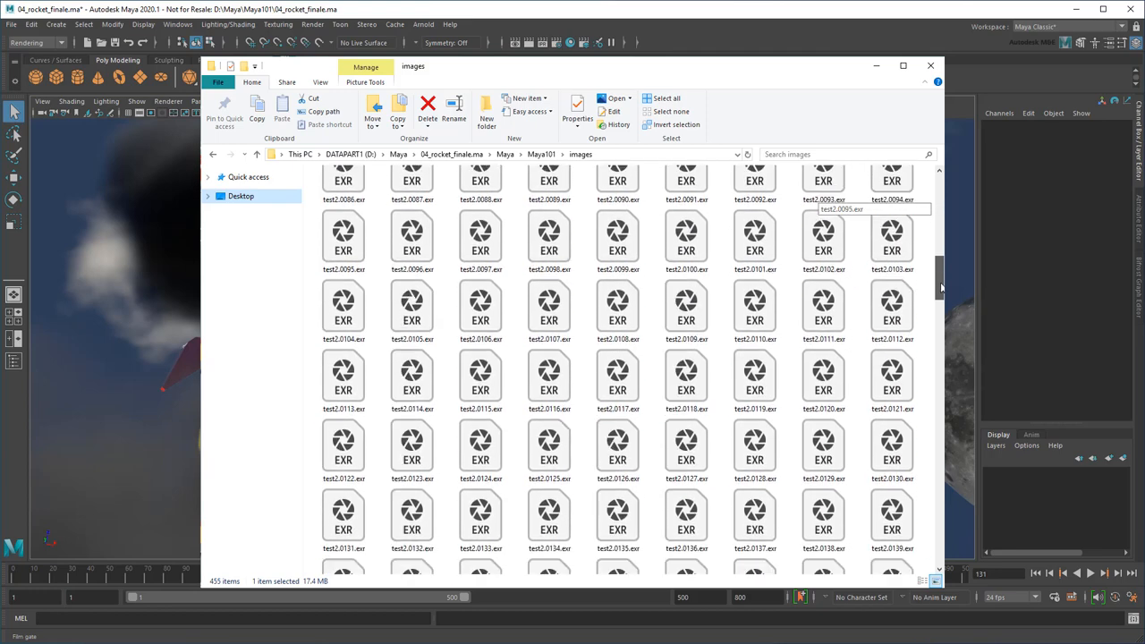
{"action": "scroll", "scroll_direction": "down", "scroll_amount": 3}
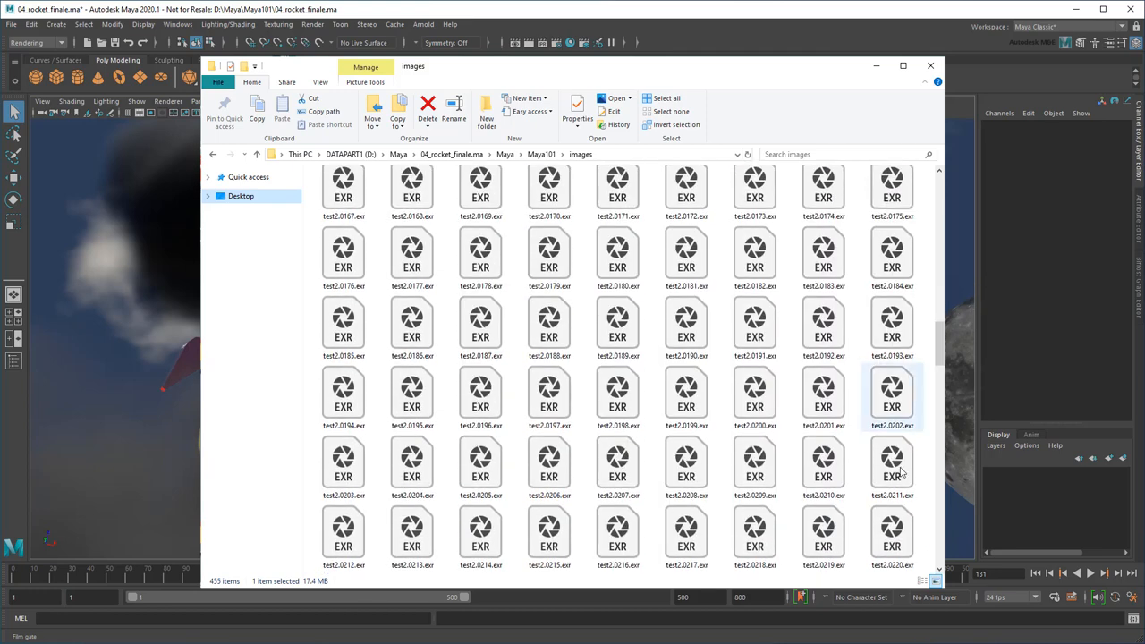
{"action": "double_click", "coordinate": [892, 395]}
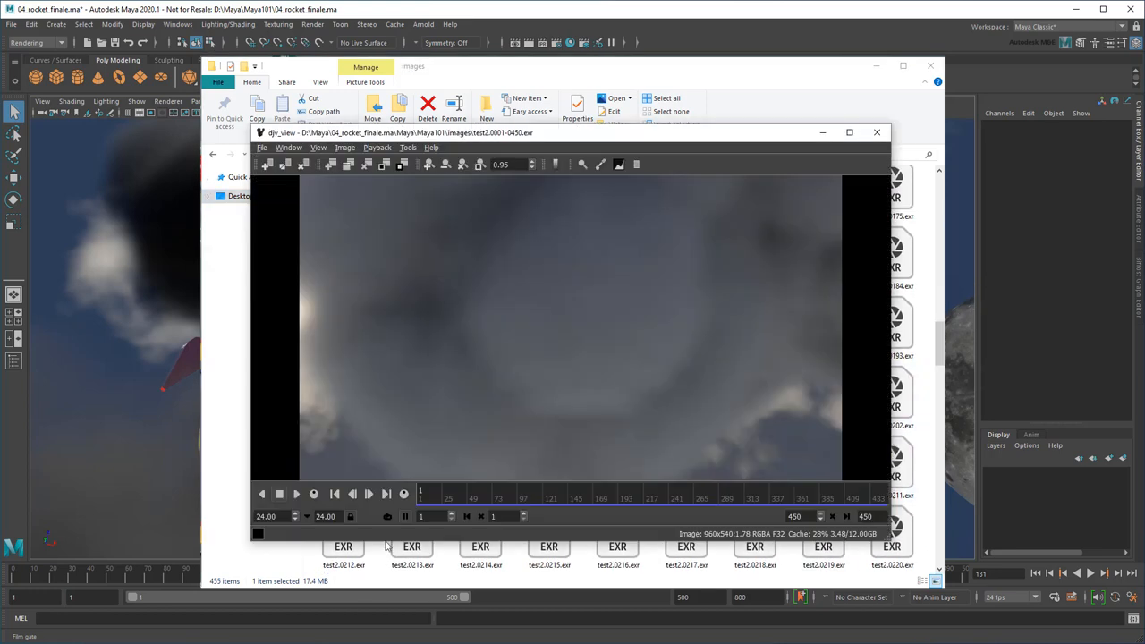
Play the test2.0001-0450.exr sequence in djv_view, stopping near frame 430.
{"action": "left_click", "coordinate": [297, 494]}
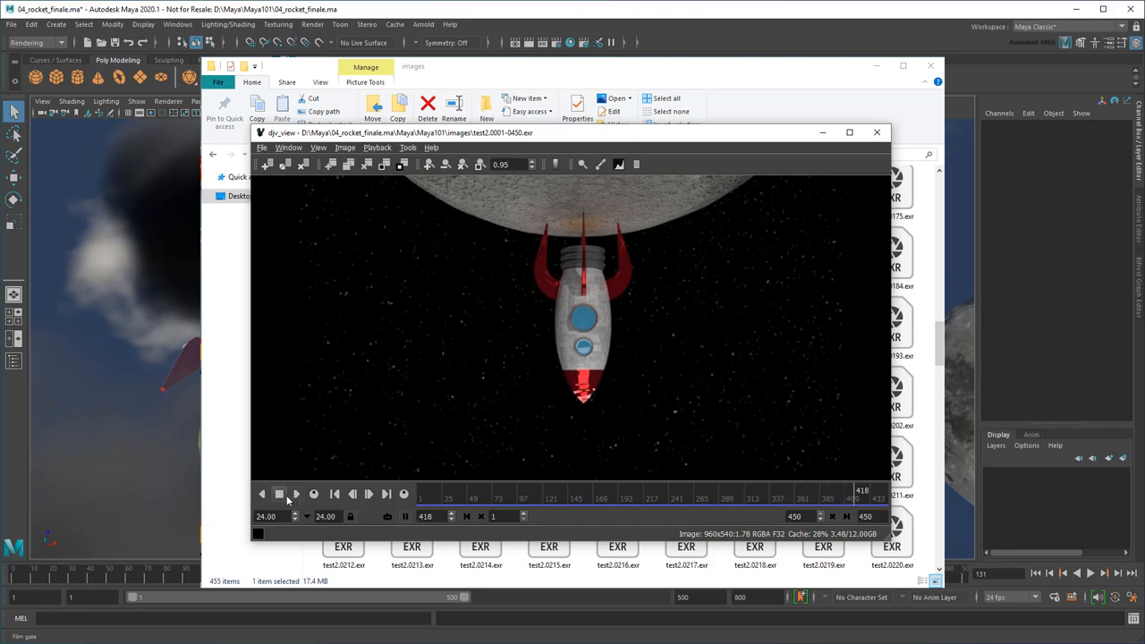
{"action": "left_click", "coordinate": [295, 494]}
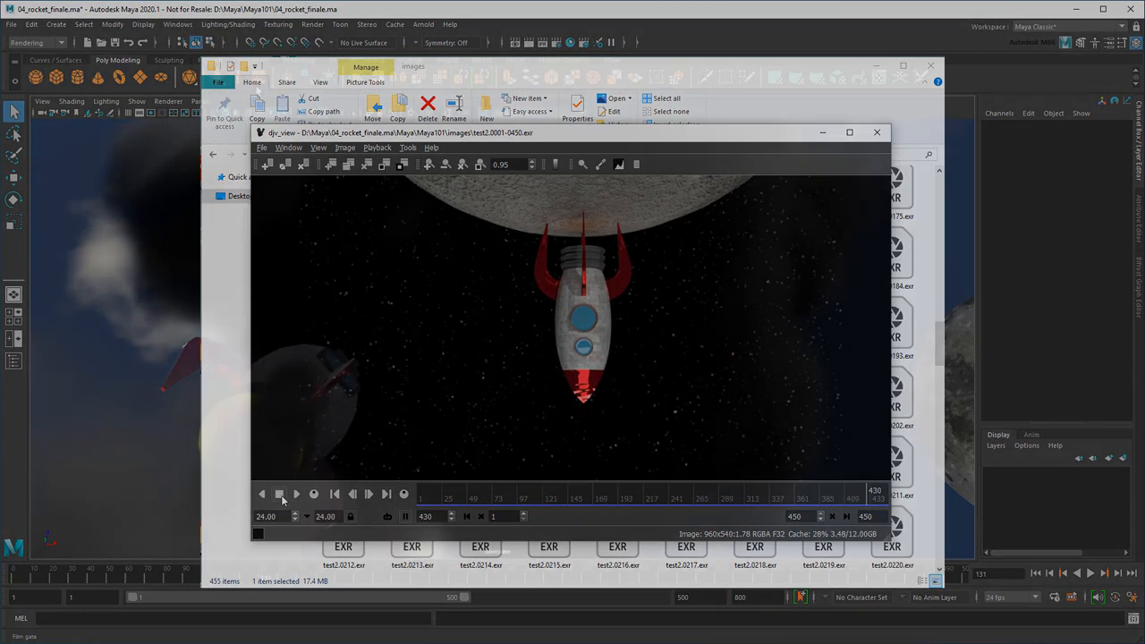
{"action": "left_click", "coordinate": [876, 132]}
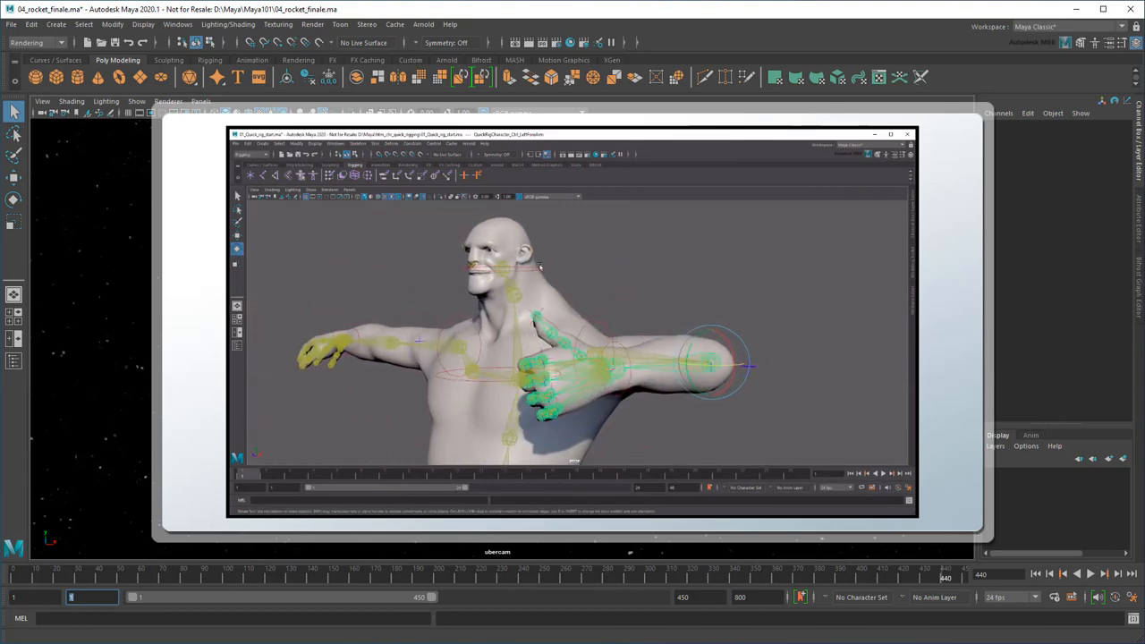
Close djv_view and File Explorer, leaving the quick-rig character preview over Maya.
{"action": "left_click", "coordinate": [812, 327]}
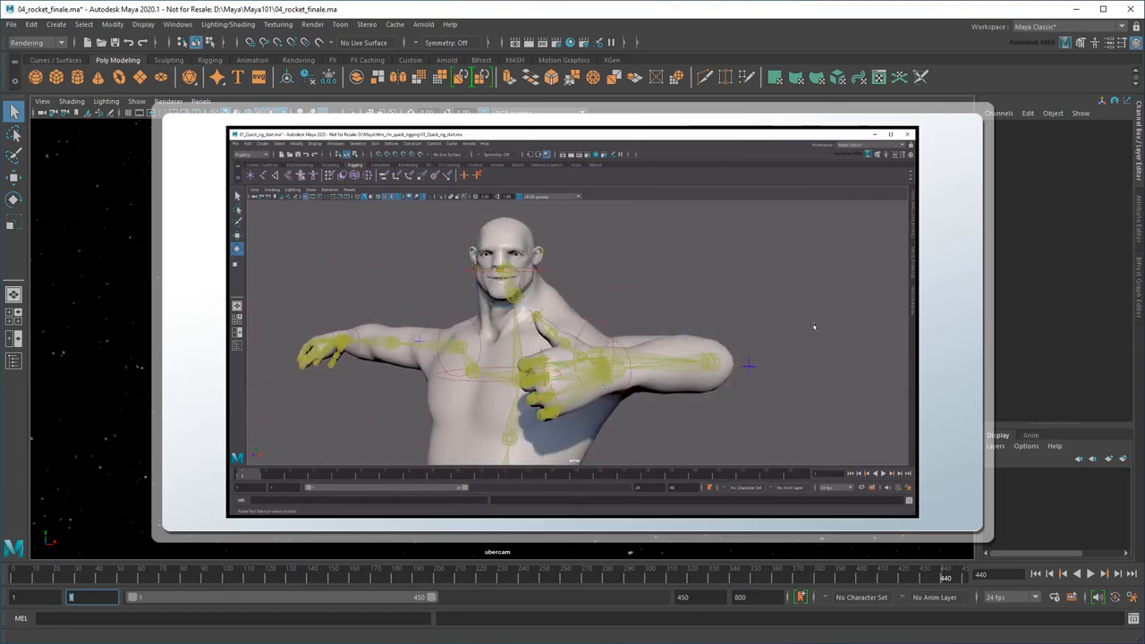